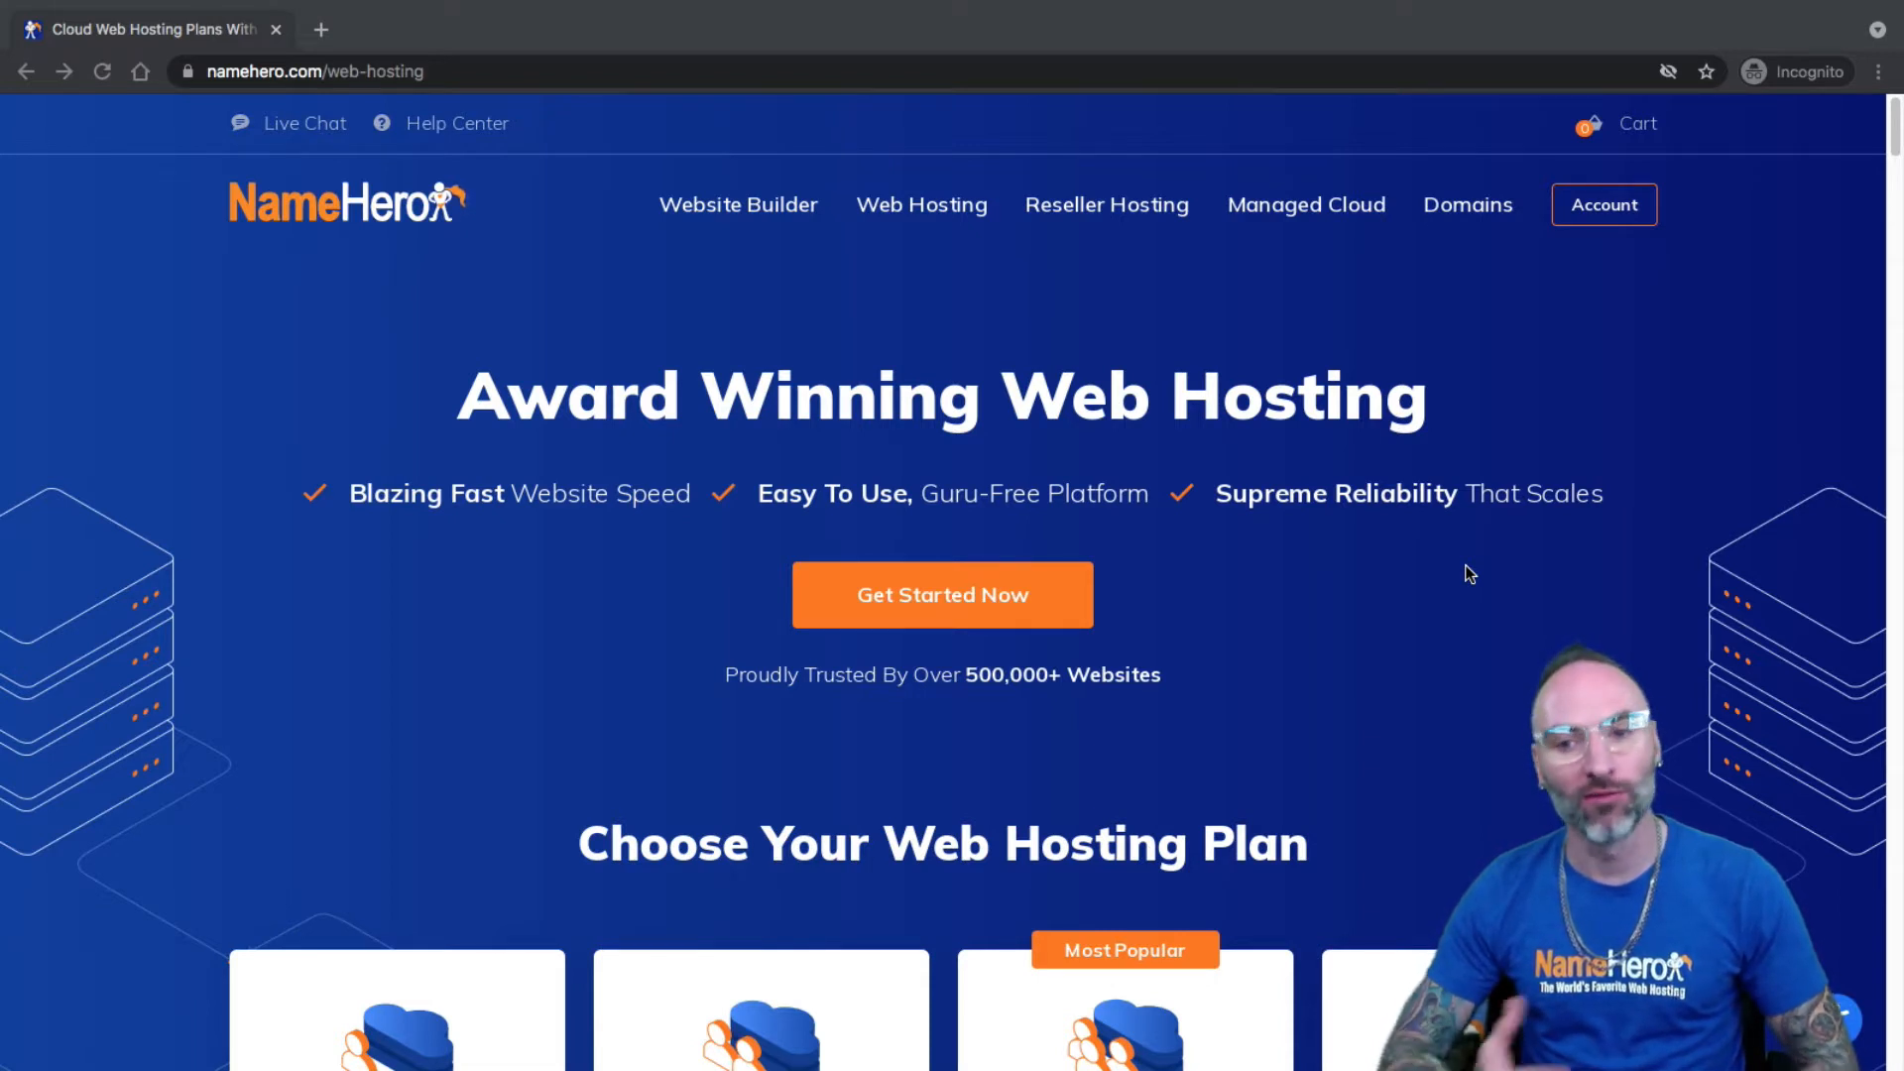
mouse_move(1297, 664)
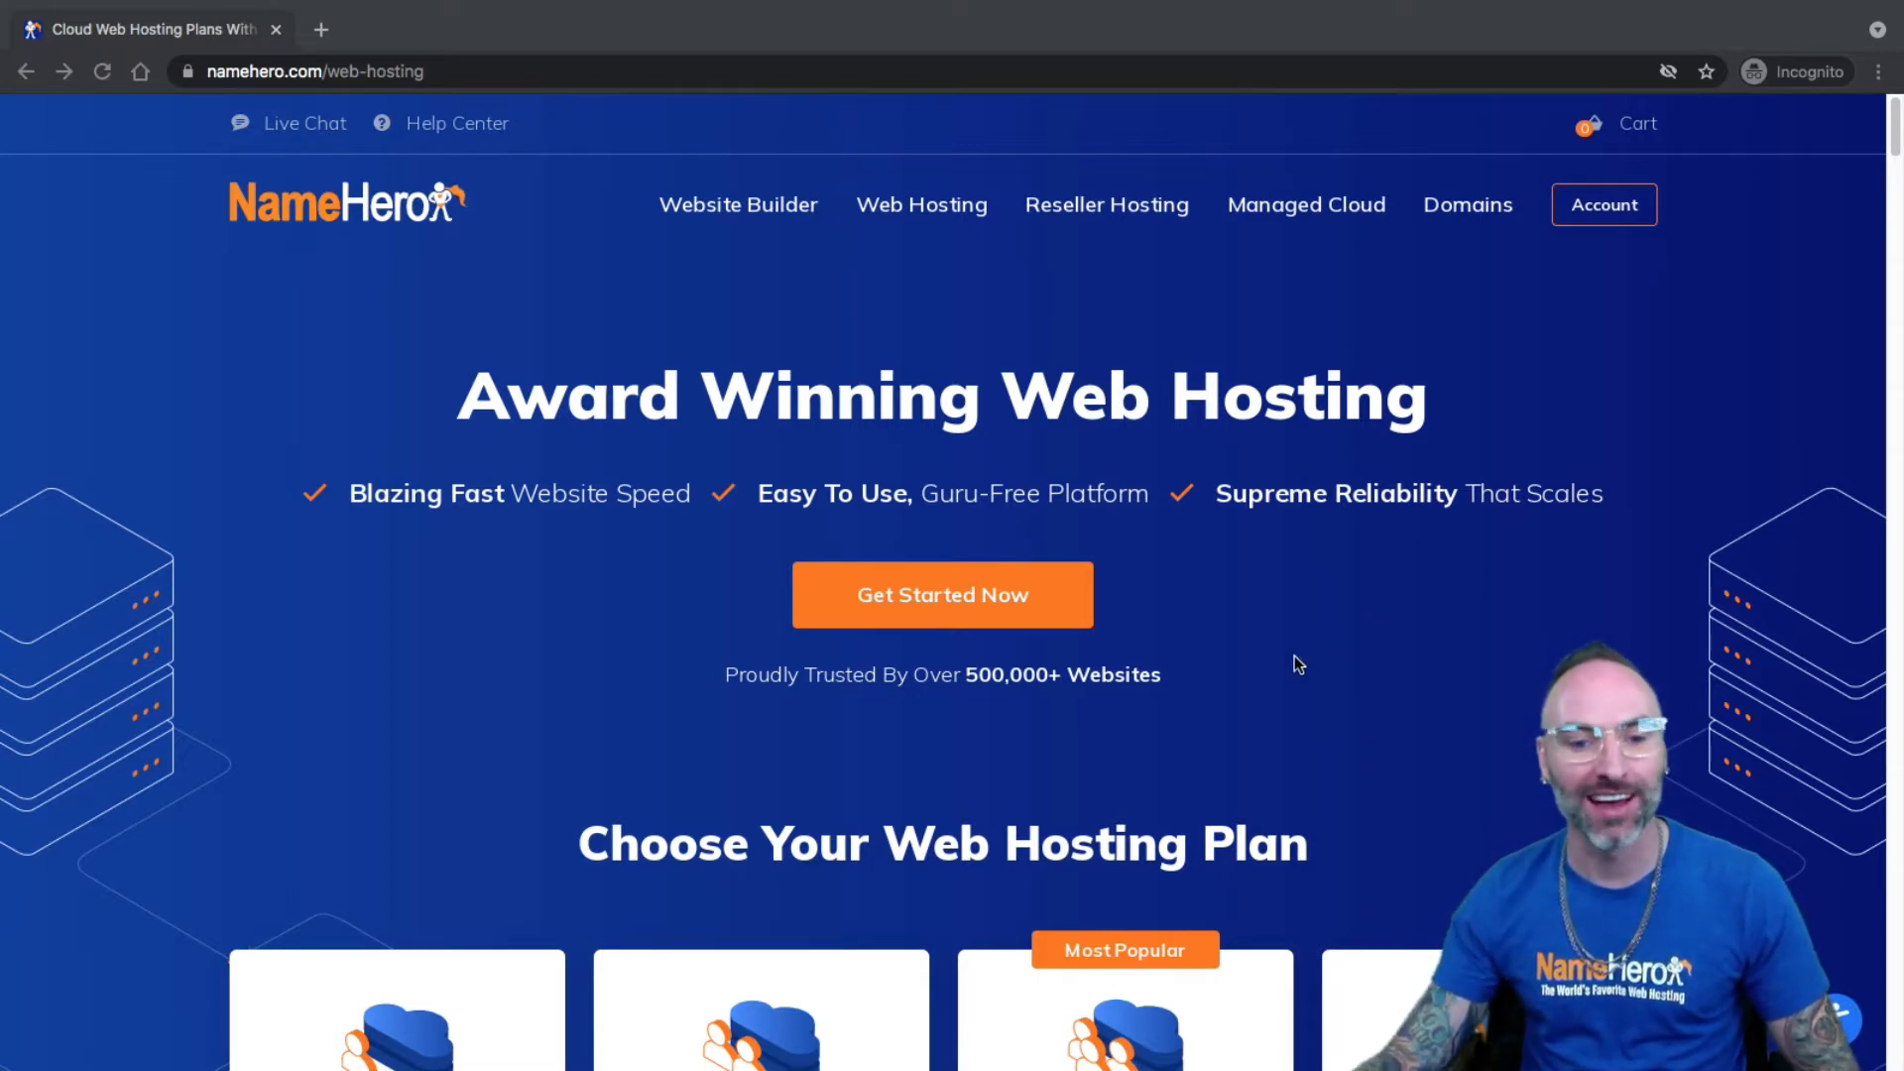
Look over the NameHero site and go to the Client Area account sign-in page.
scroll(down, 3)
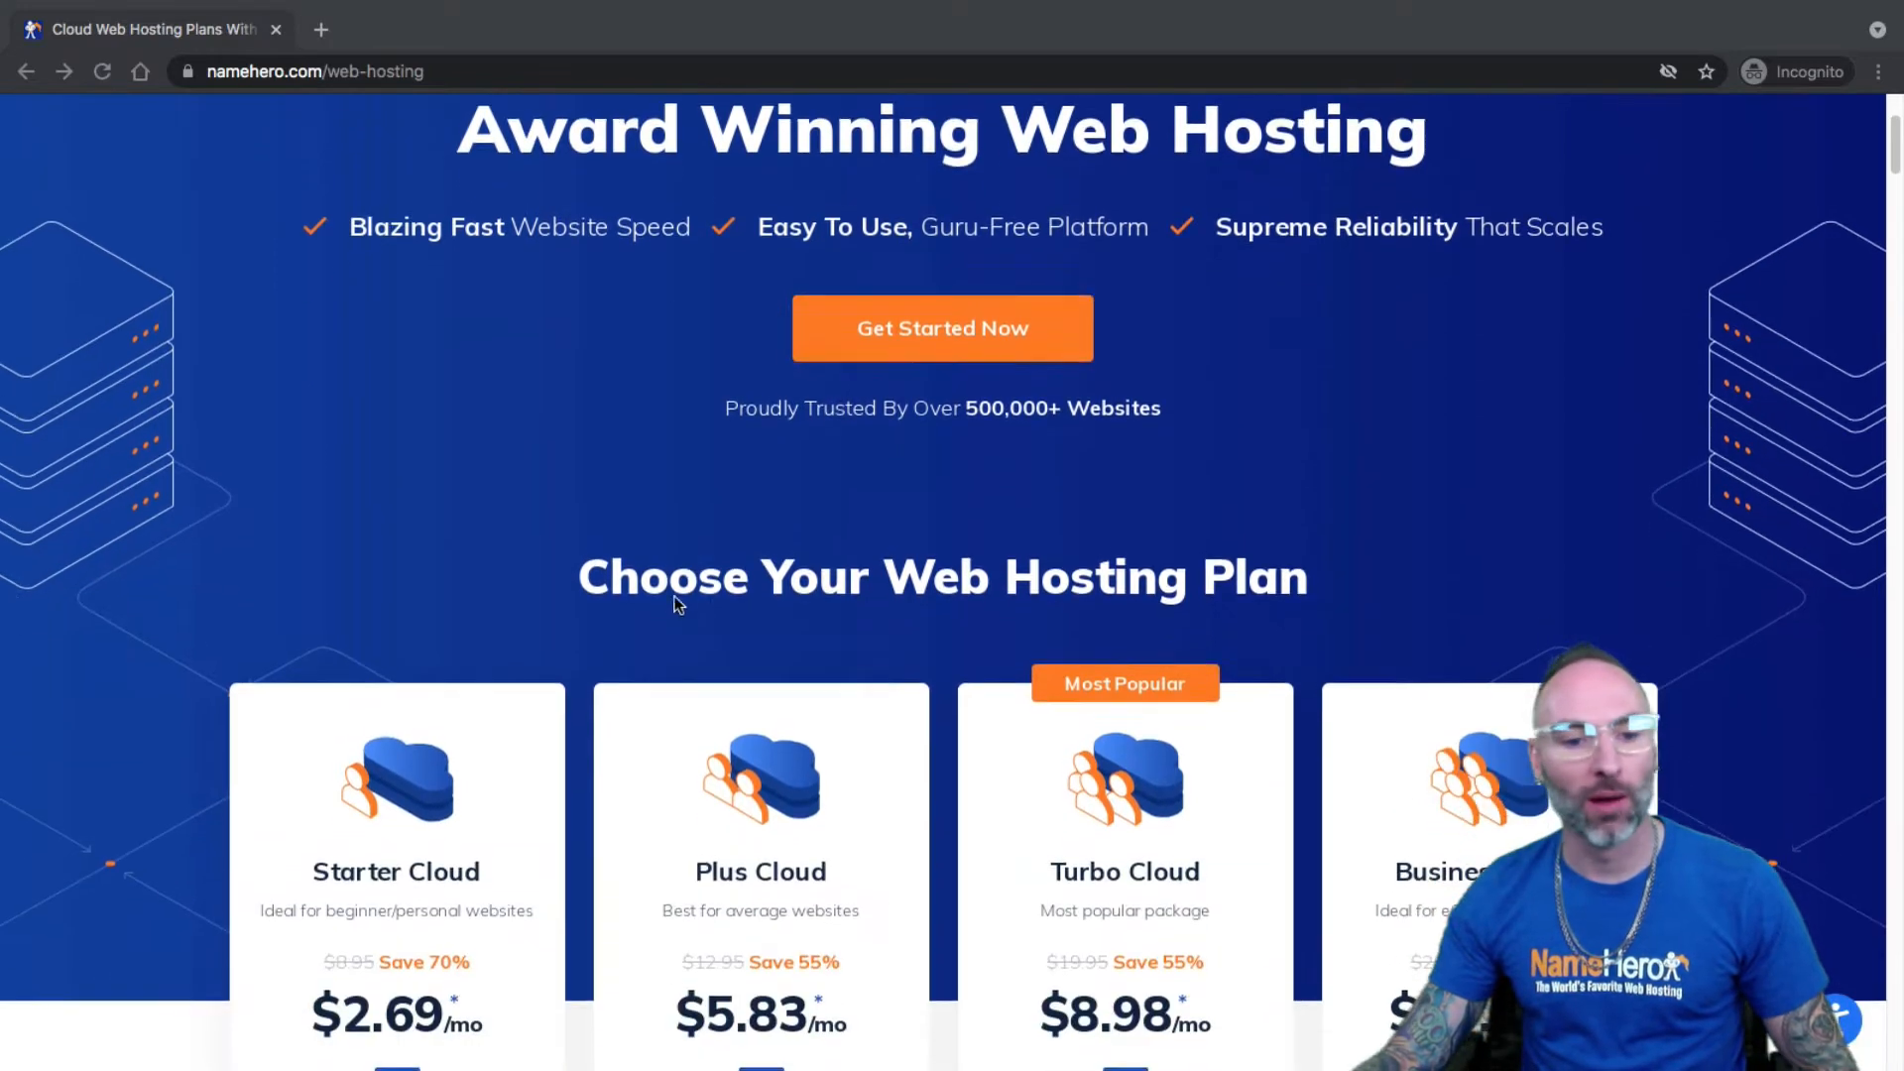
scroll(down, 3)
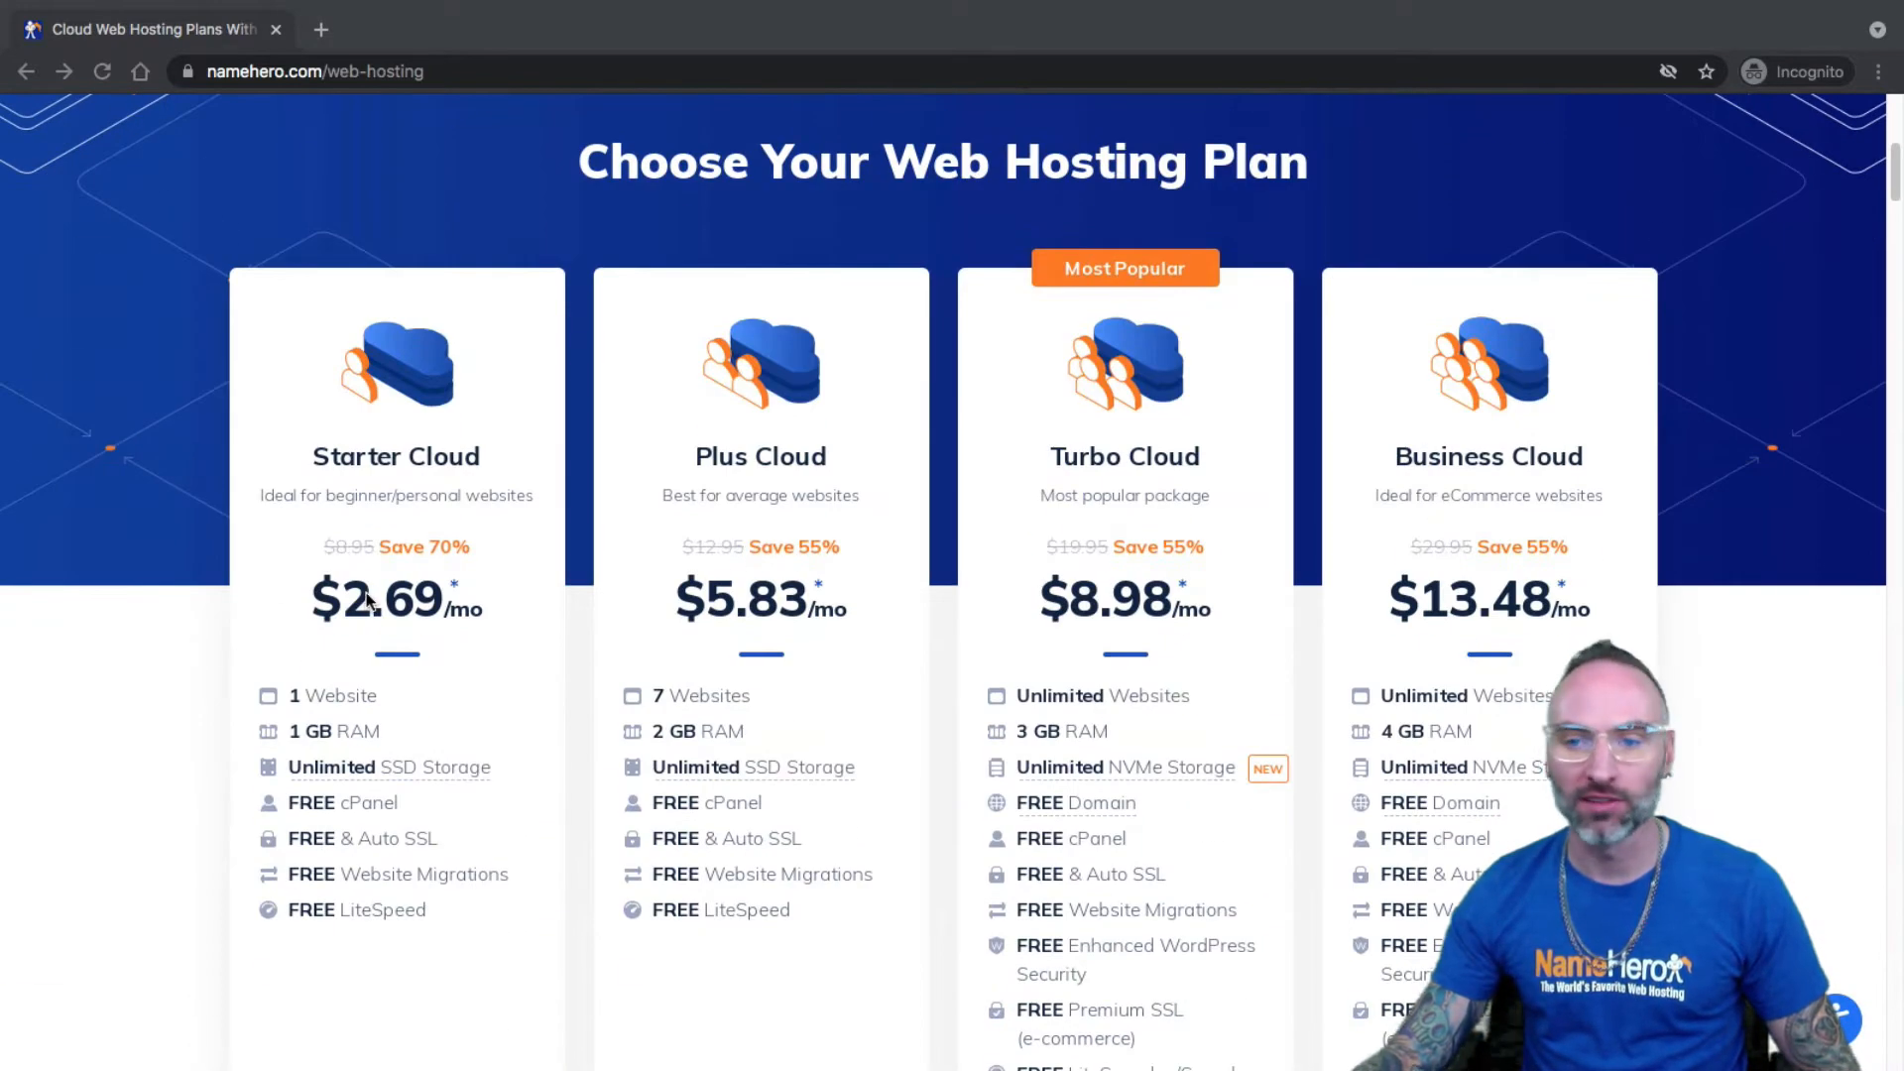
scroll(down, 3)
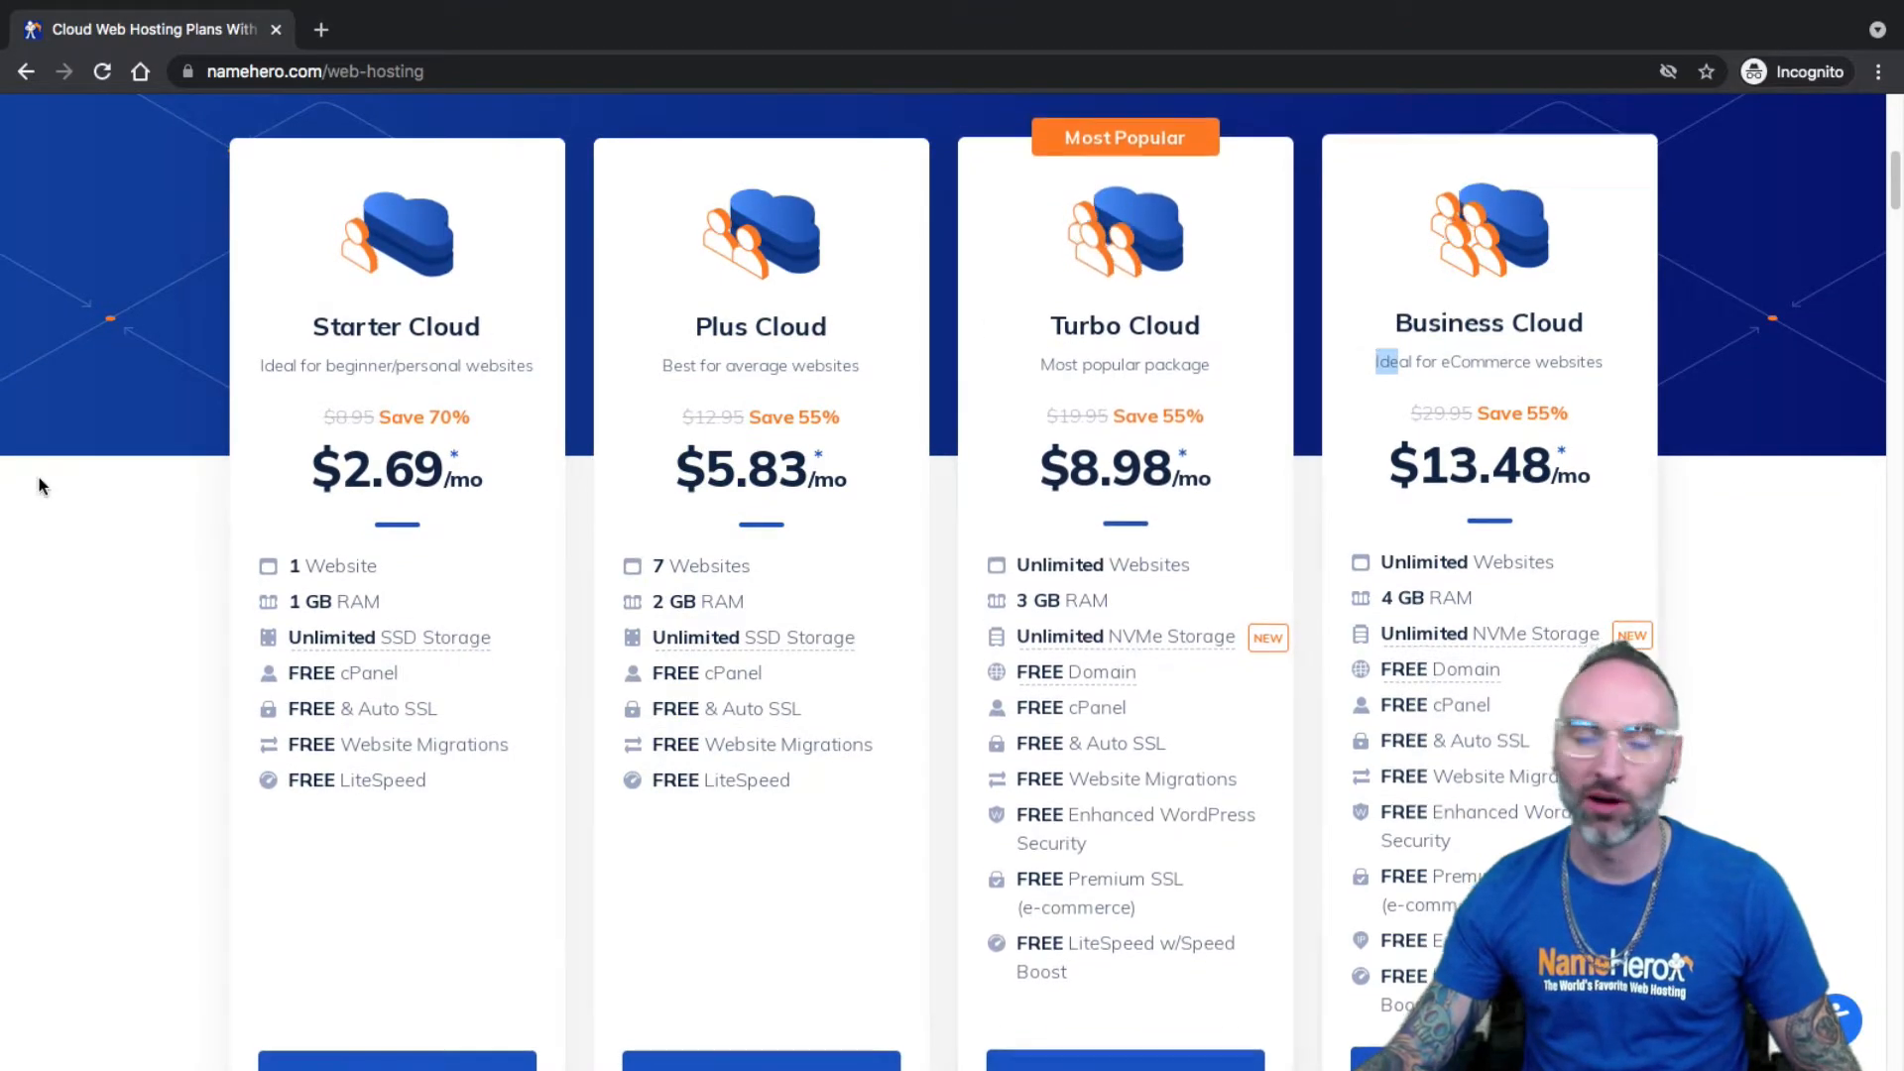
scroll(up, 3)
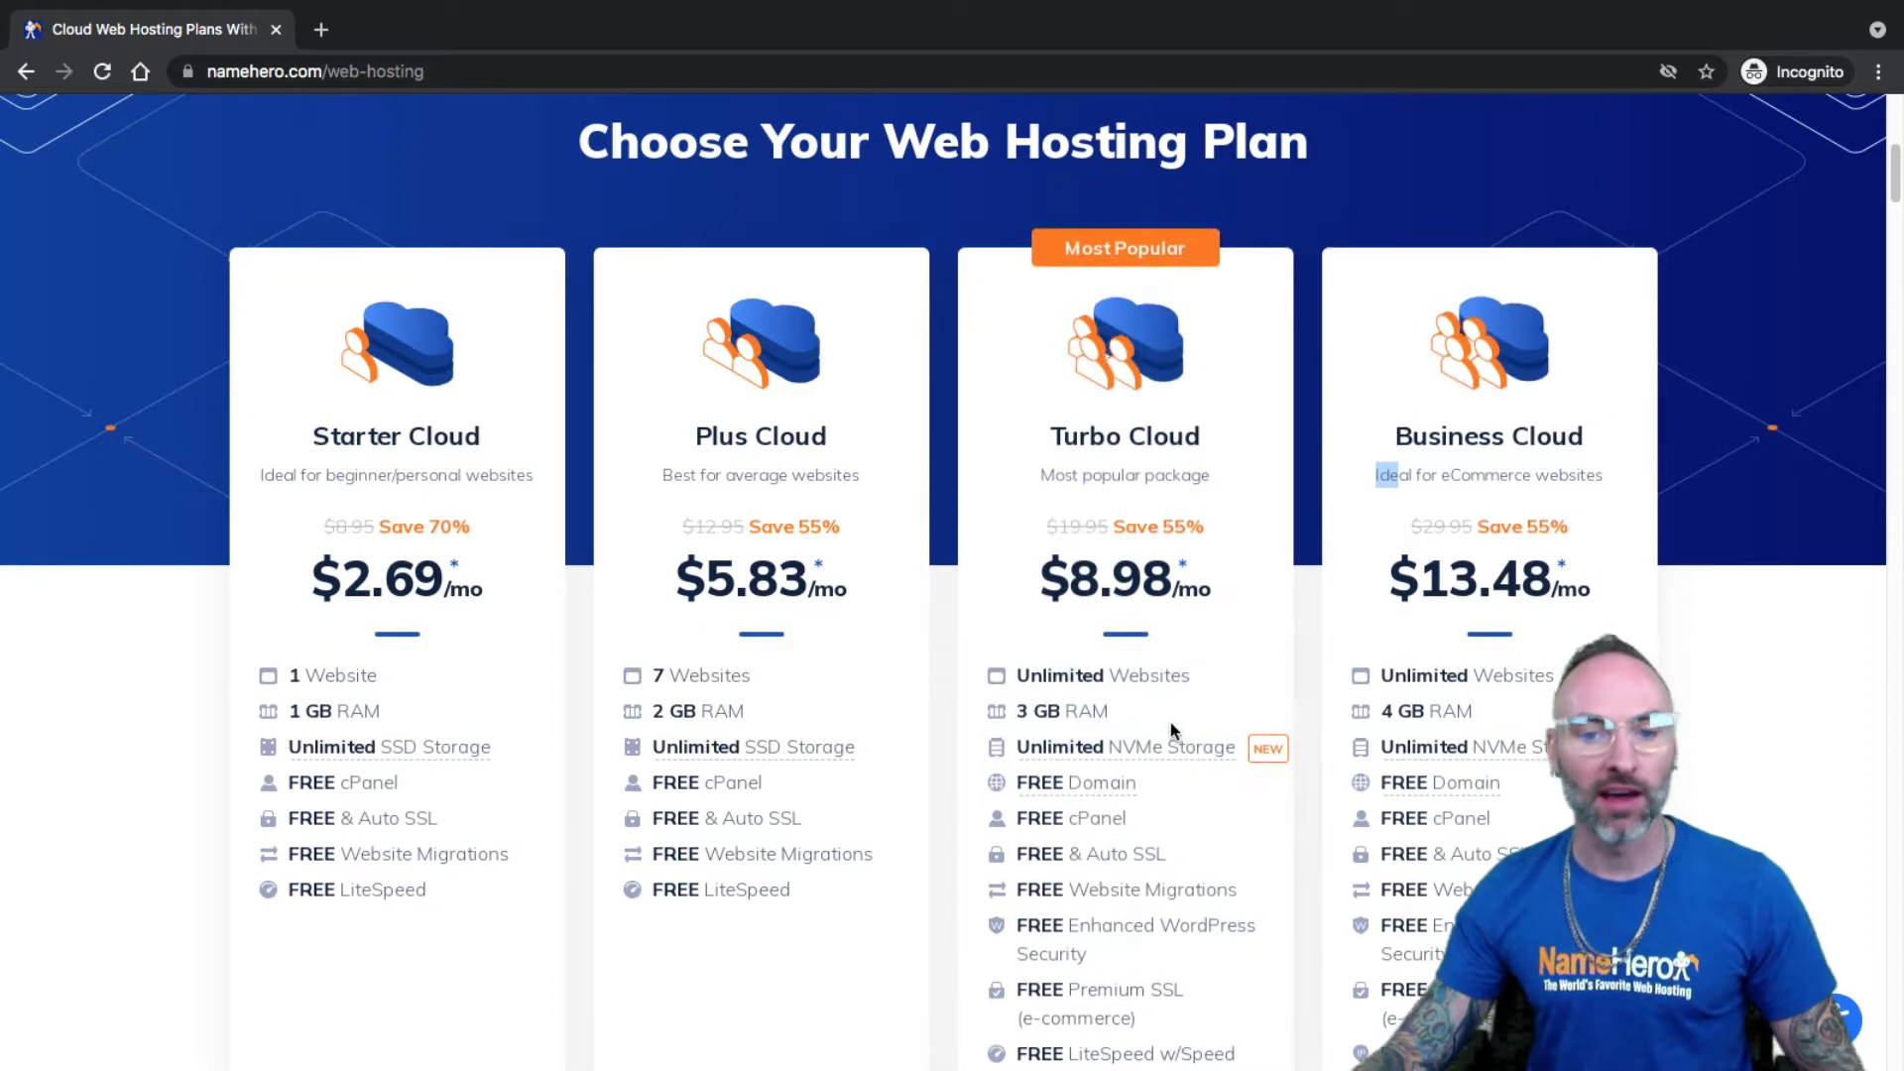
scroll(up, 3)
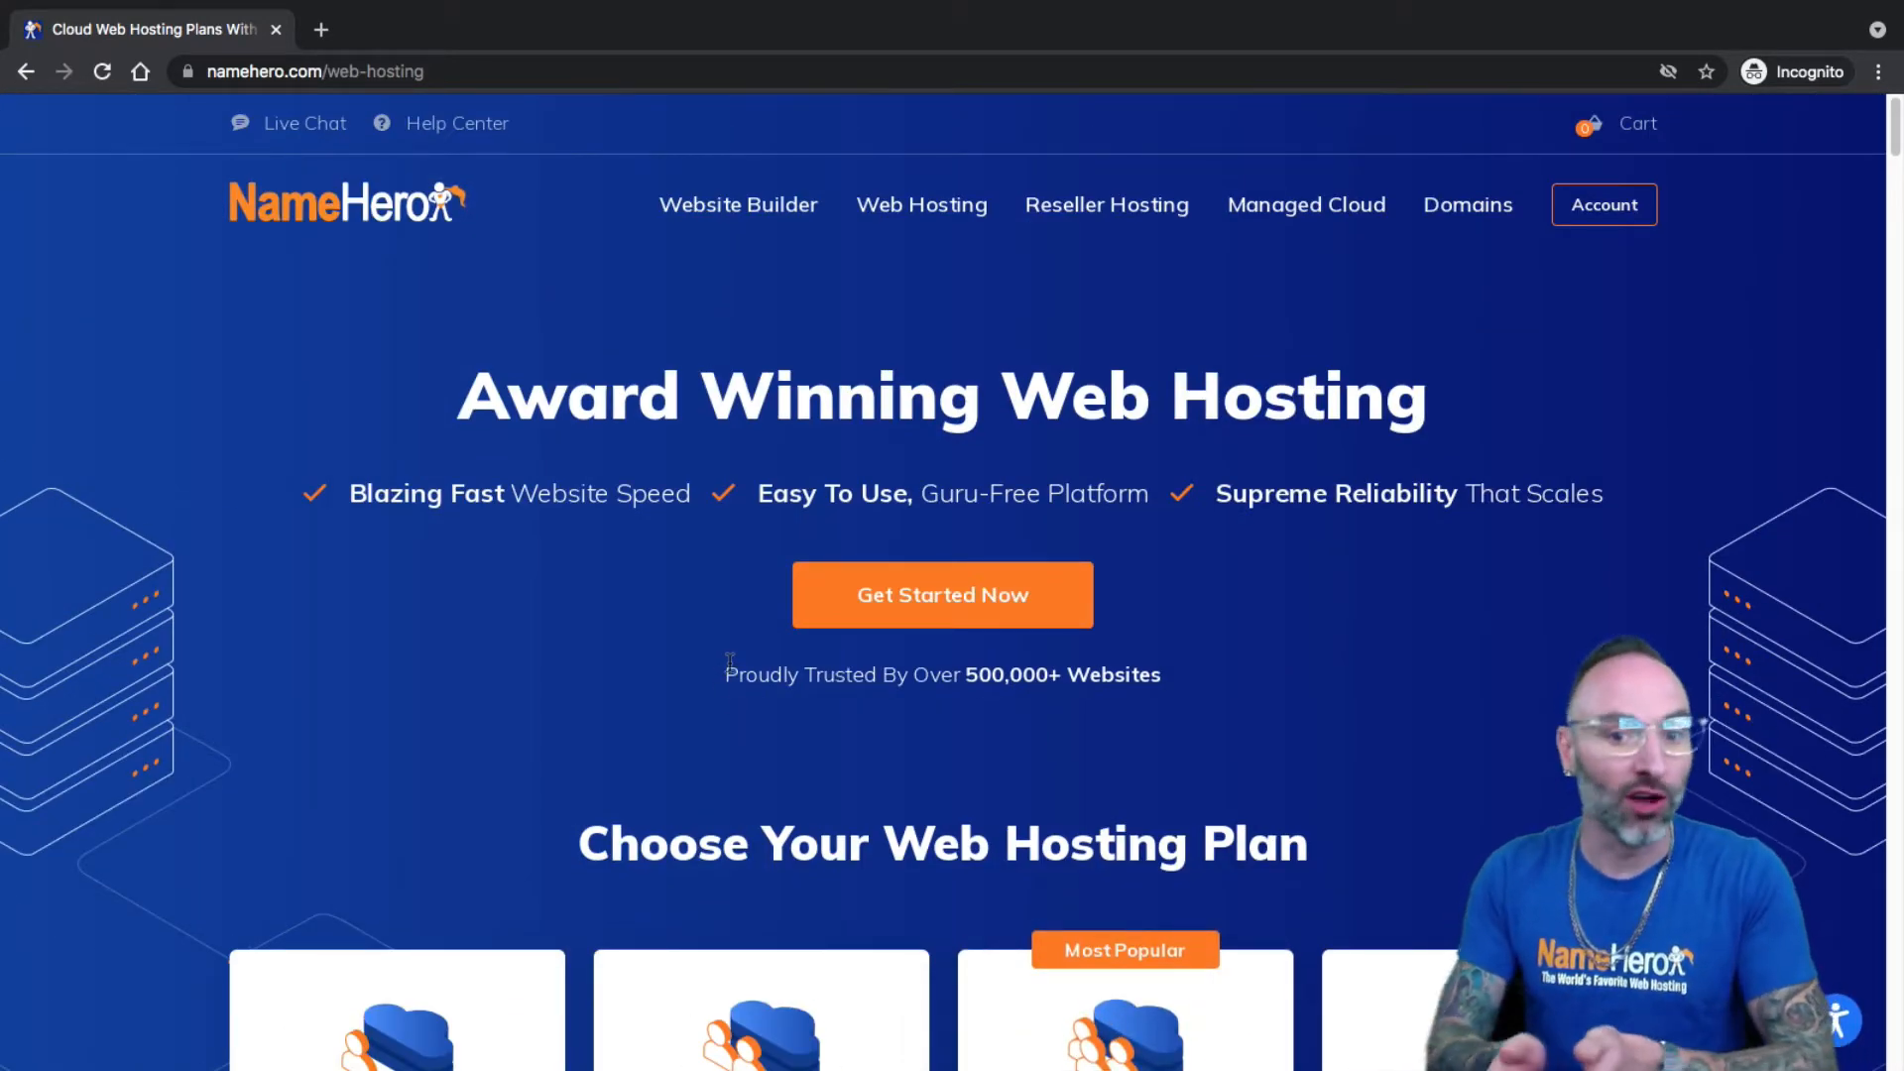
click(315, 71)
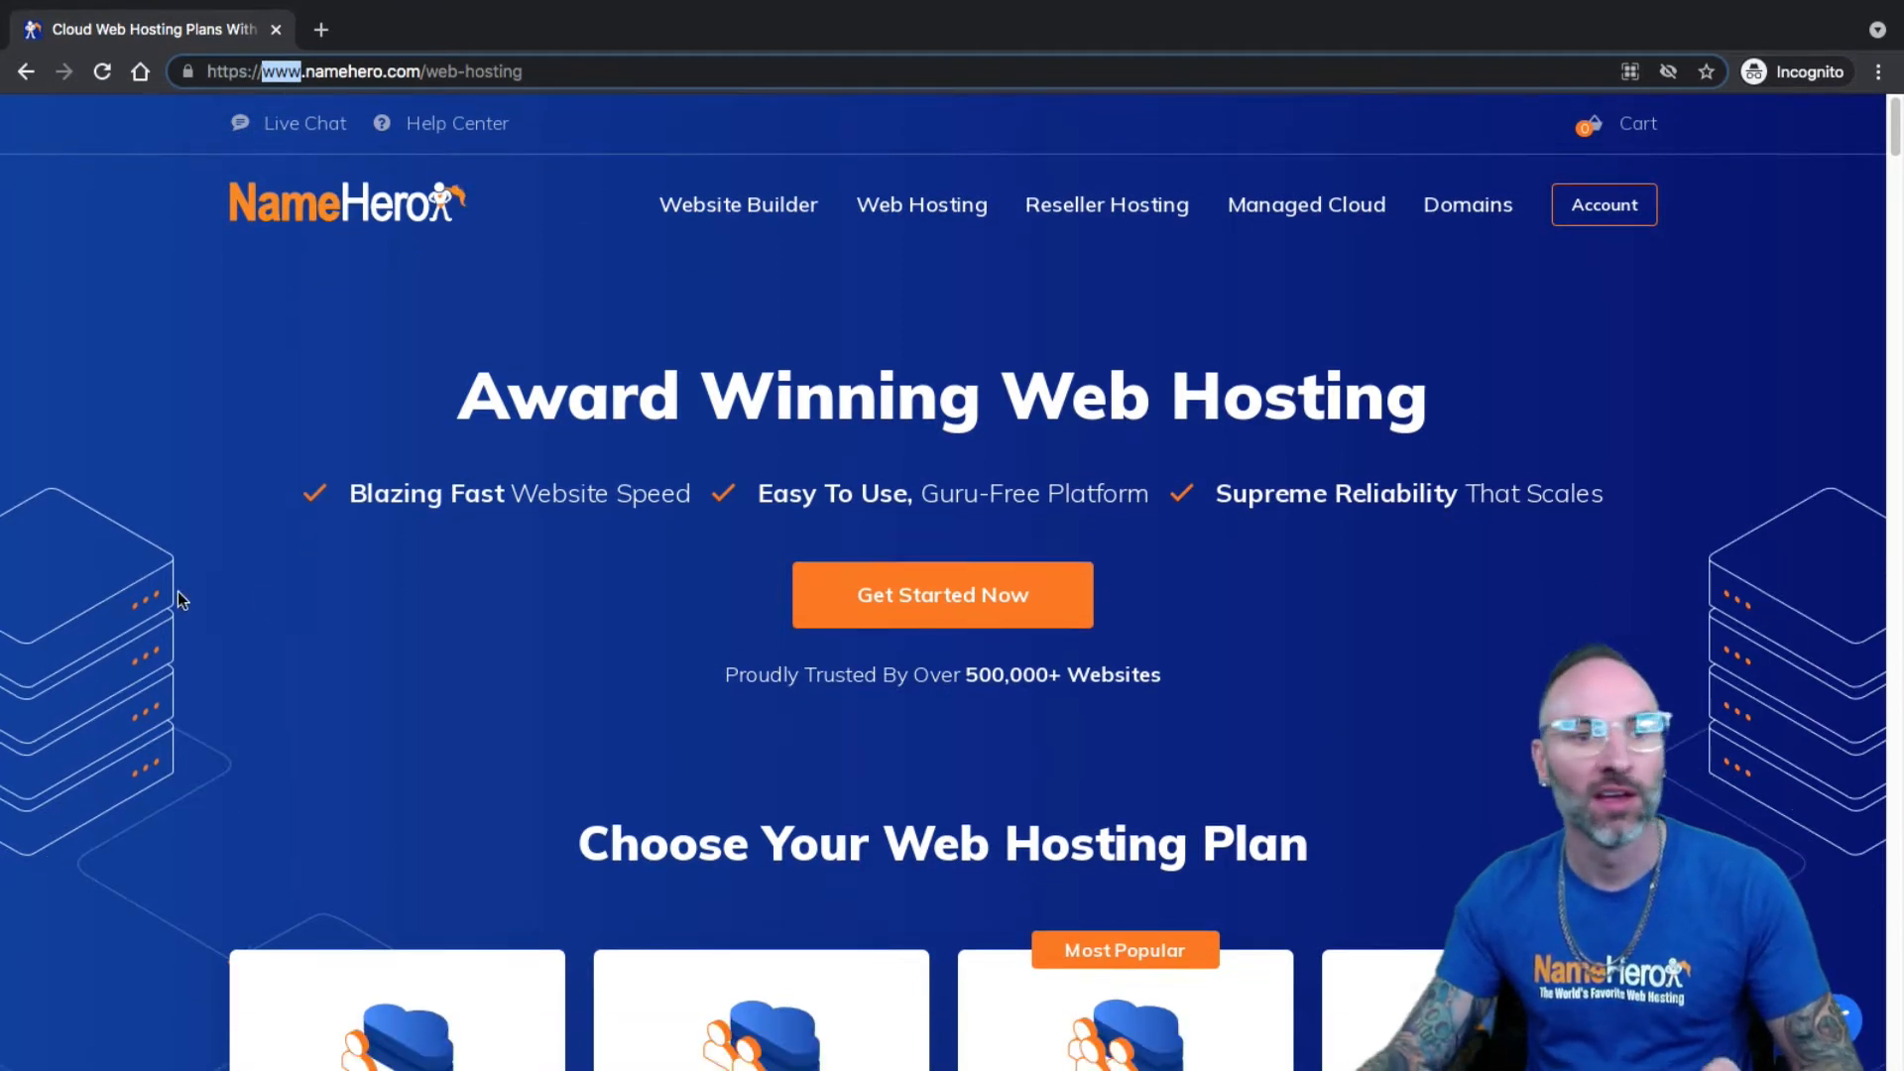
mouse_move(204, 599)
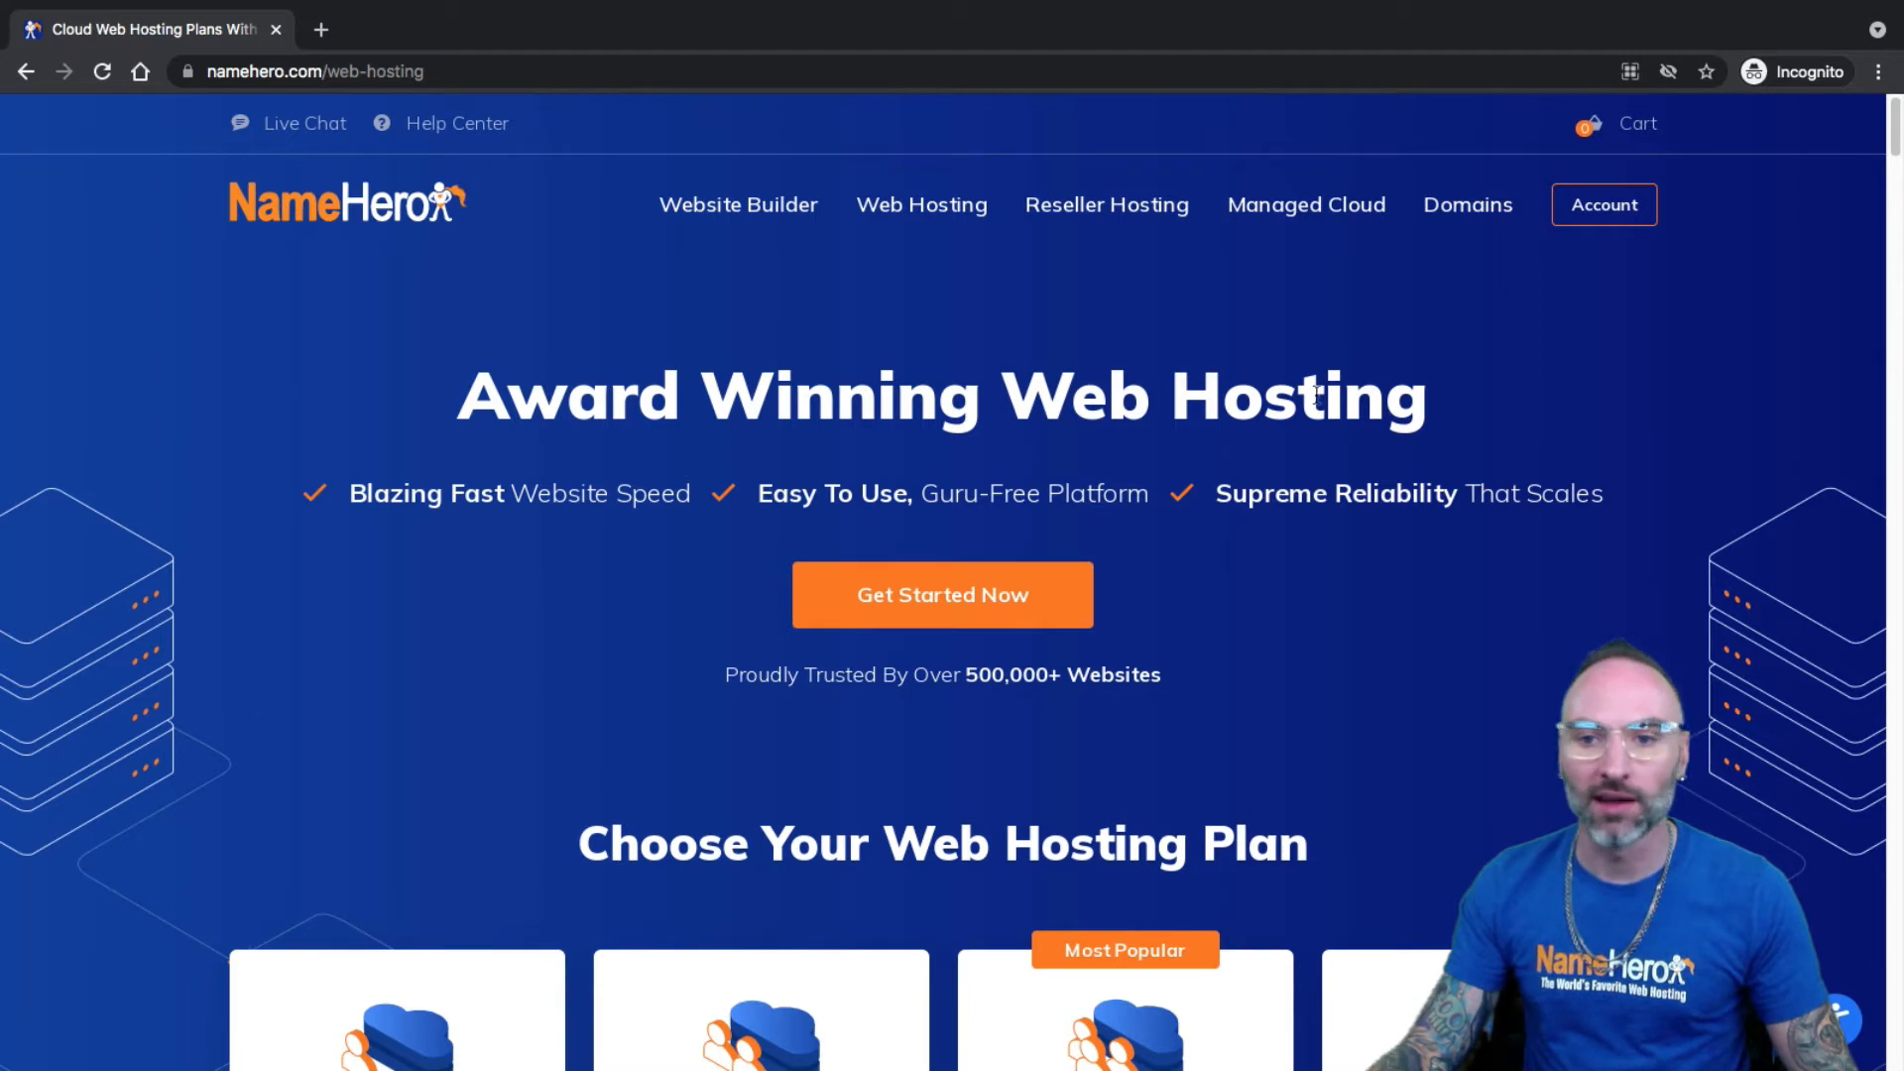
click(1603, 204)
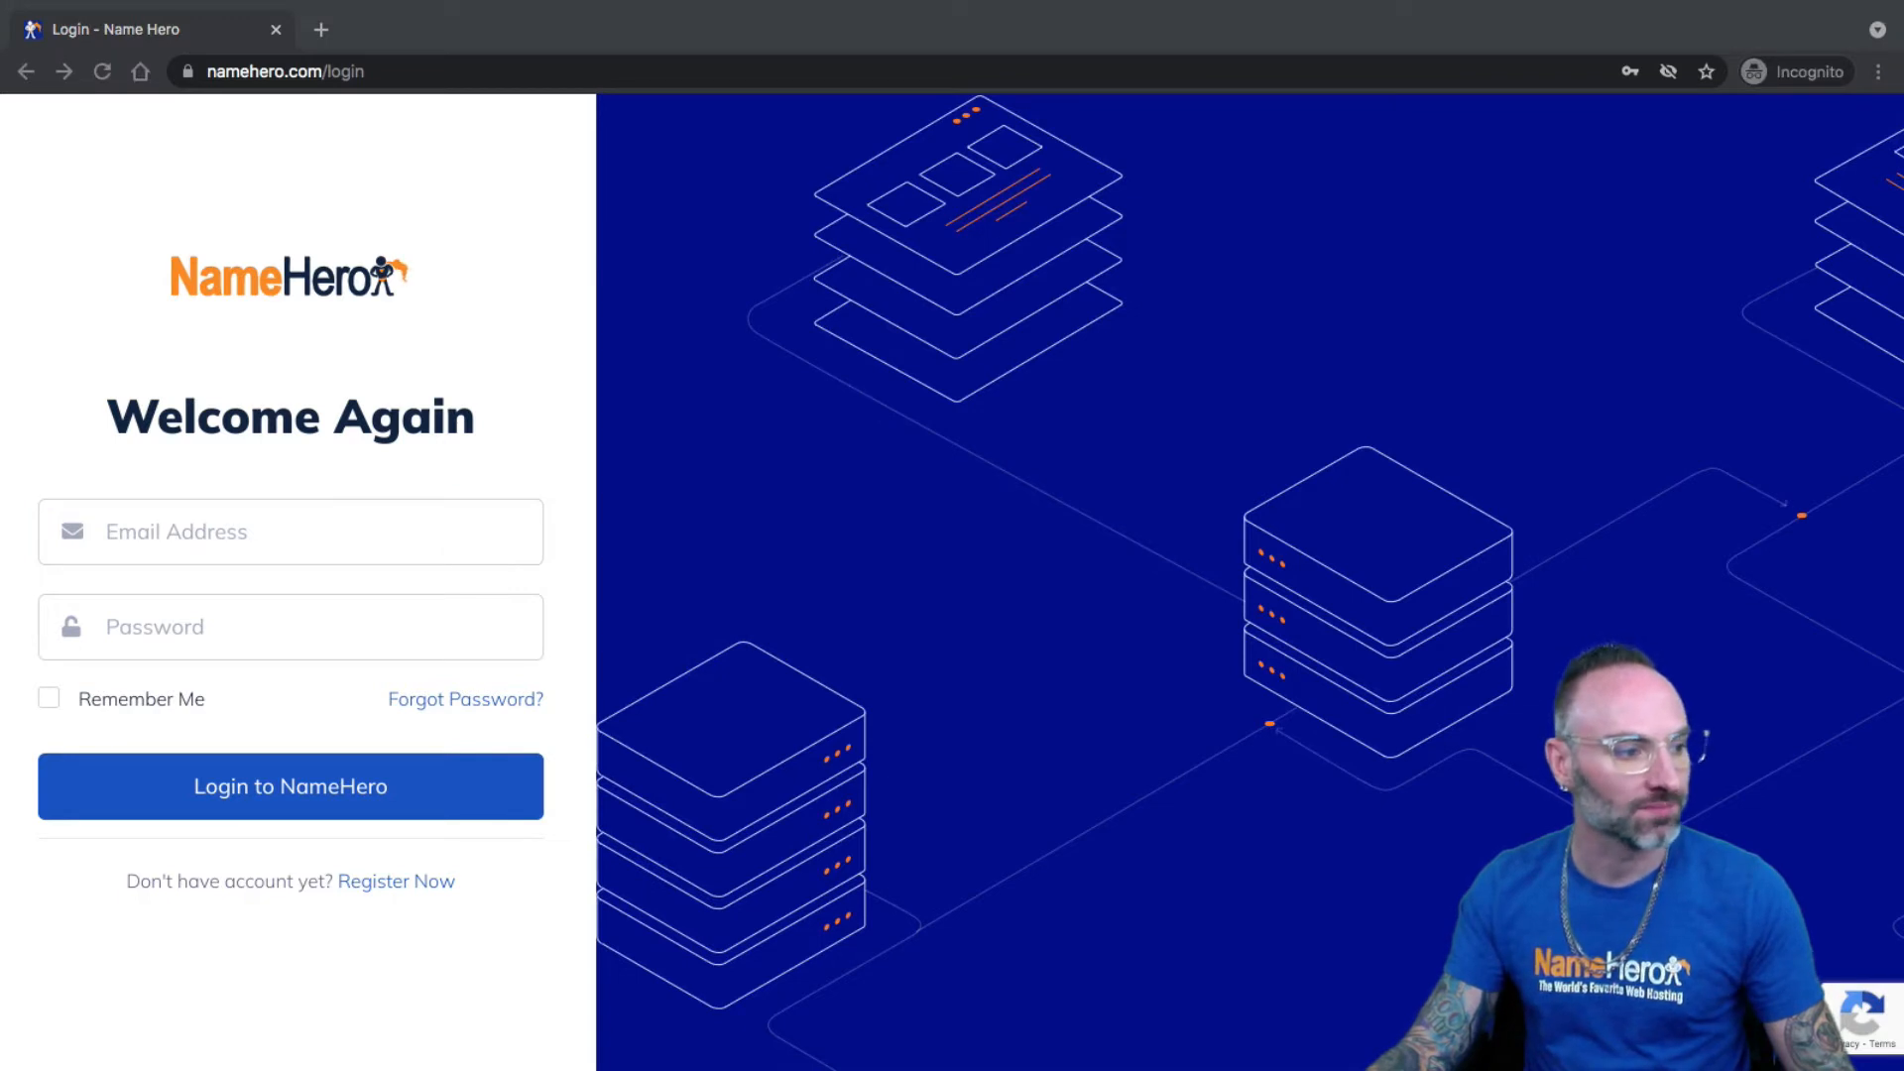
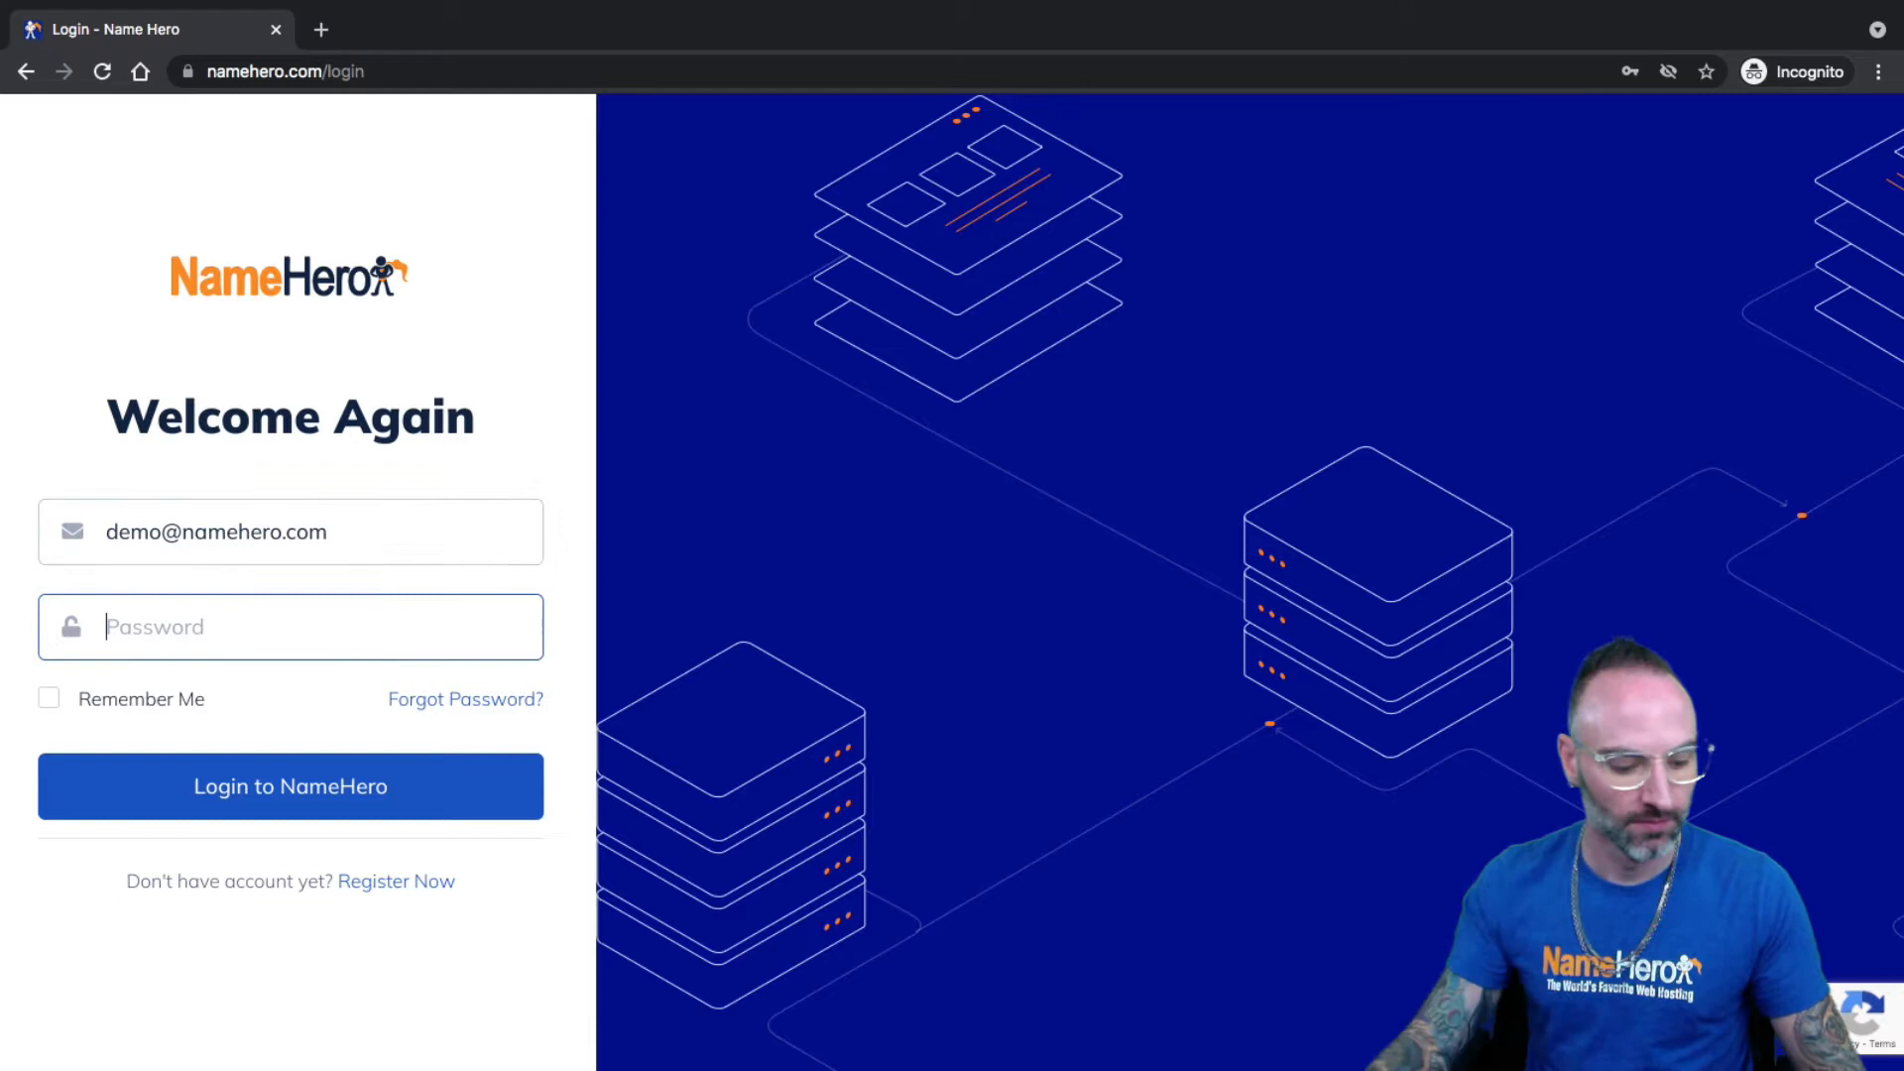
text(password)
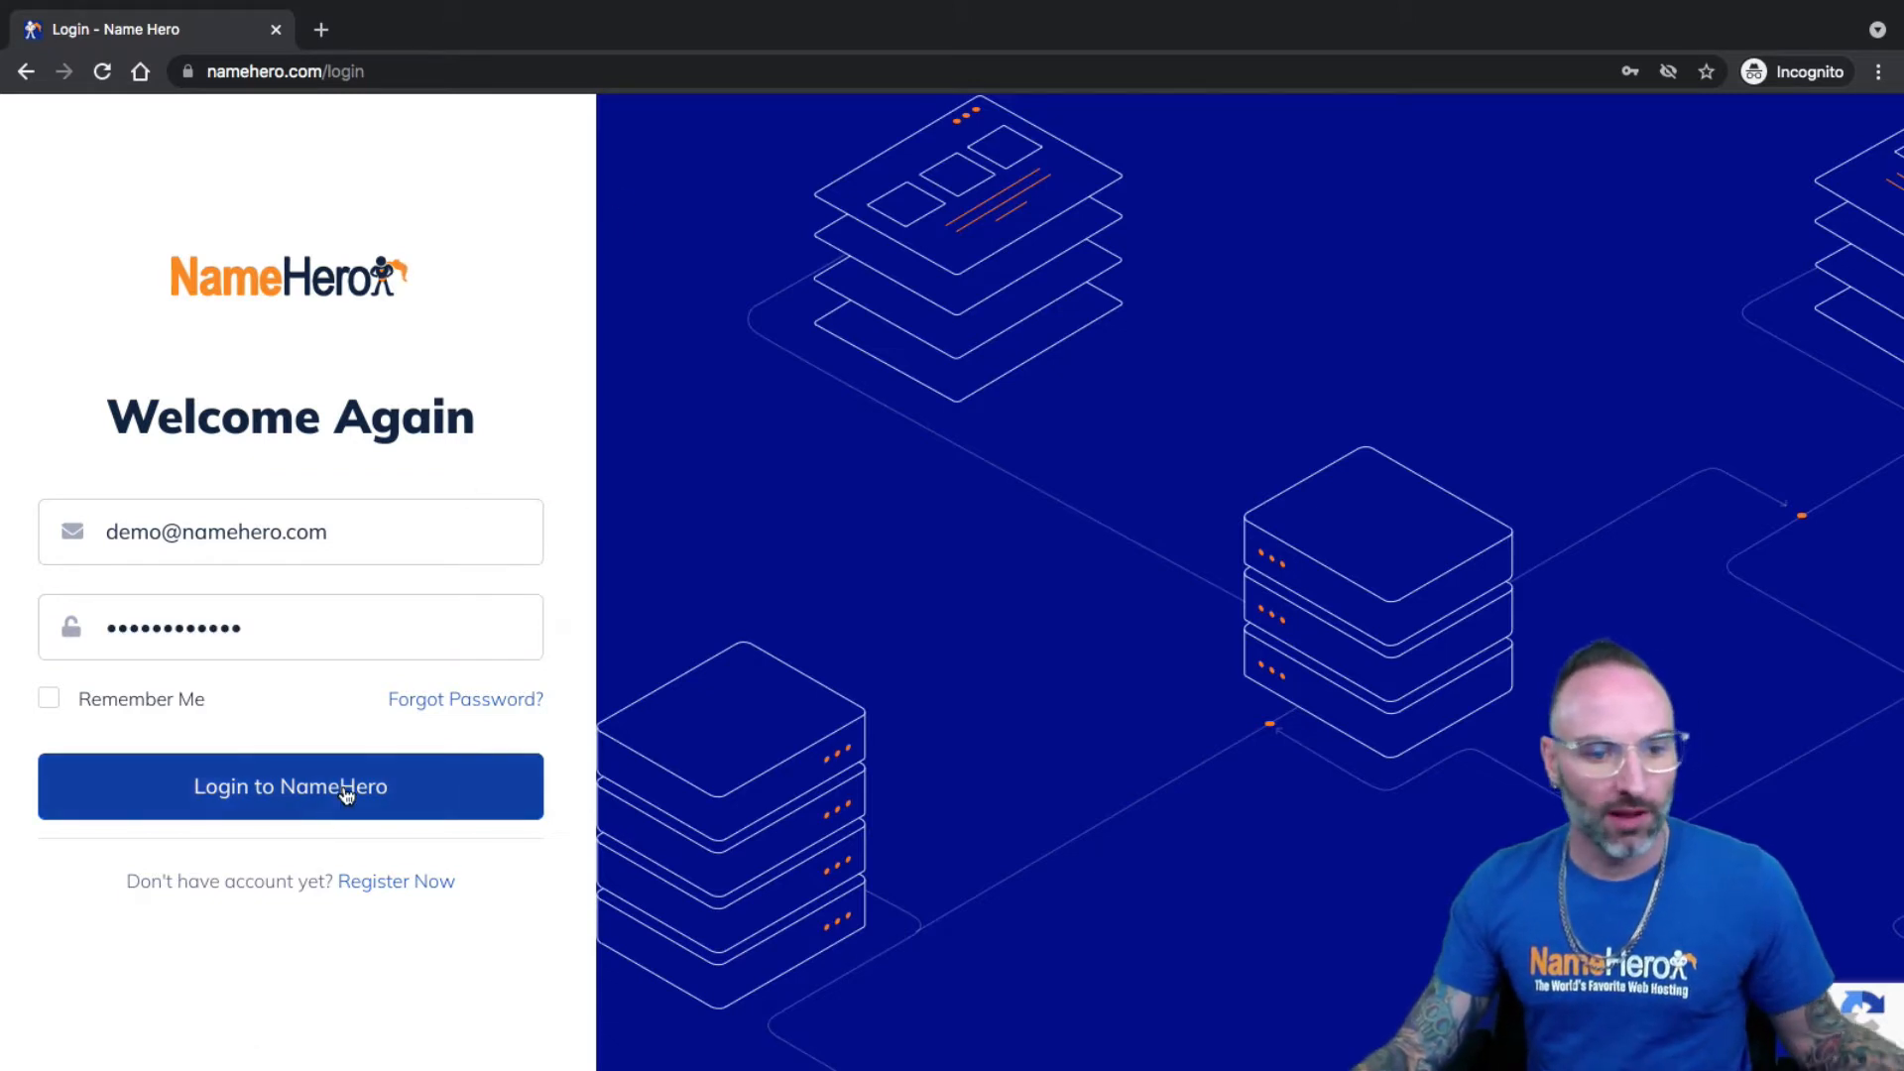
click(290, 785)
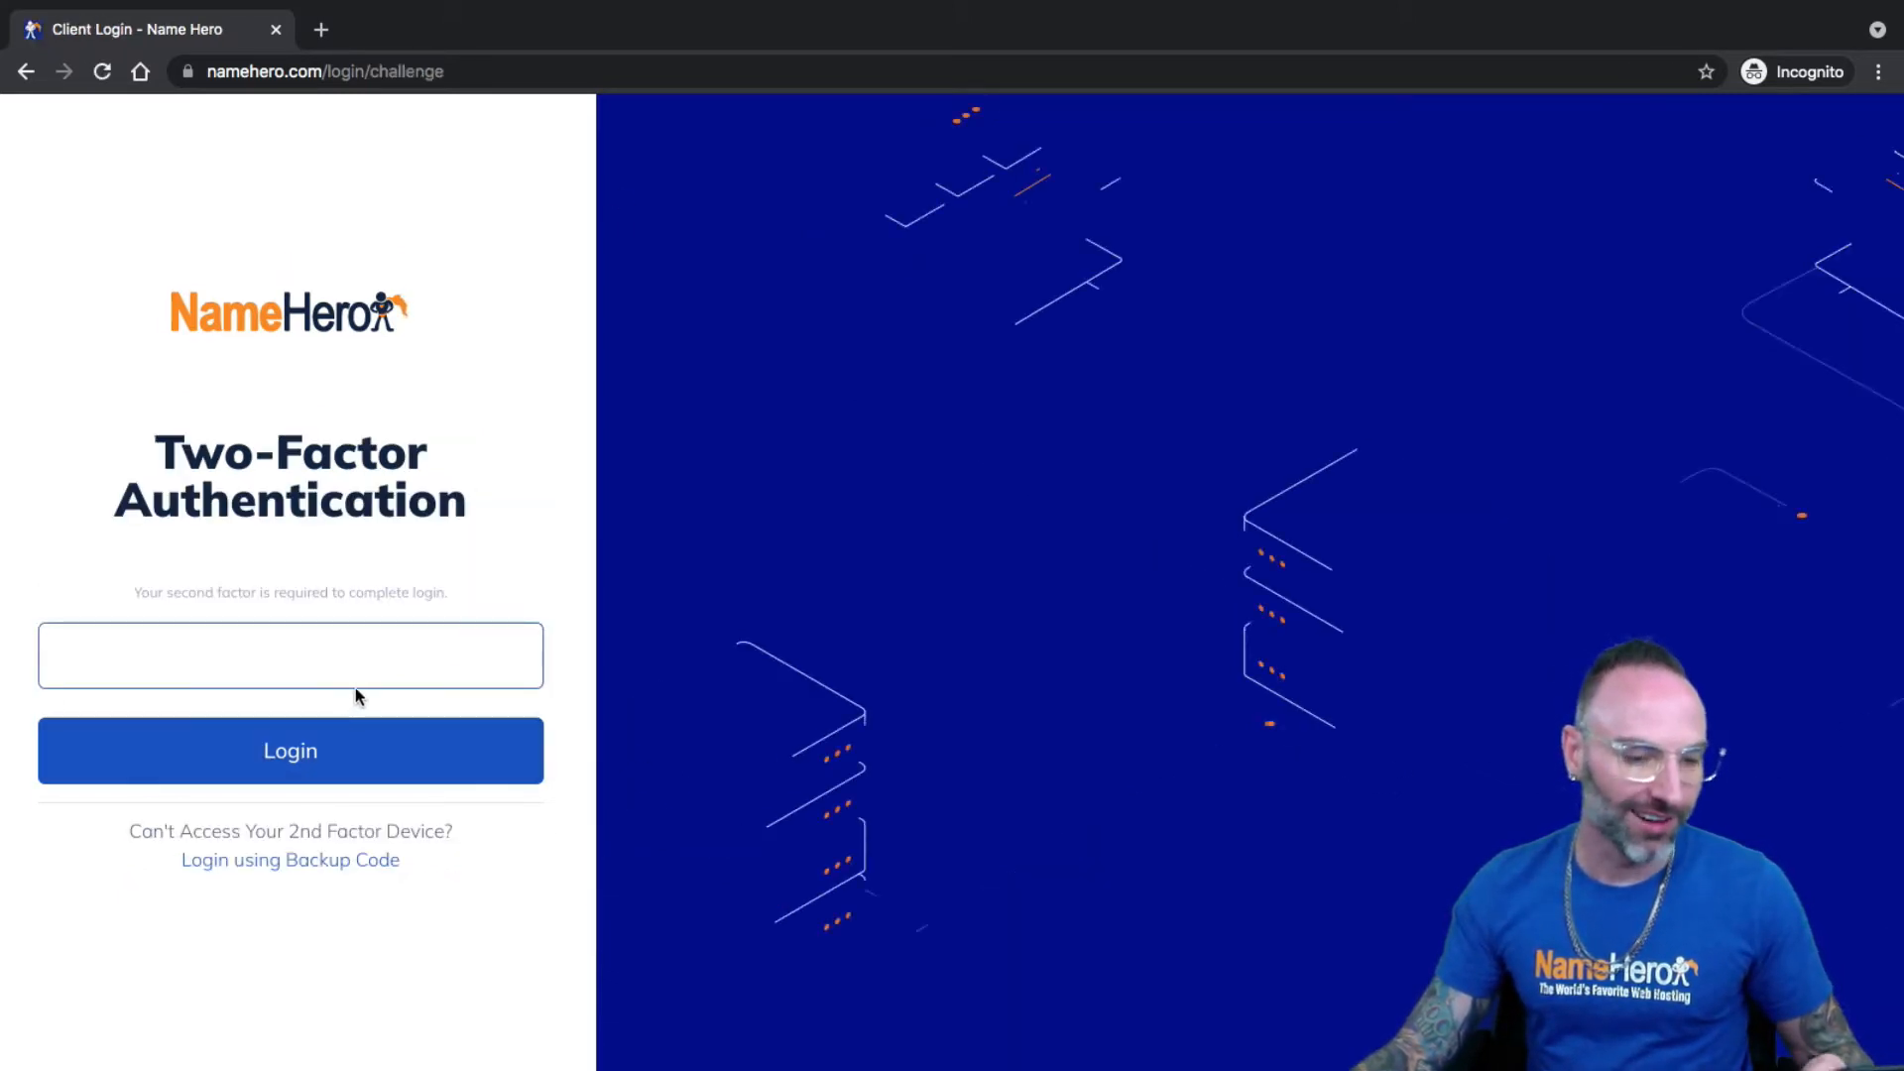
click(290, 657)
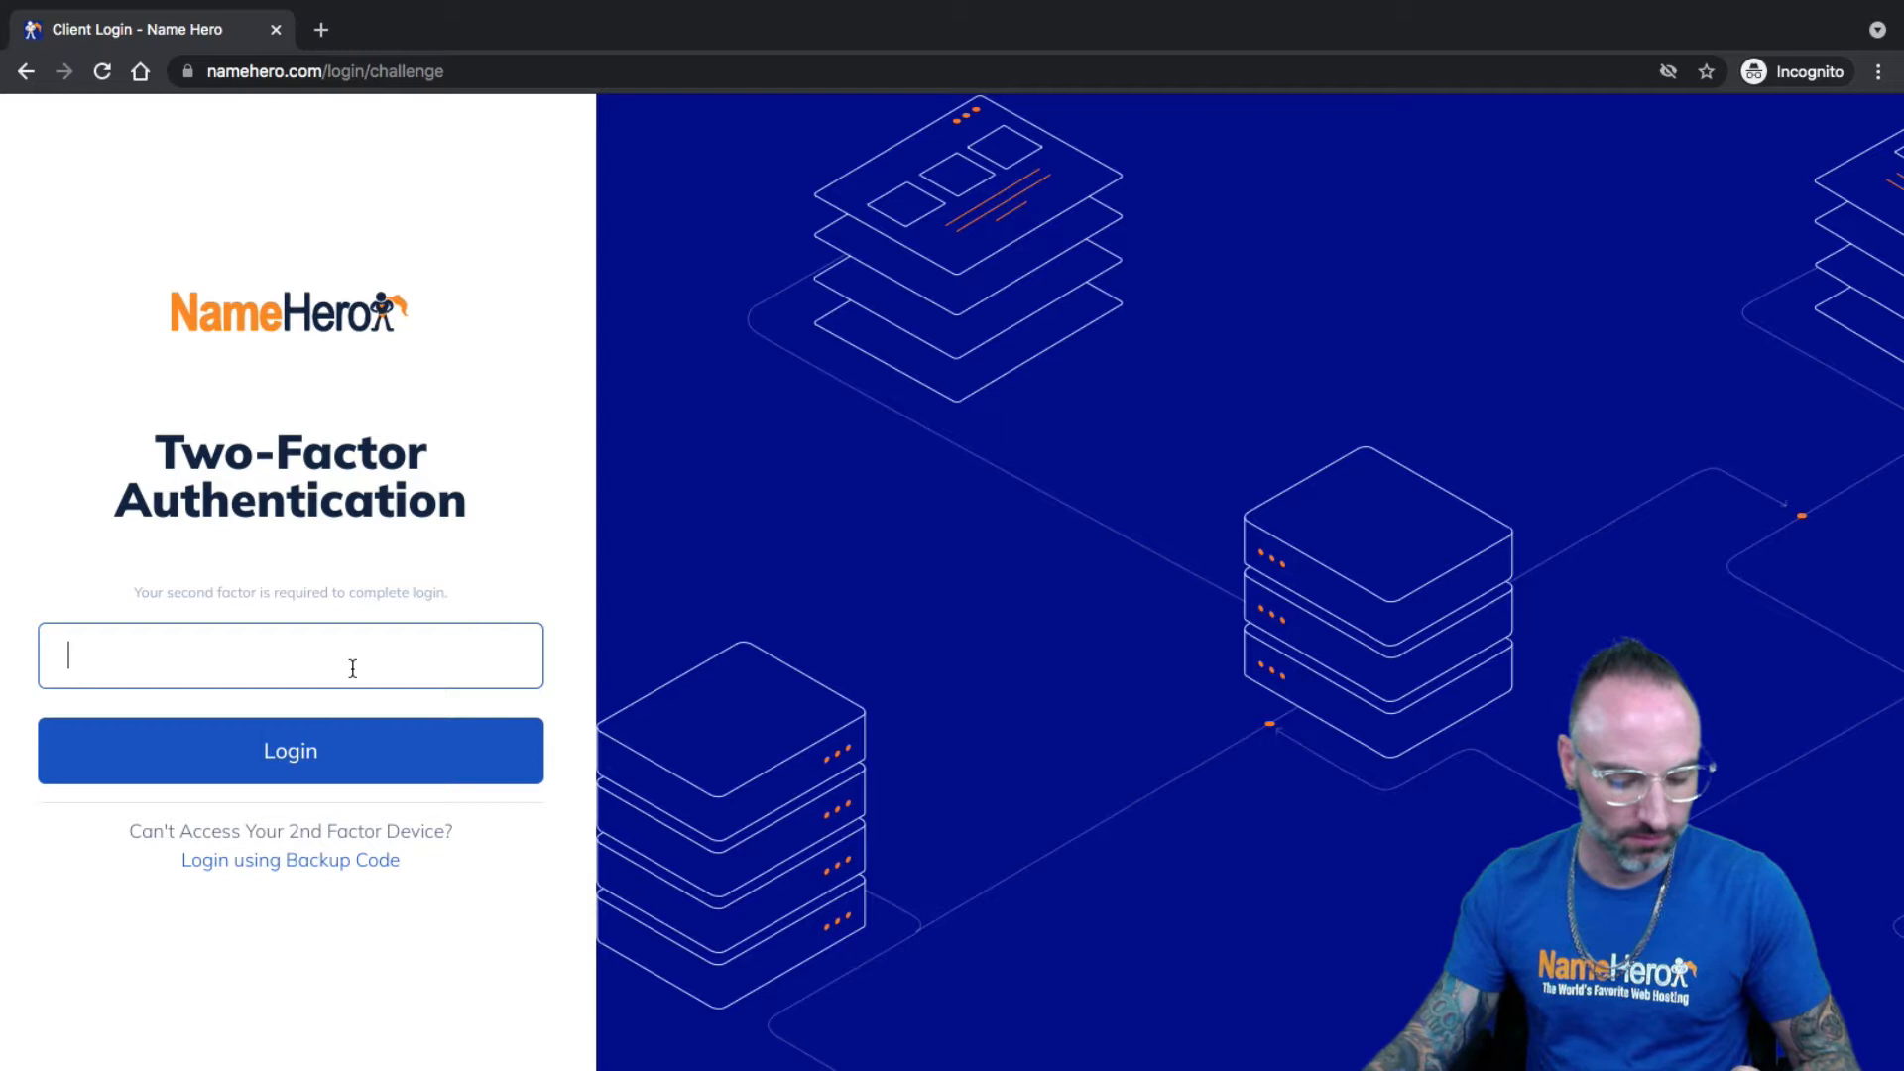
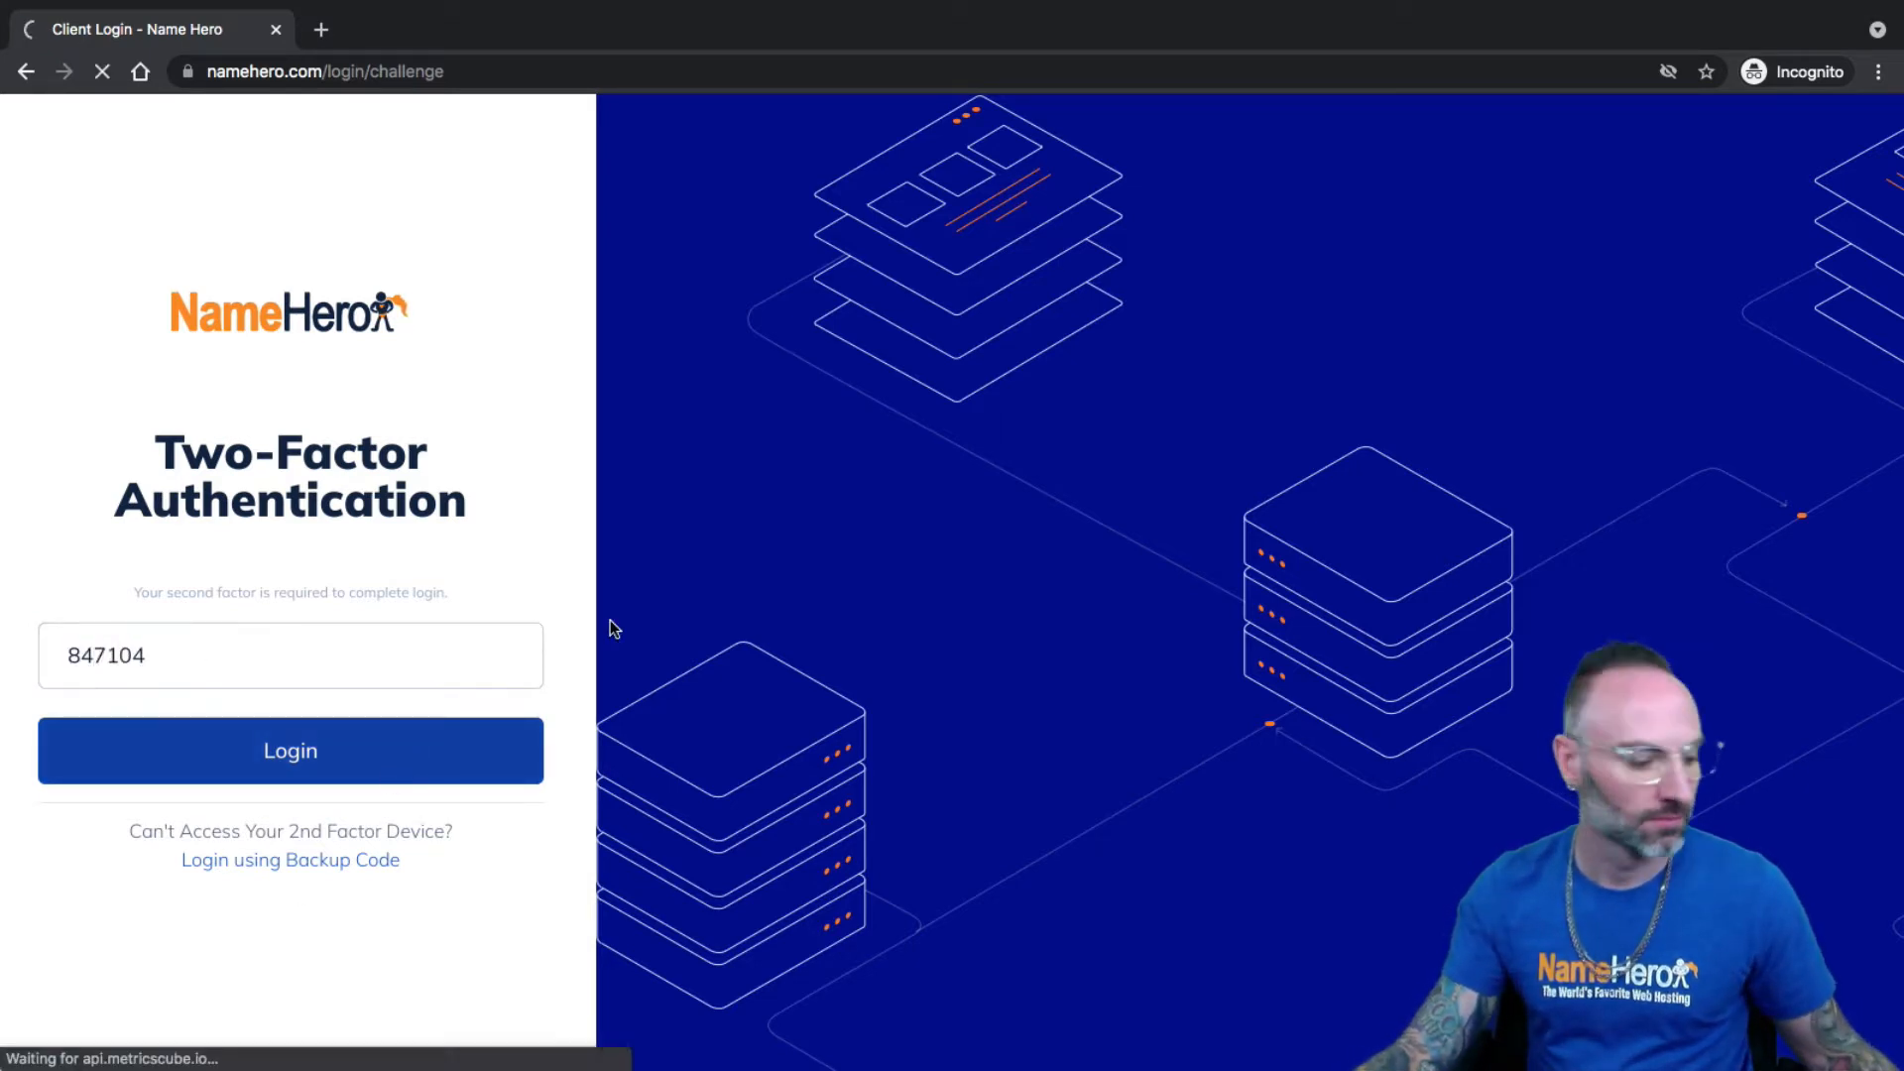
click(290, 750)
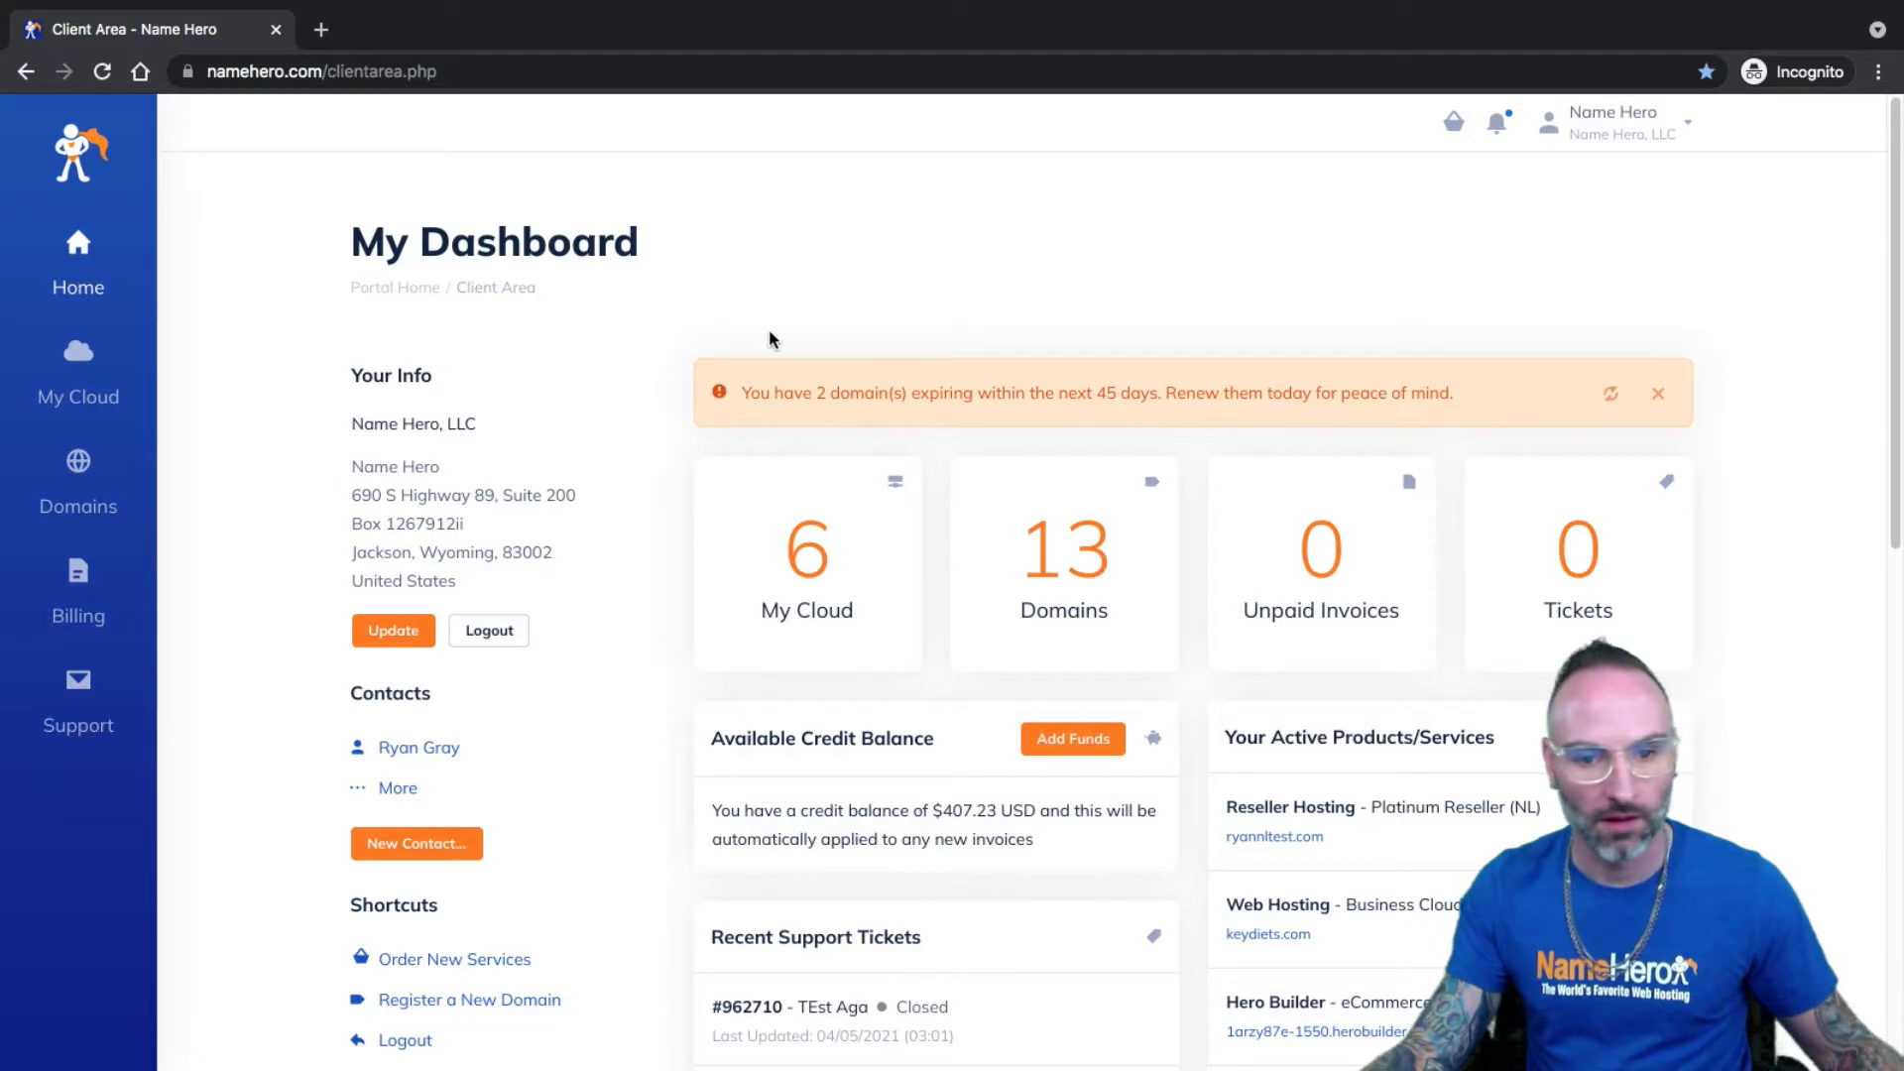
mouse_move(812, 386)
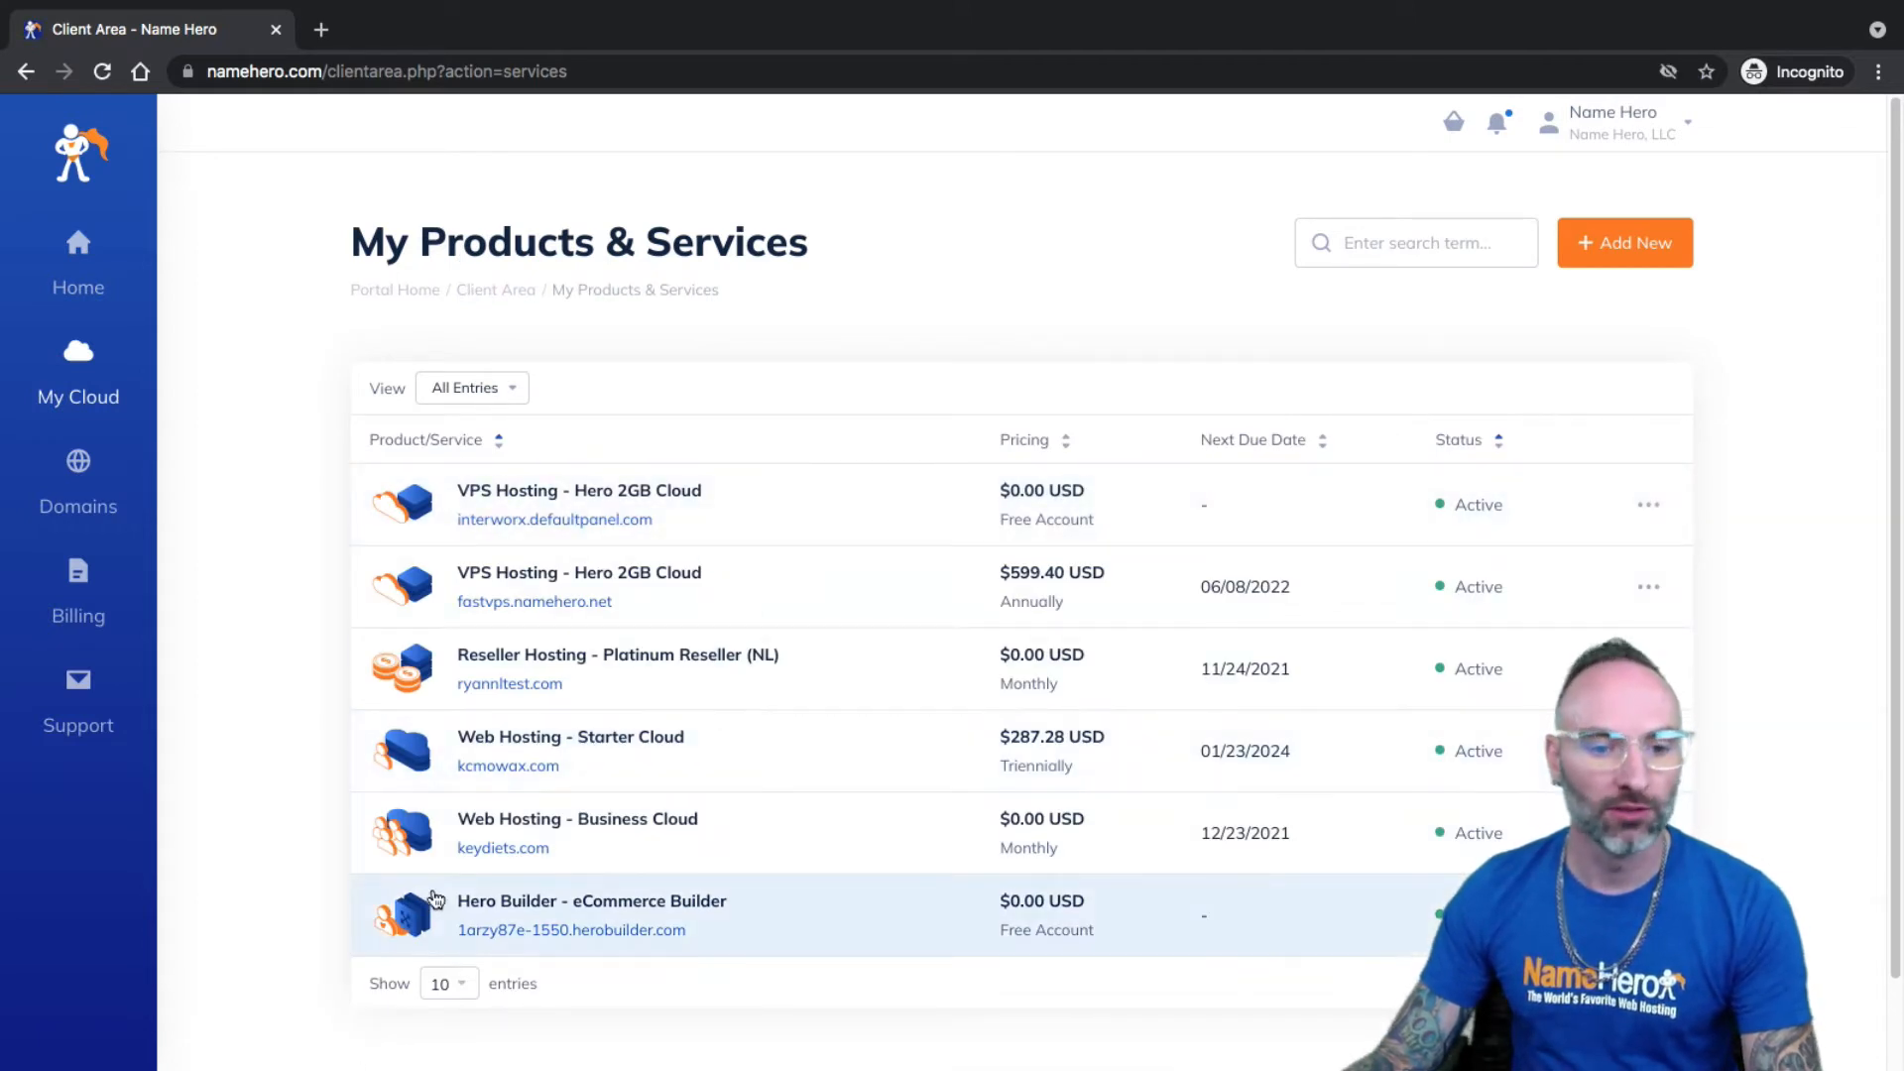
mouse_move(619, 820)
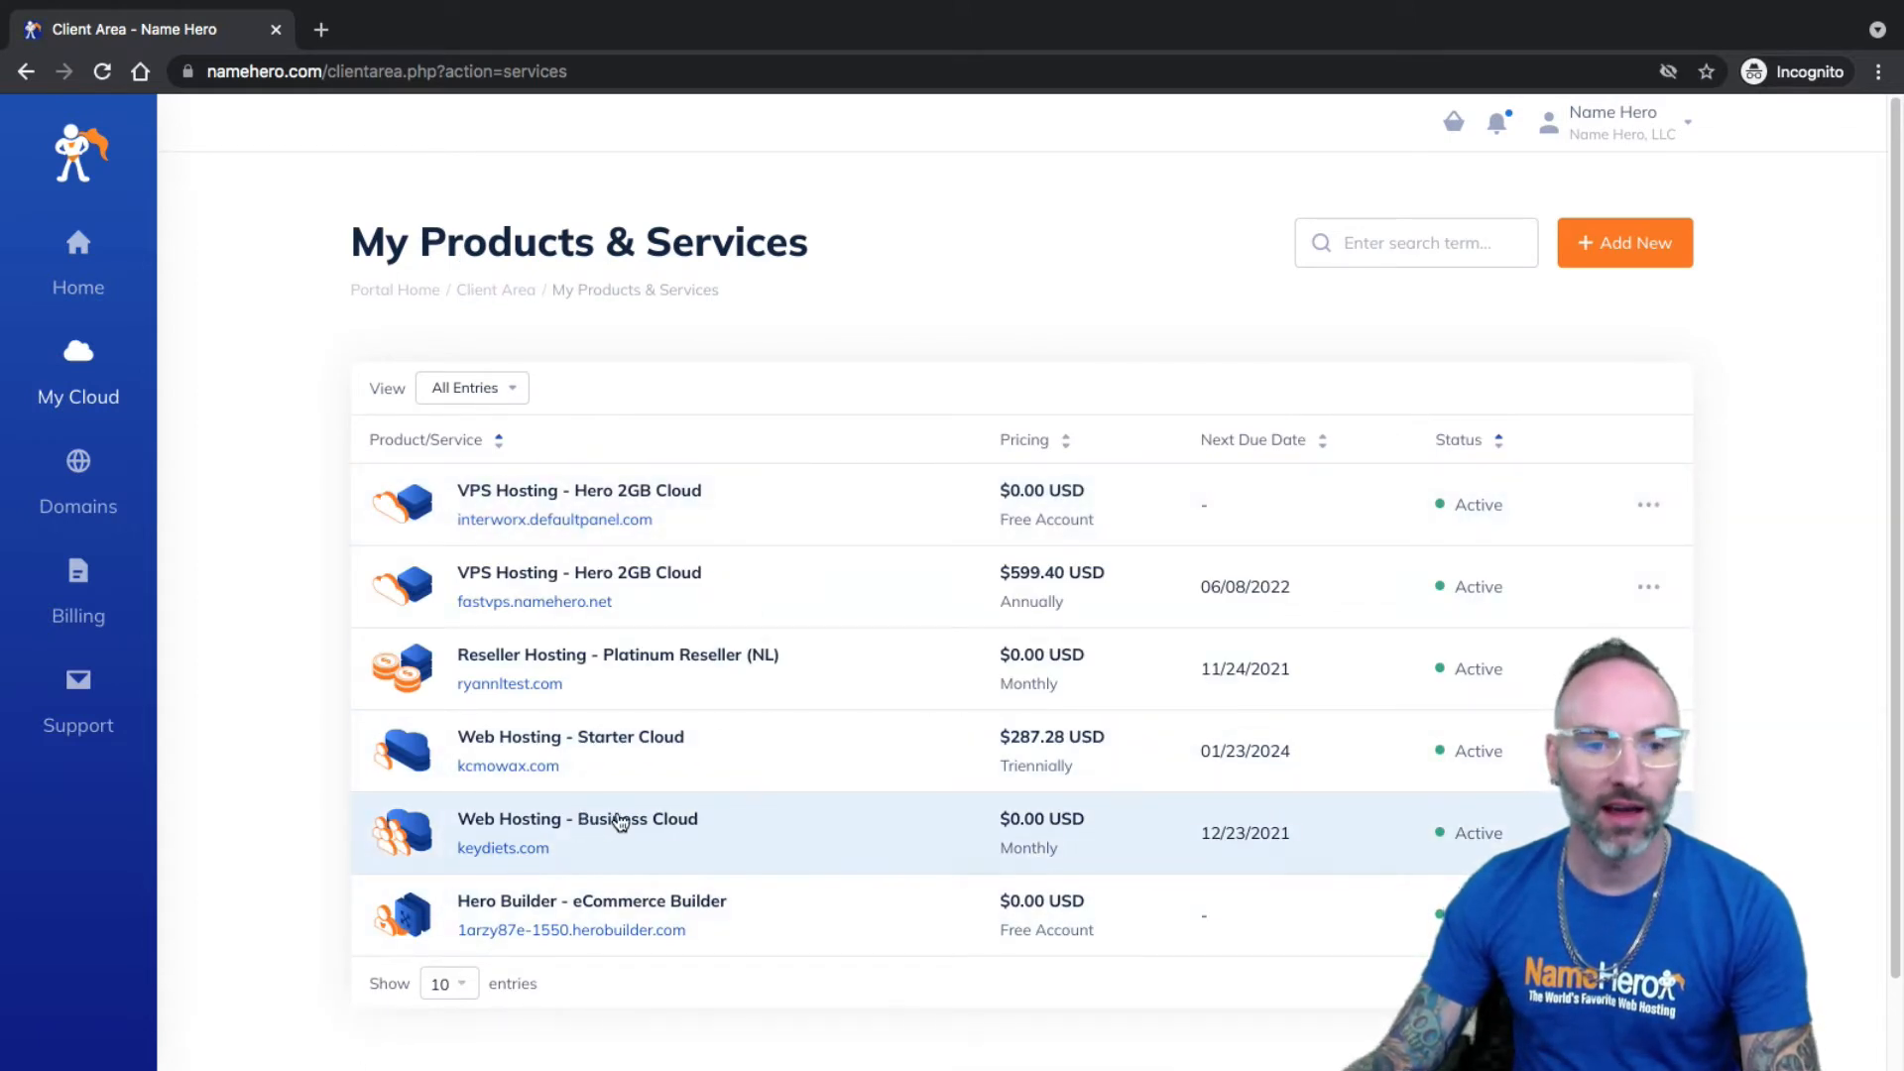
Open the Web Hosting - Business Cloud plan for keydiets.com from the products list.
click(502, 847)
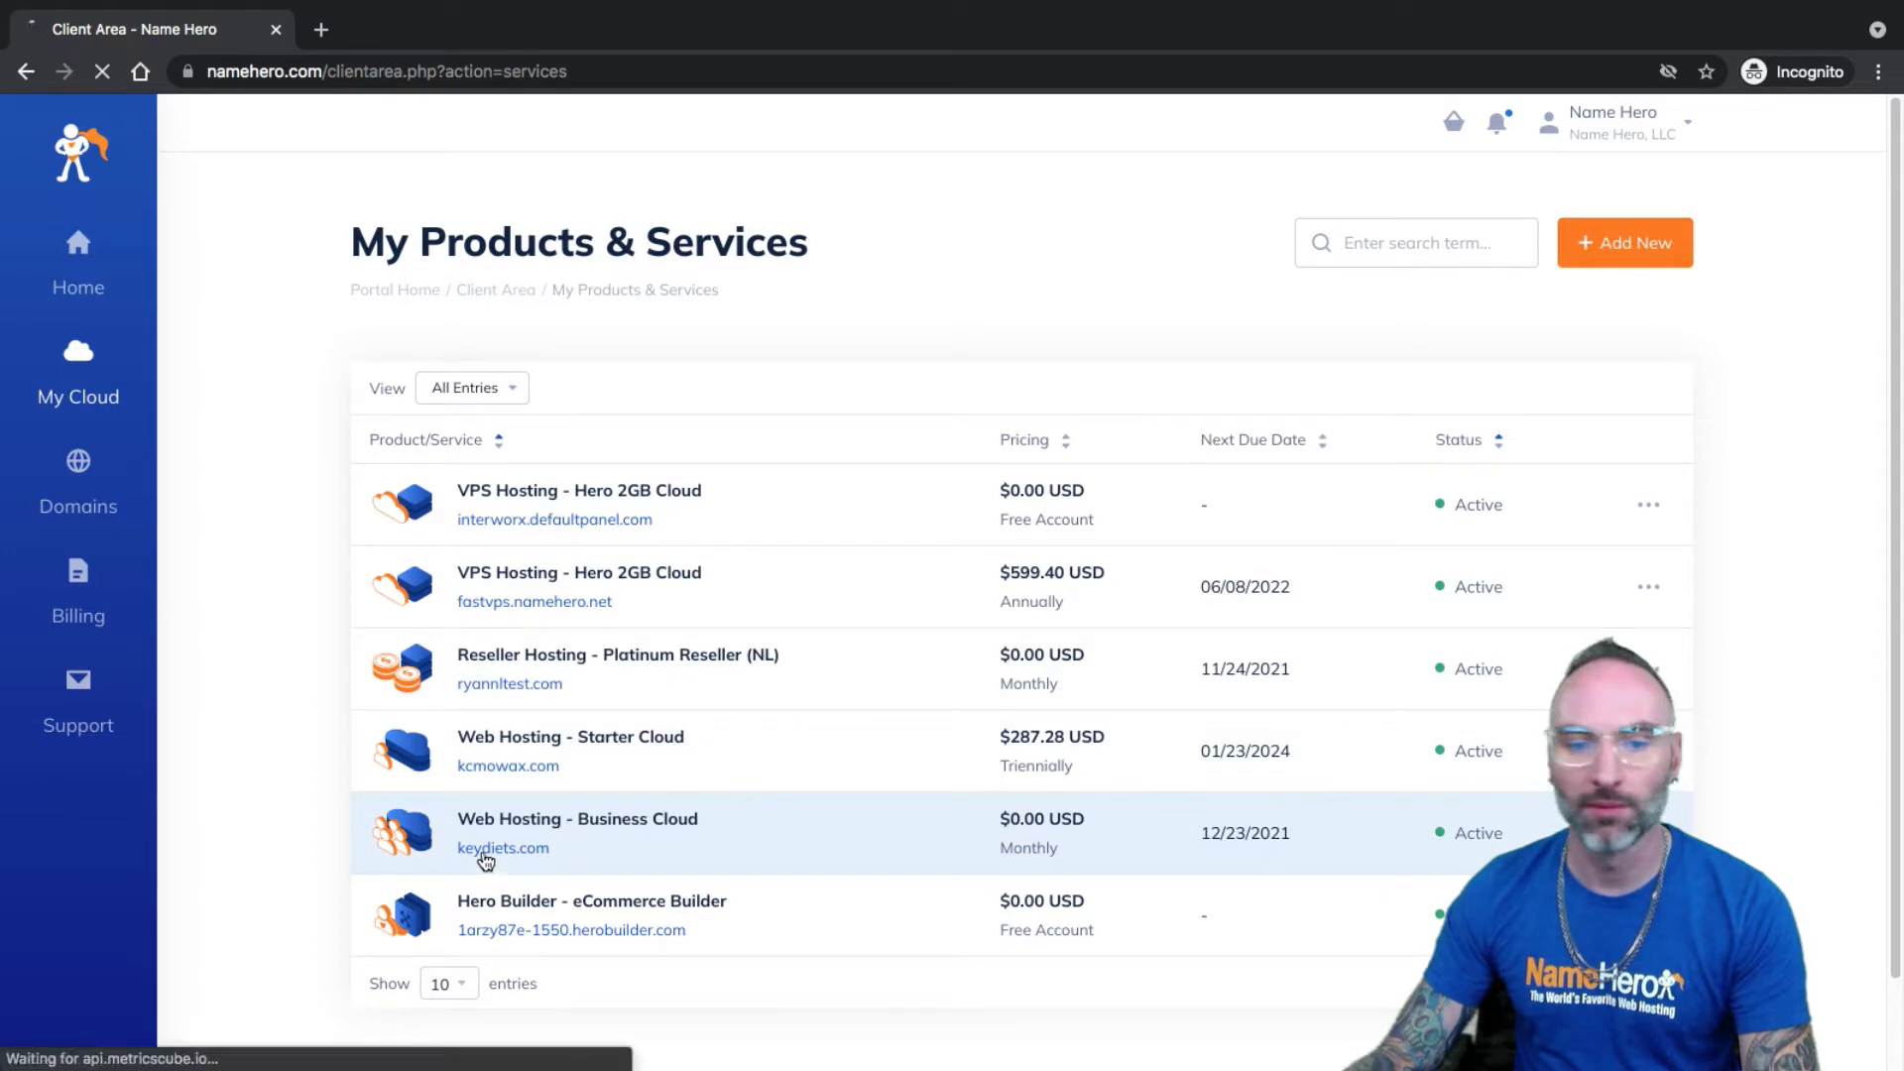
click(502, 847)
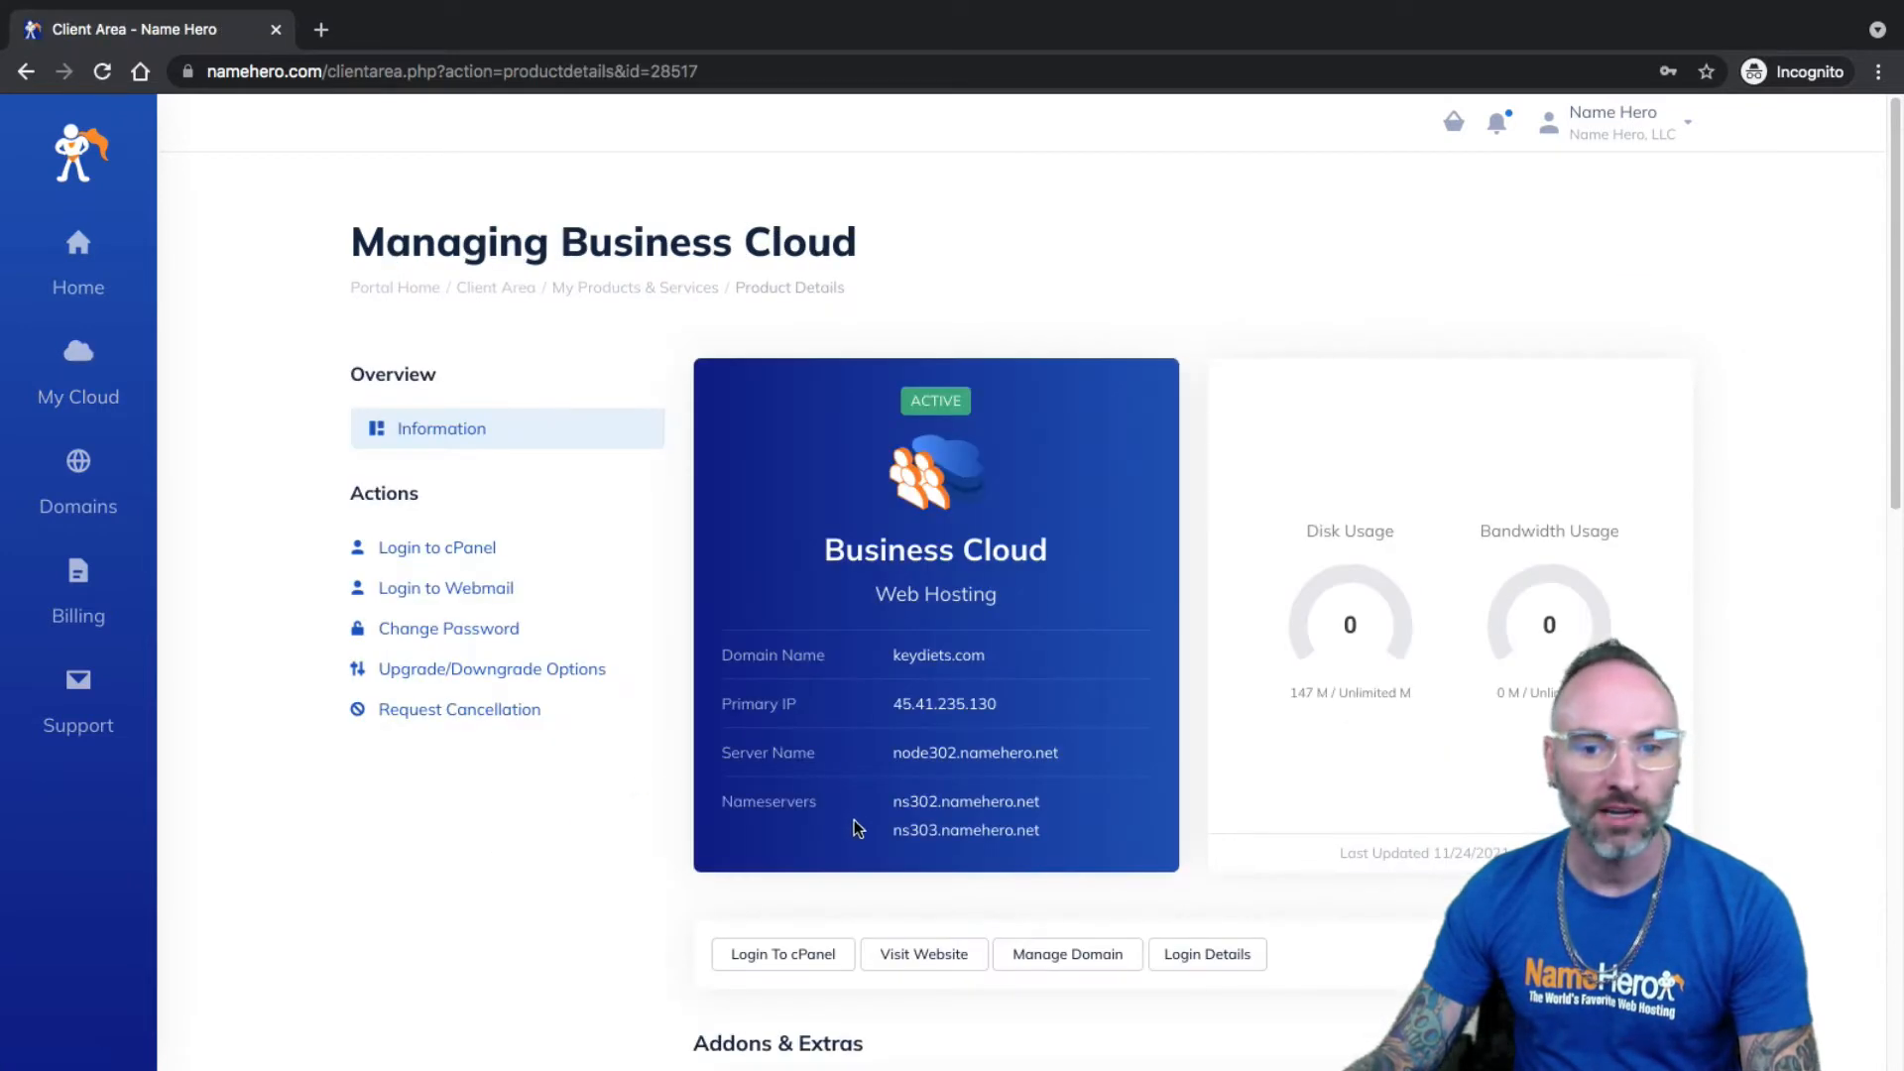
mouse_move(658, 591)
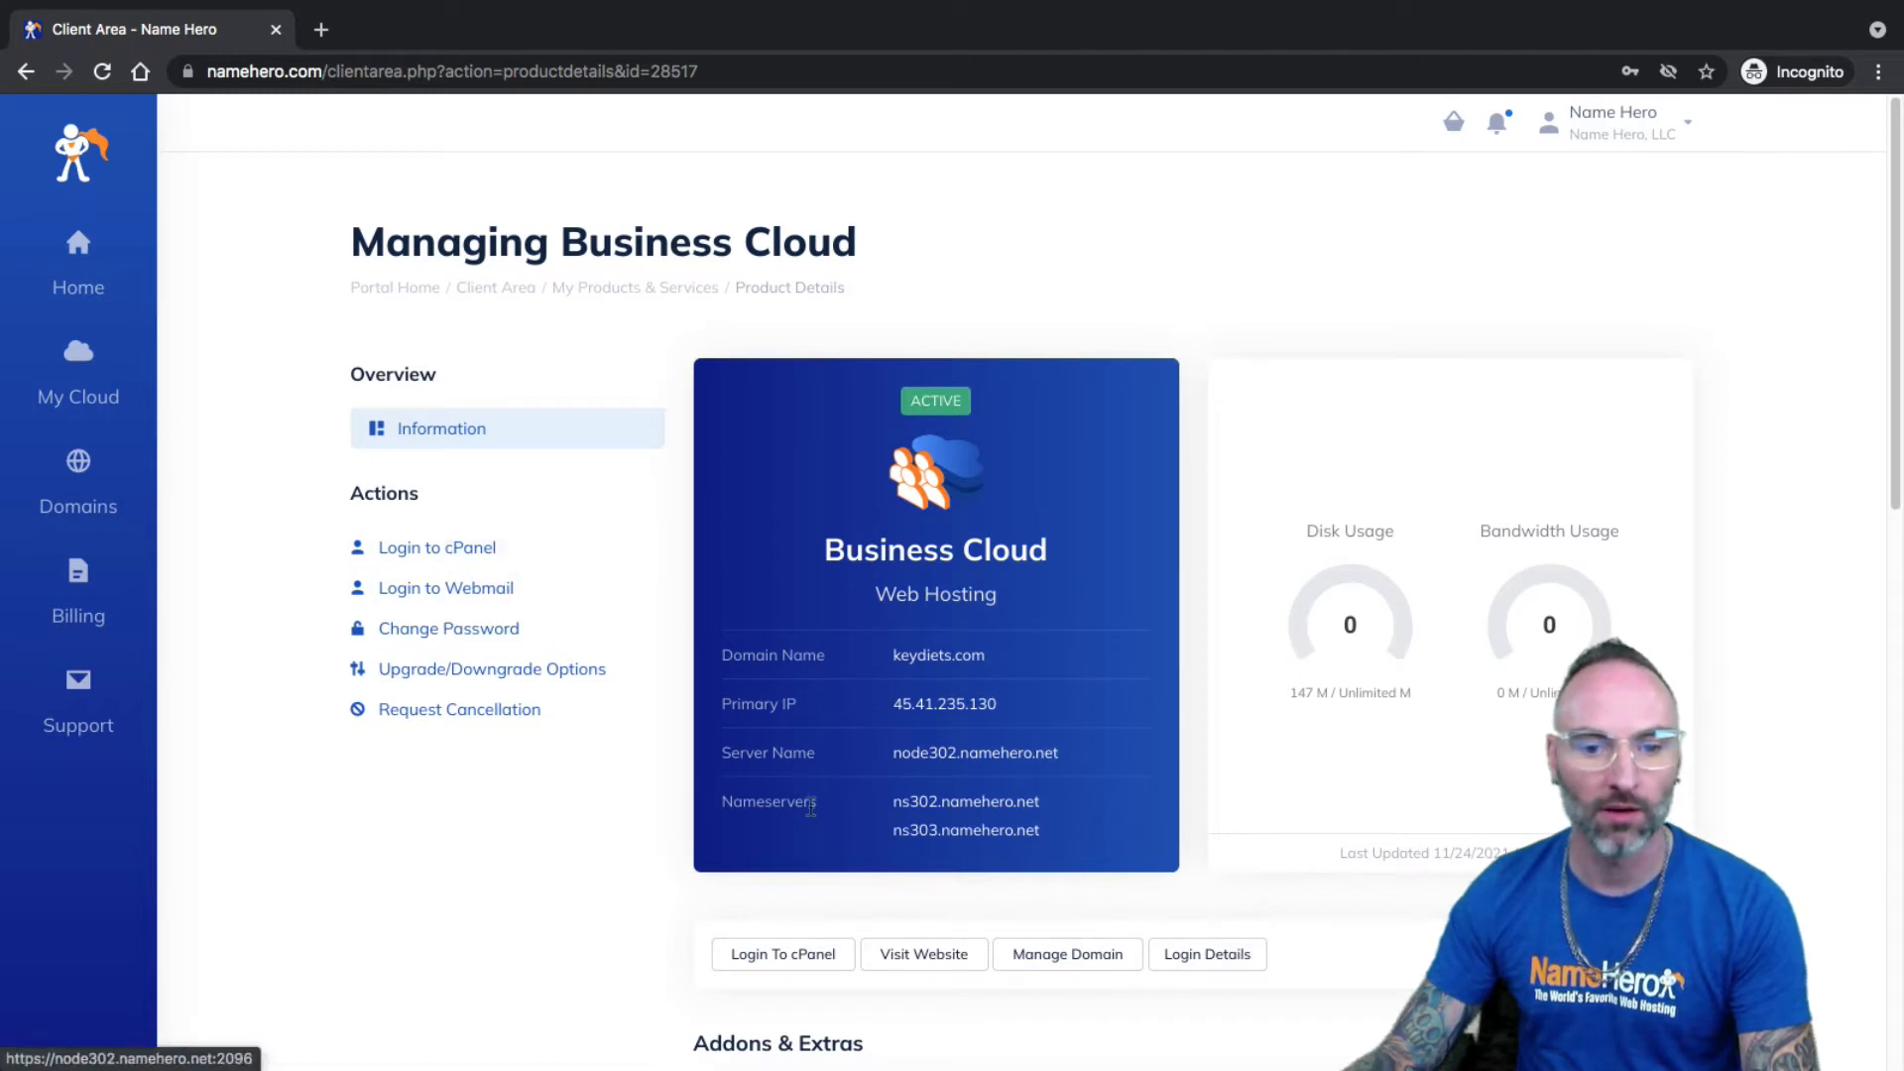
Log in to cPanel for keydiets.com and filter its functions with 'sub'.
click(437, 547)
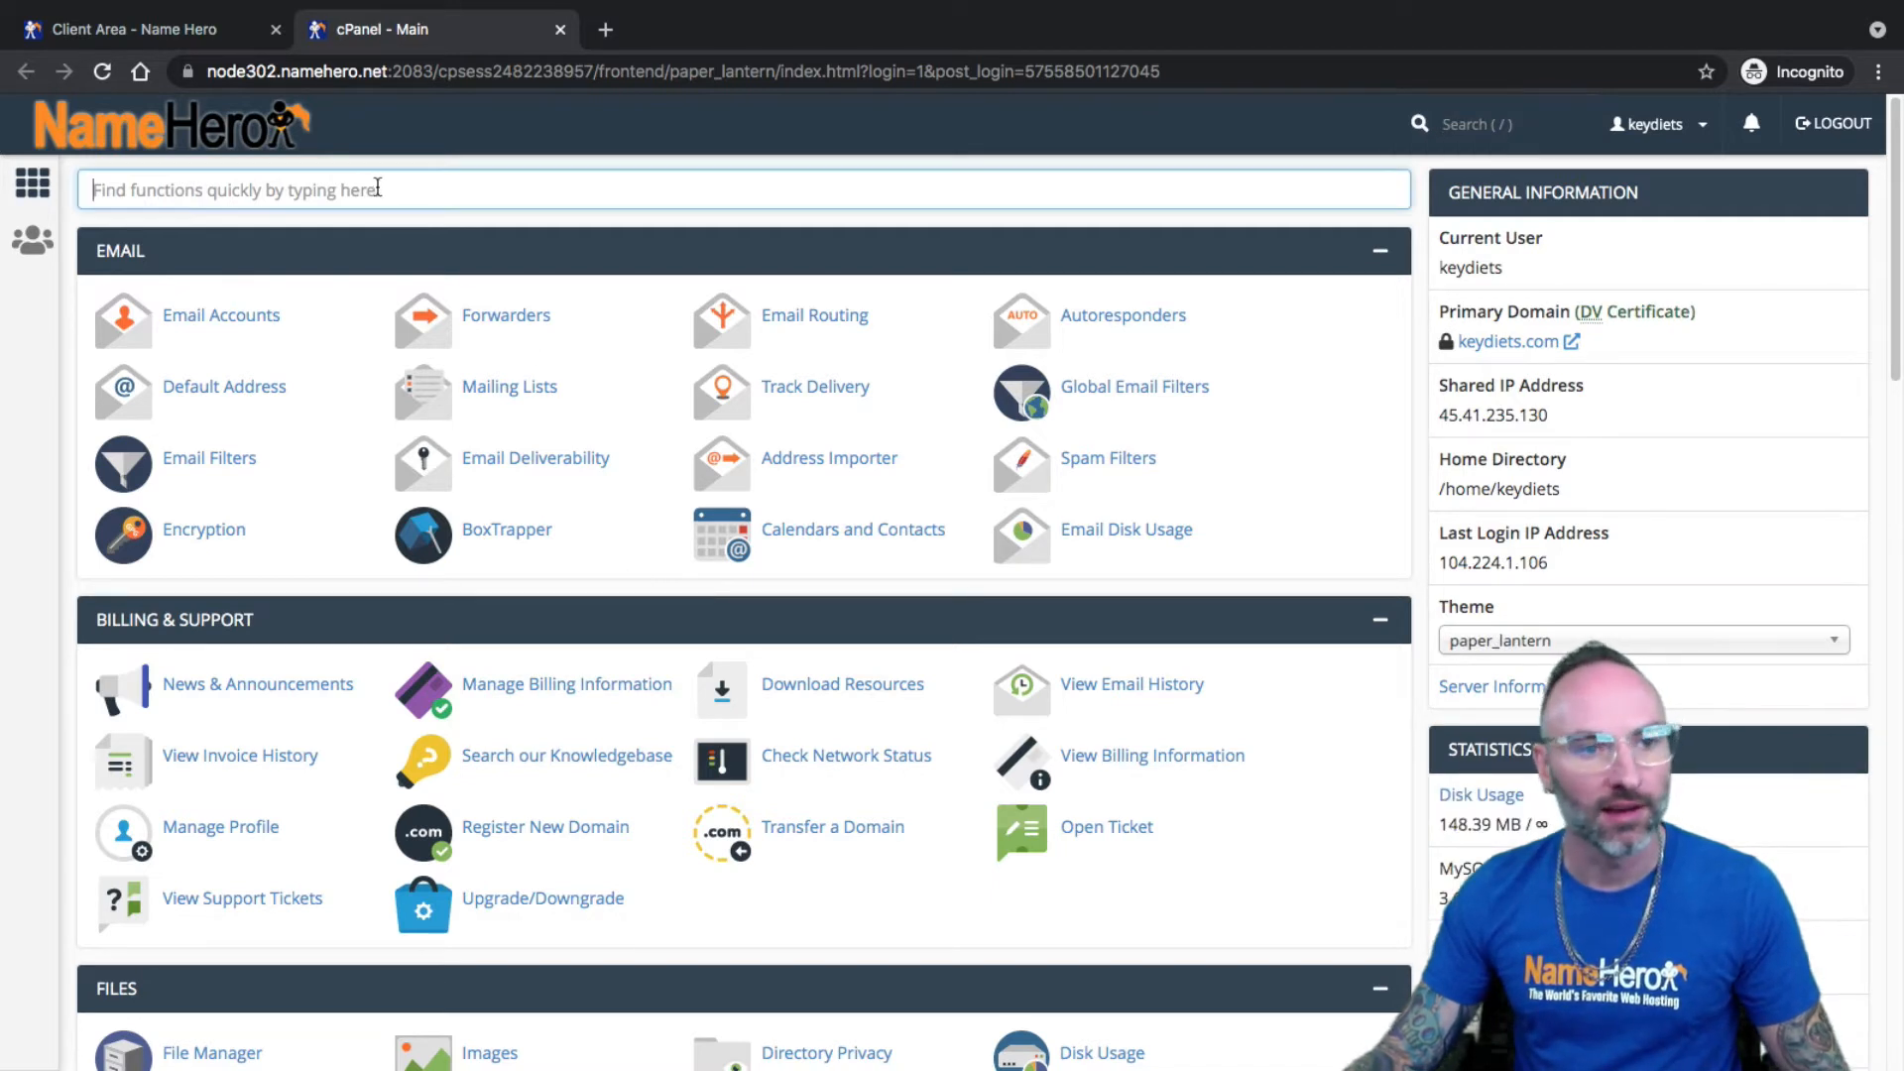
text(sub)
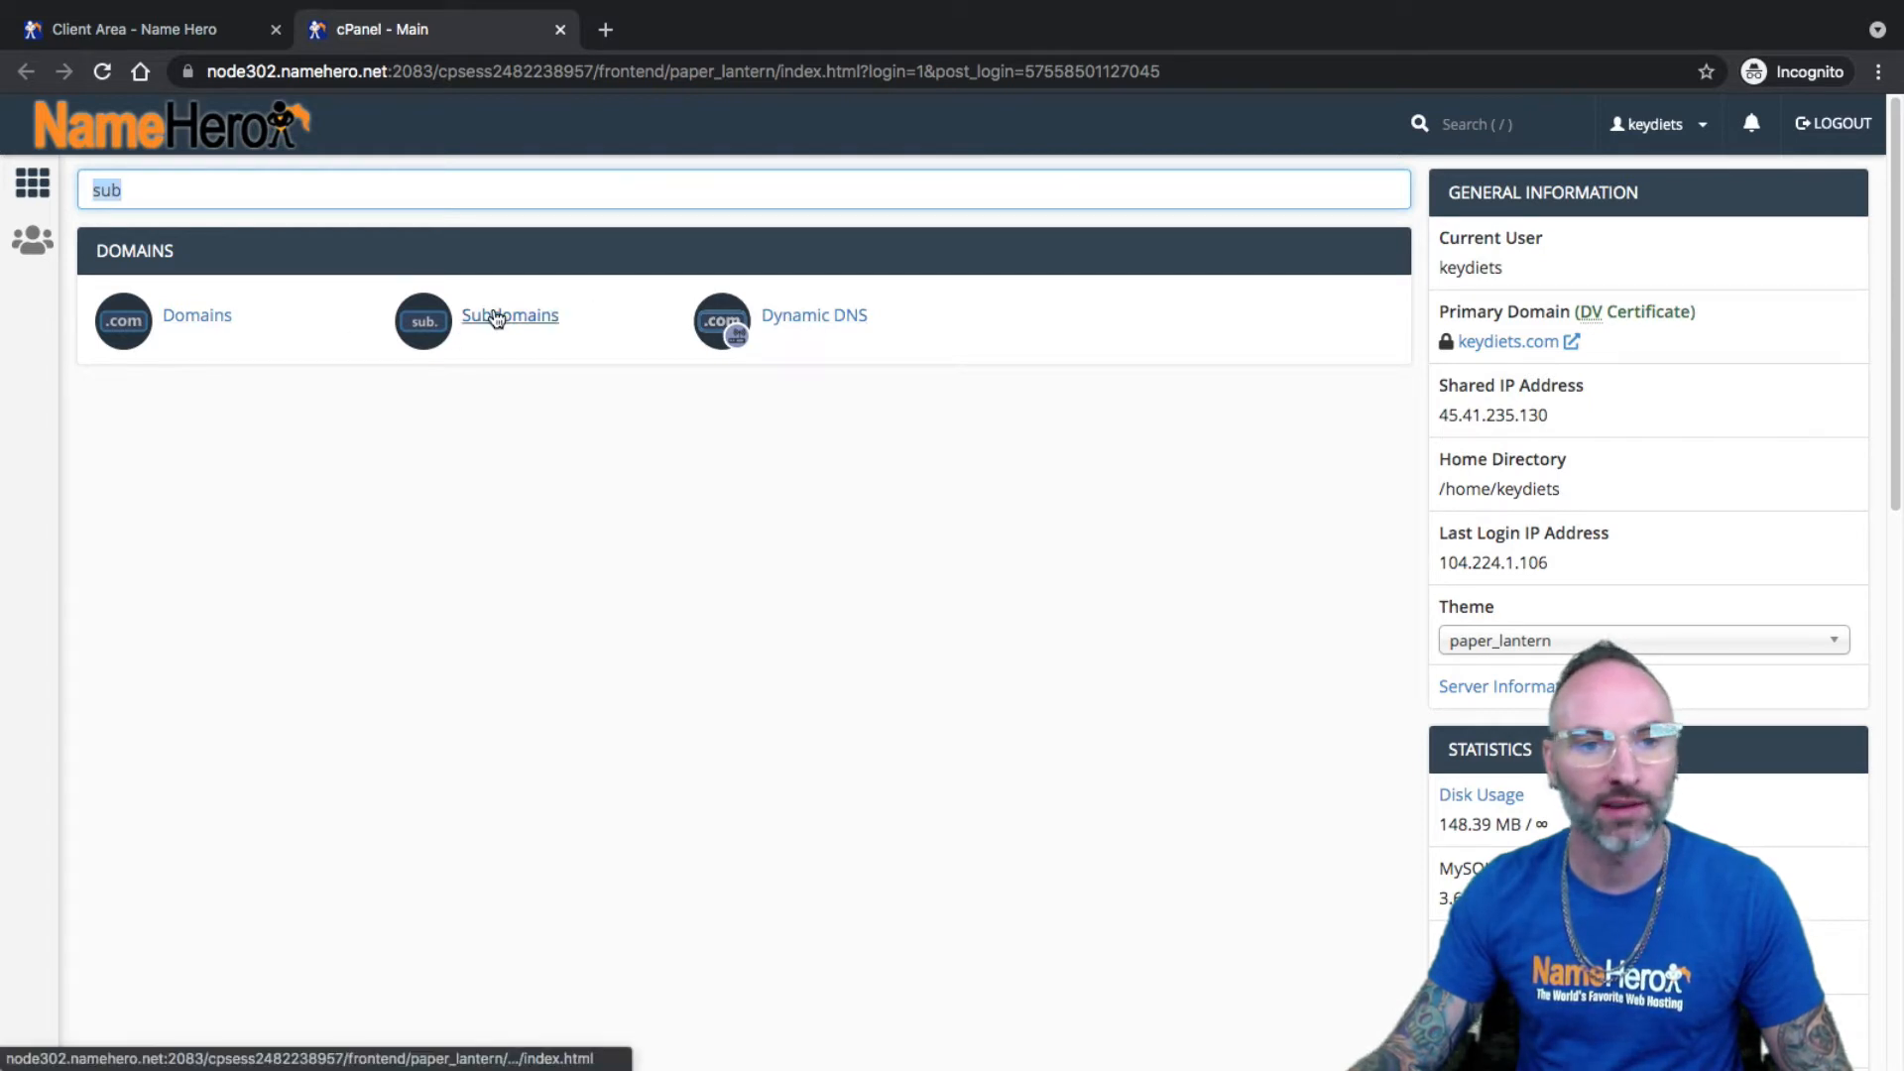
Open the Subdomains page listing websiteaide.keydiets.com and the creation form.
click(510, 315)
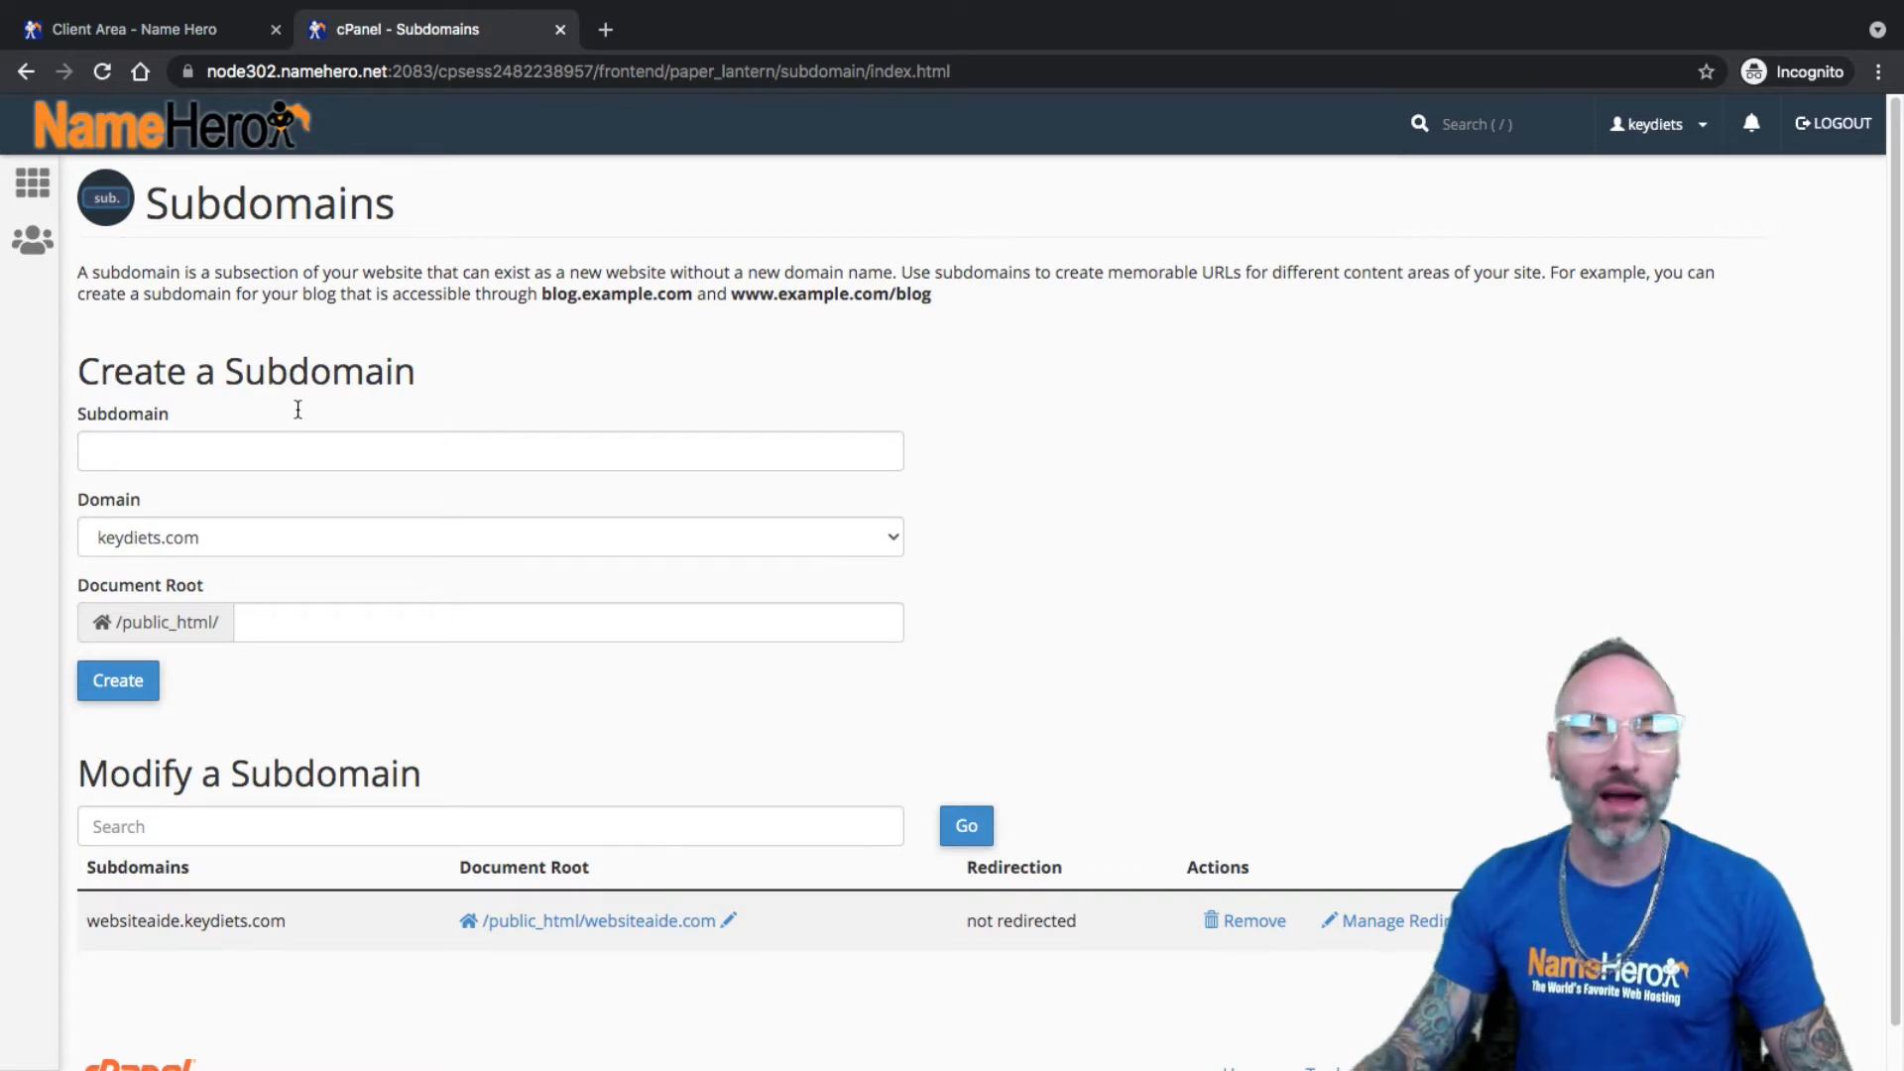
mouse_move(269, 506)
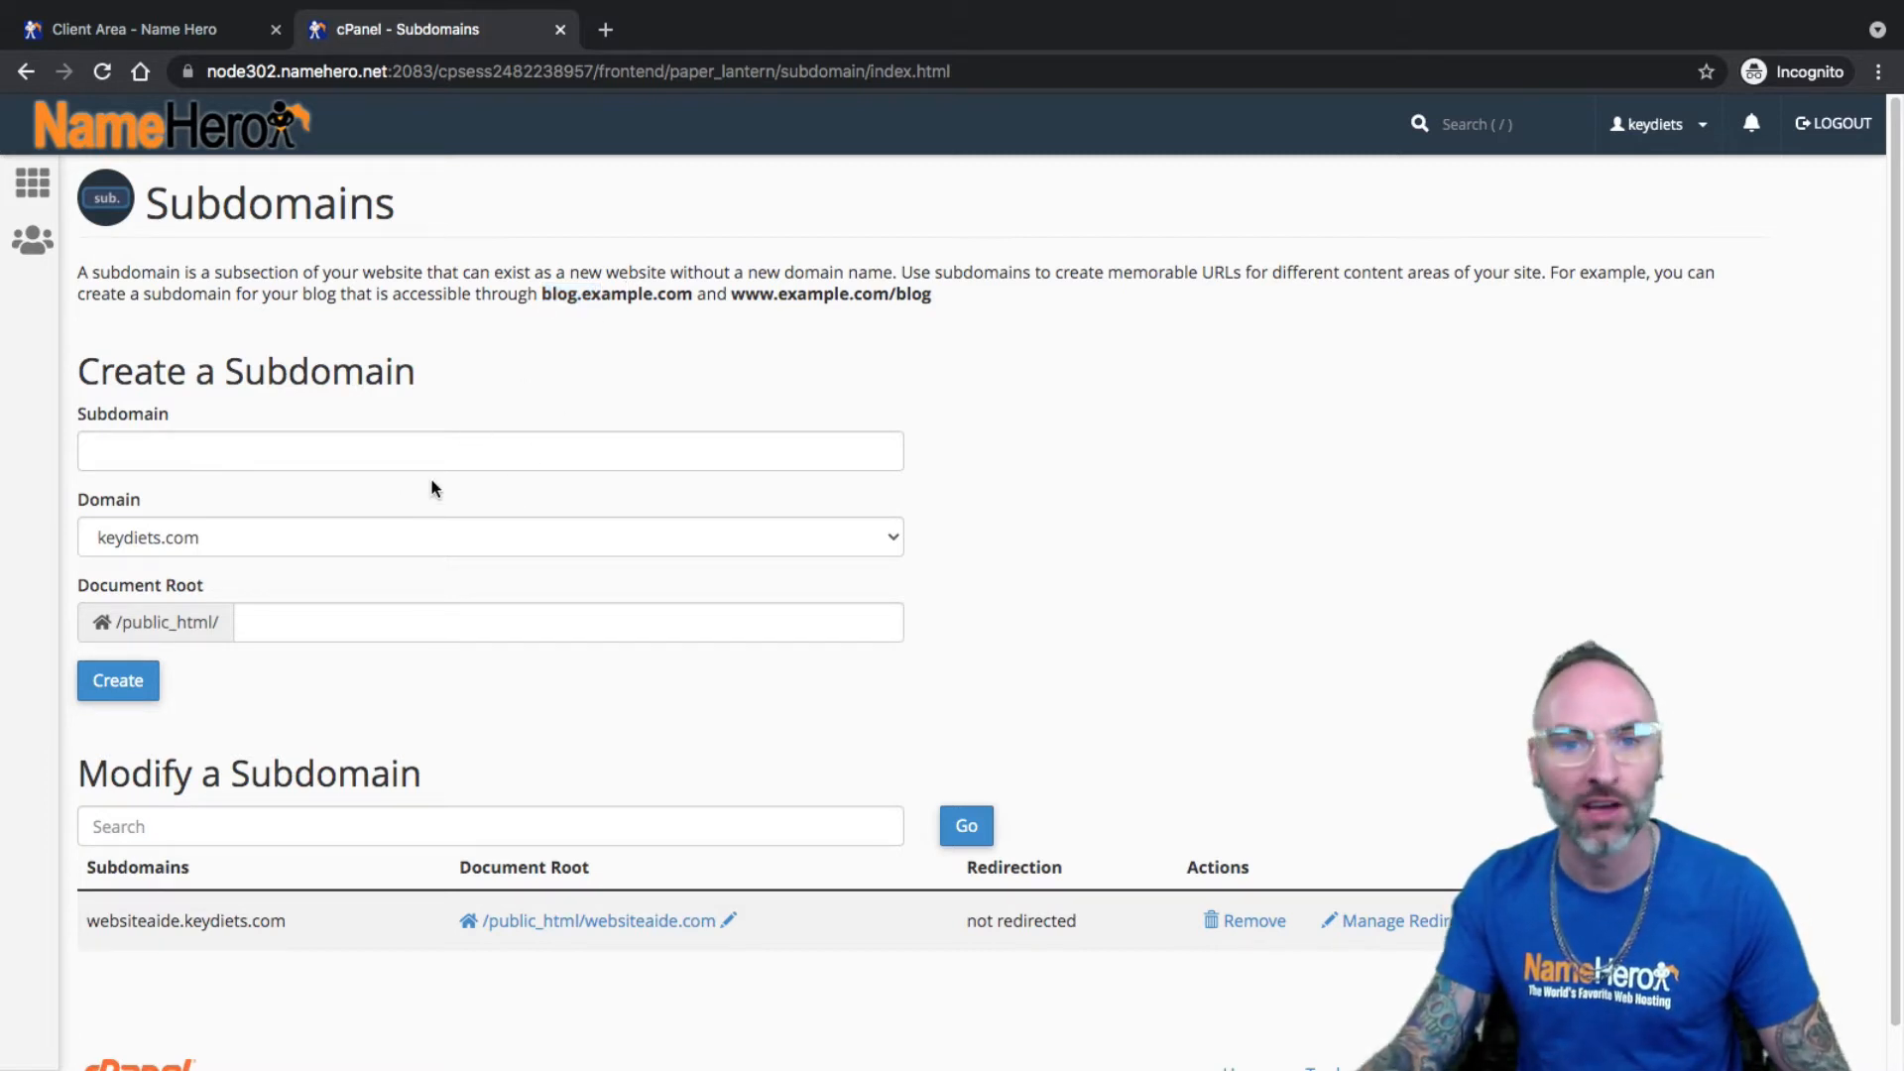
mouse_move(232, 416)
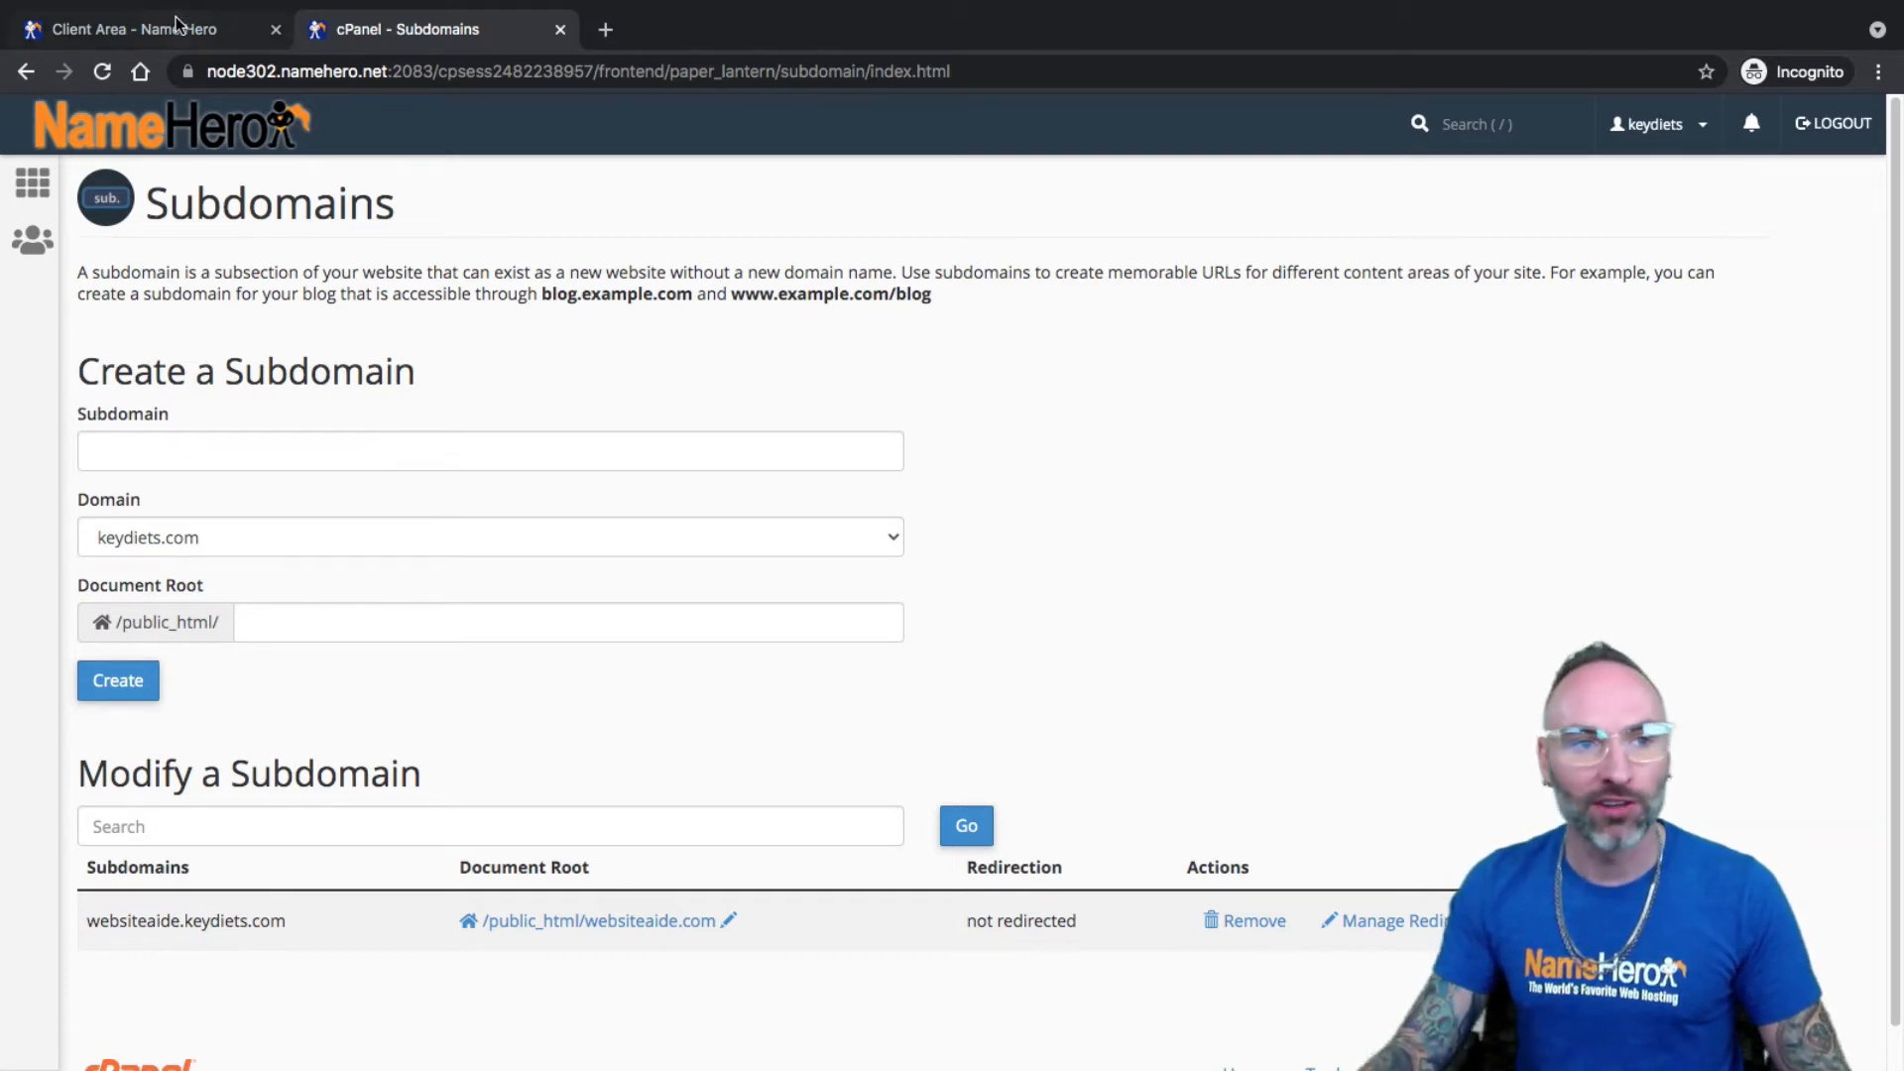
click(137, 30)
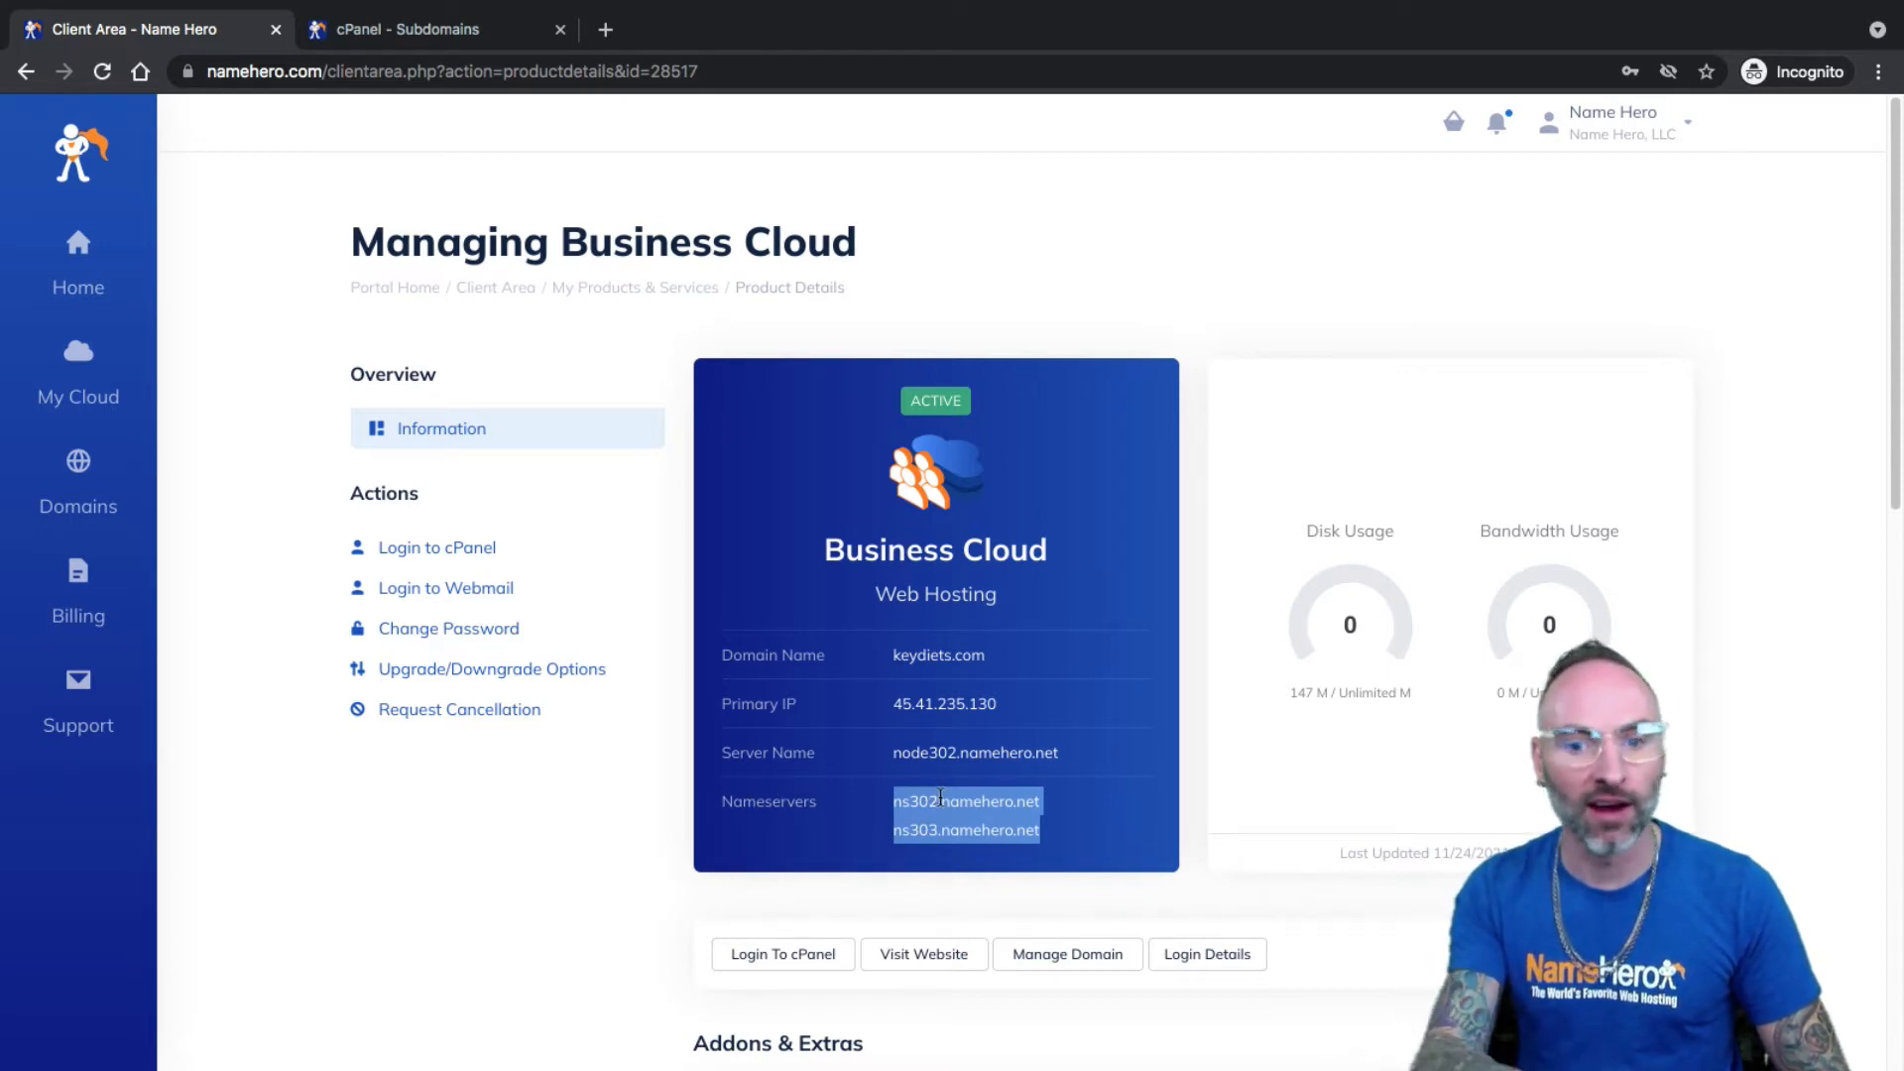
mouse_move(1063, 797)
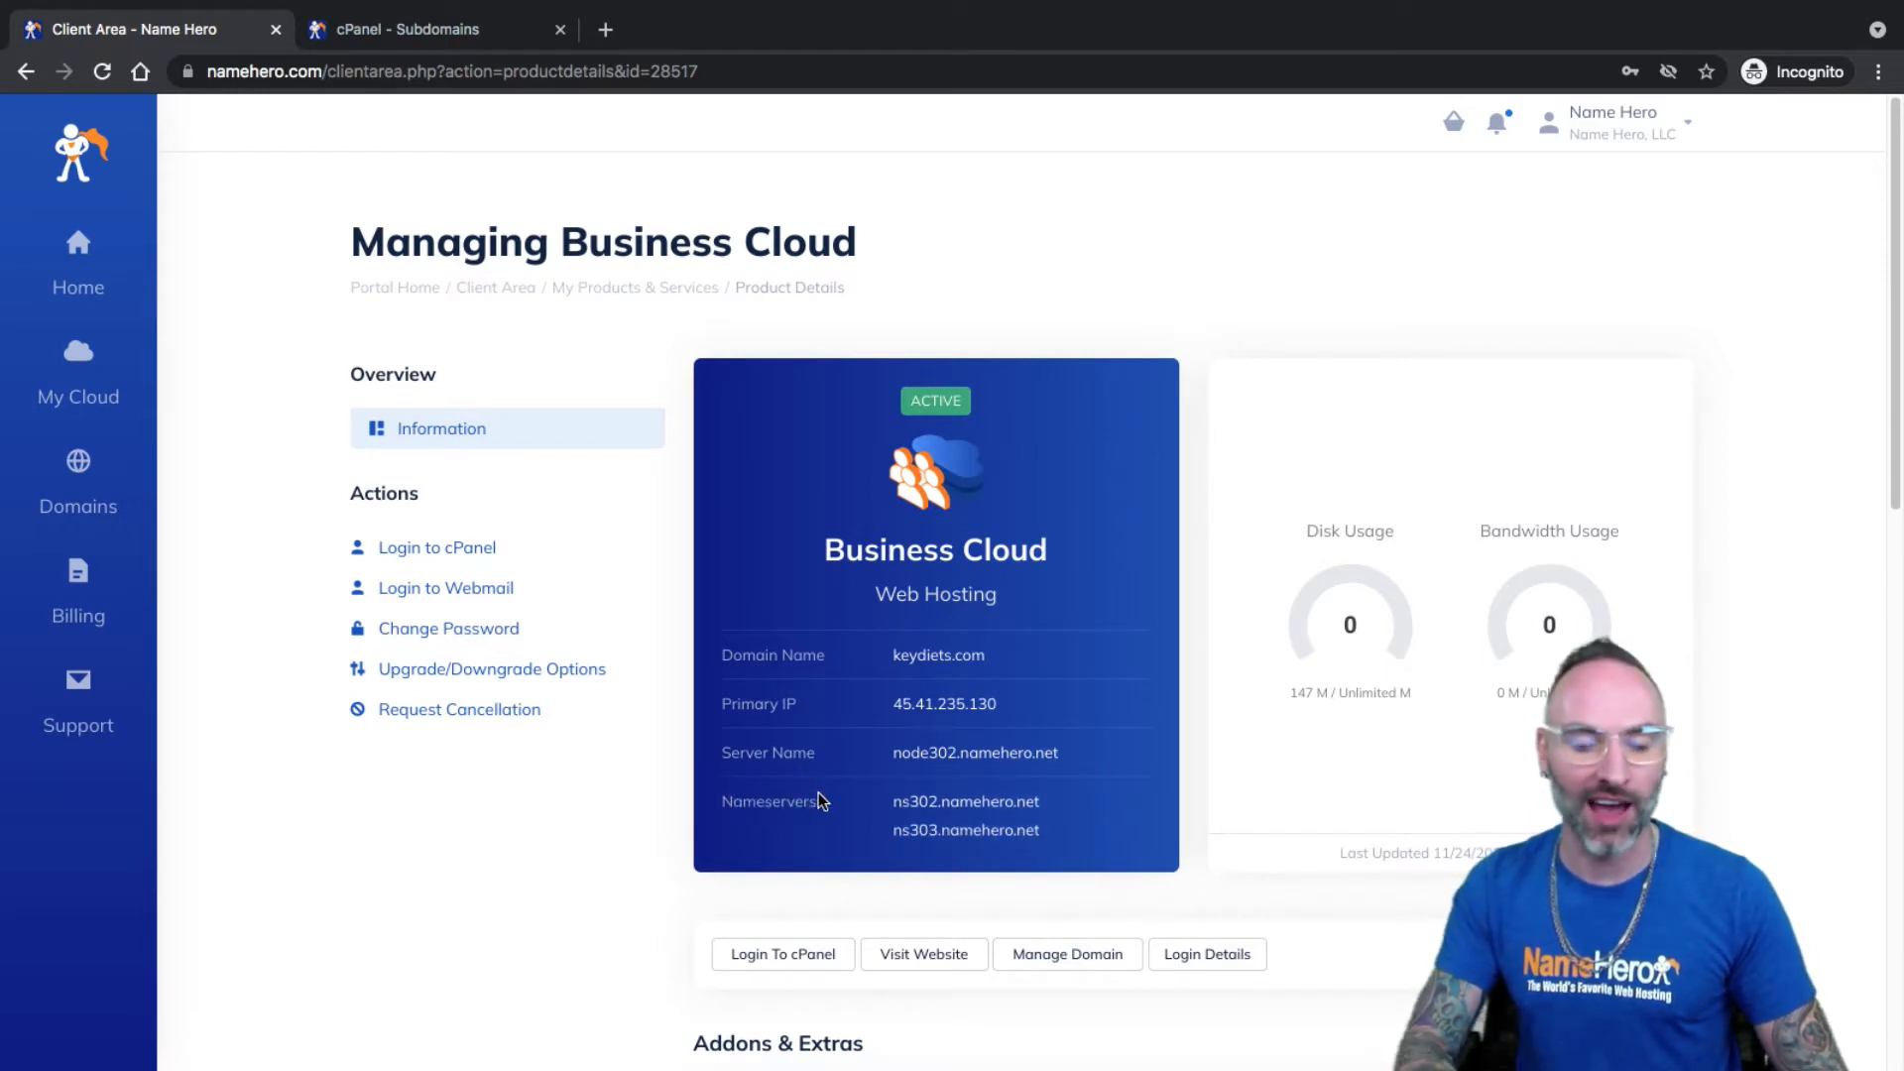
double_click(767, 799)
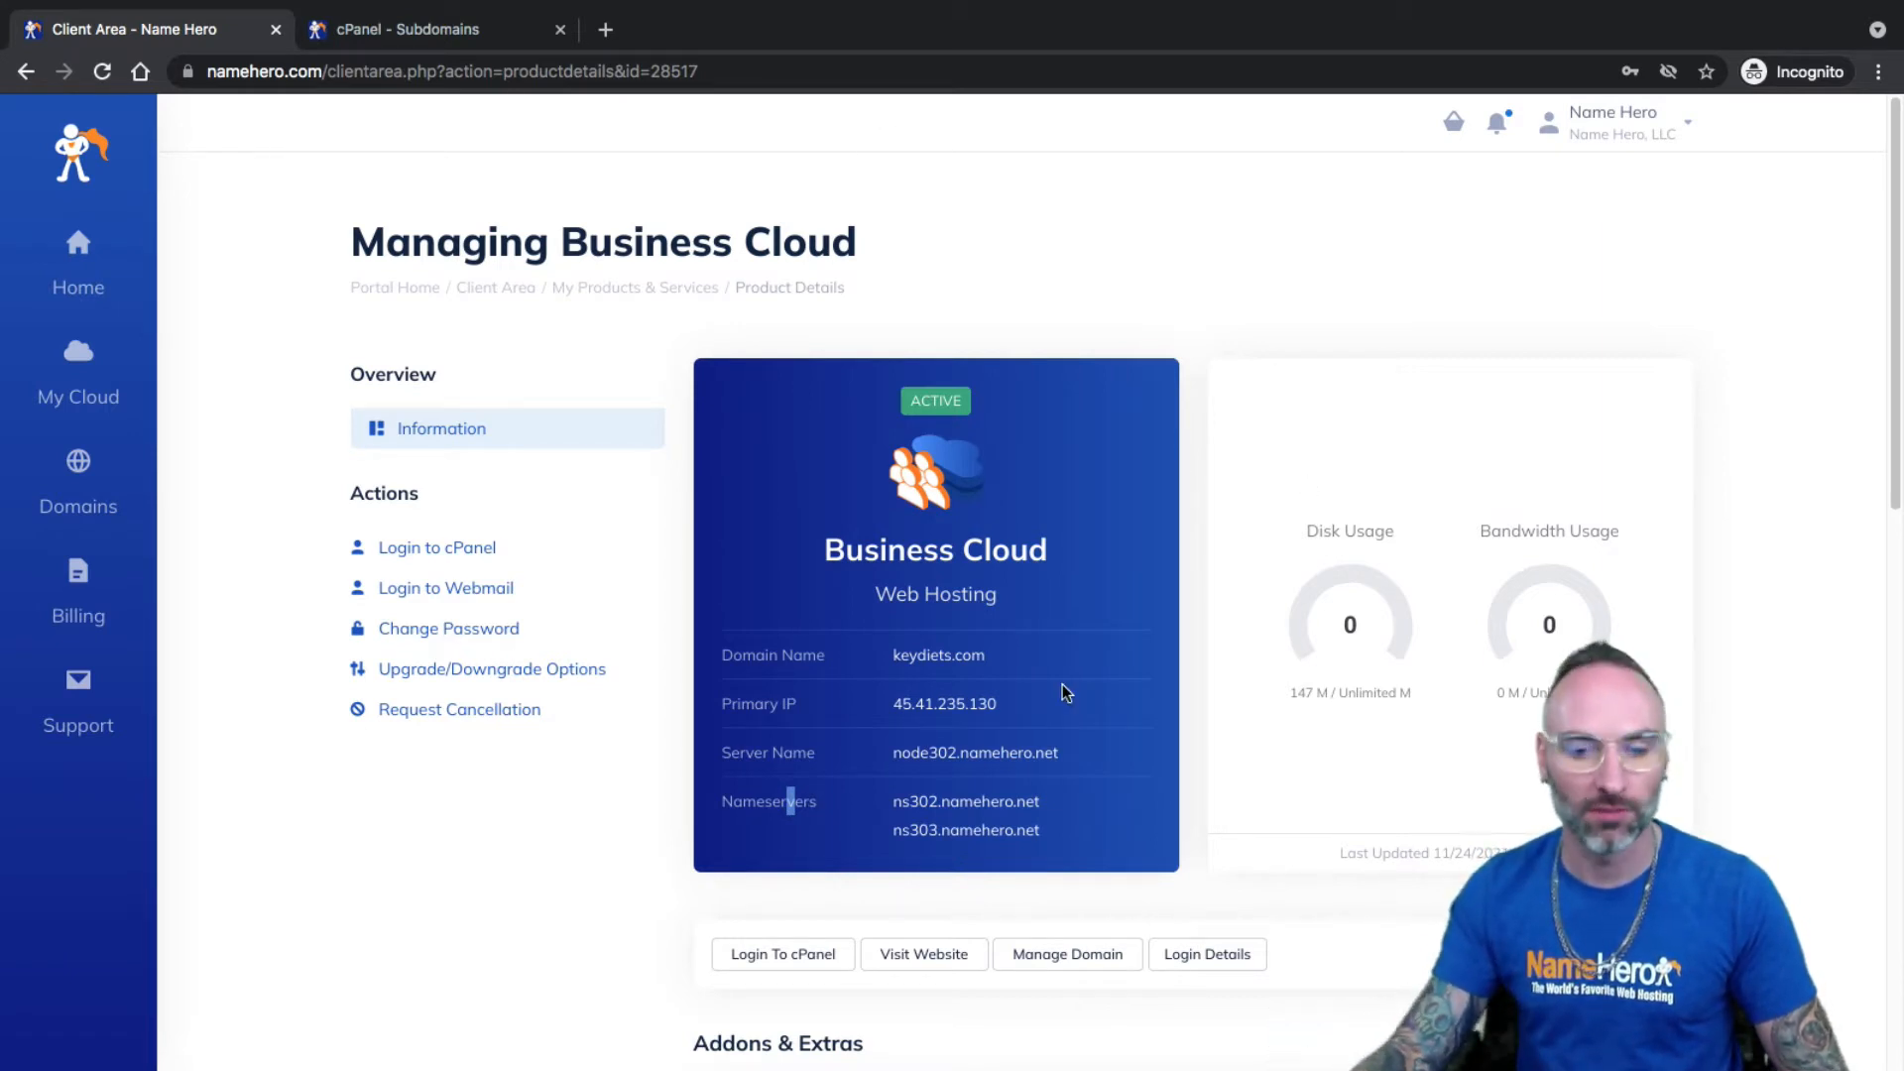
click(418, 30)
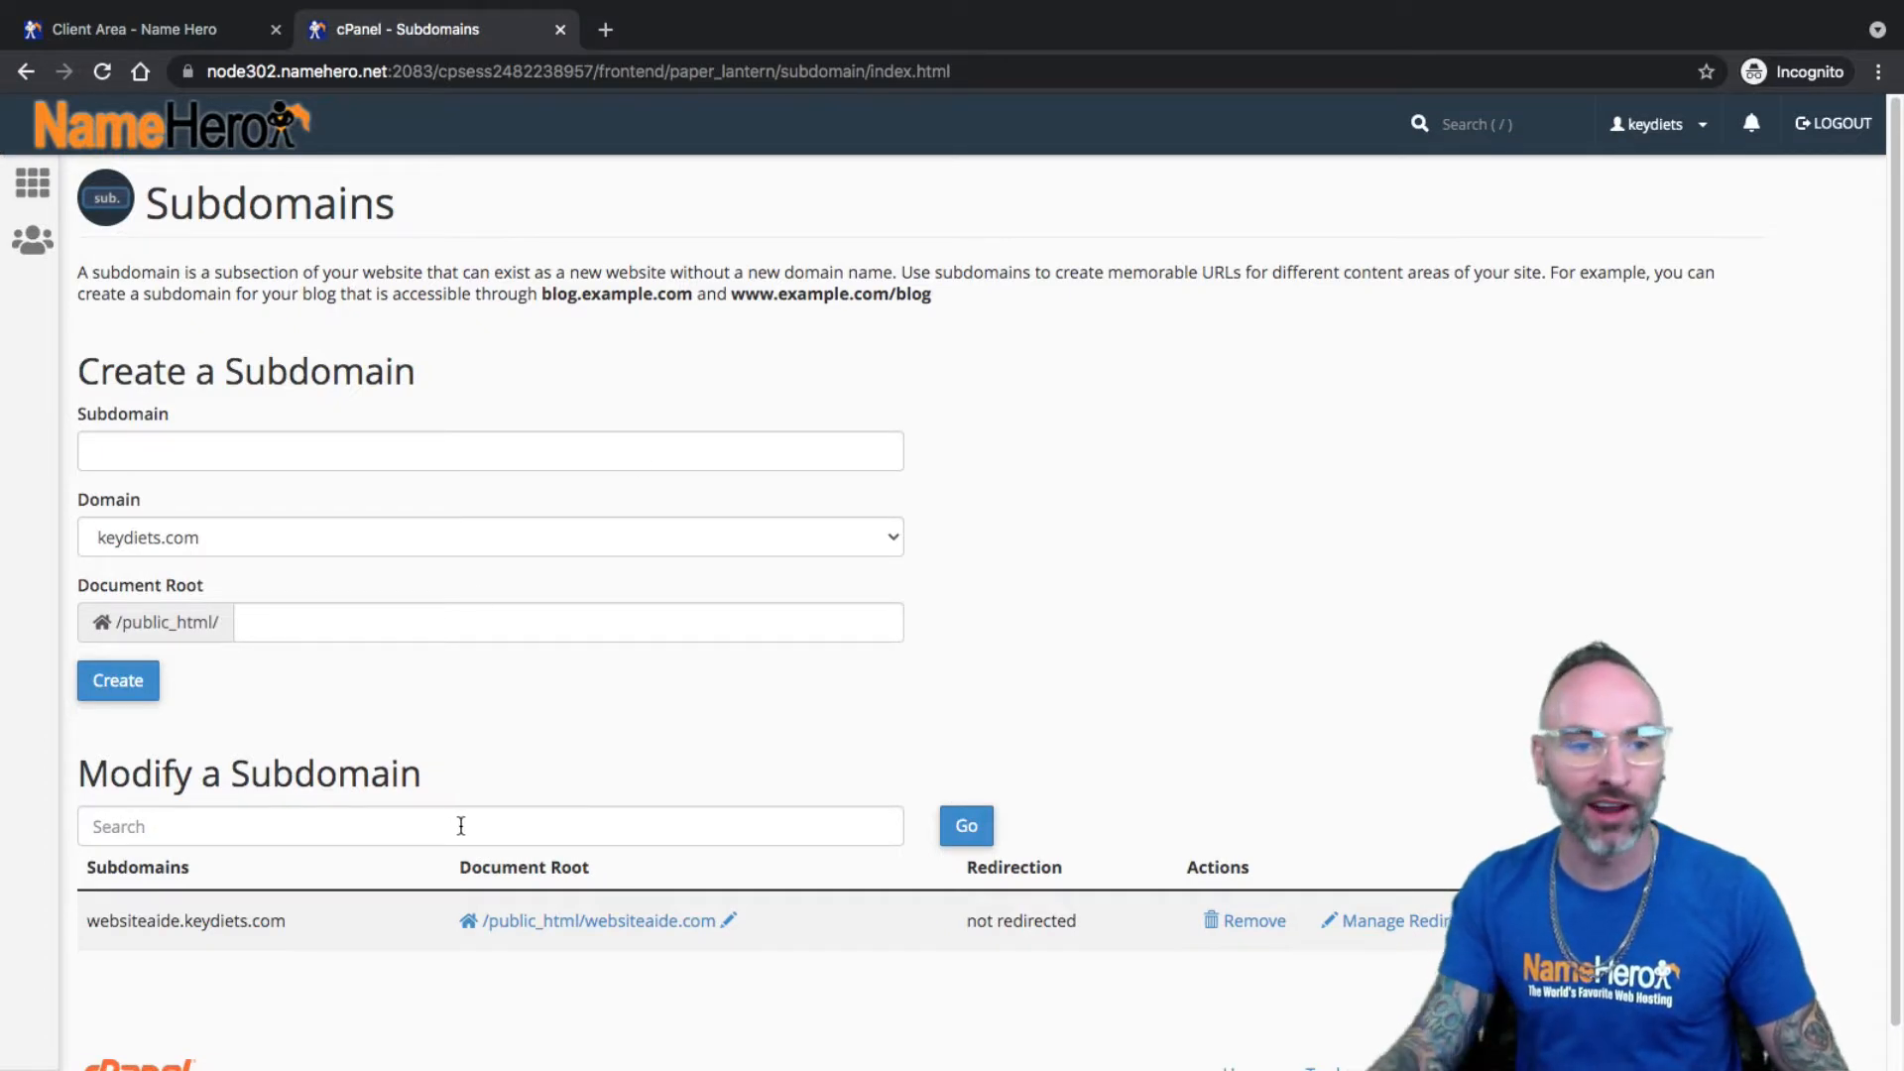
Enter subdomain name 'blog' under keydiets.com, keeping document root public_html/blog.
click(490, 450)
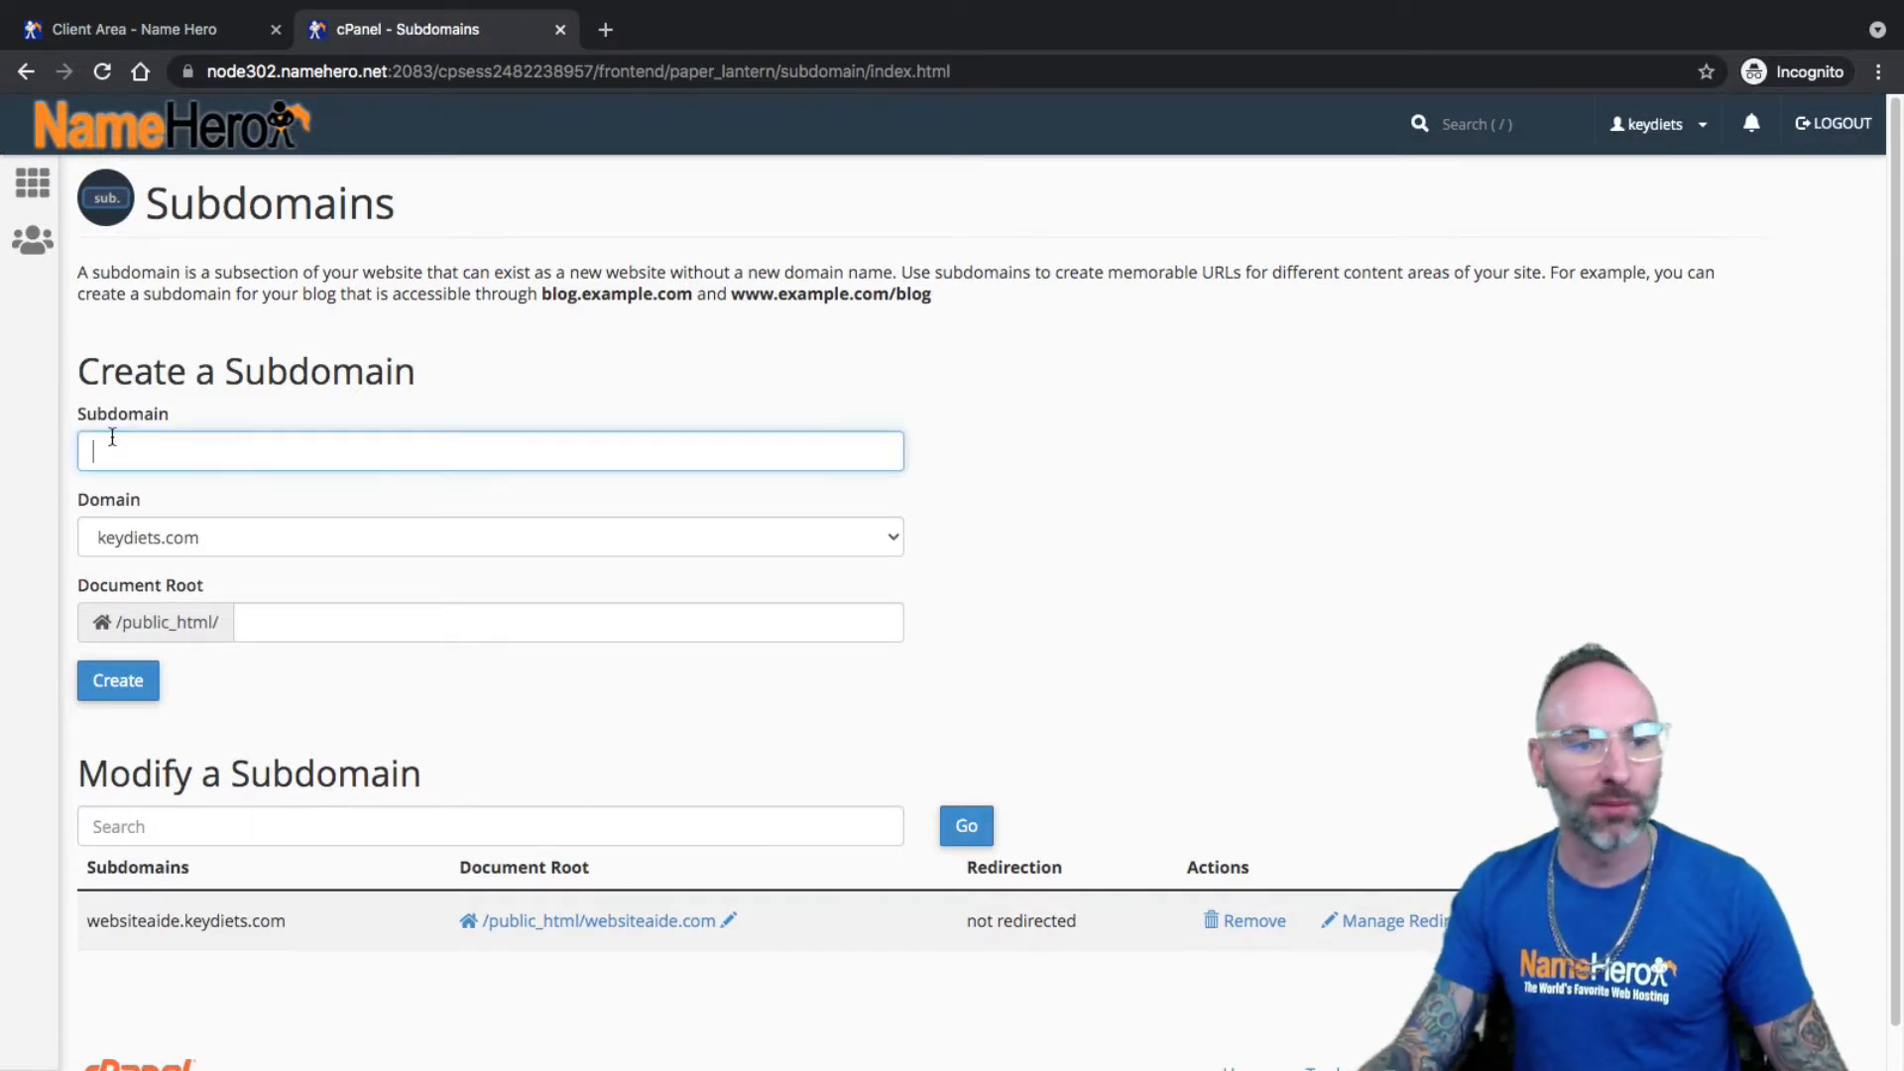
text(blog)
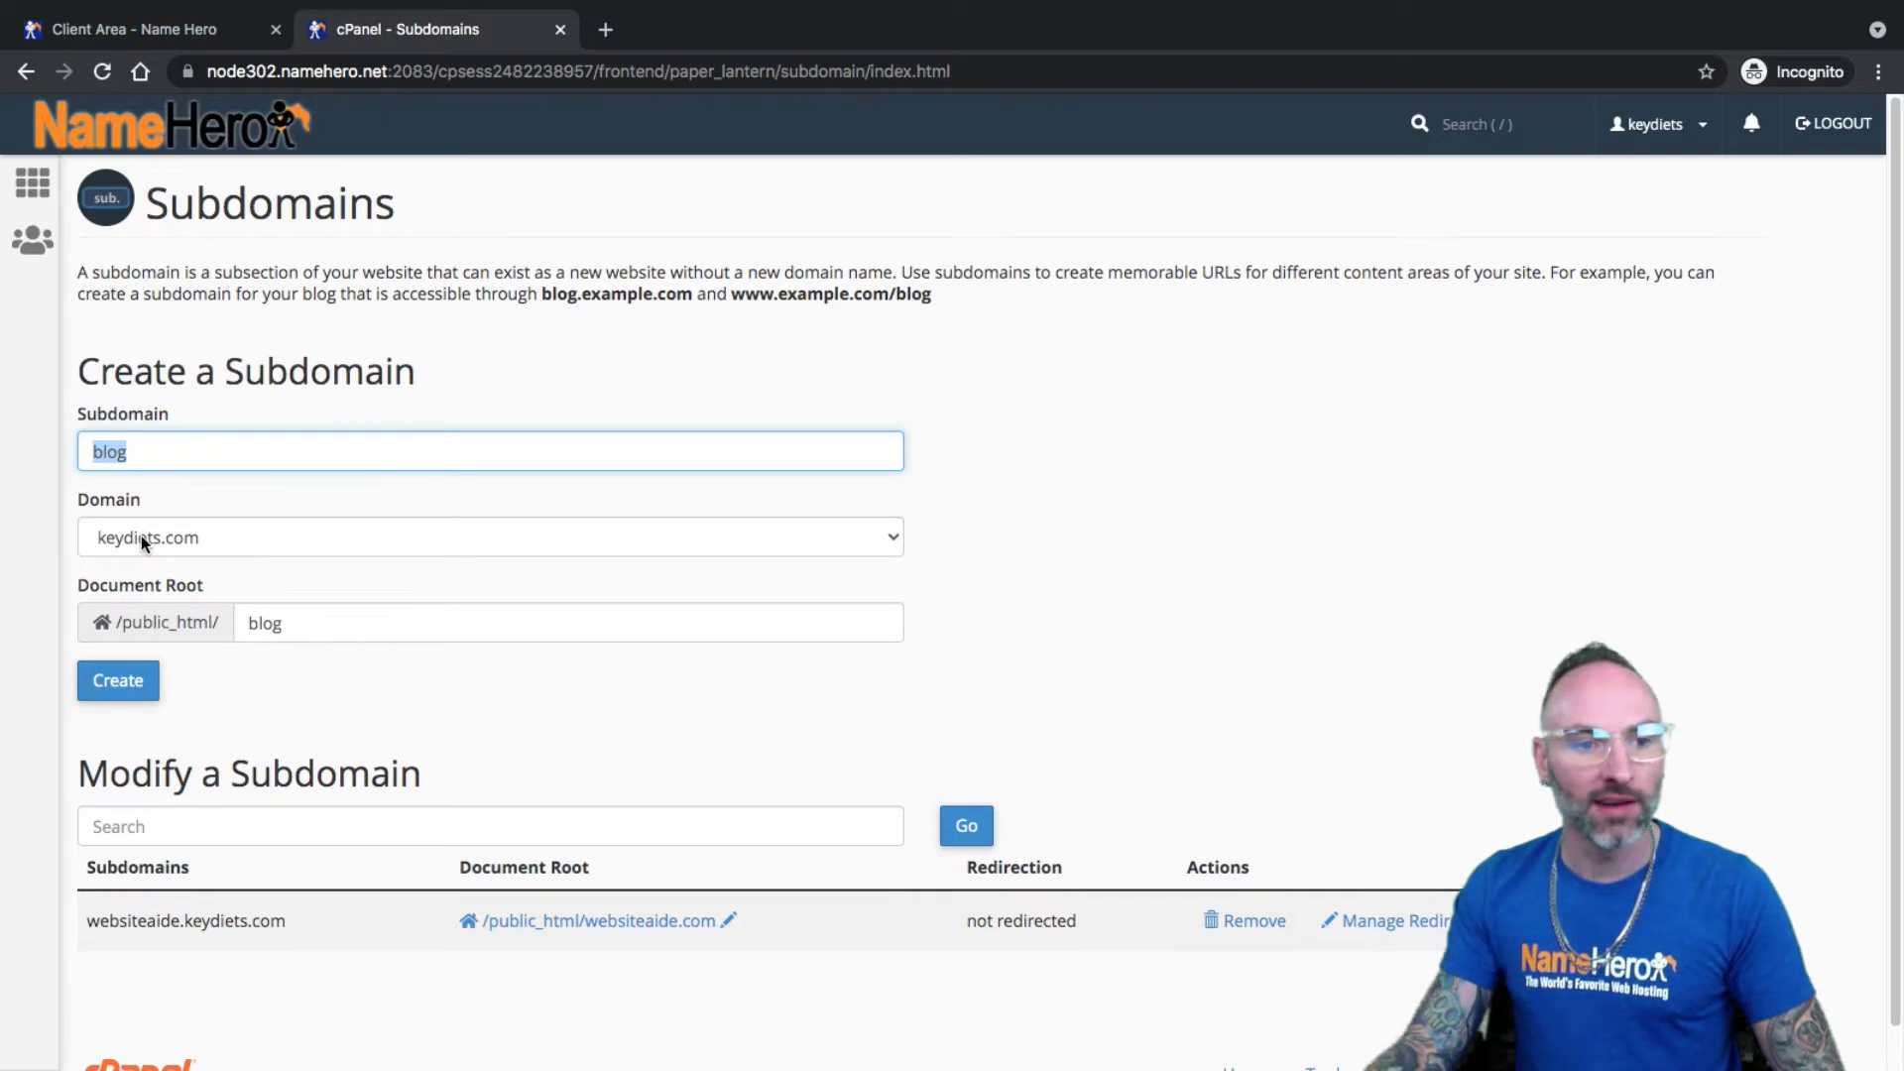
click(490, 537)
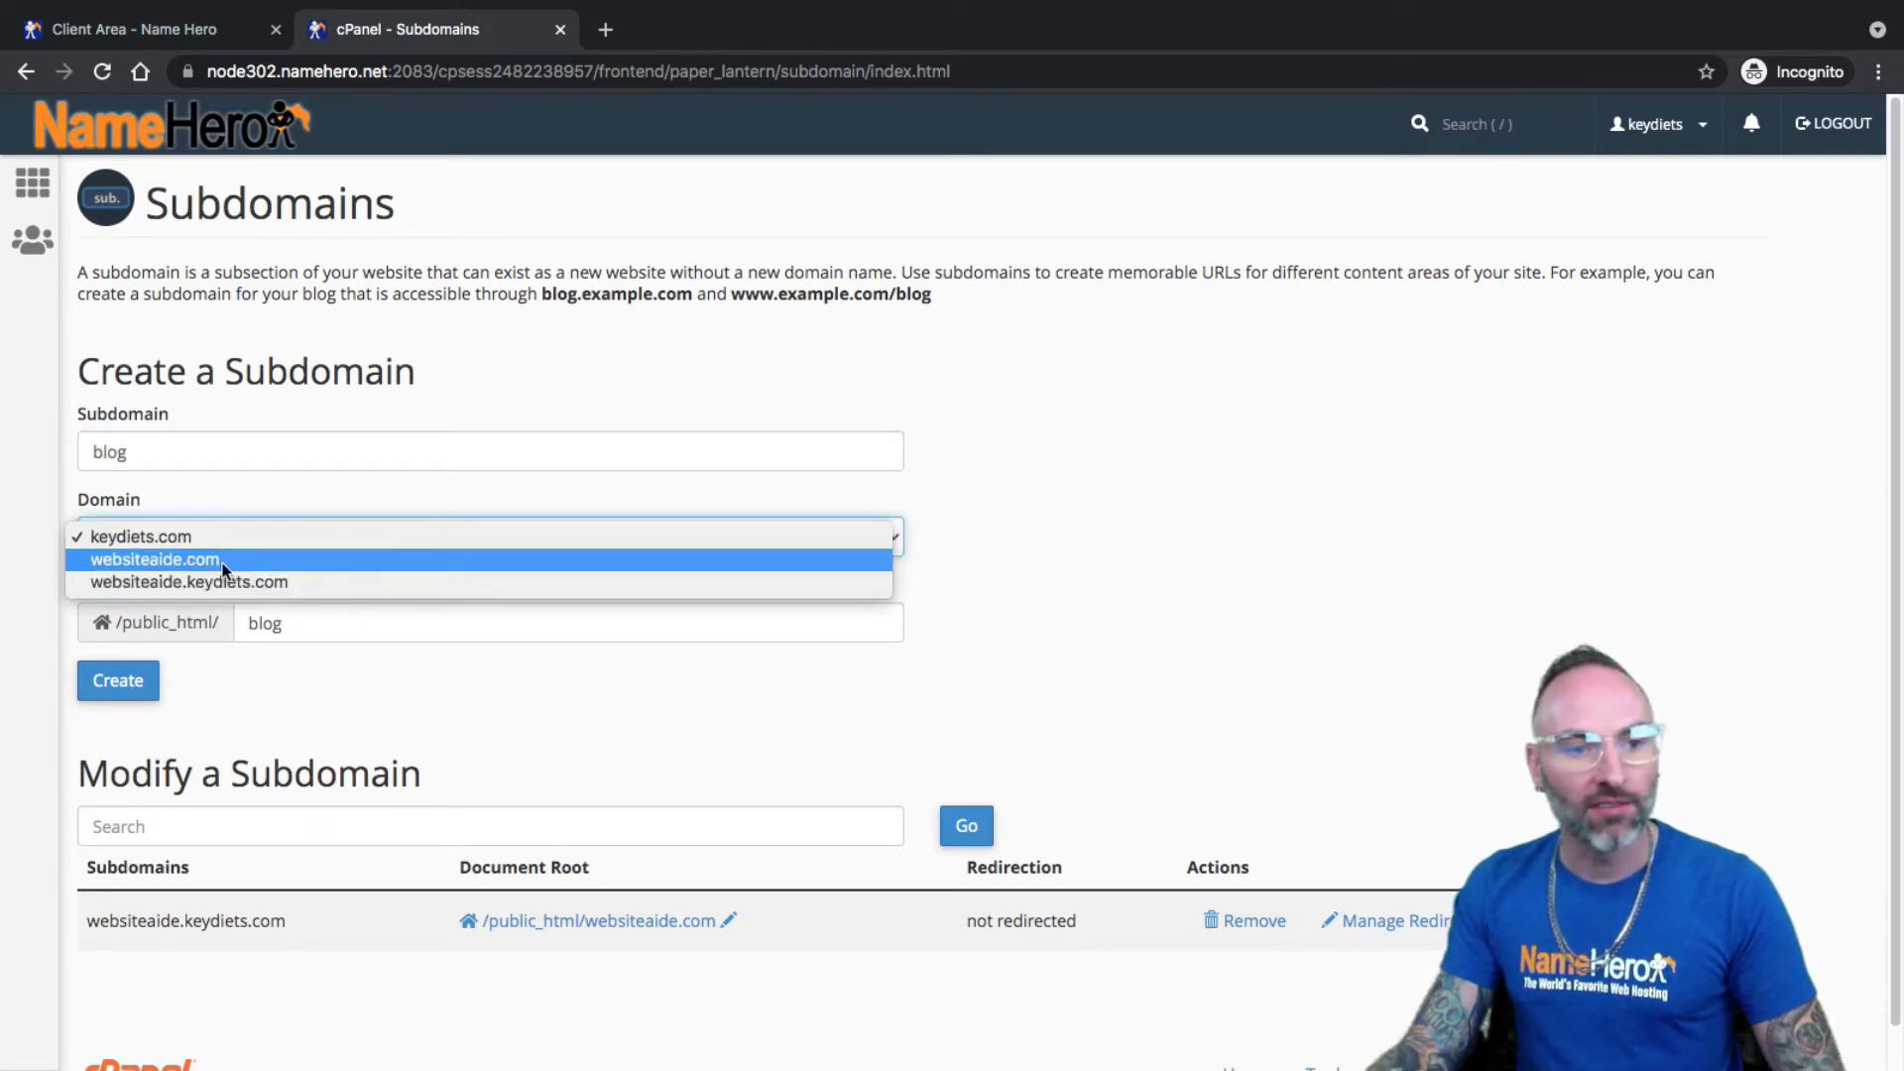
mouse_move(175, 559)
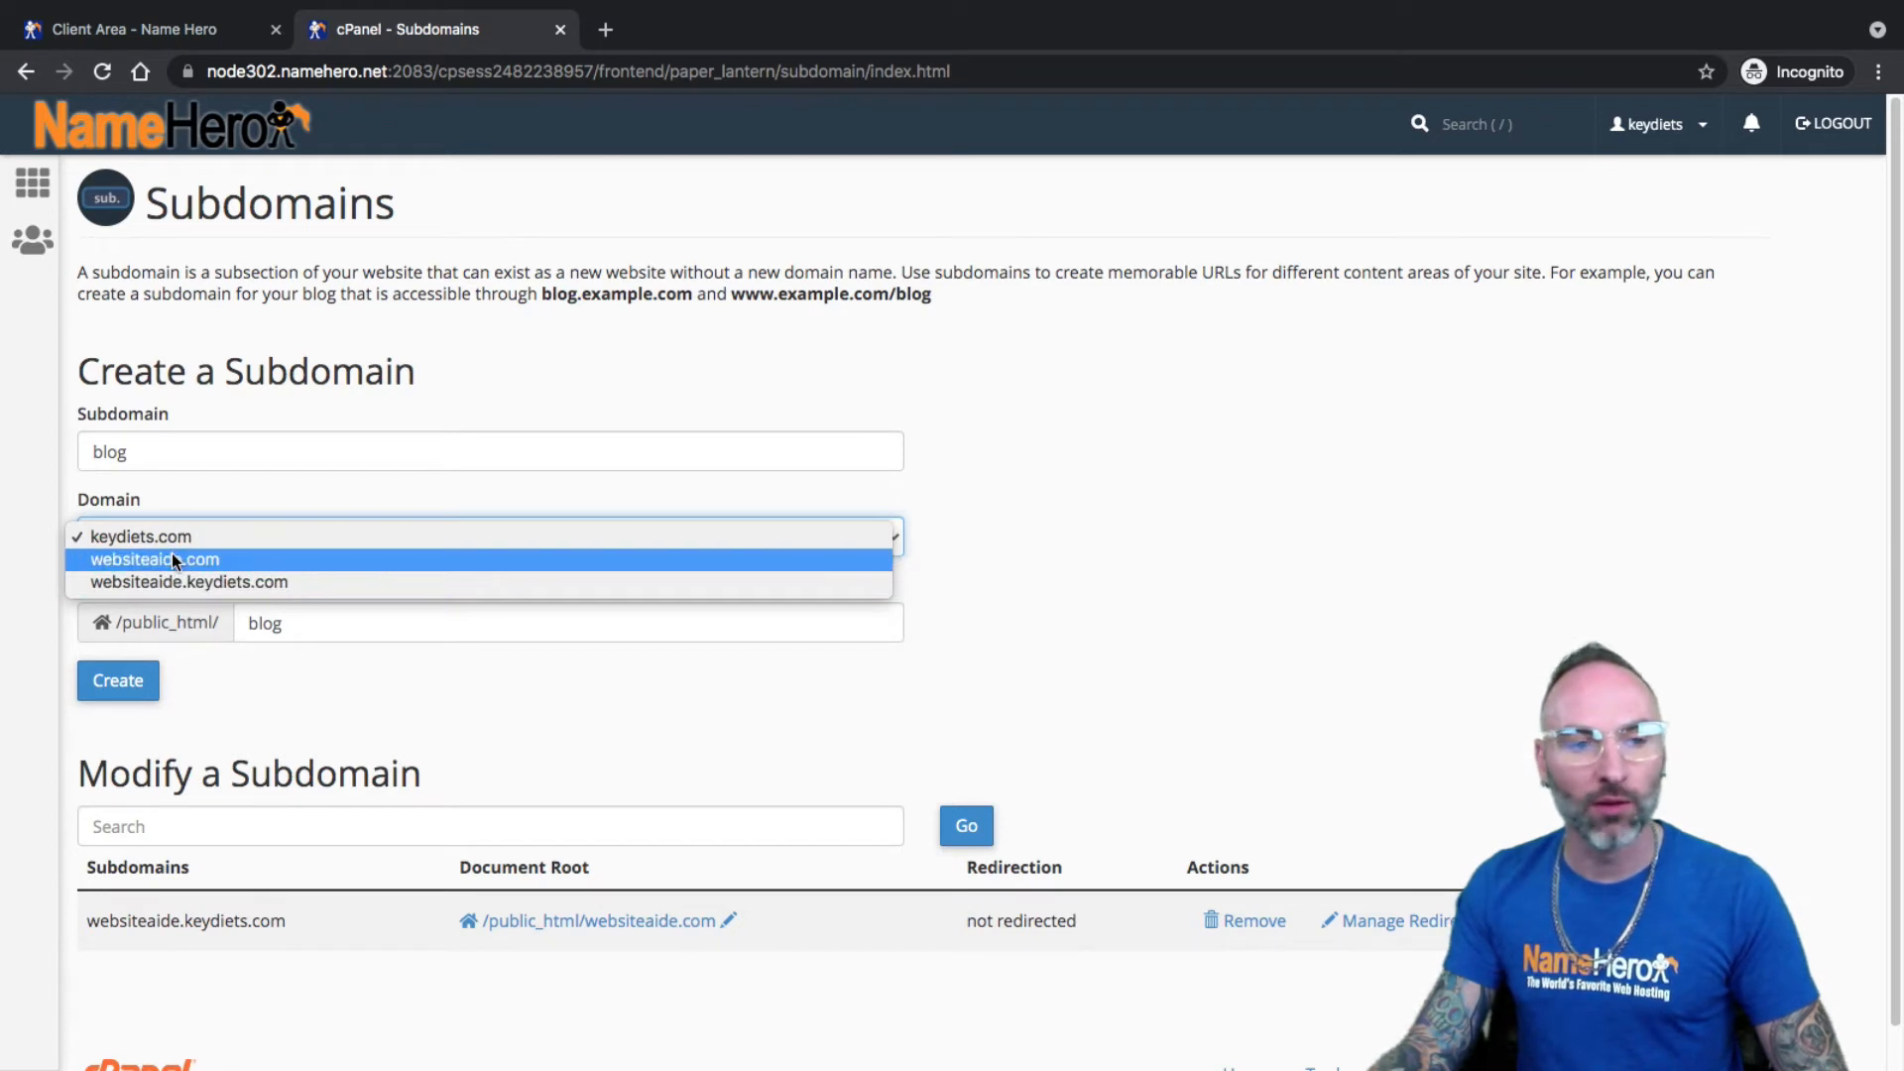
mouse_move(140, 538)
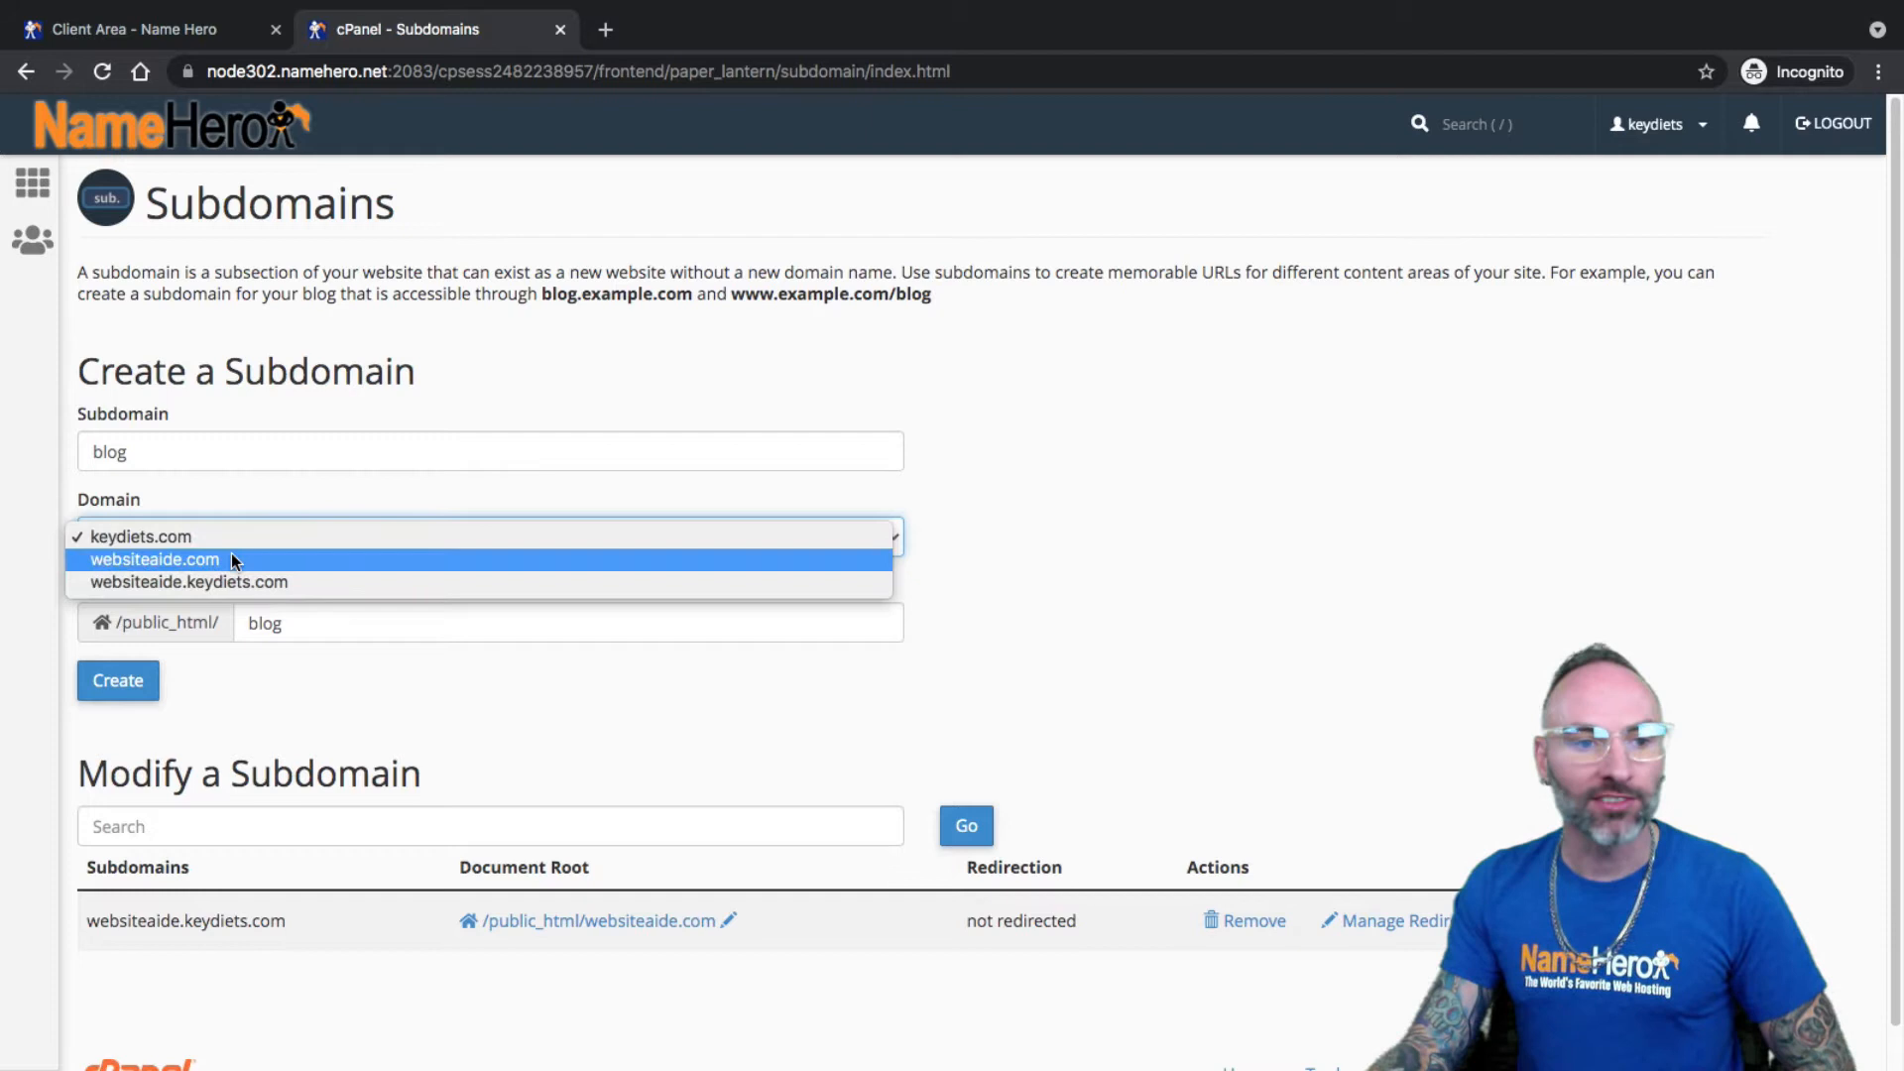
mouse_move(289, 581)
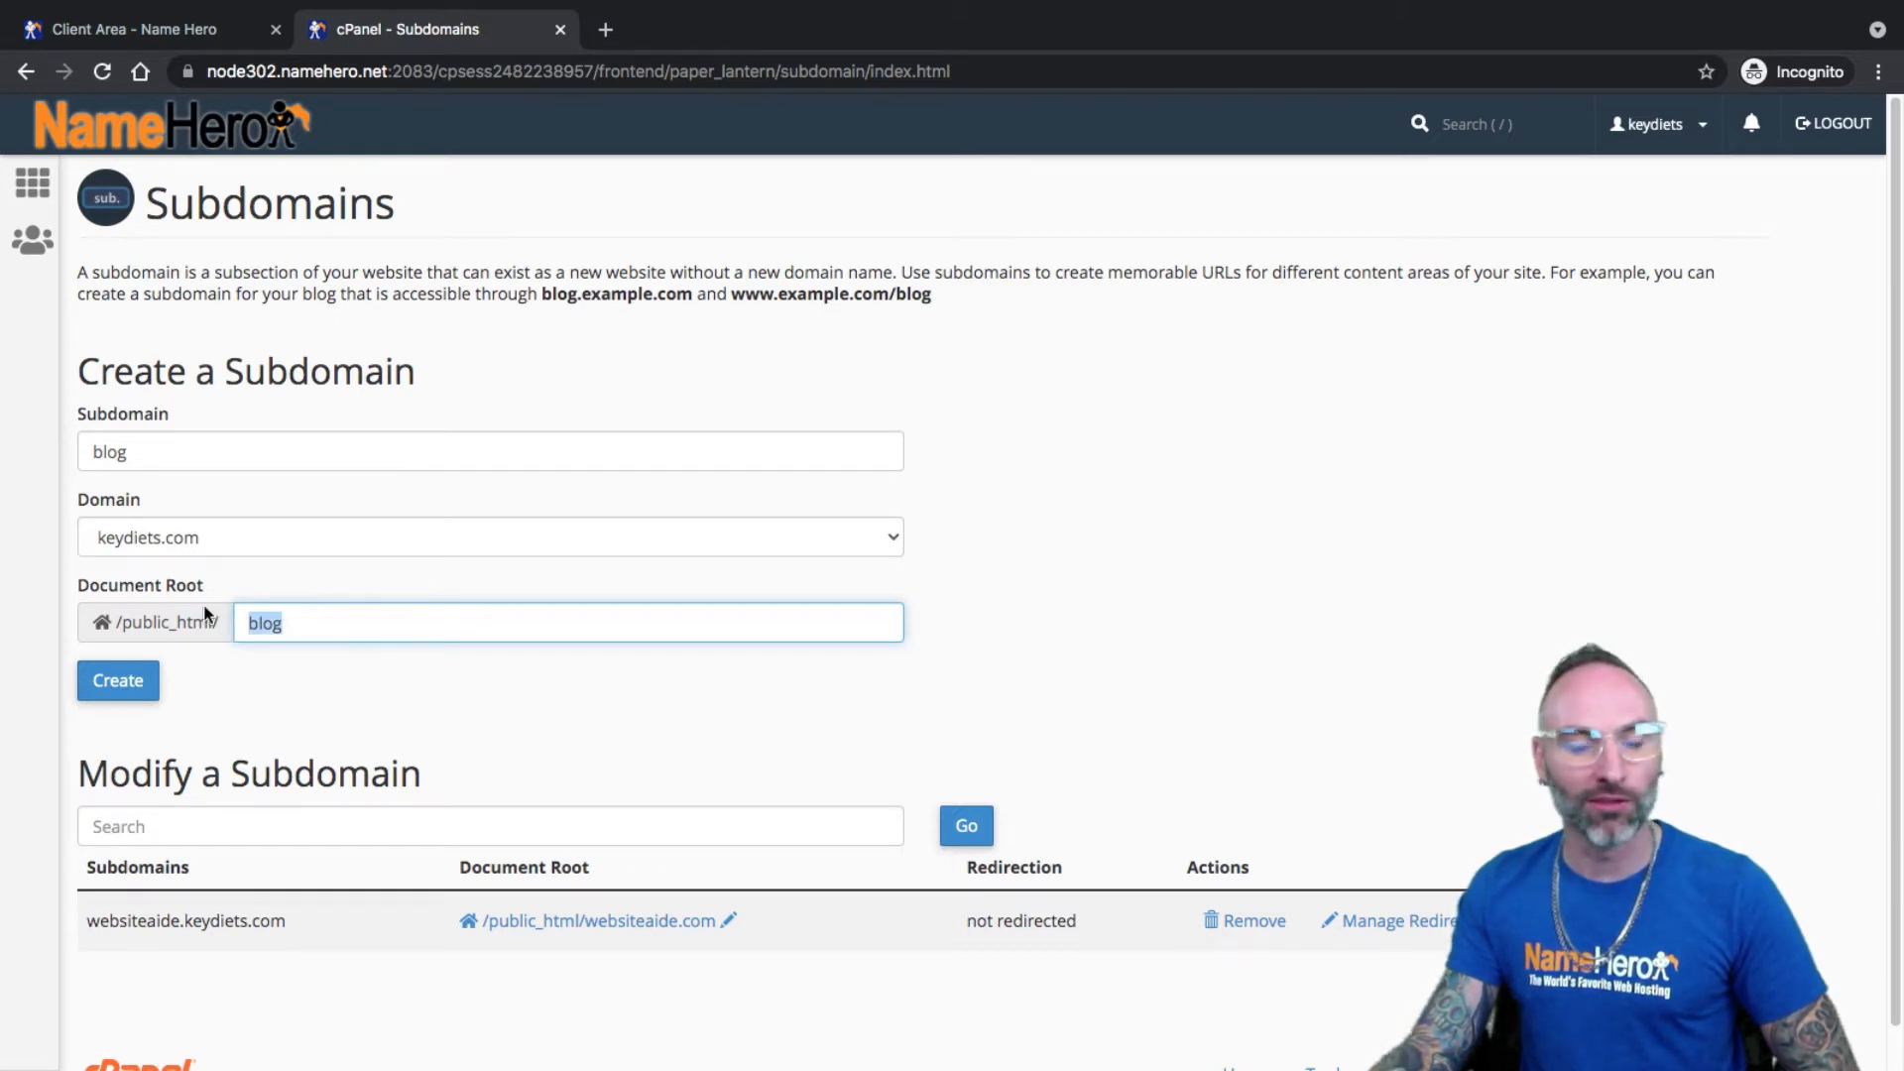
mouse_move(216, 230)
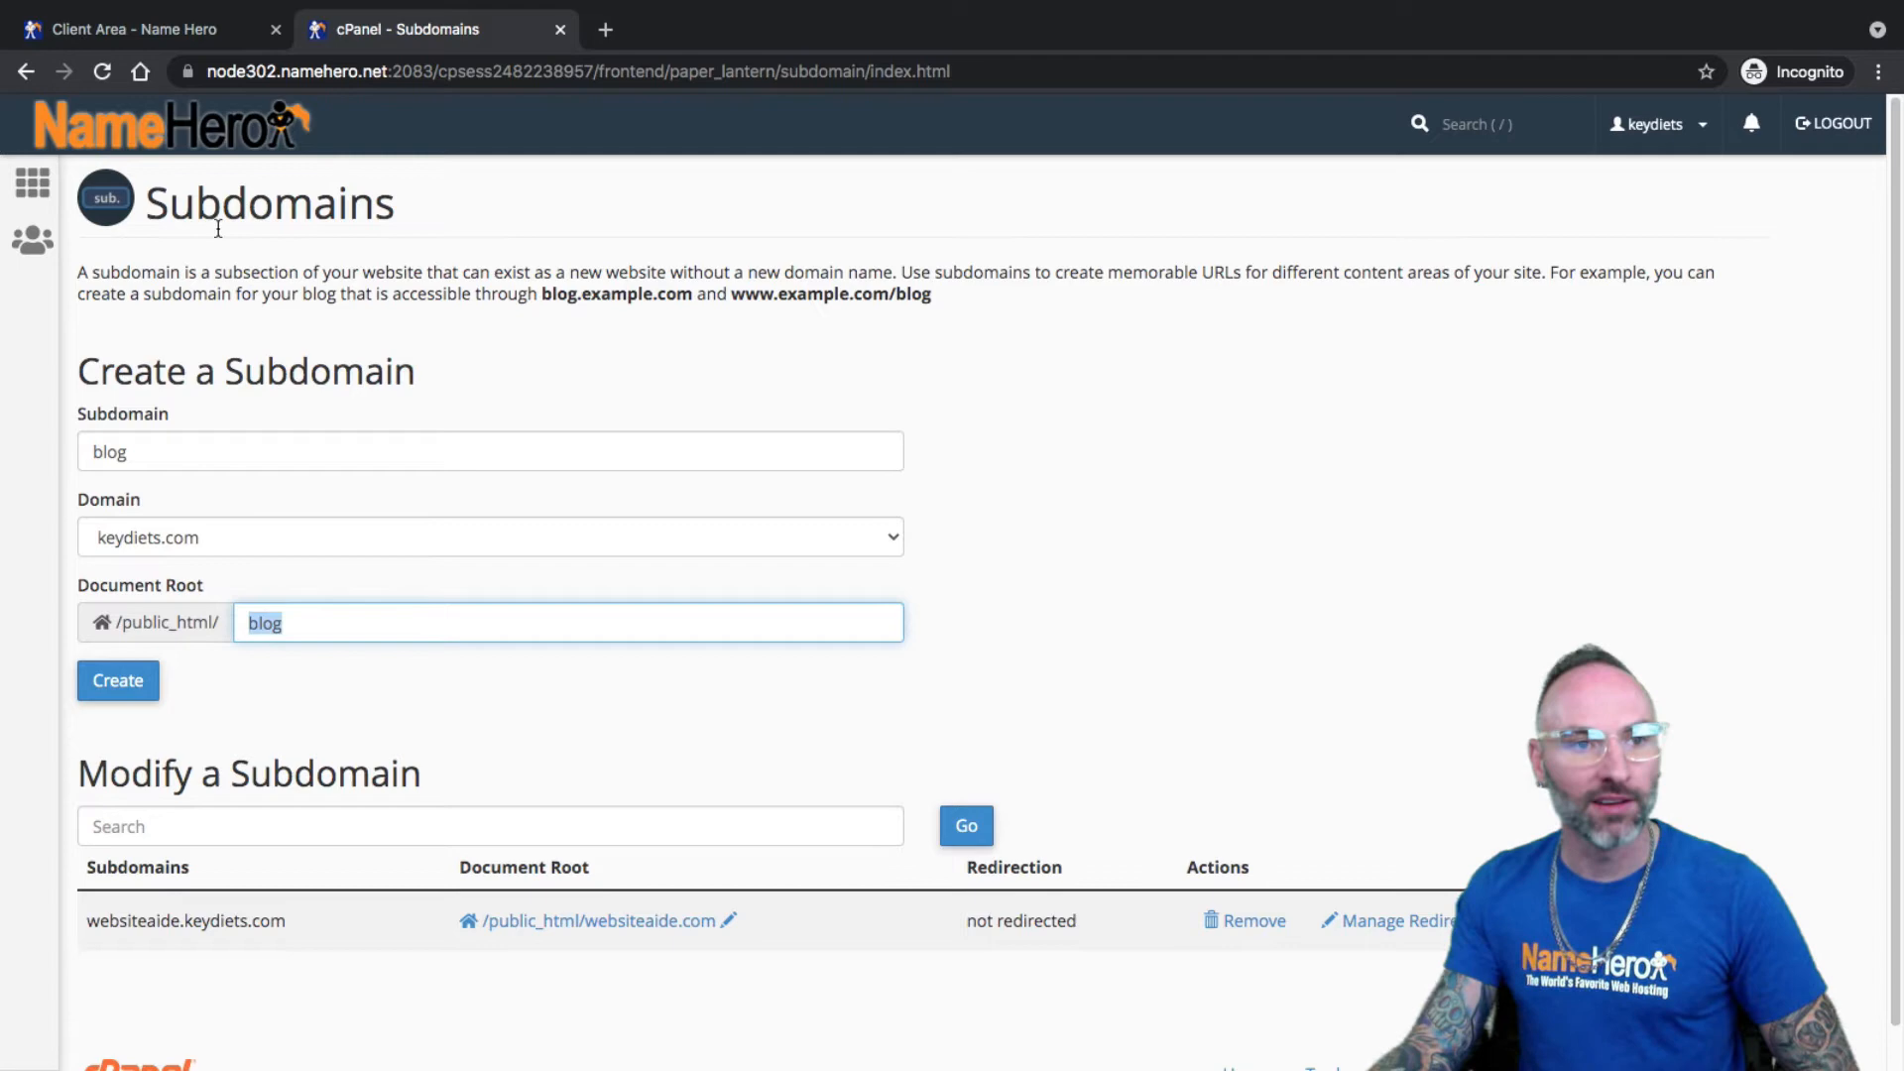
Keep the cPanel home and File Manager open in other tabs, then return to the subdomain form.
click(722, 30)
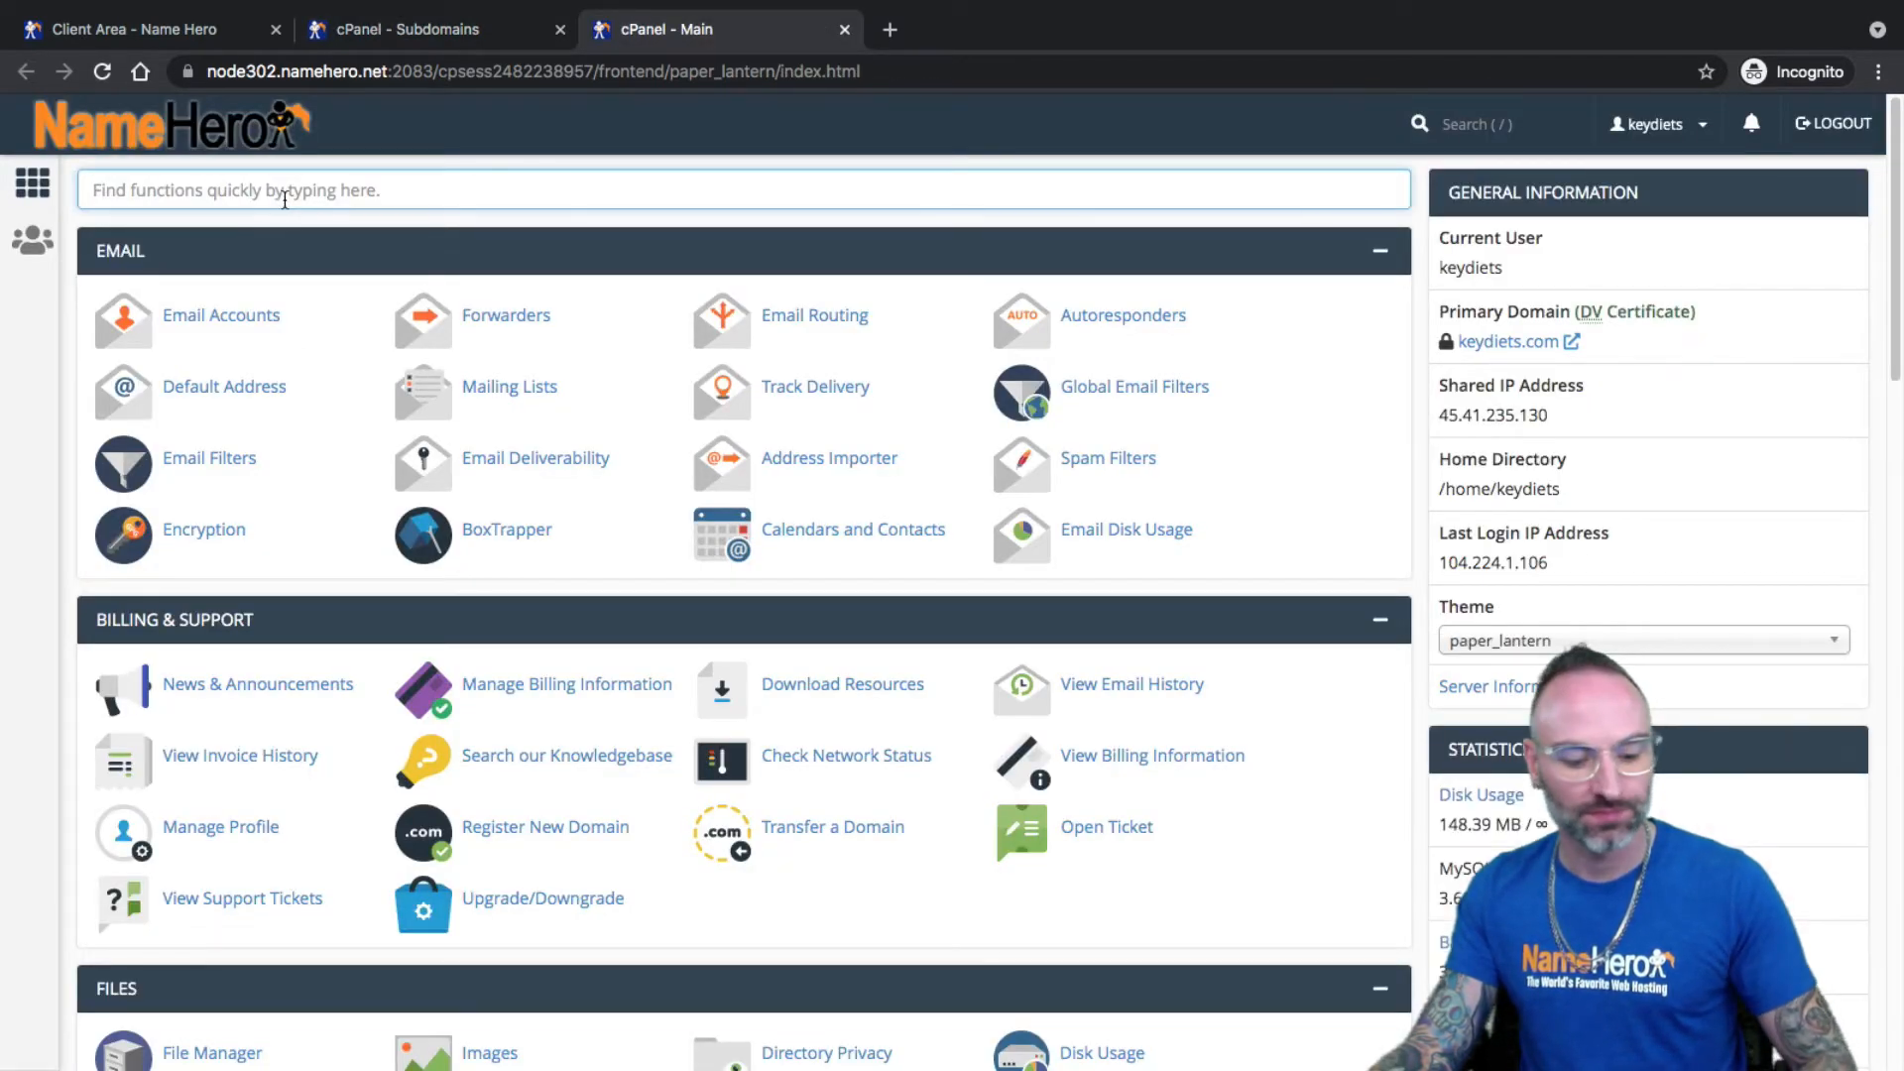
click(212, 1052)
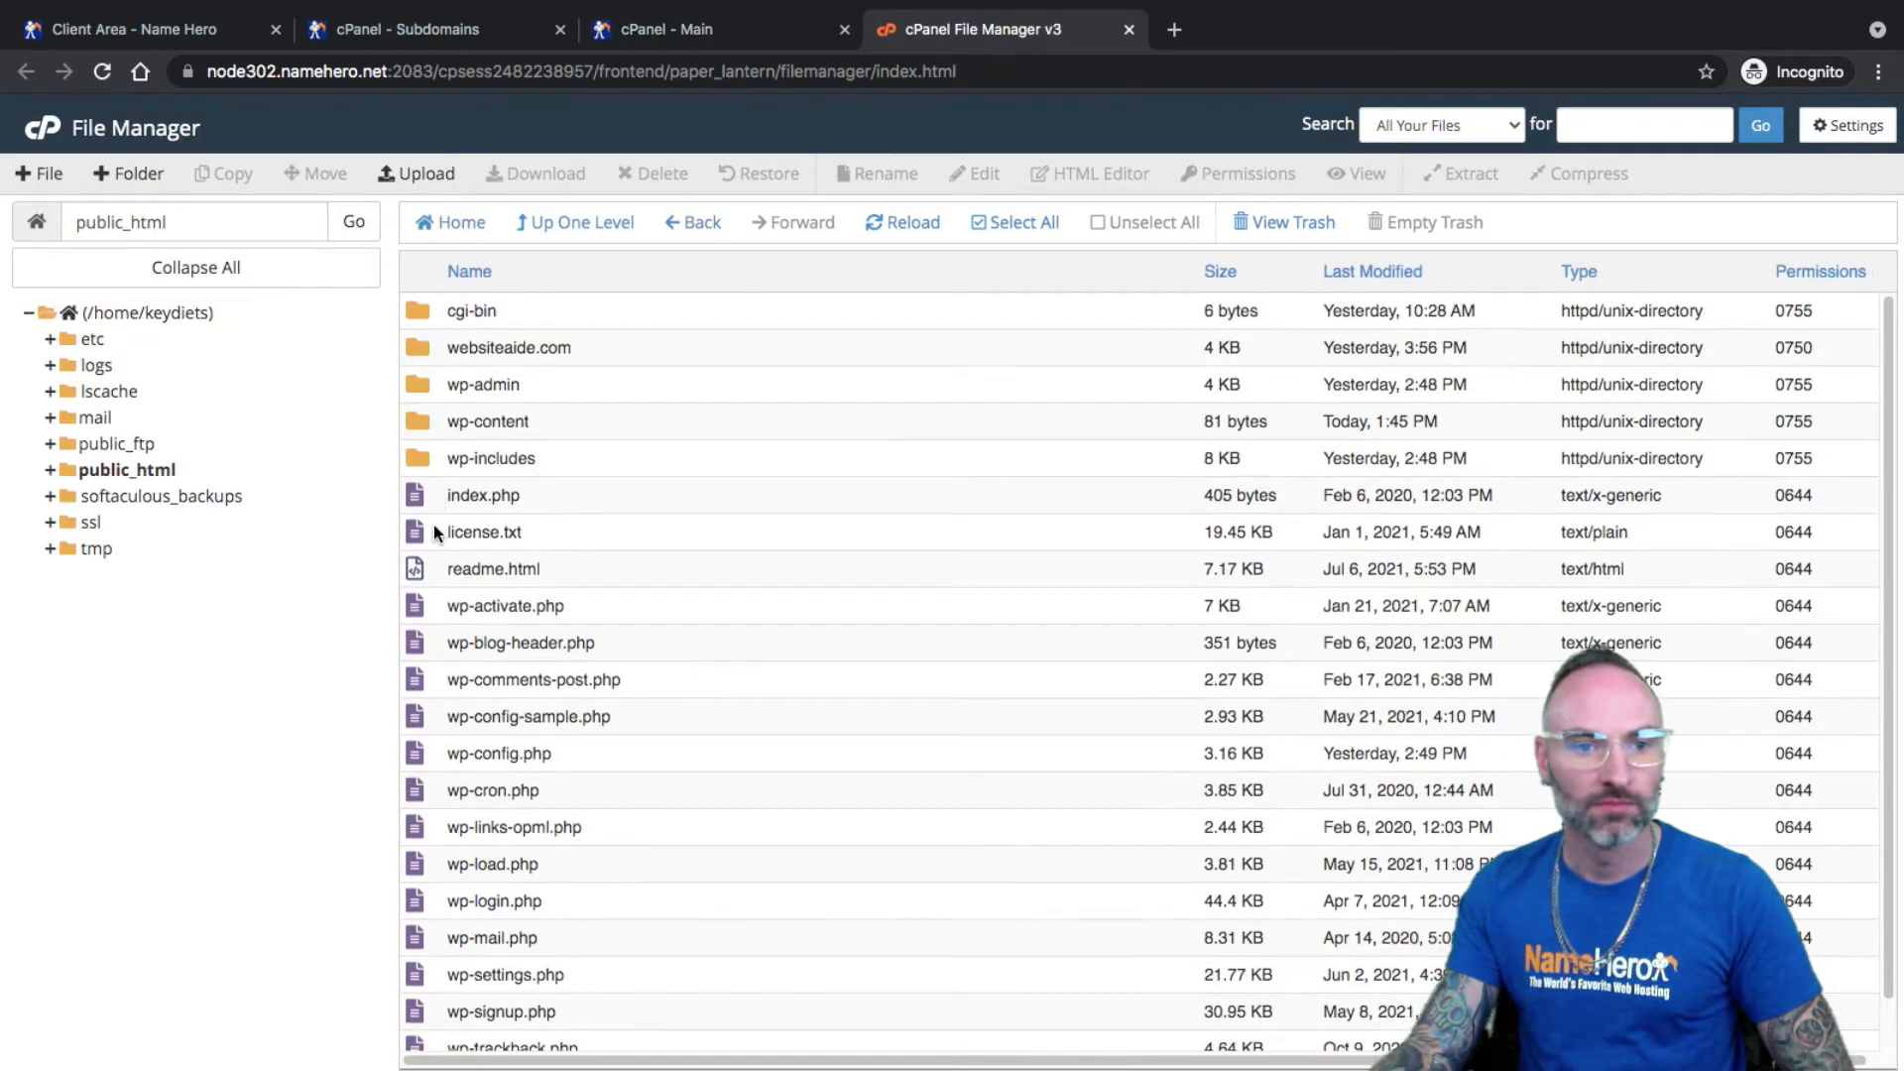
scroll(down, 3)
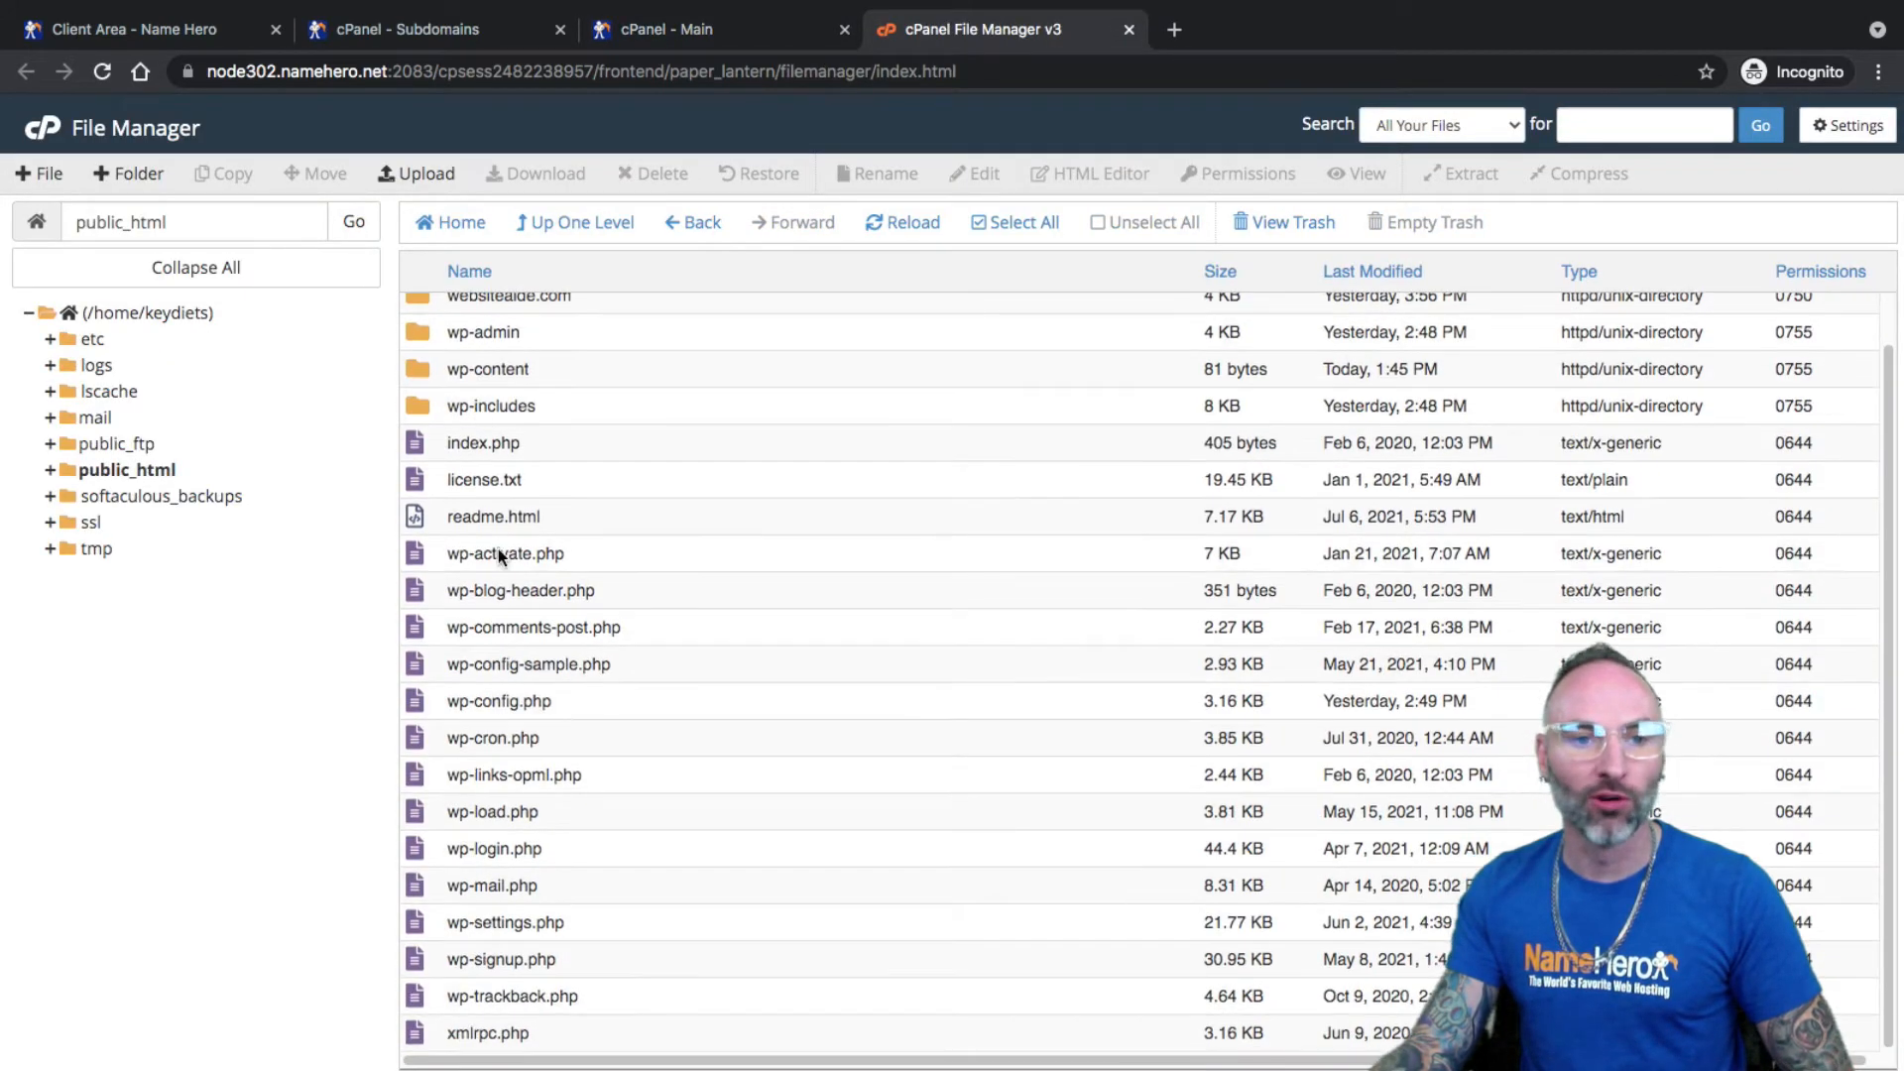
scroll(up, 3)
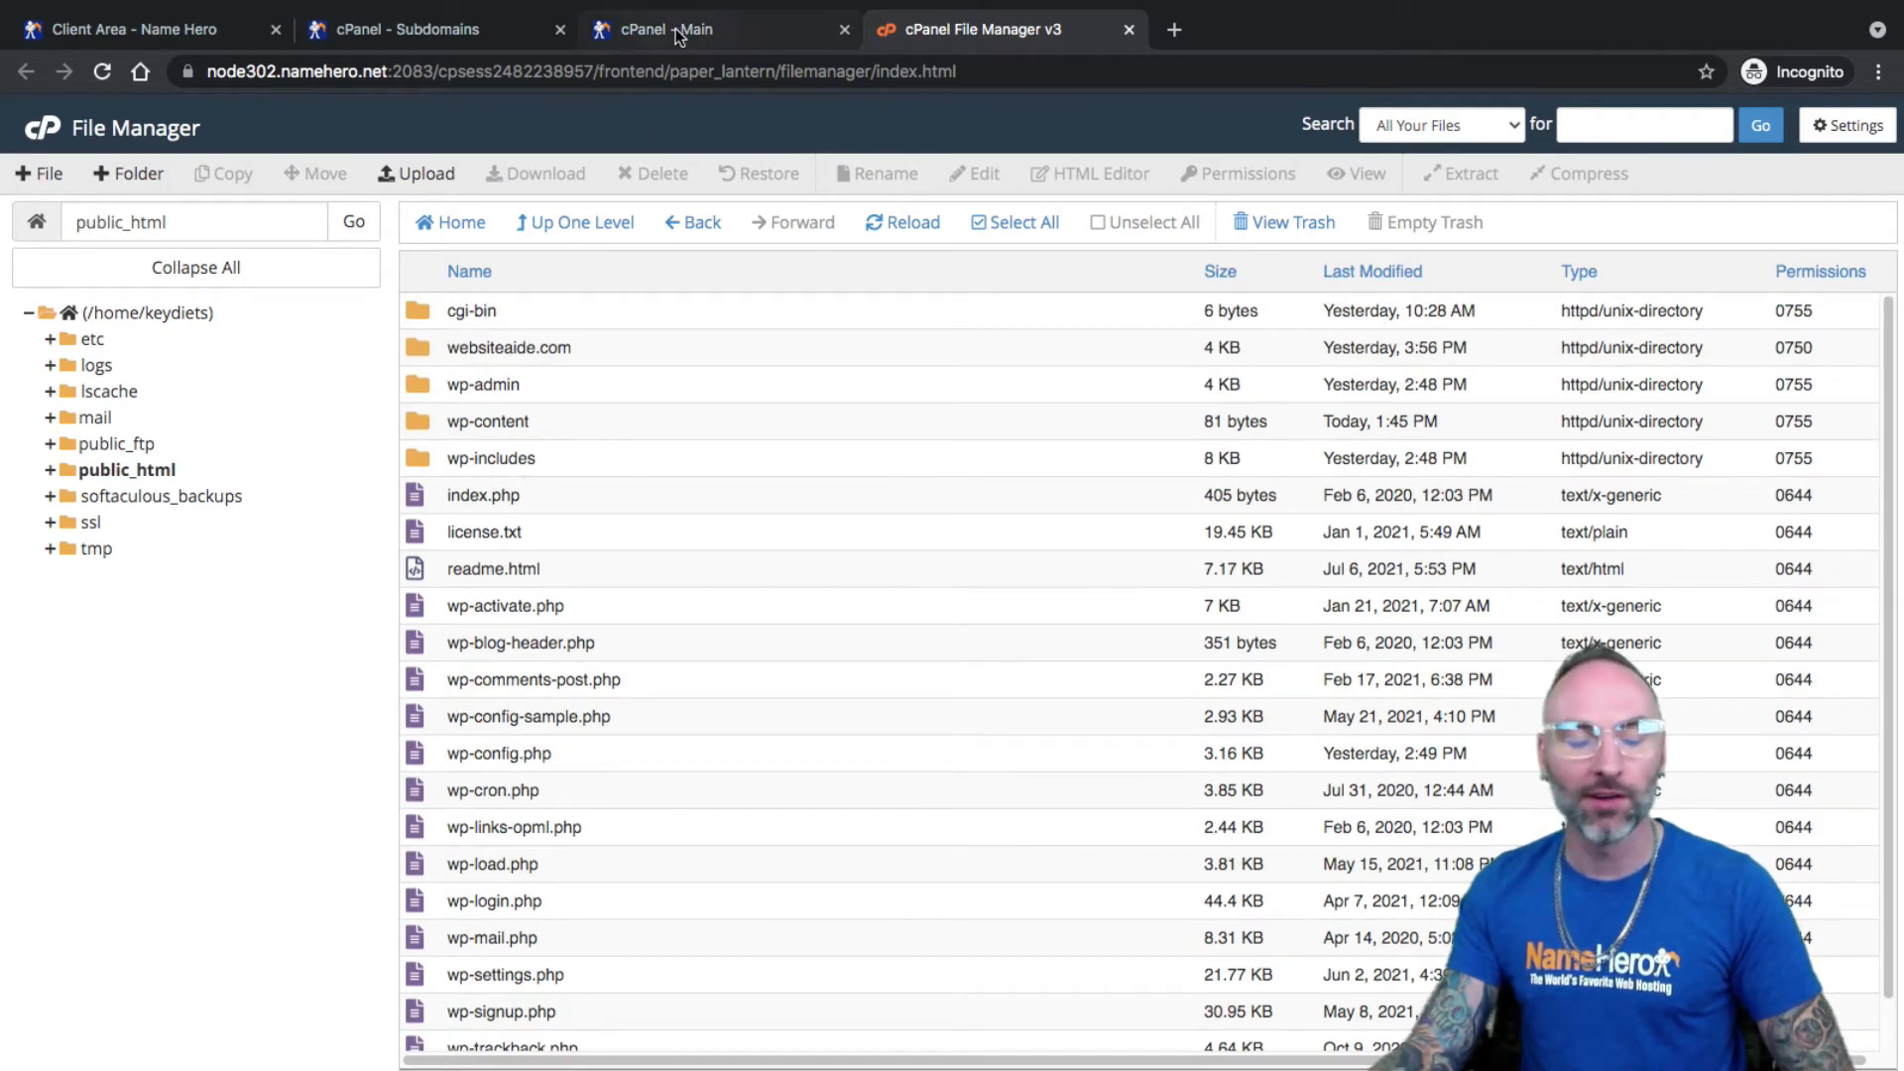
click(401, 30)
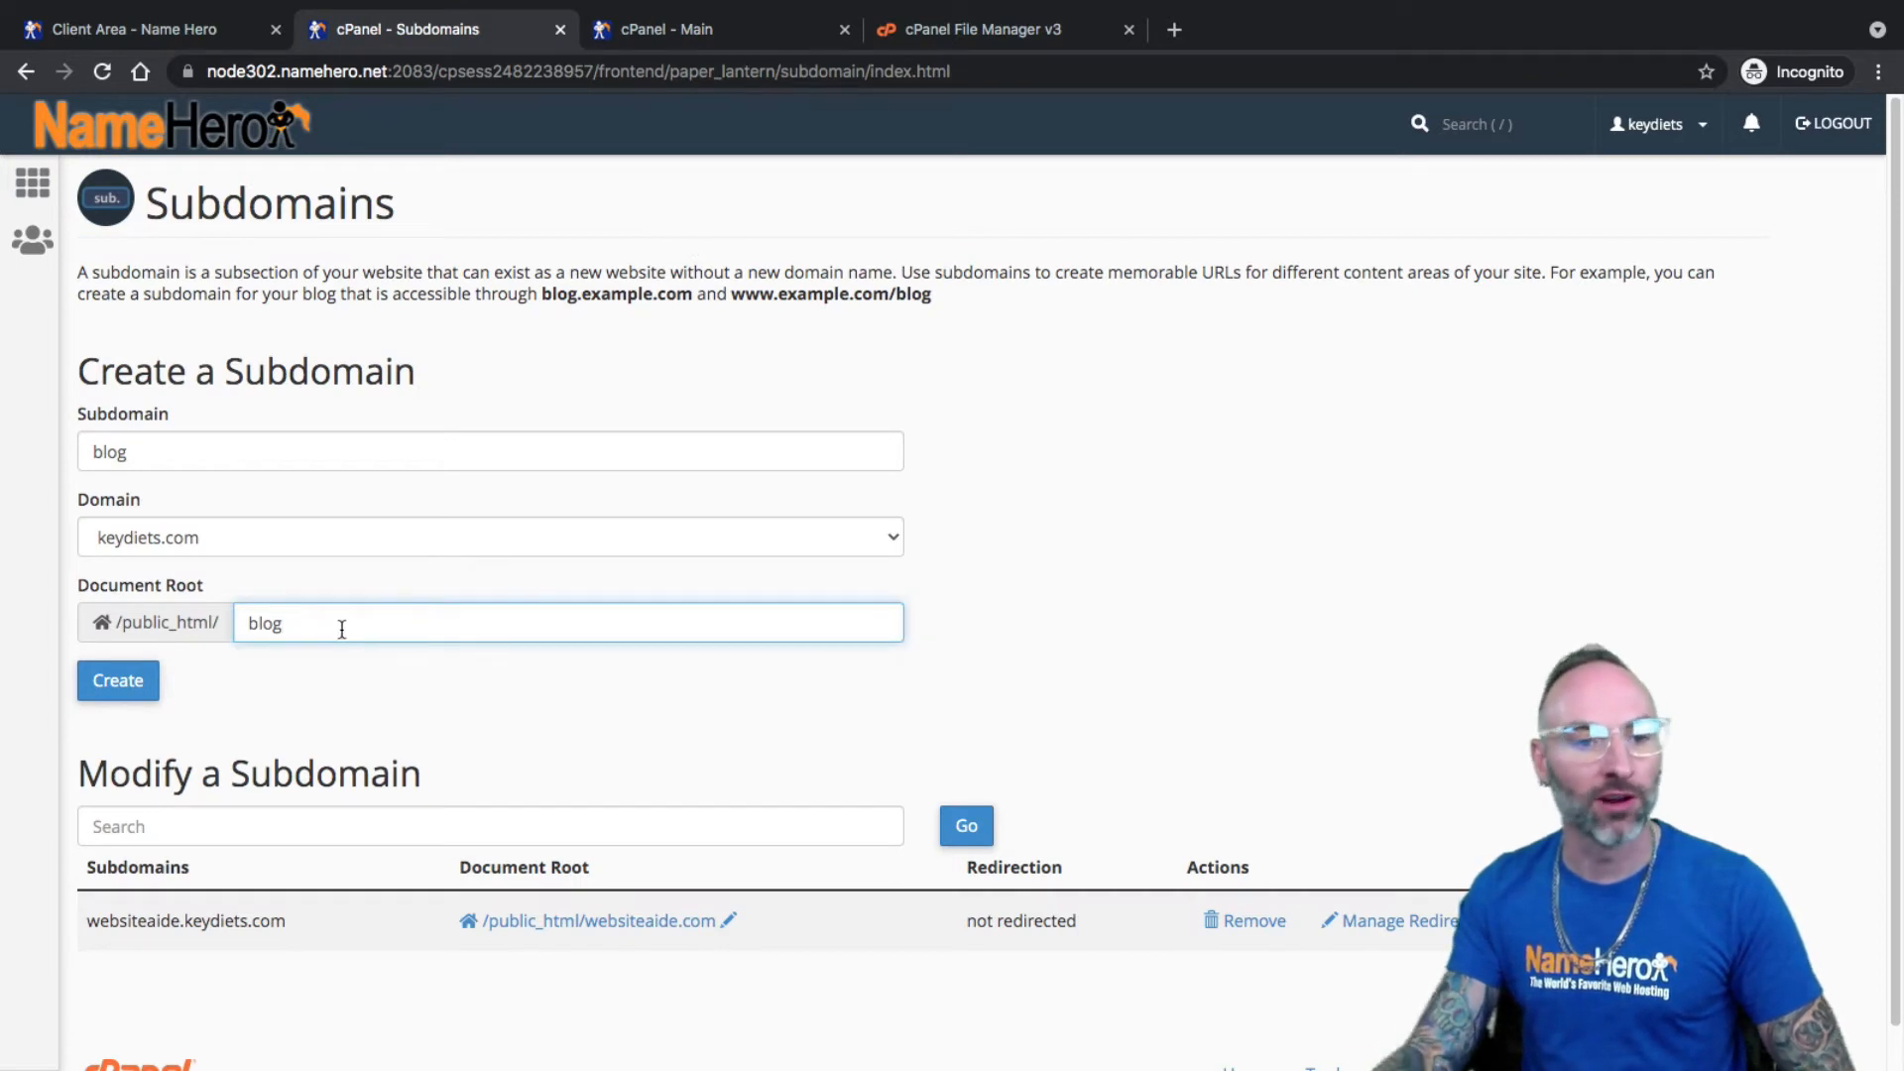
mouse_move(304, 688)
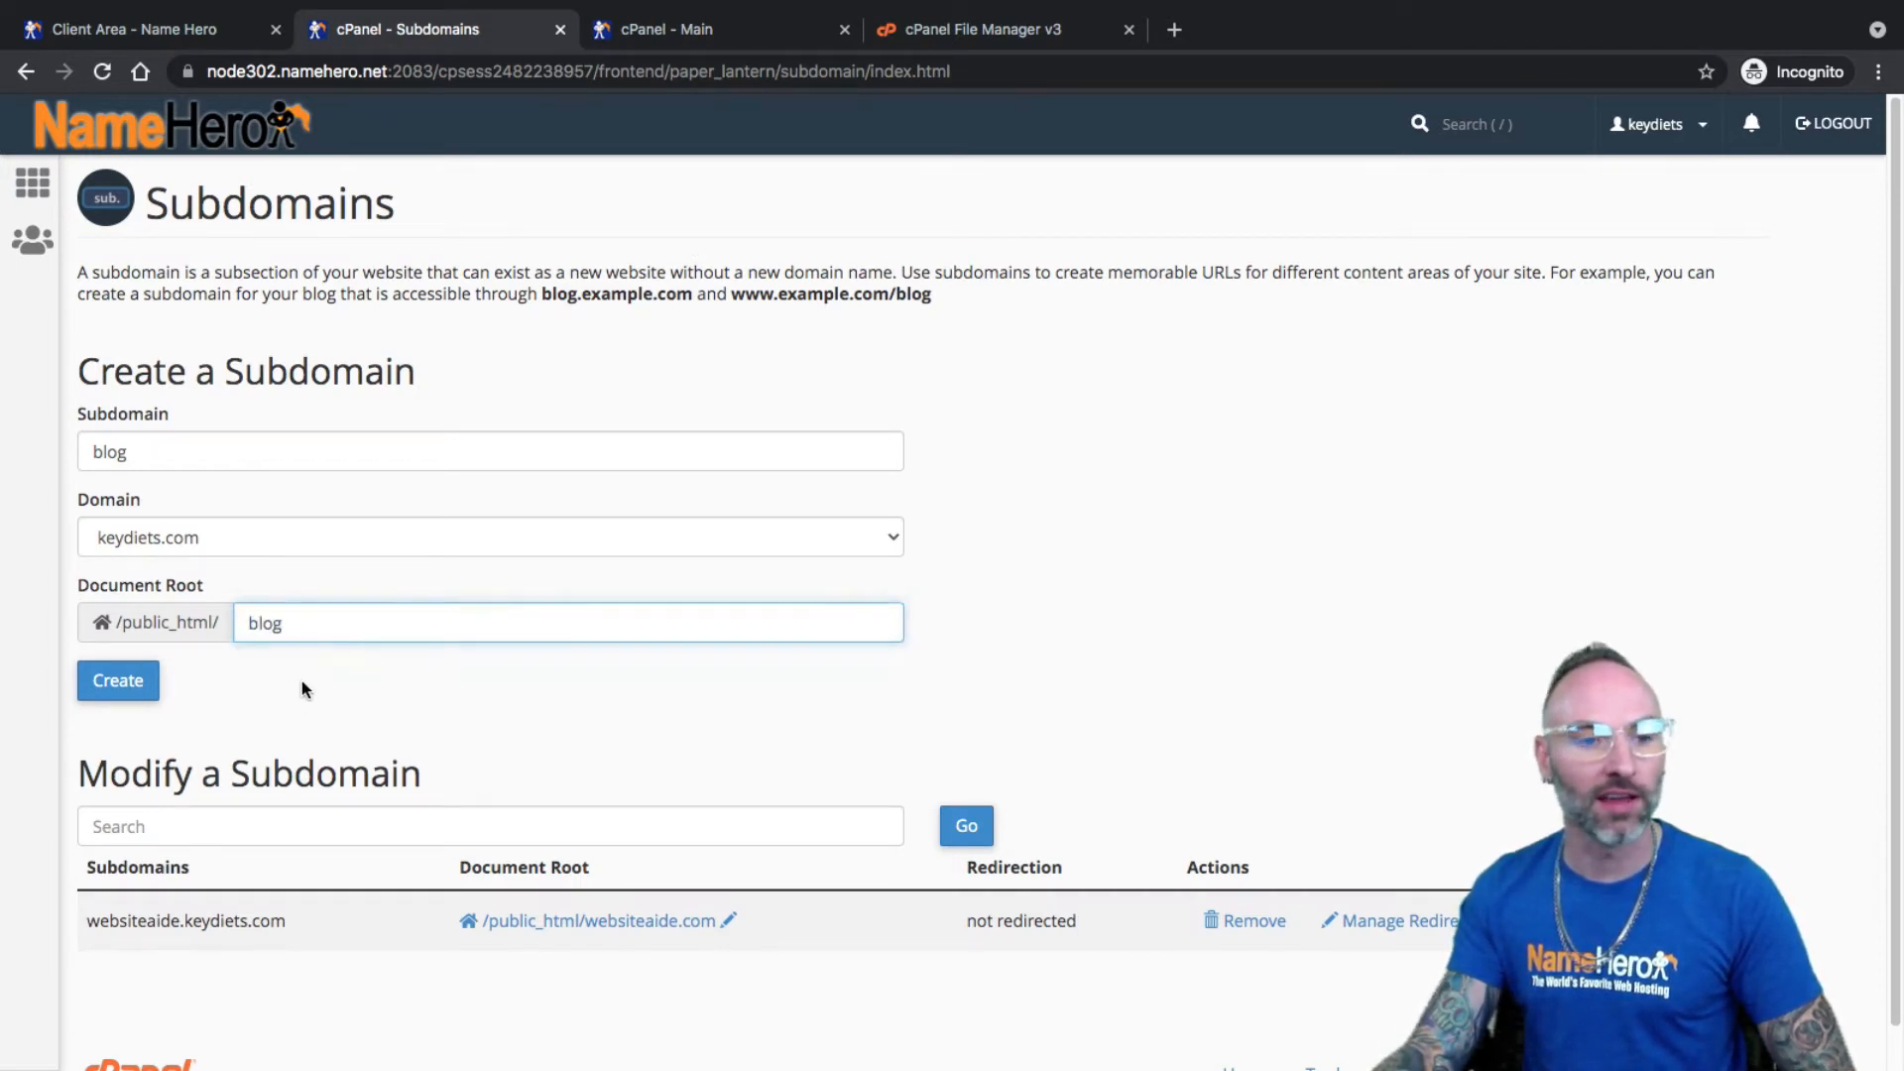
Create blog.keydiets.com and return to the subdomain list showing it with root /public_html/blog.
click(117, 680)
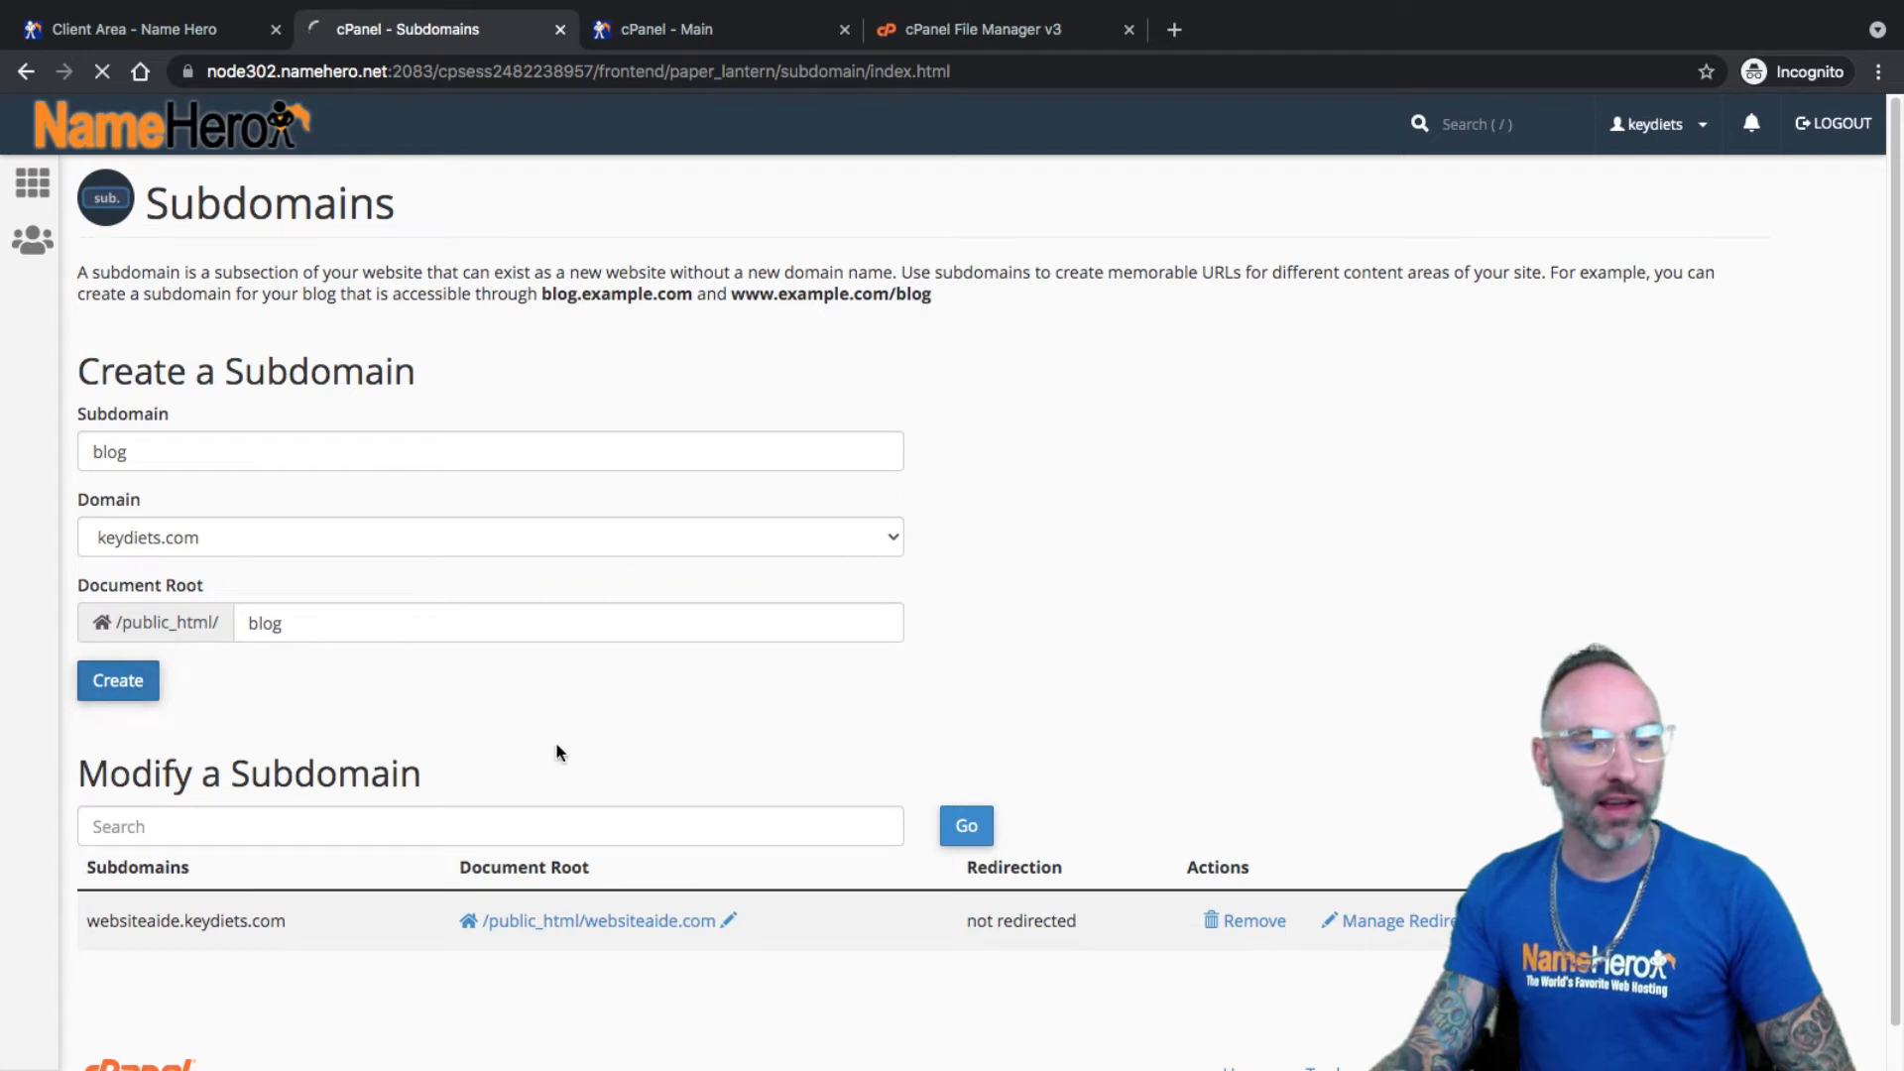
click(117, 680)
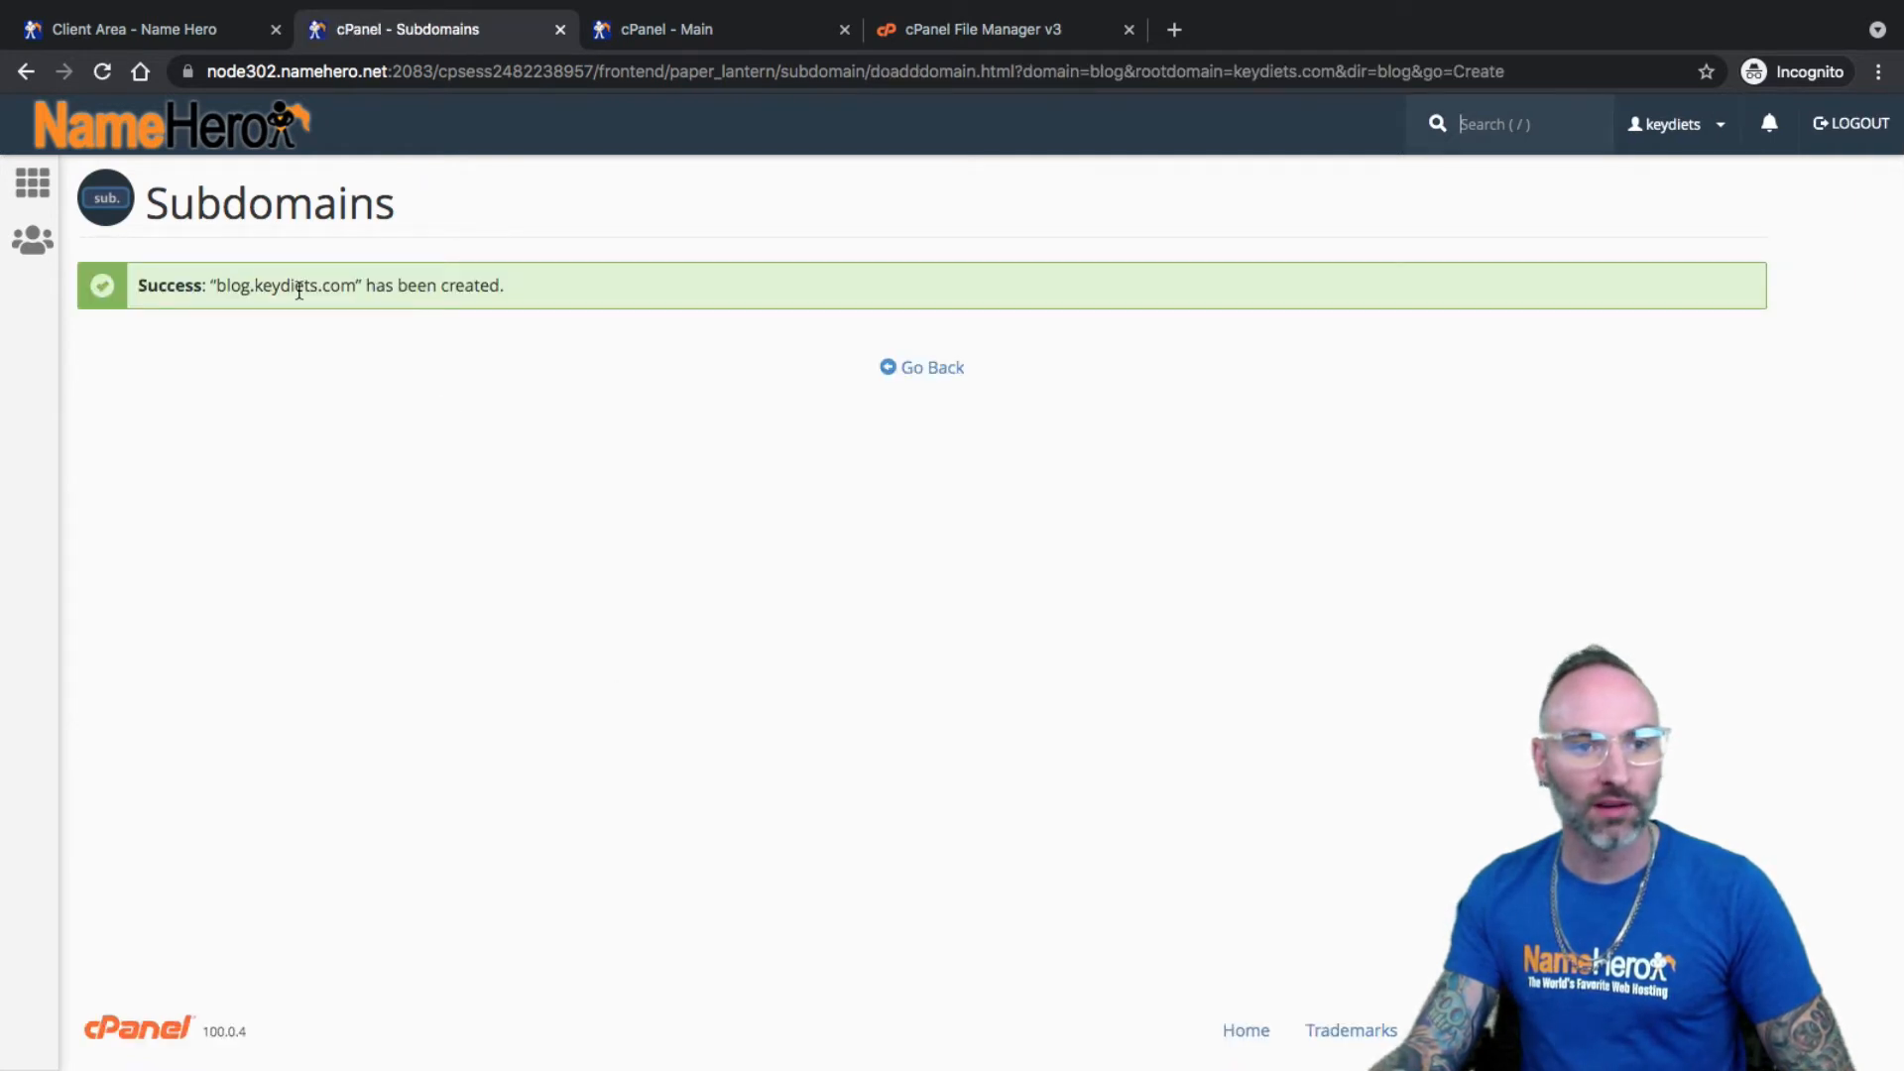
click(920, 366)
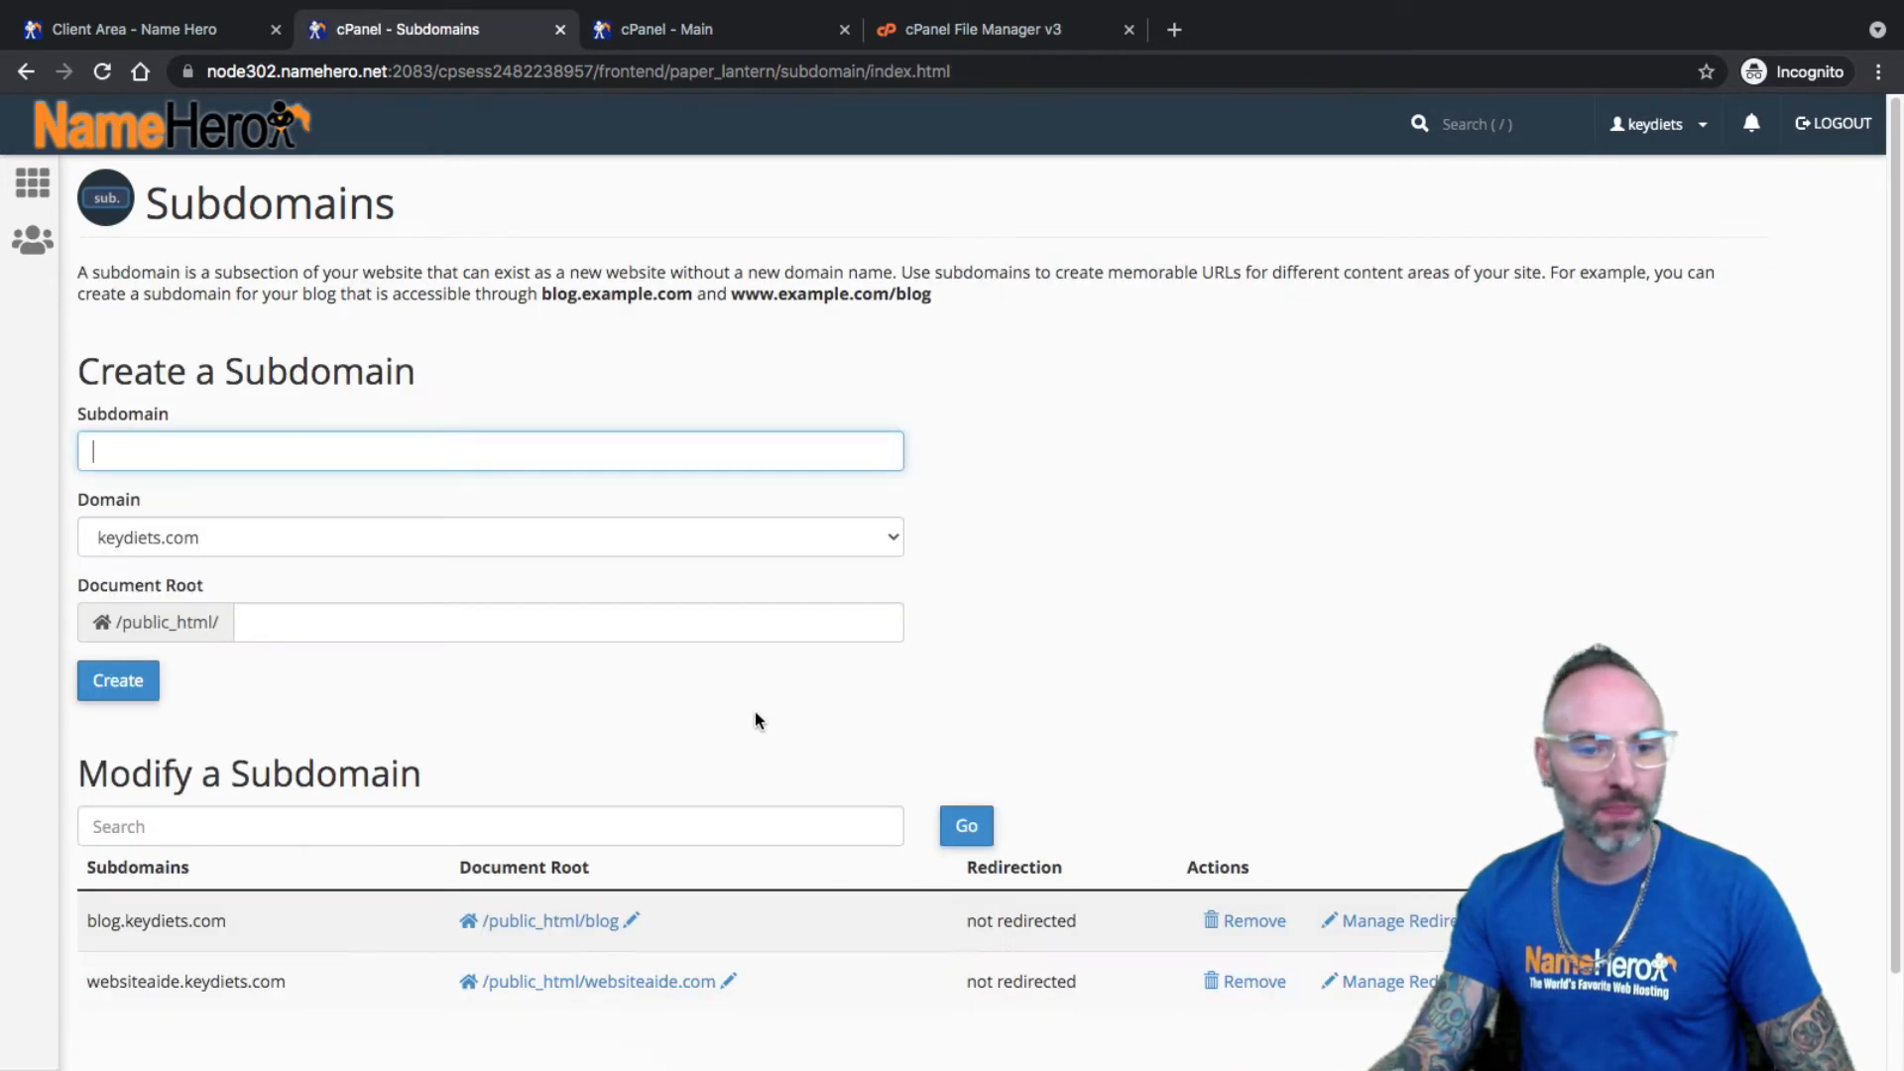
Visit blog.keydiets.com in a new tab, see the default 'SORRY!' page, and return to Subdomains.
scroll(down, 3)
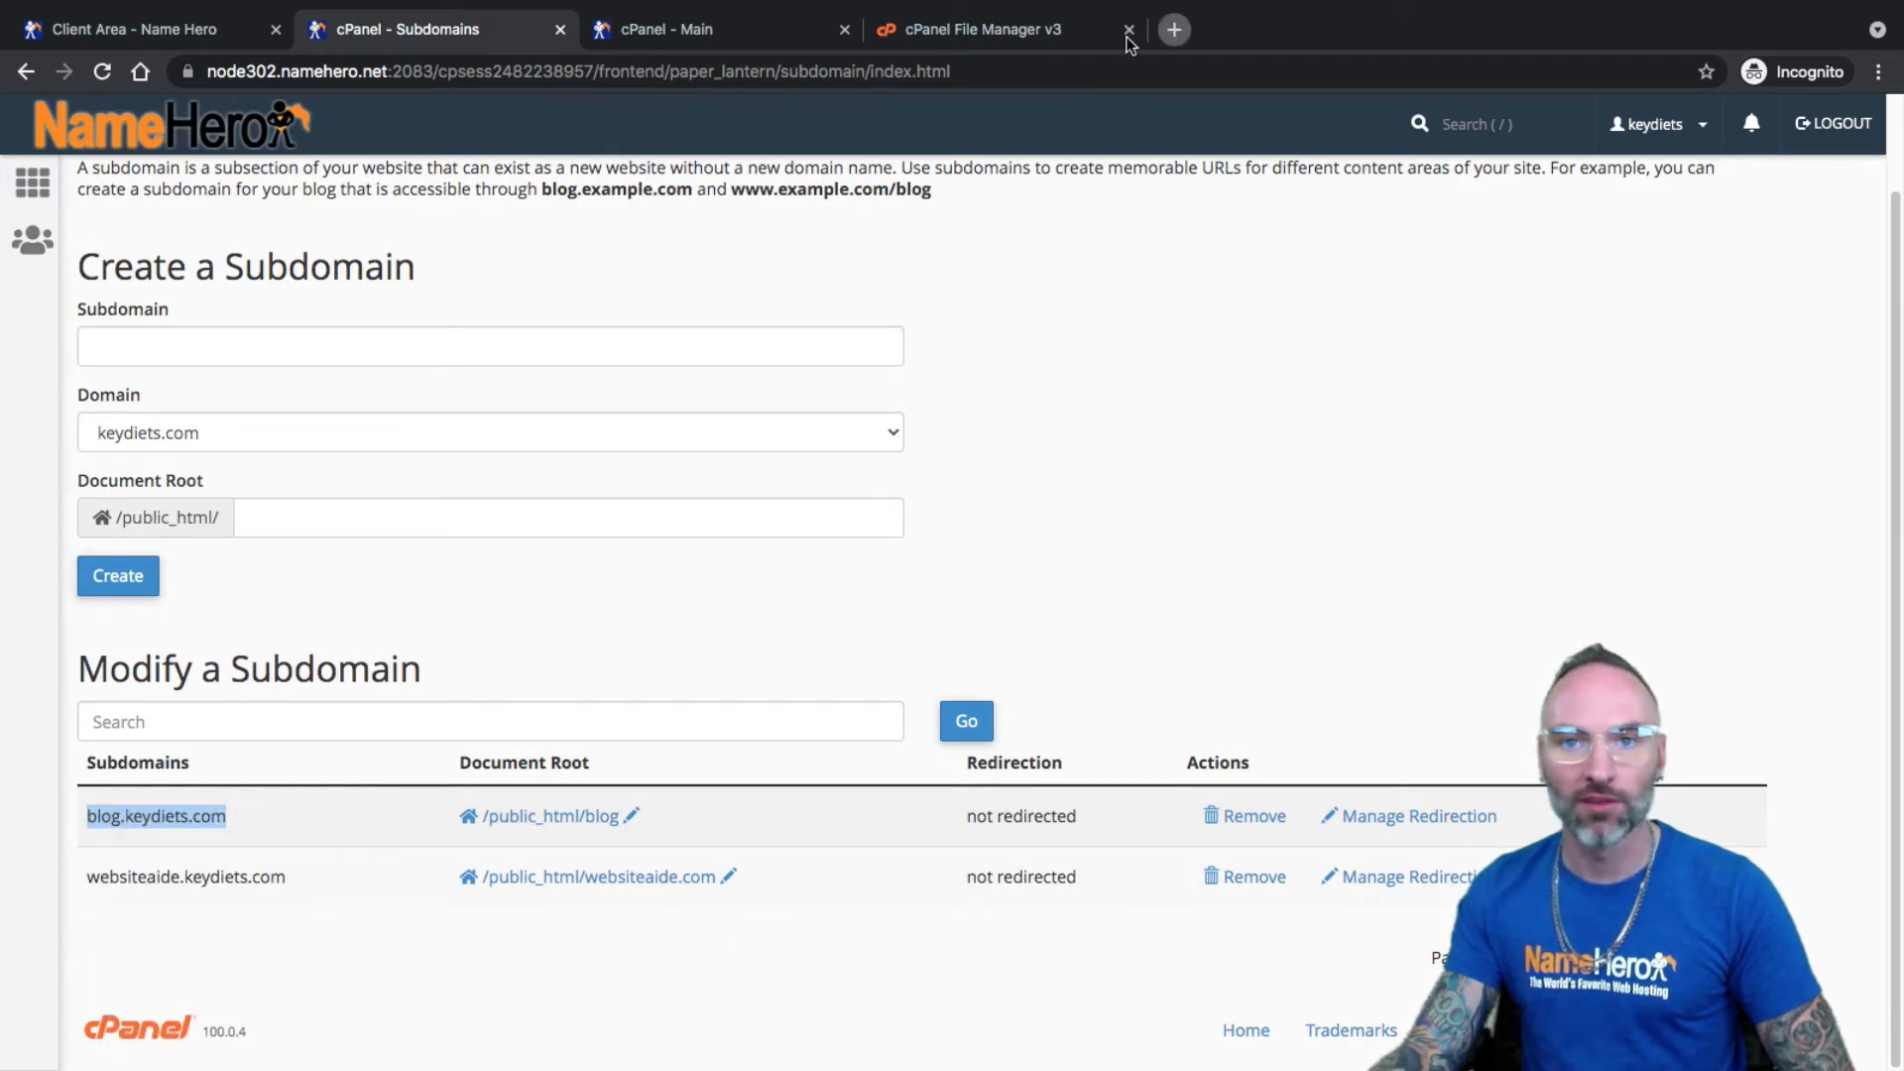
click(1170, 29)
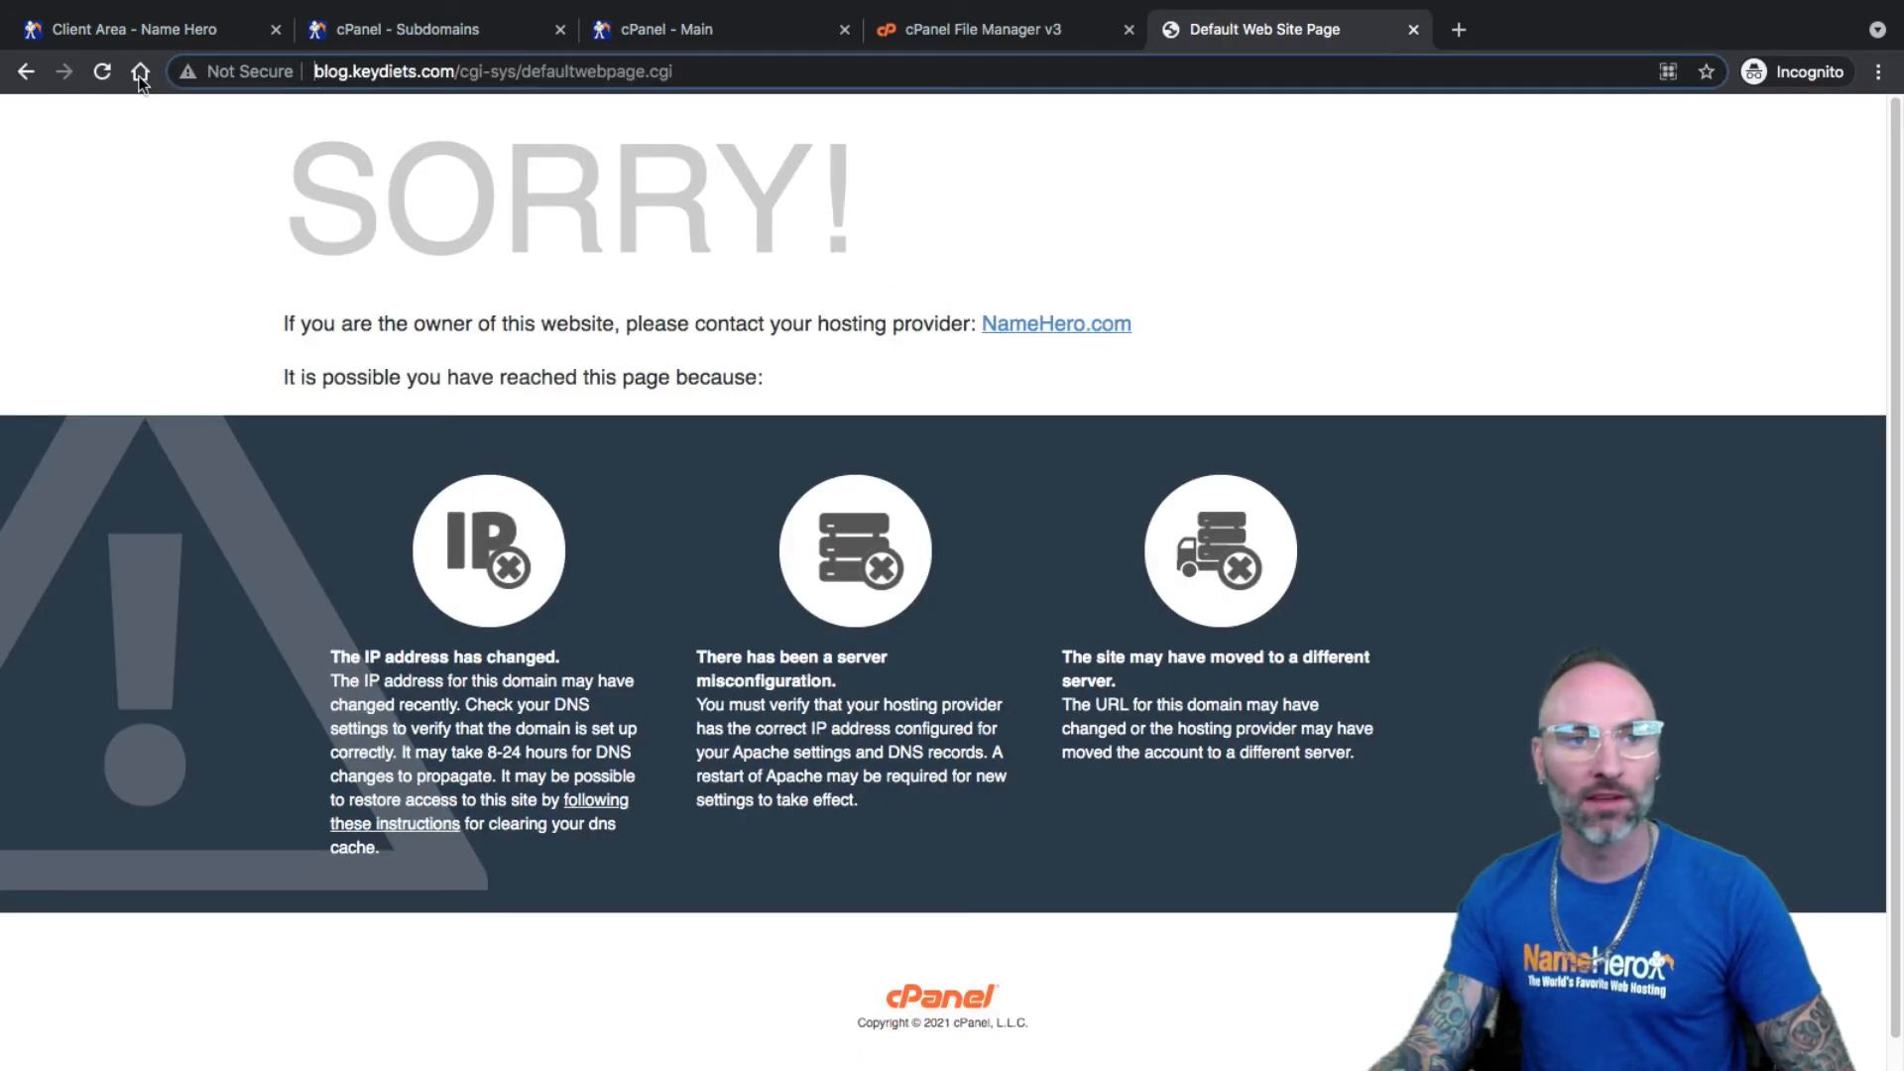
mouse_move(1069, 159)
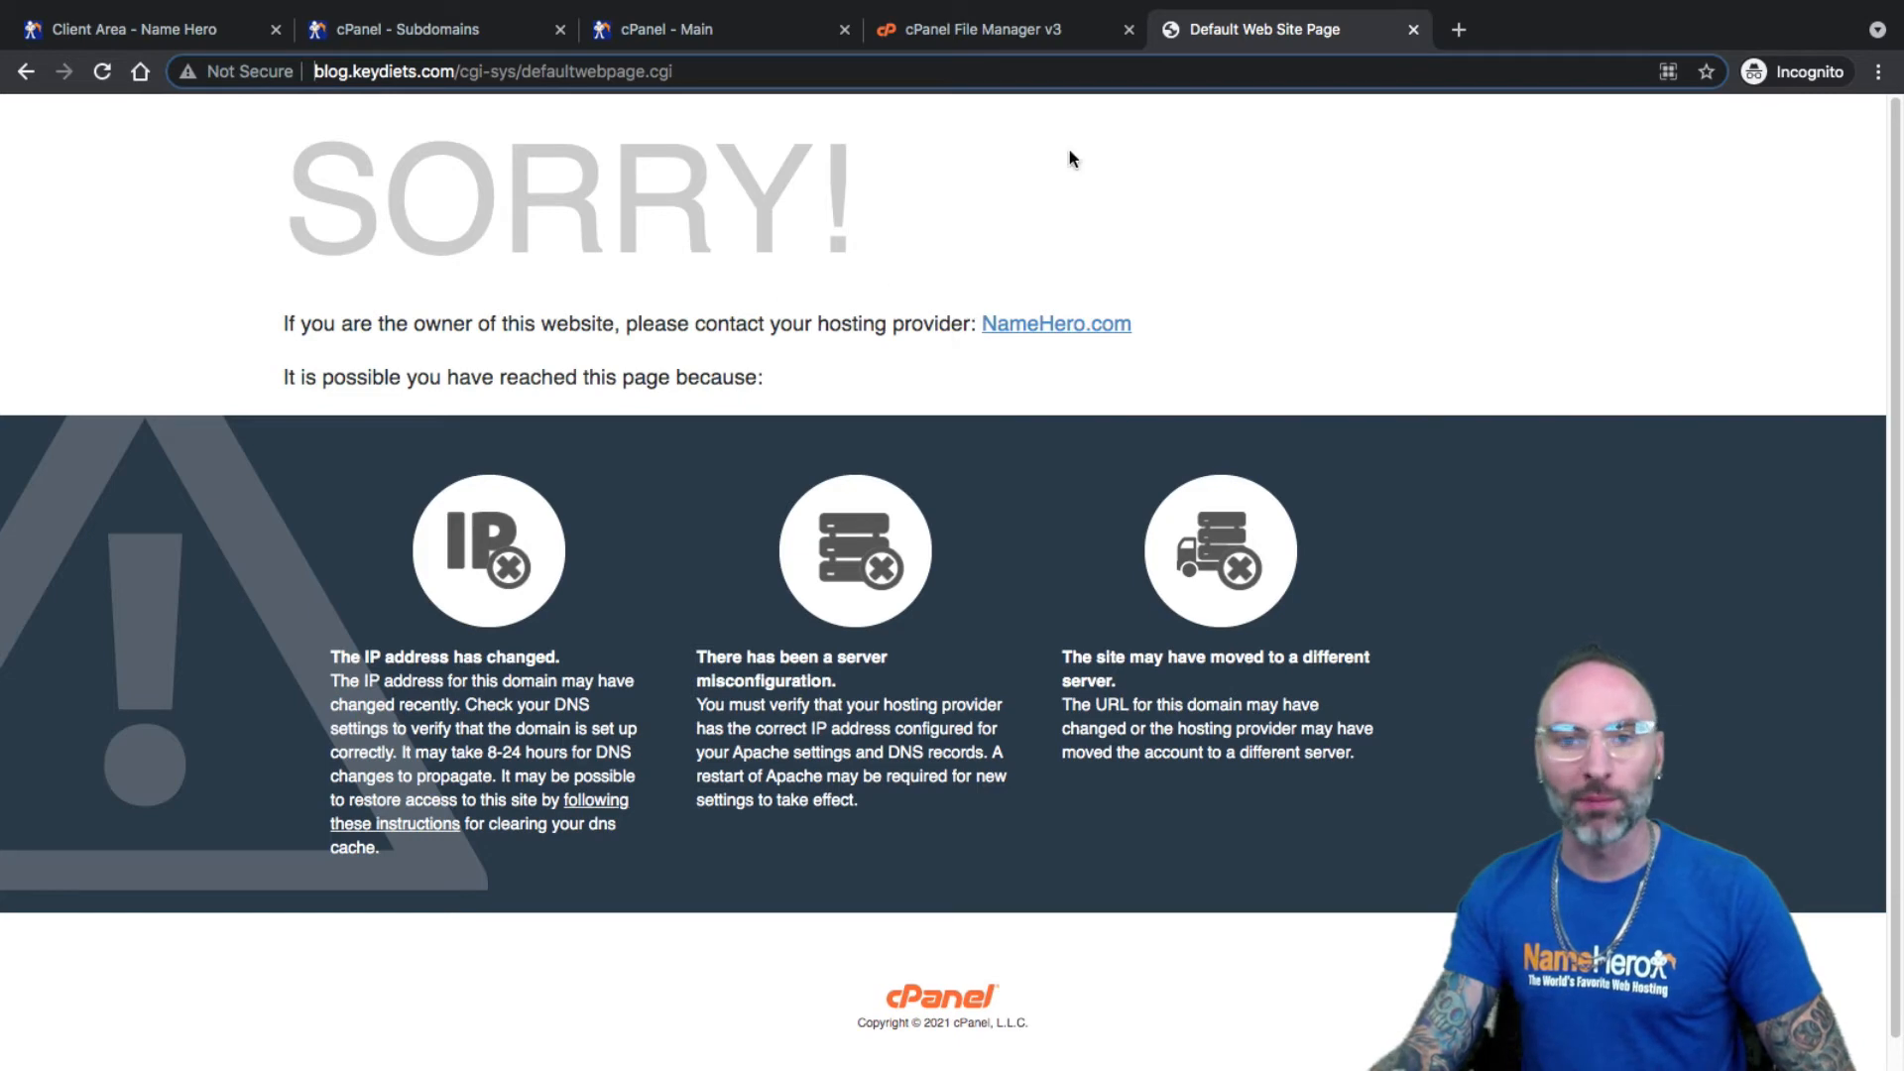
click(996, 28)
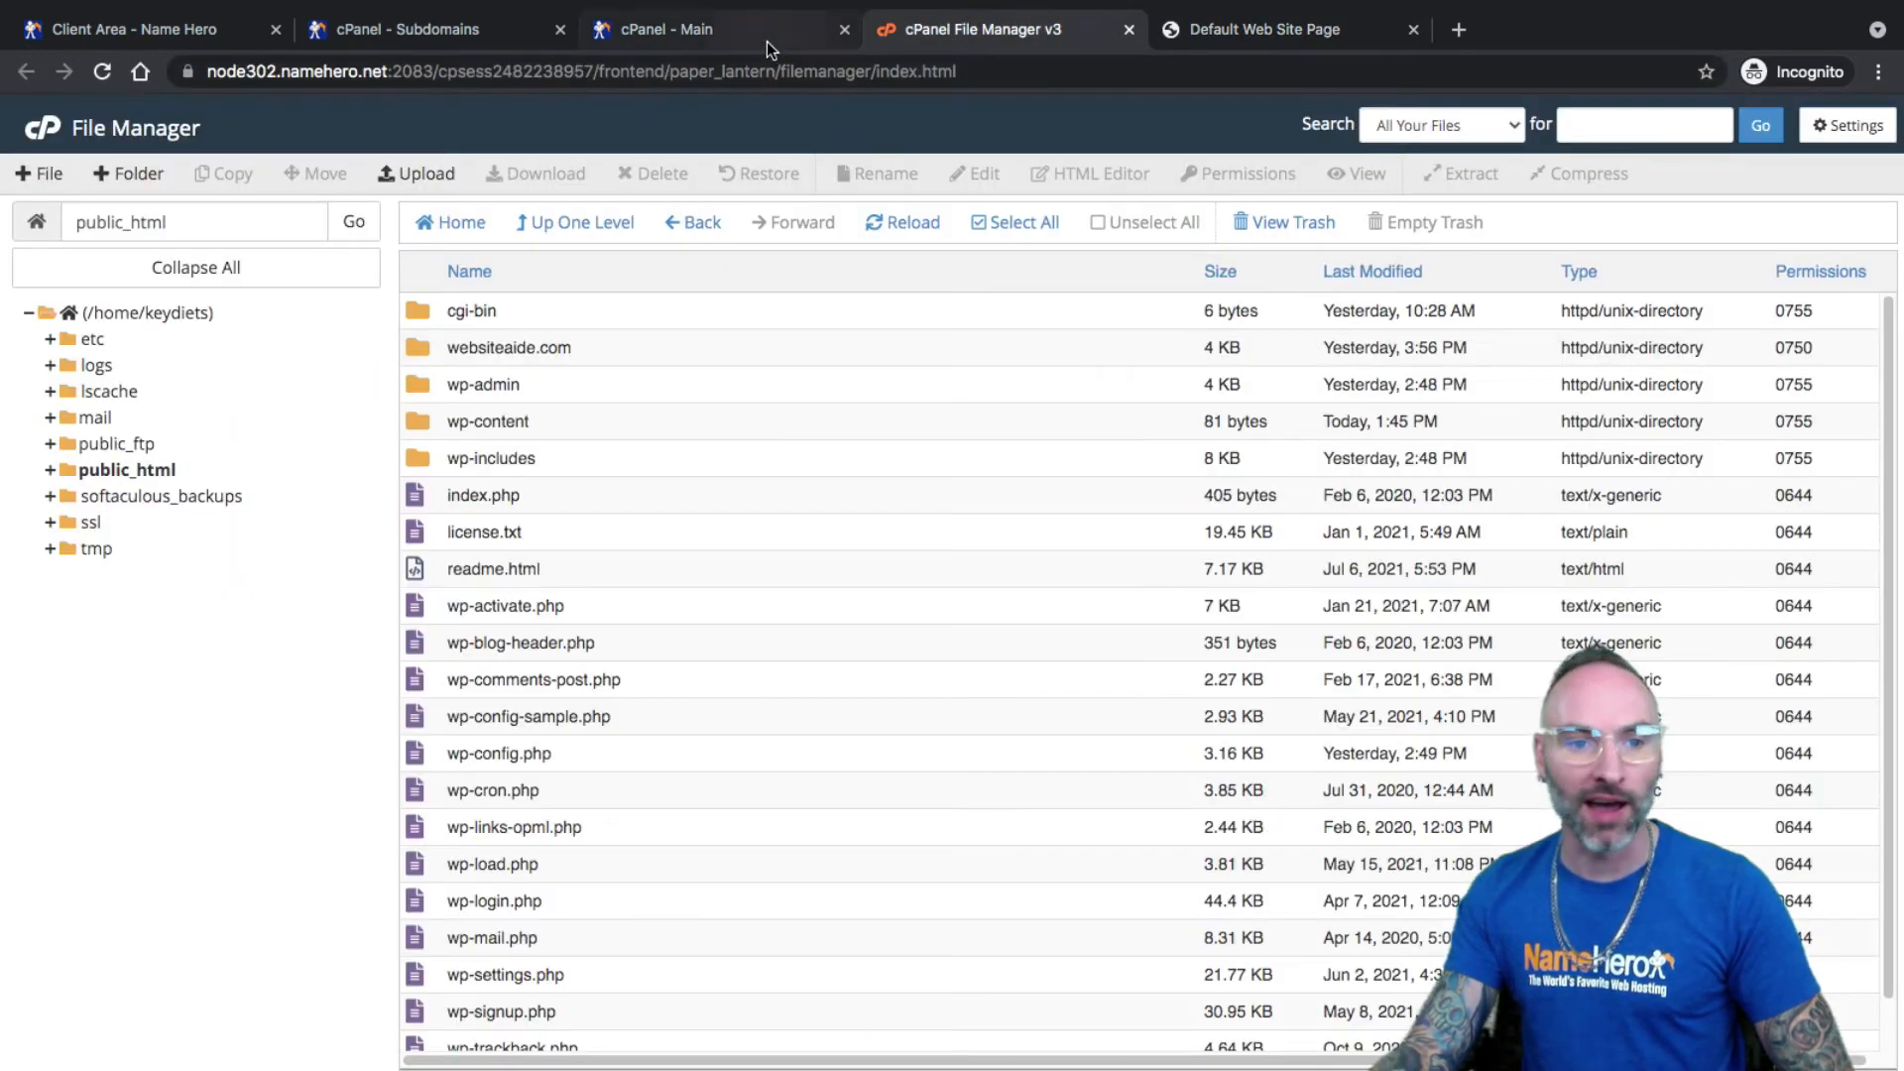
click(680, 30)
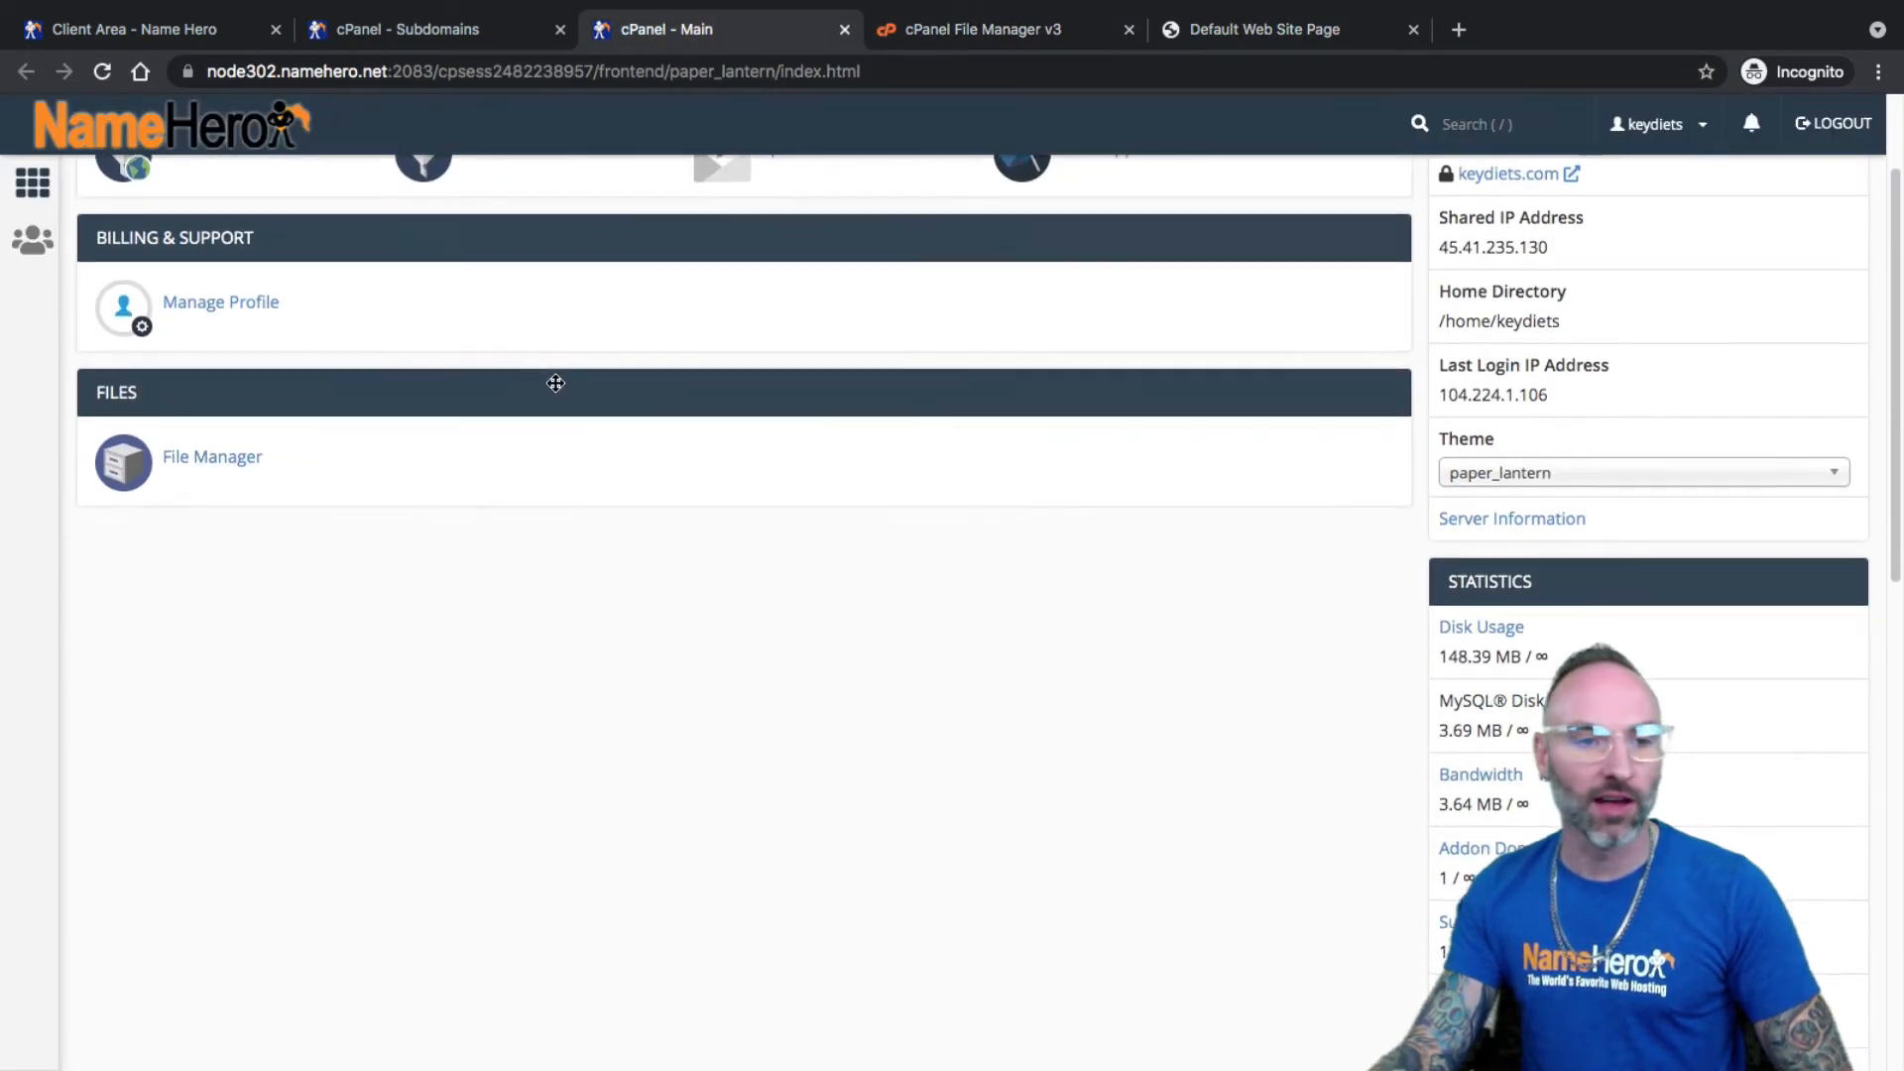
text(fil)
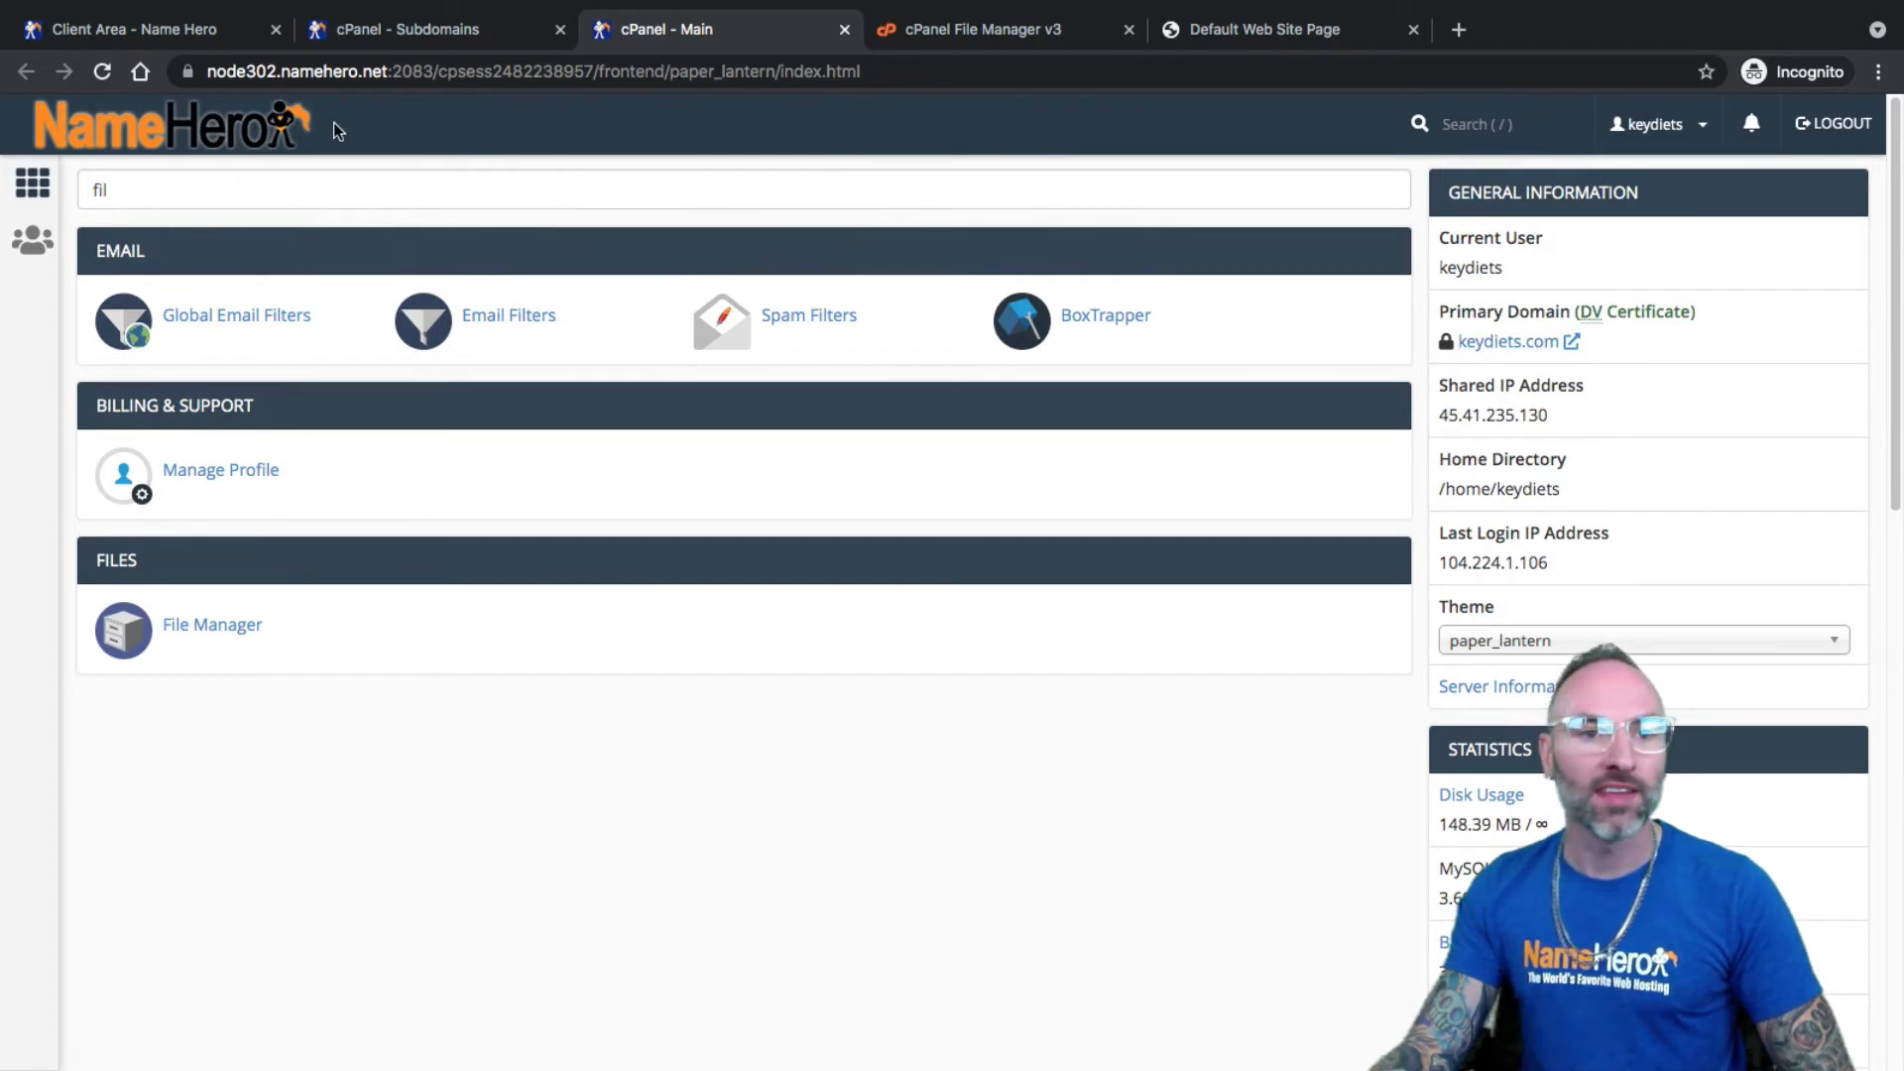
click(434, 30)
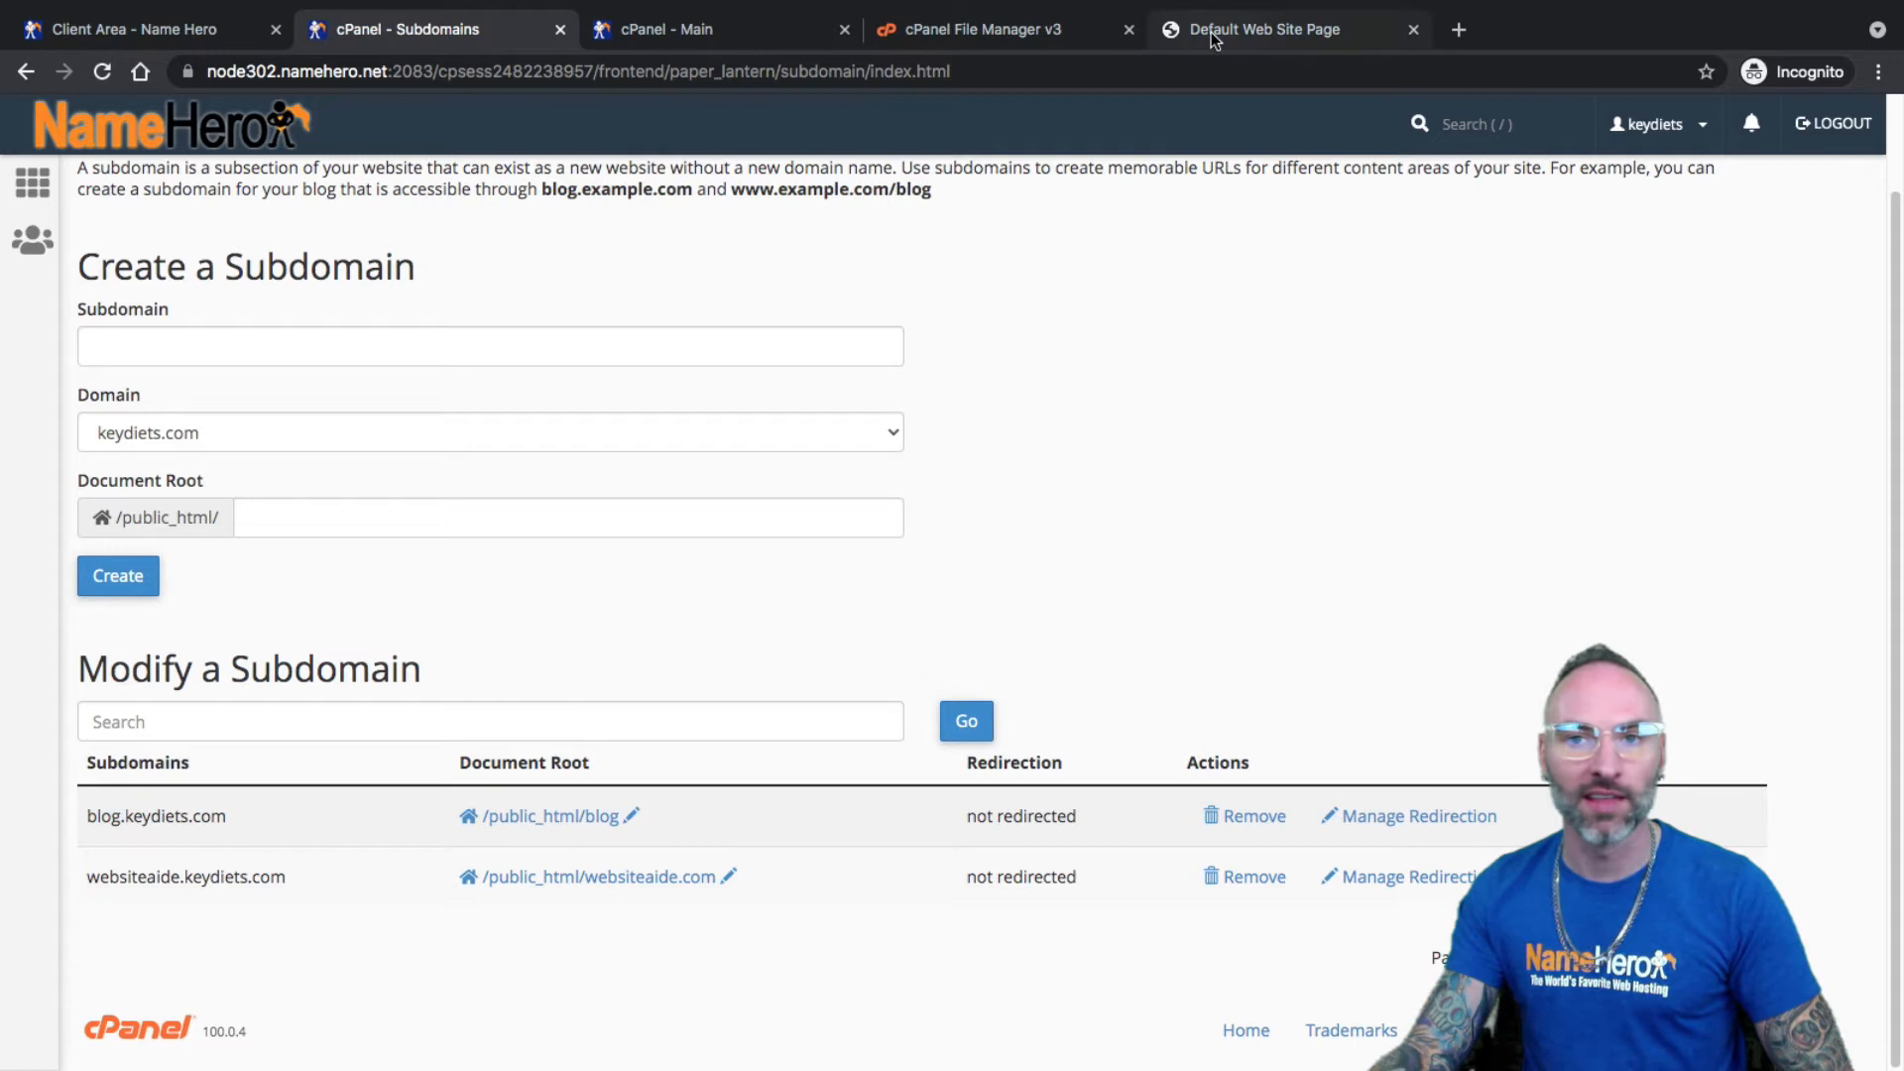
mouse_move(1117, 218)
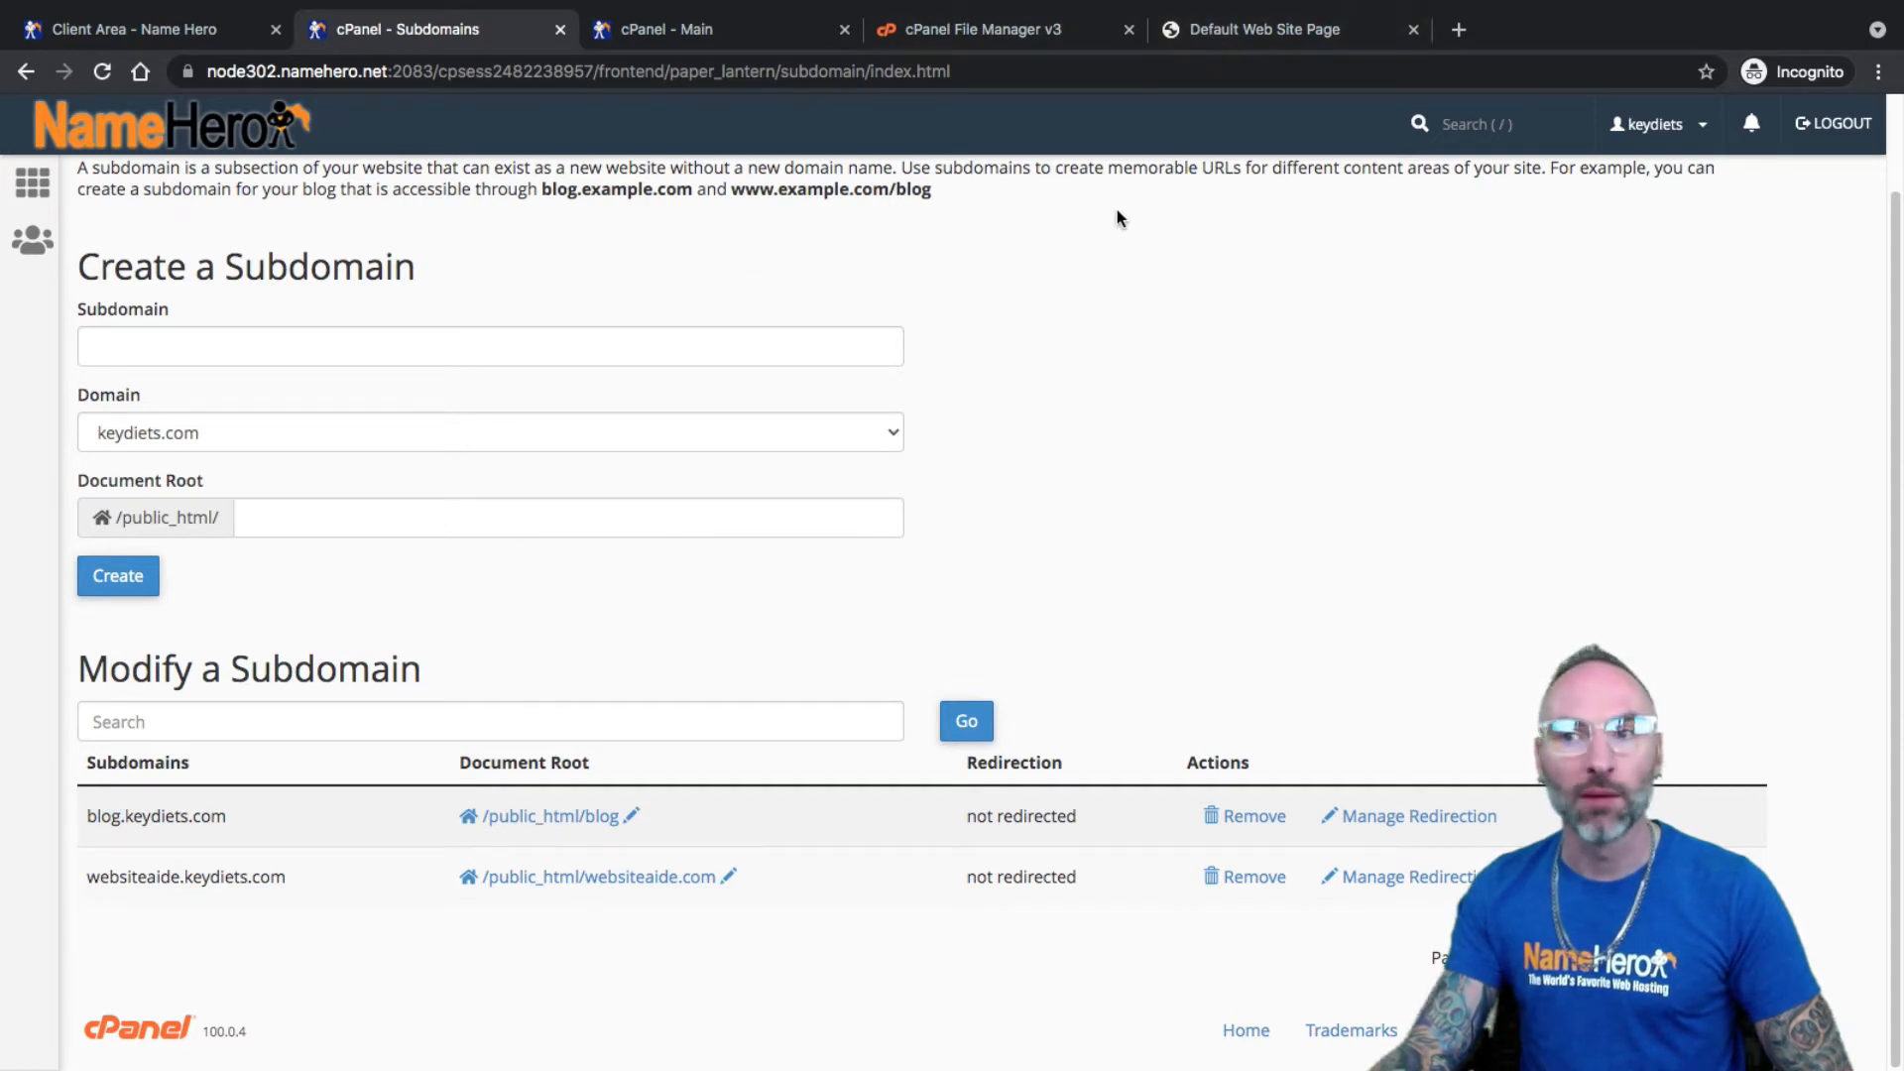
mouse_move(797, 666)
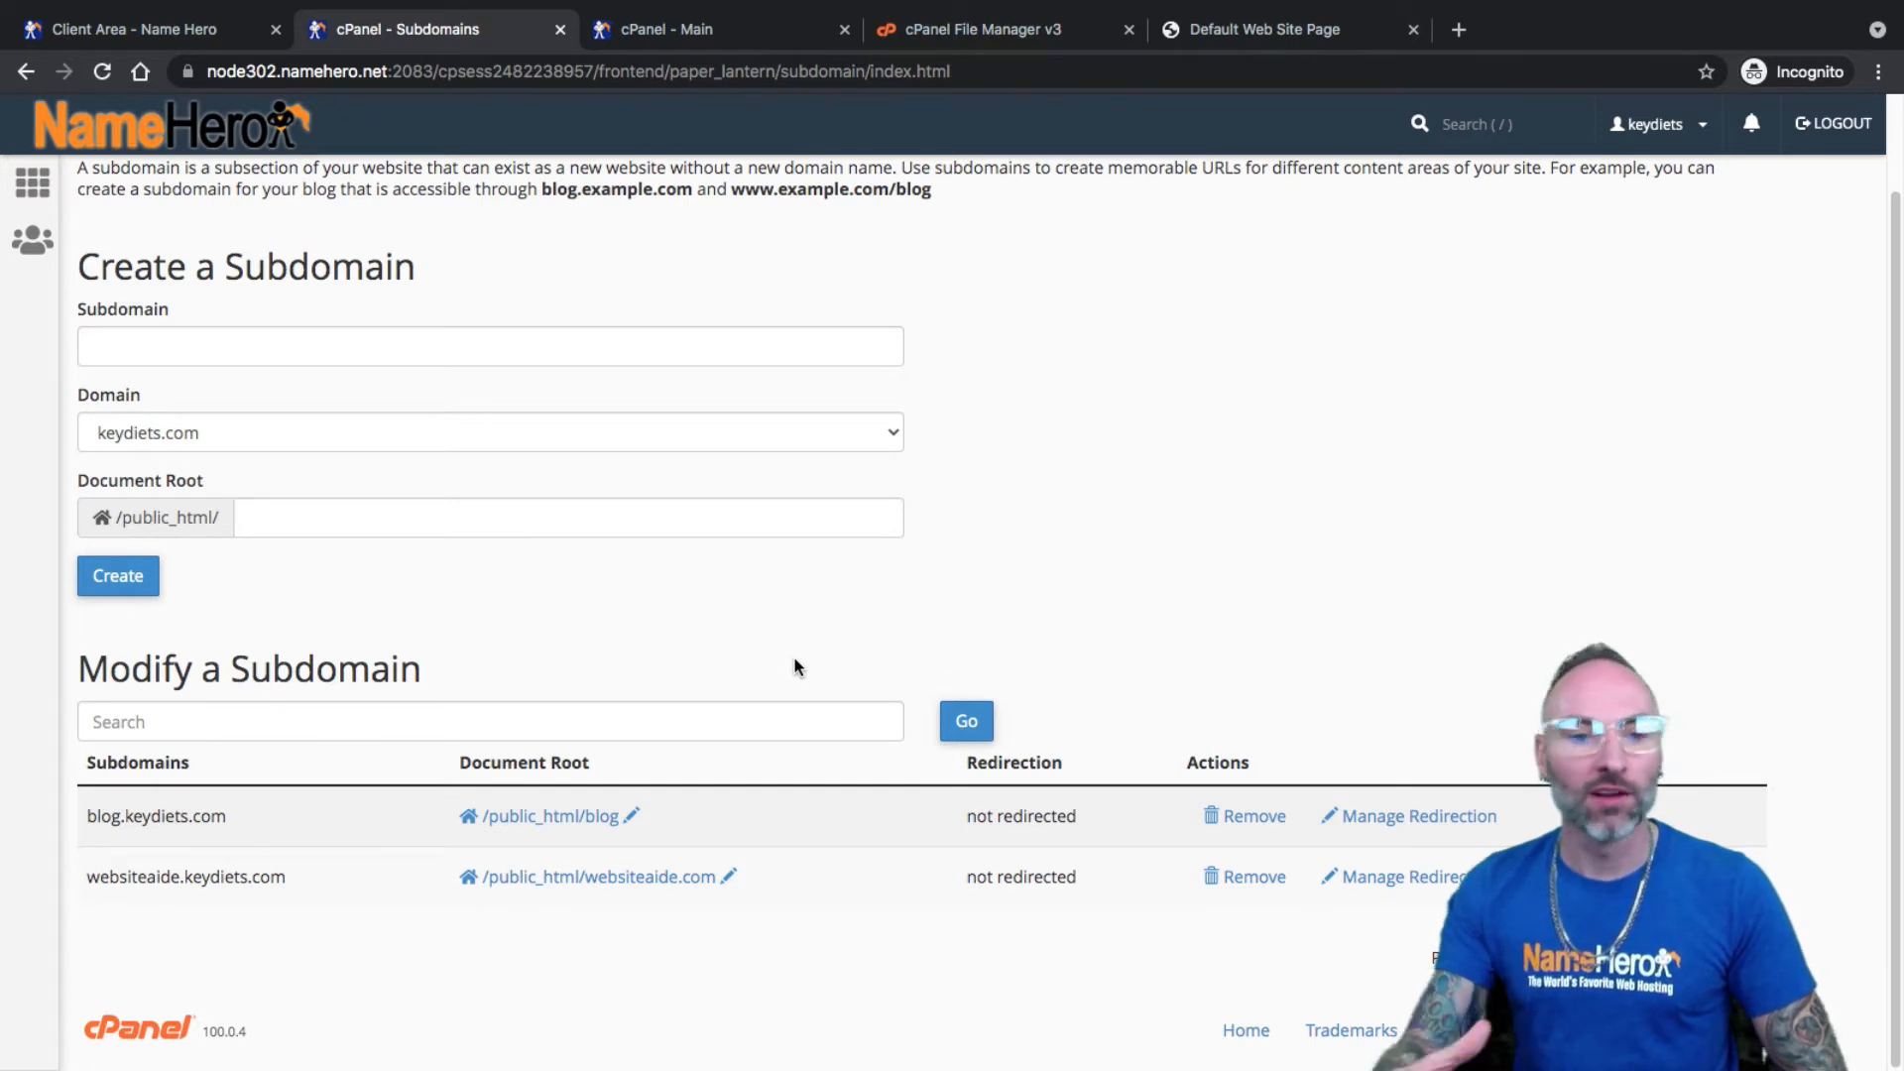
scroll(up, 3)
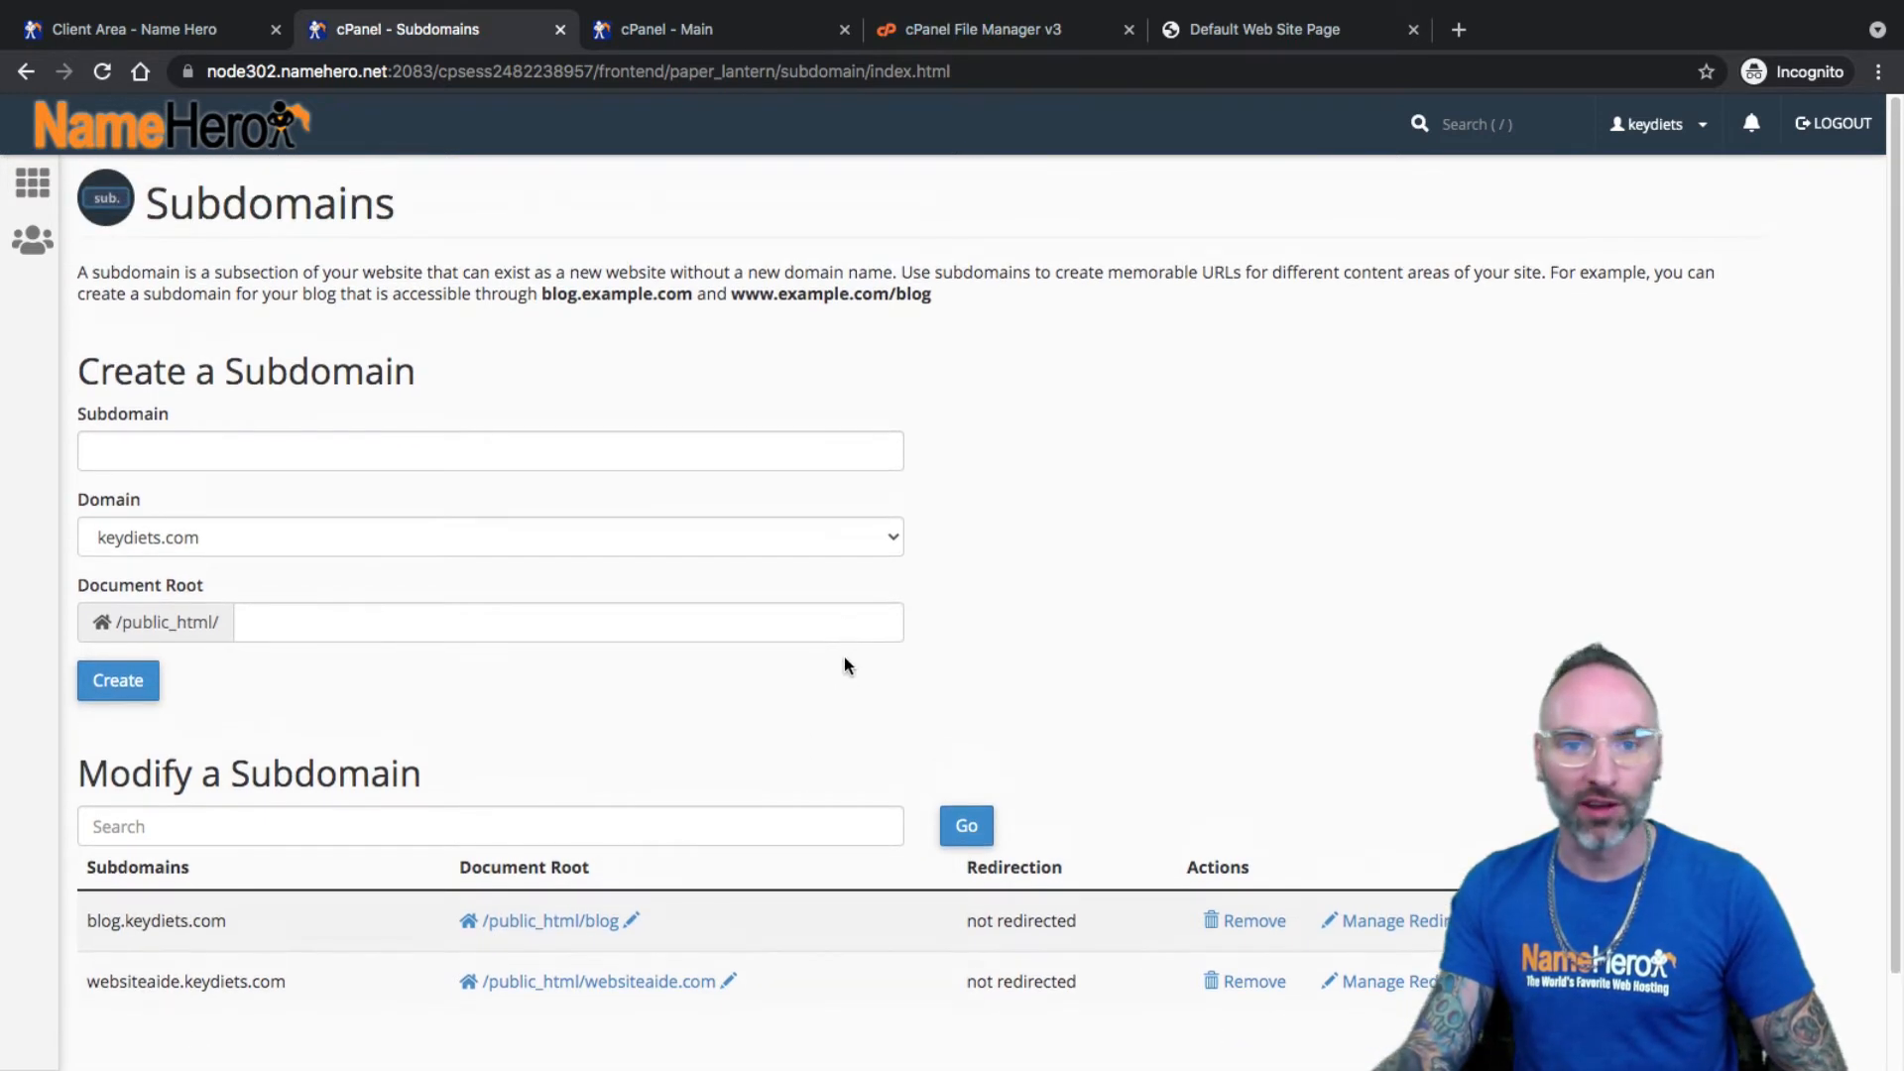
scroll(down, 3)
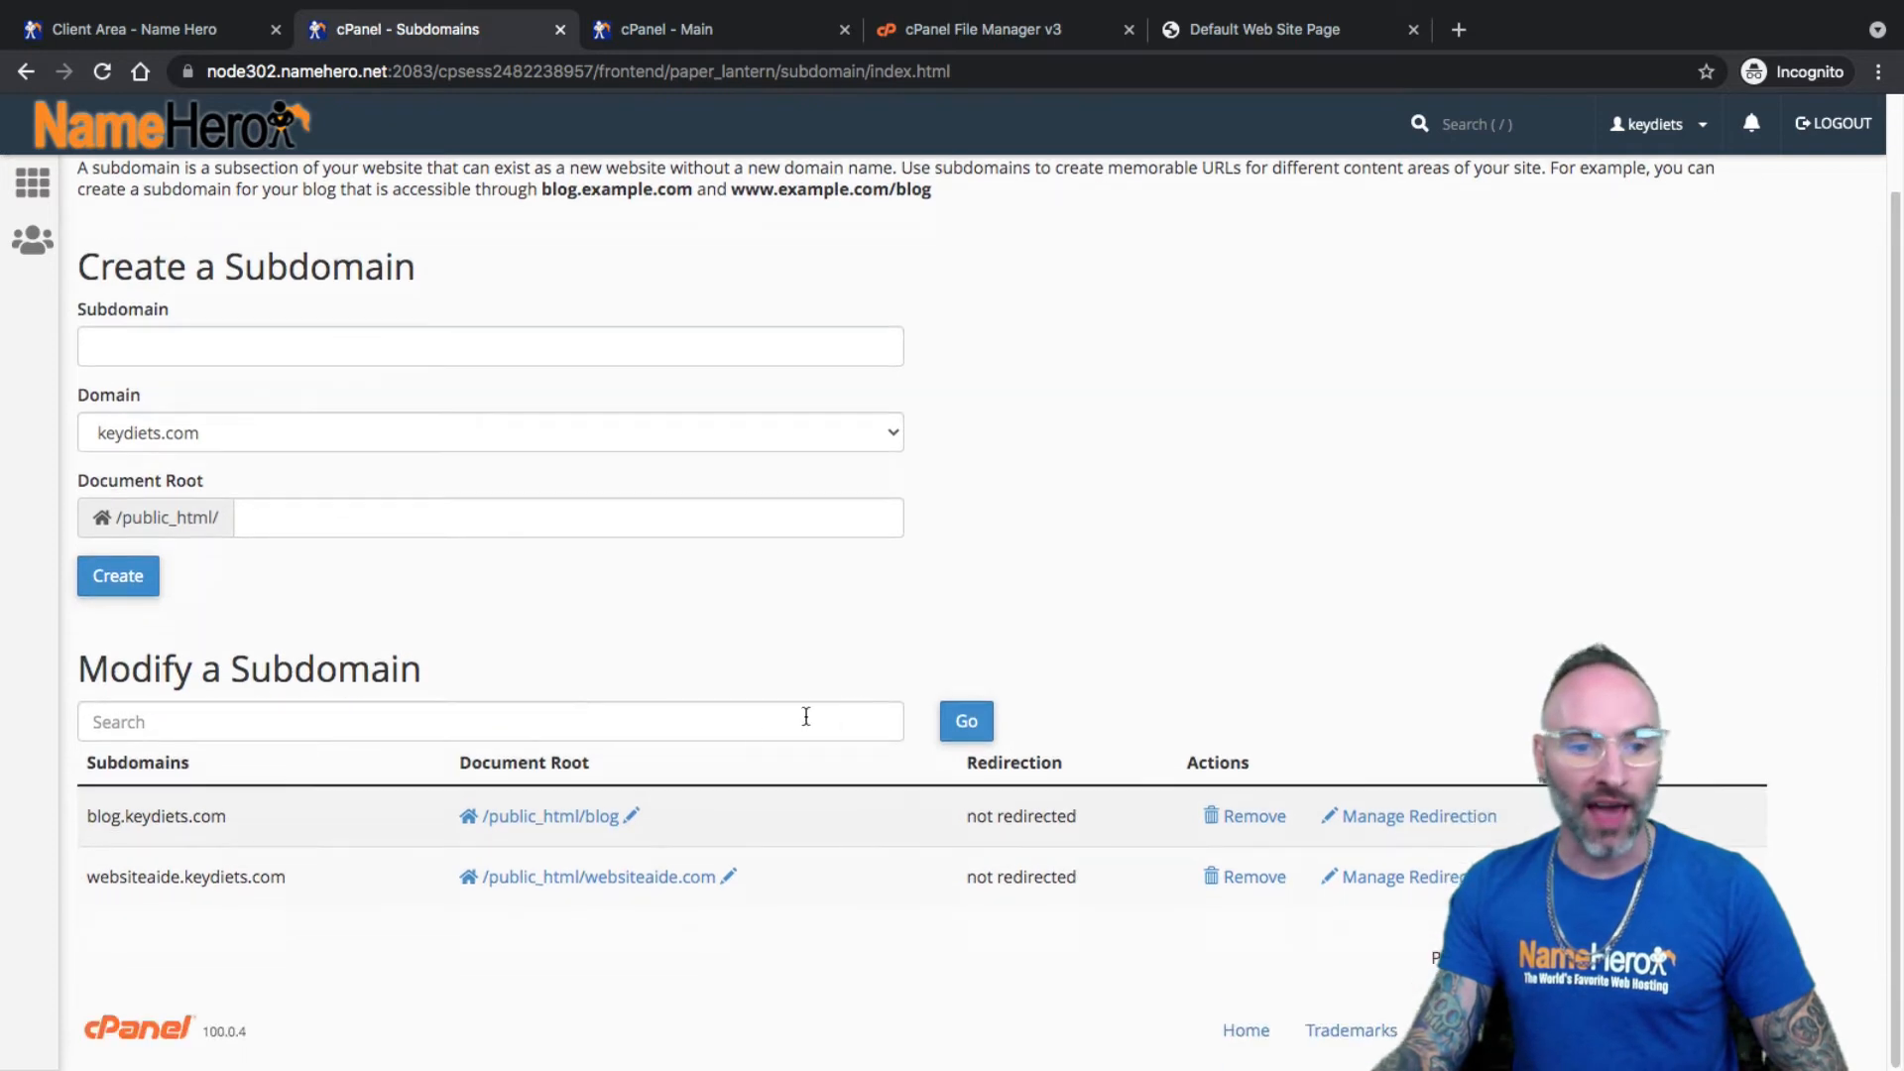
mouse_move(659, 815)
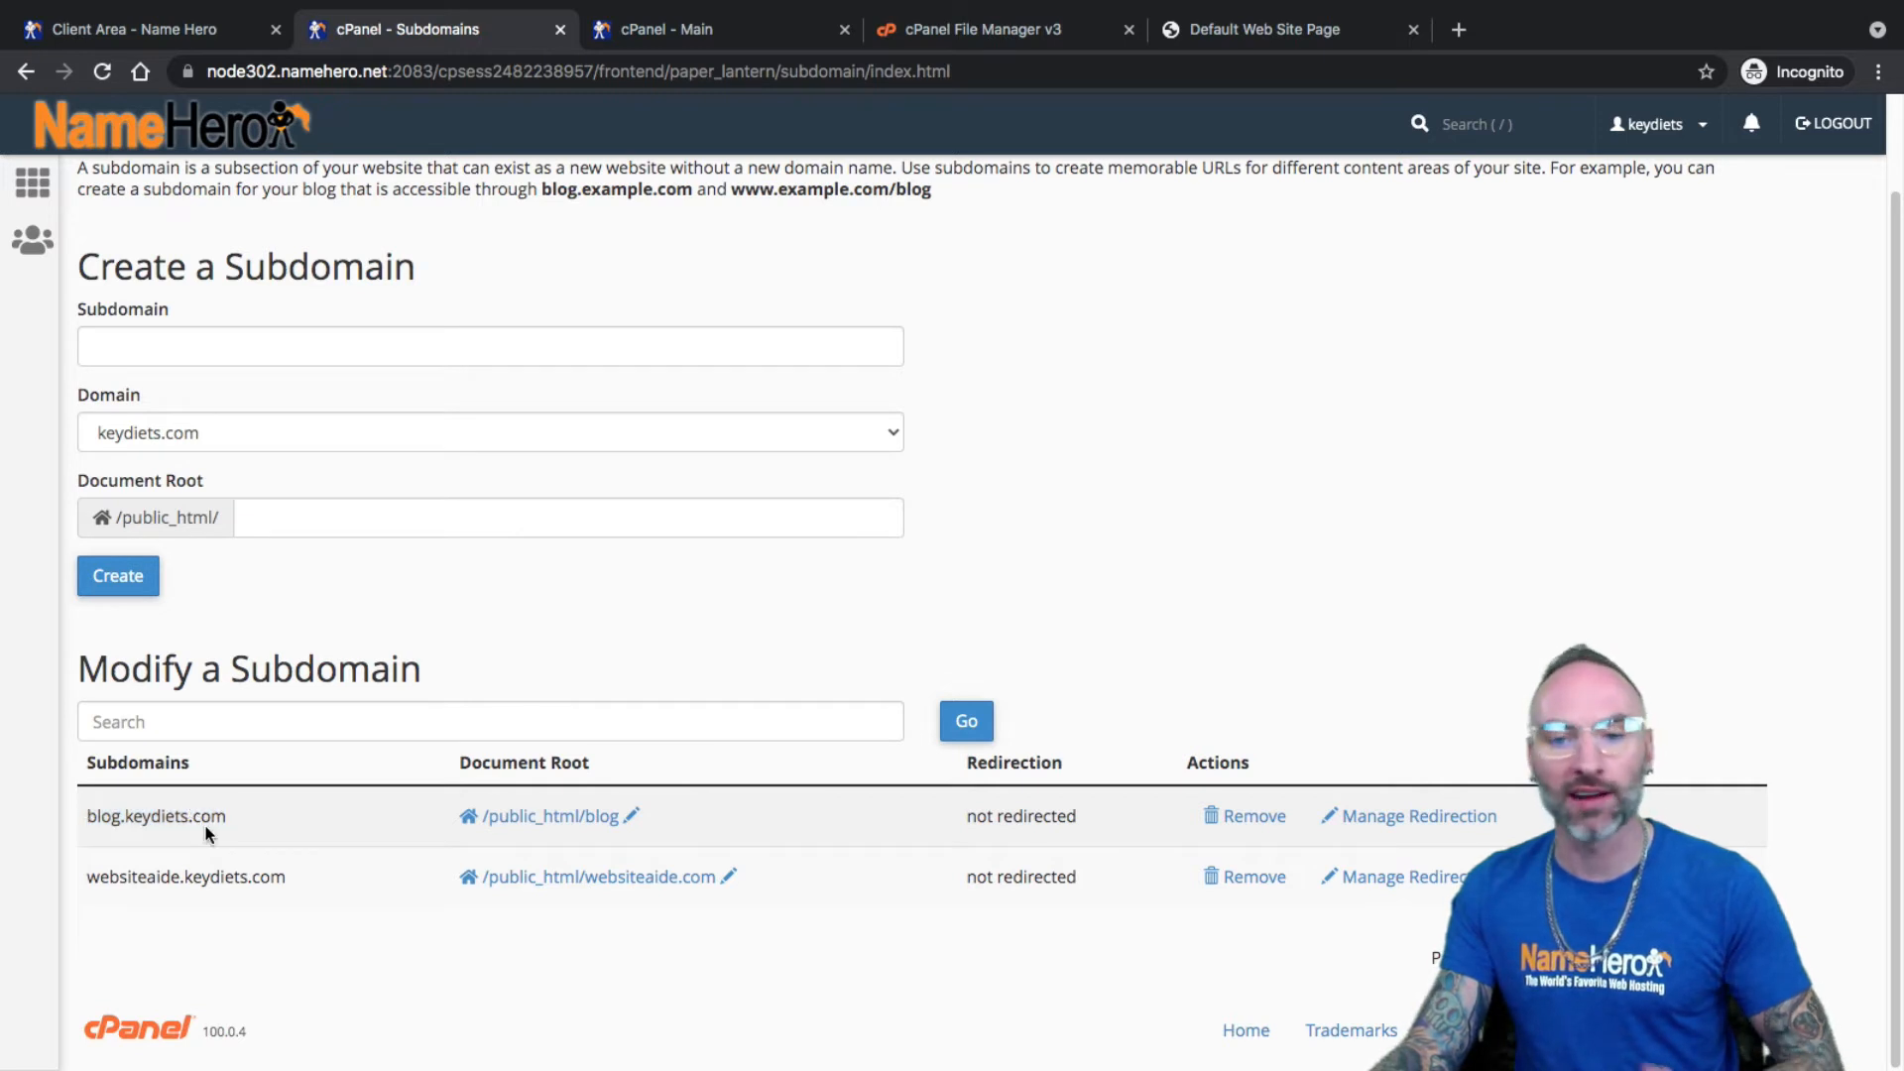
click(1416, 815)
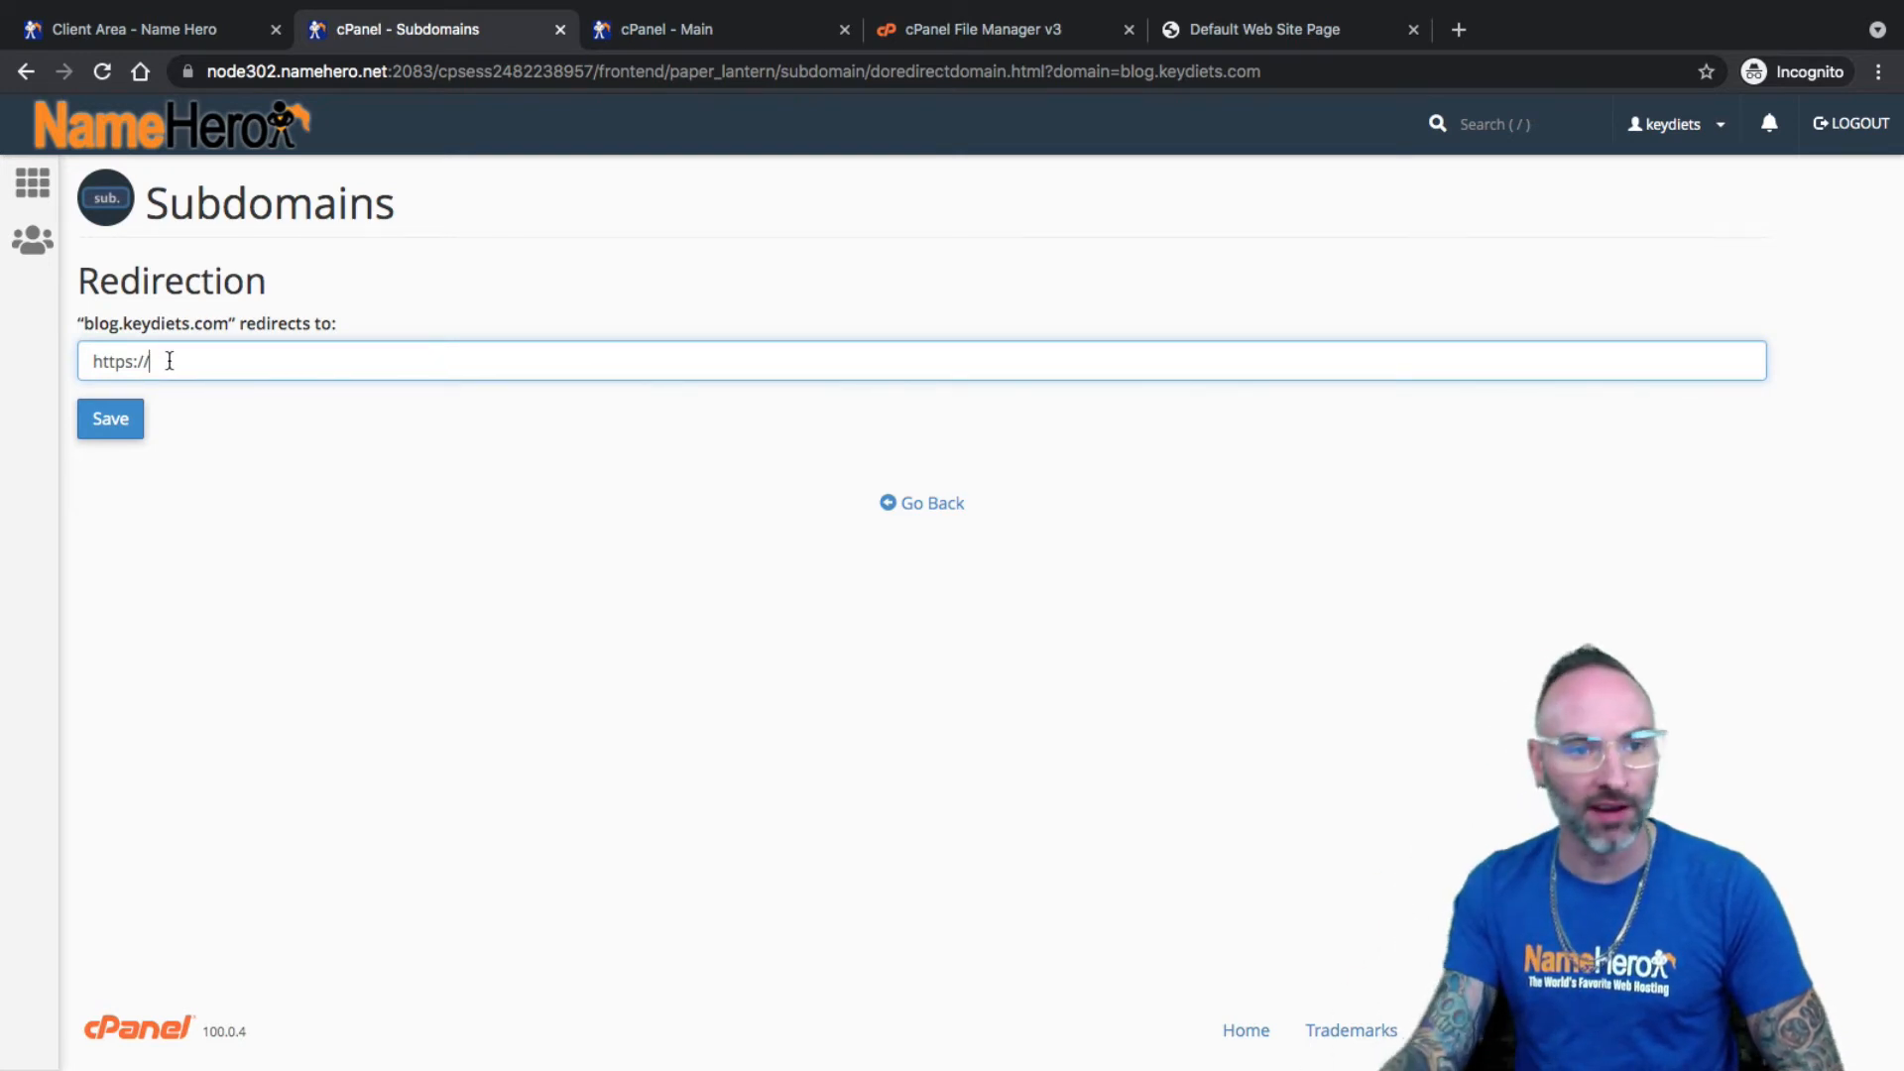
click(922, 502)
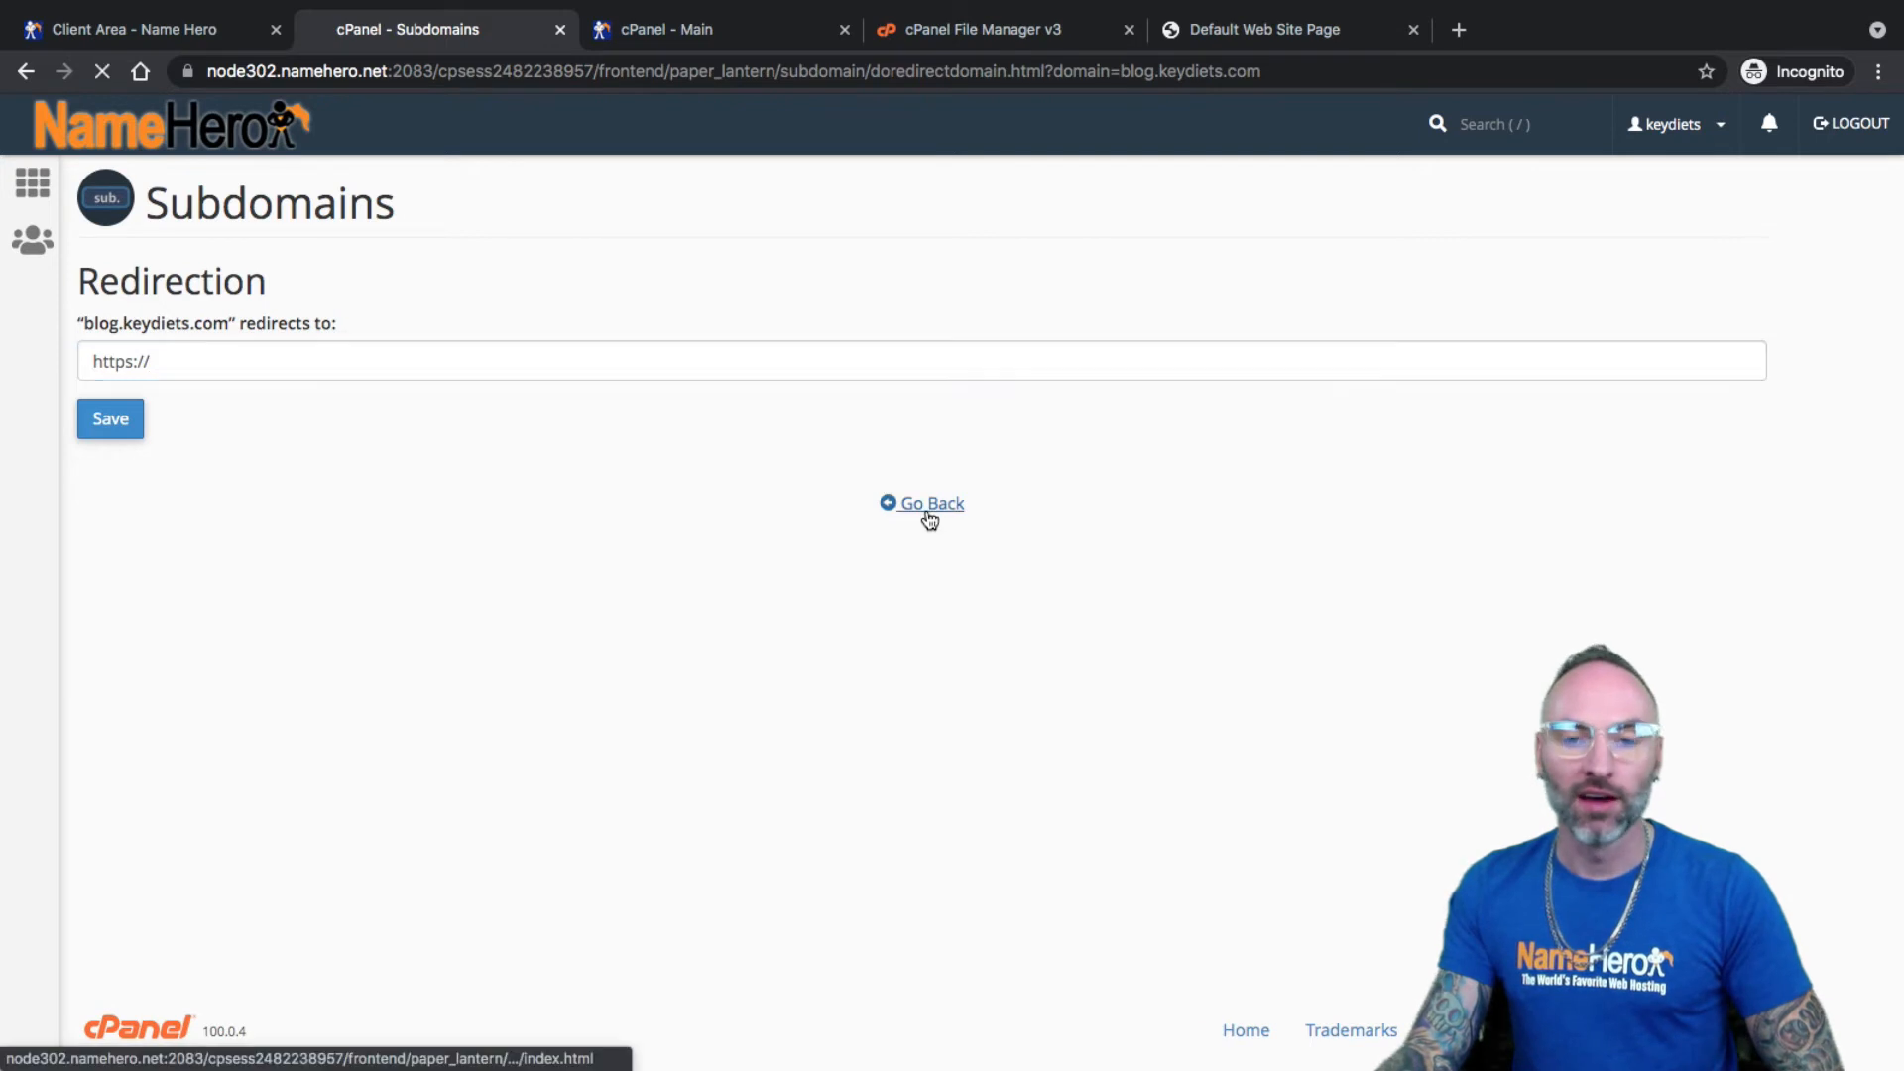
click(931, 502)
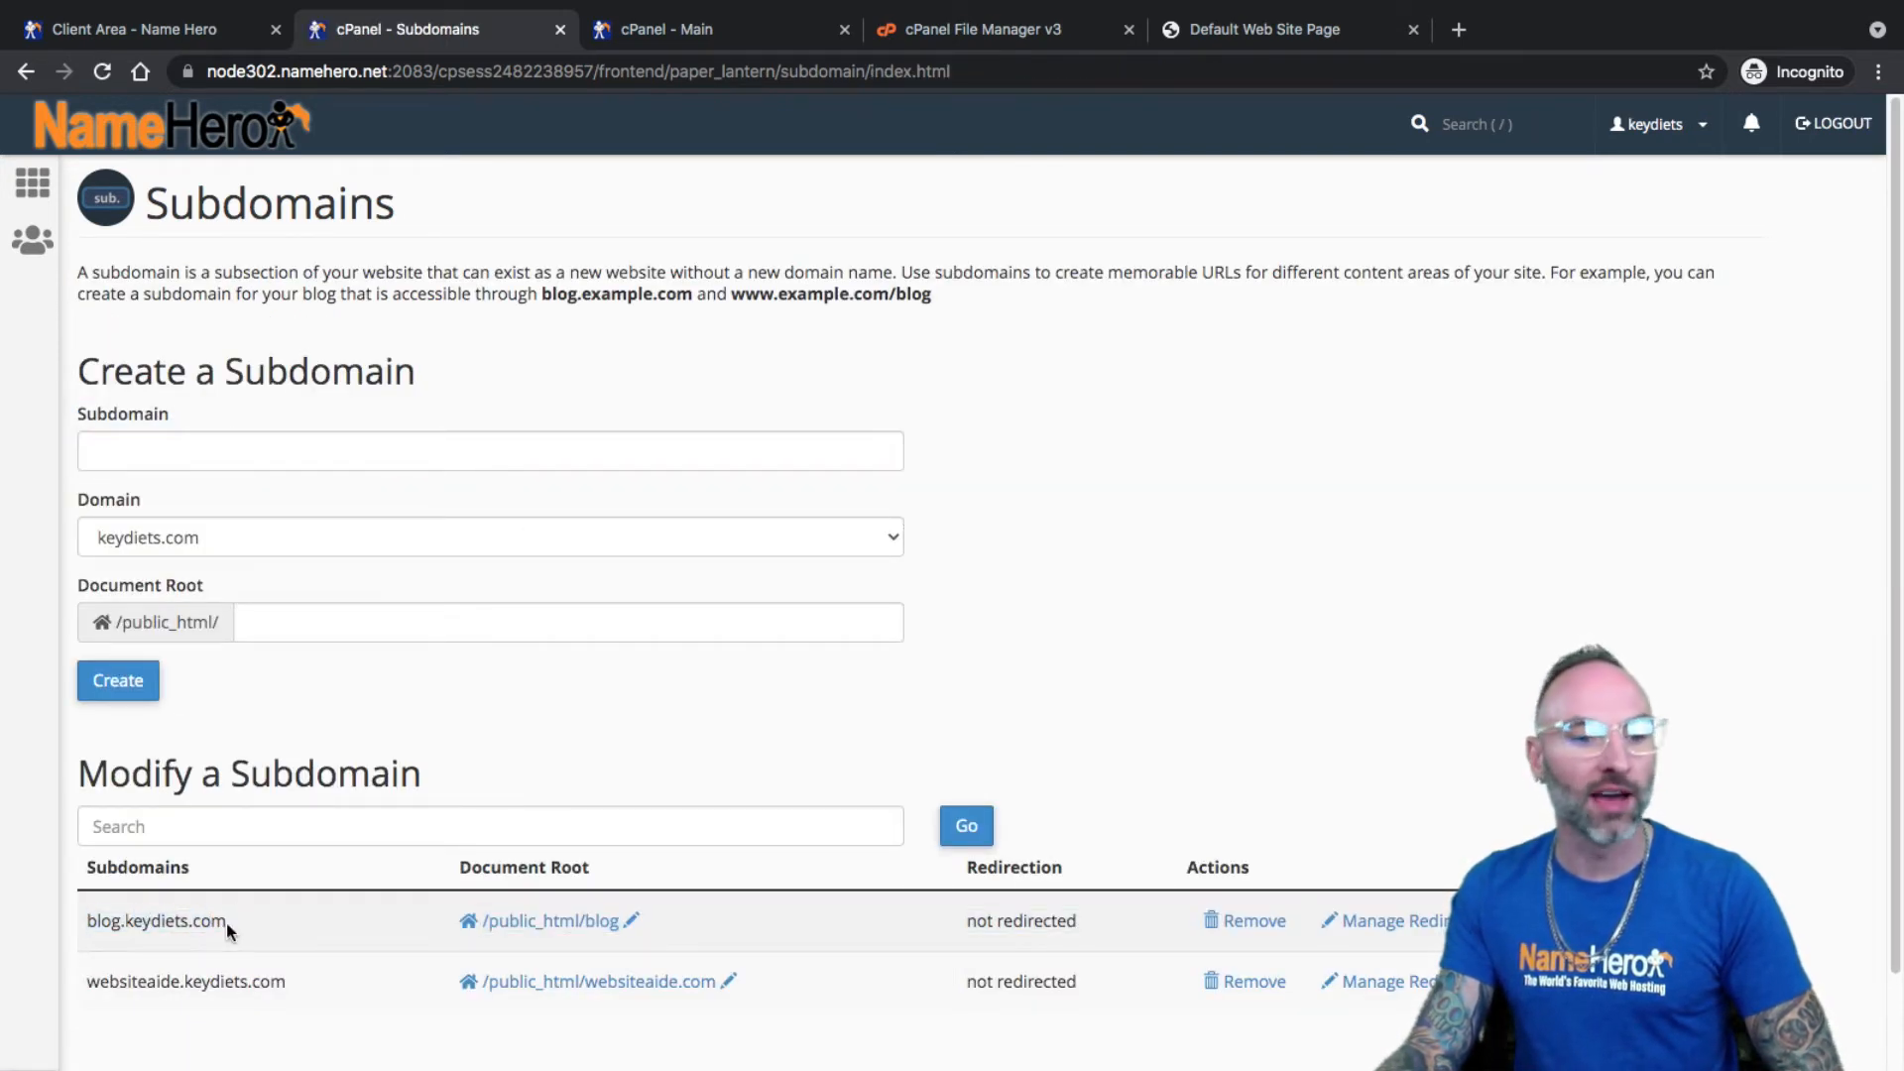
mouse_move(686, 385)
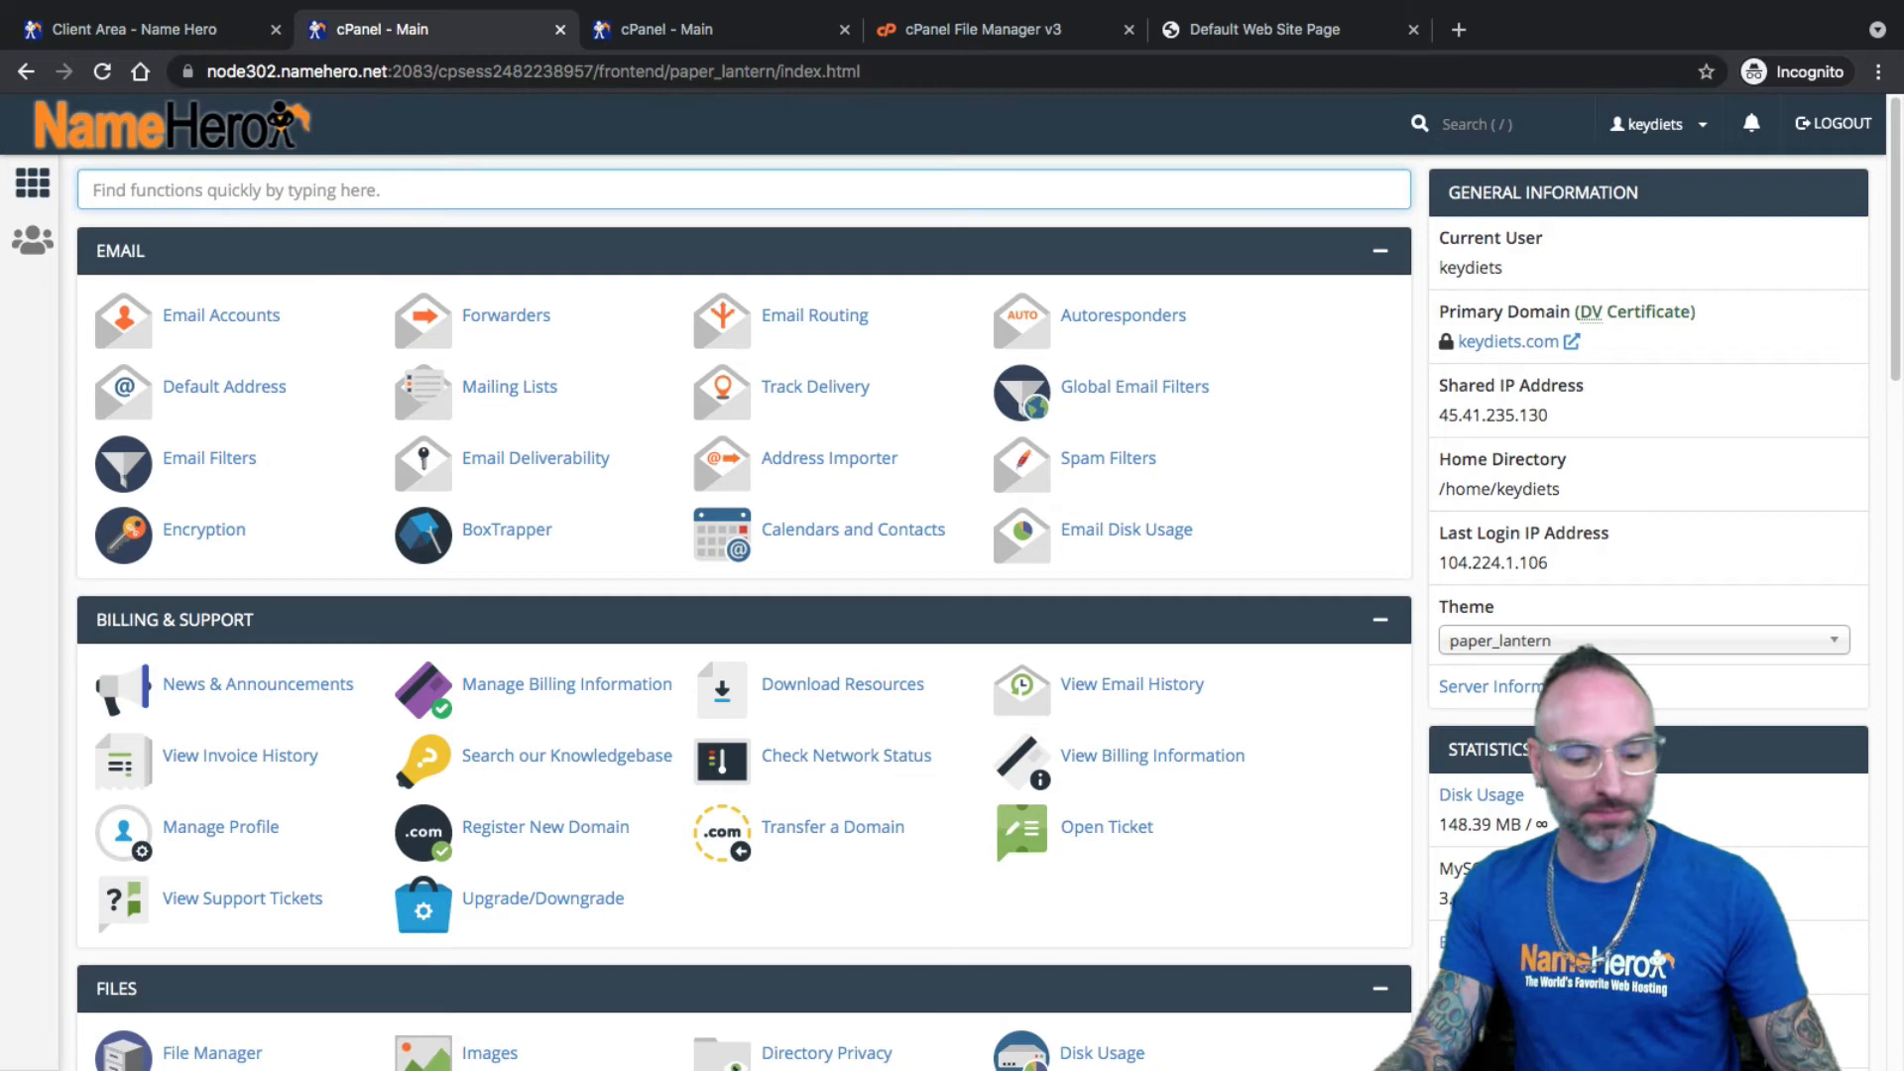
Browse File Manager into public_html/blog, confirm it holds only cgi-bin, and return to cPanel home.
text(fil)
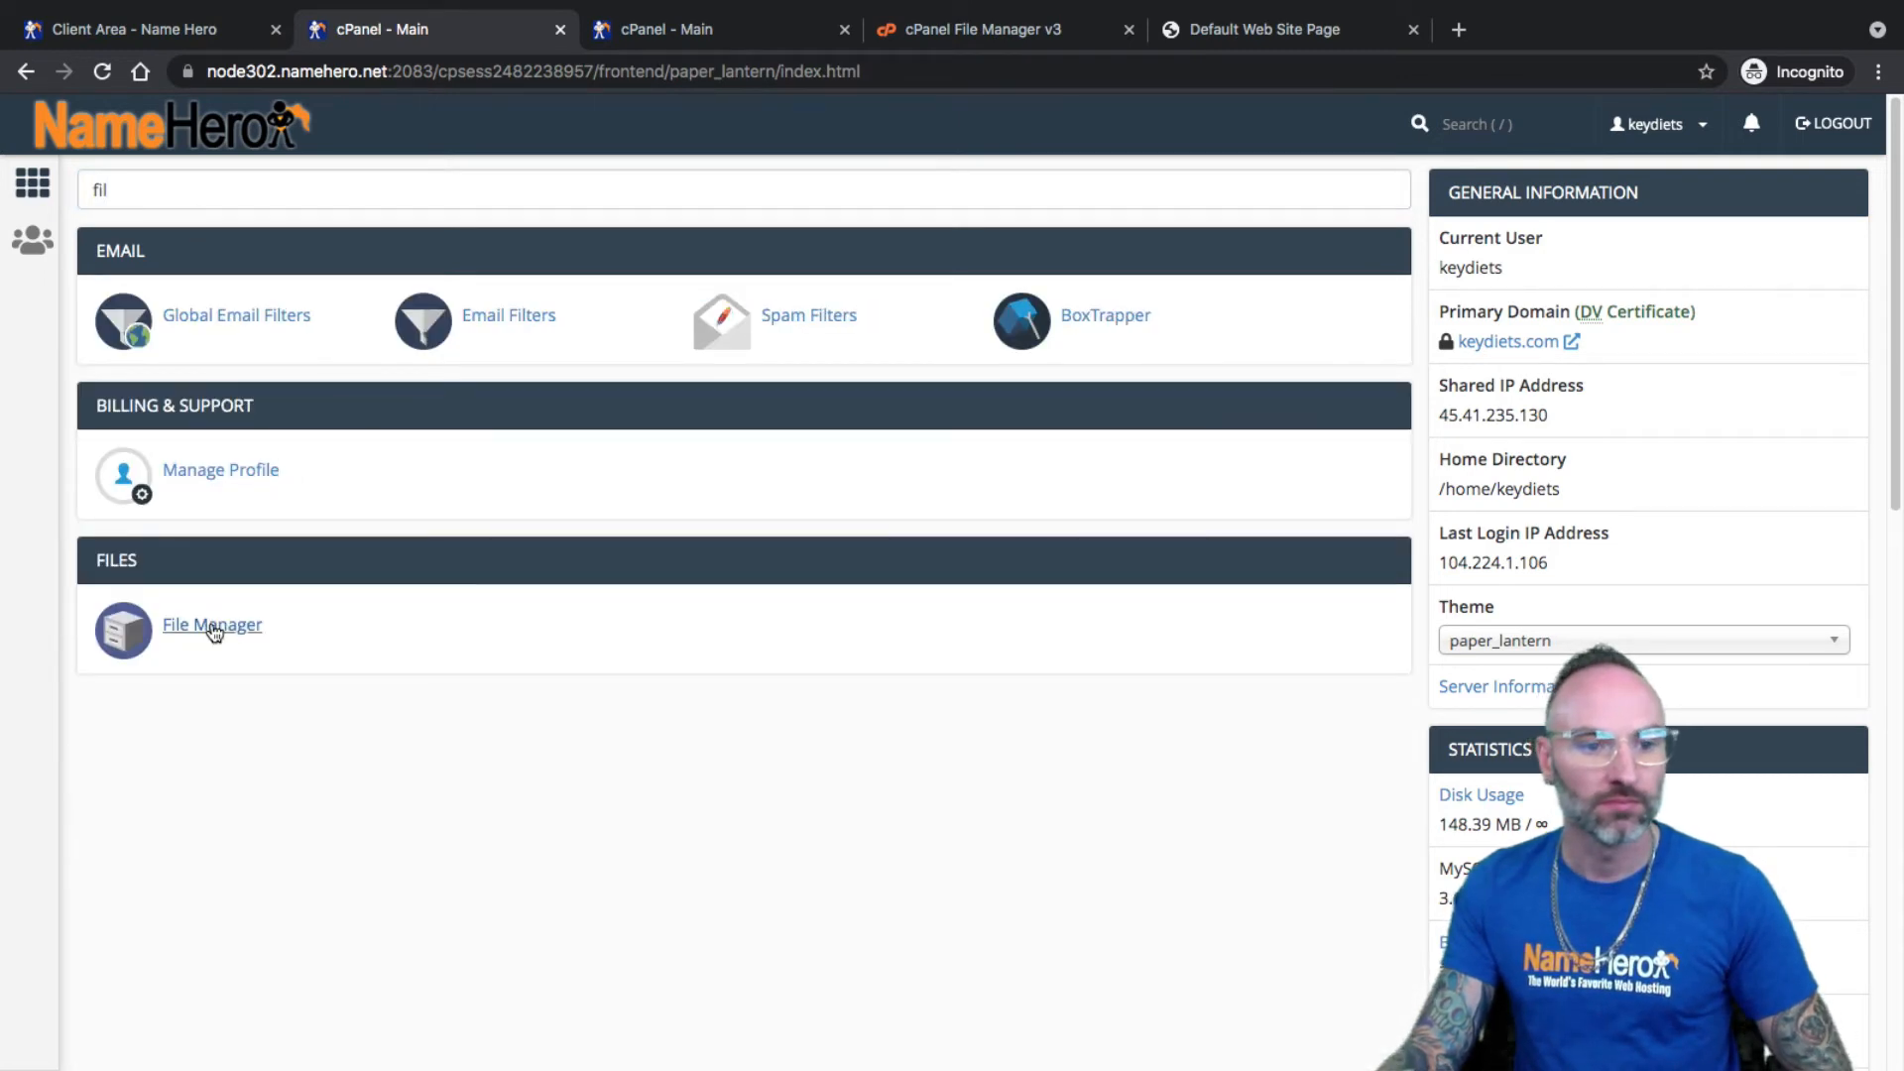
click(212, 625)
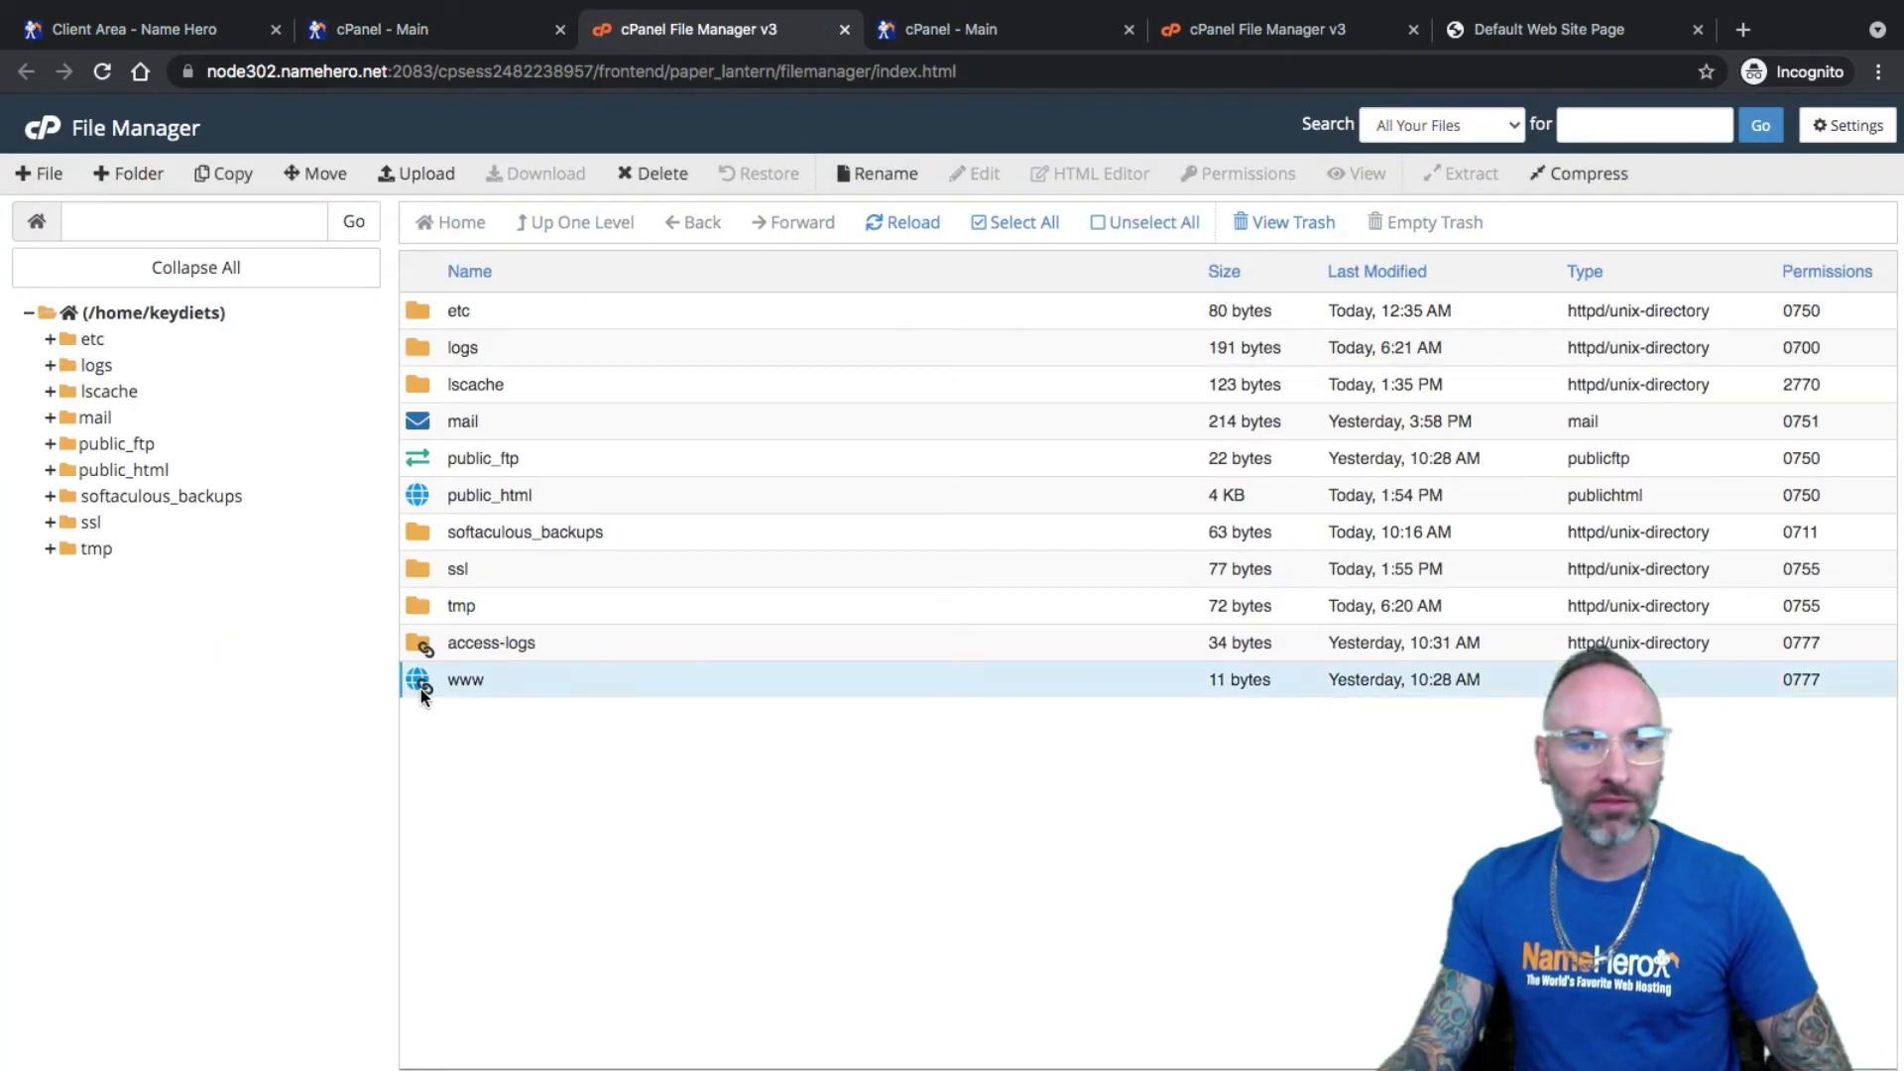
double_click(464, 680)
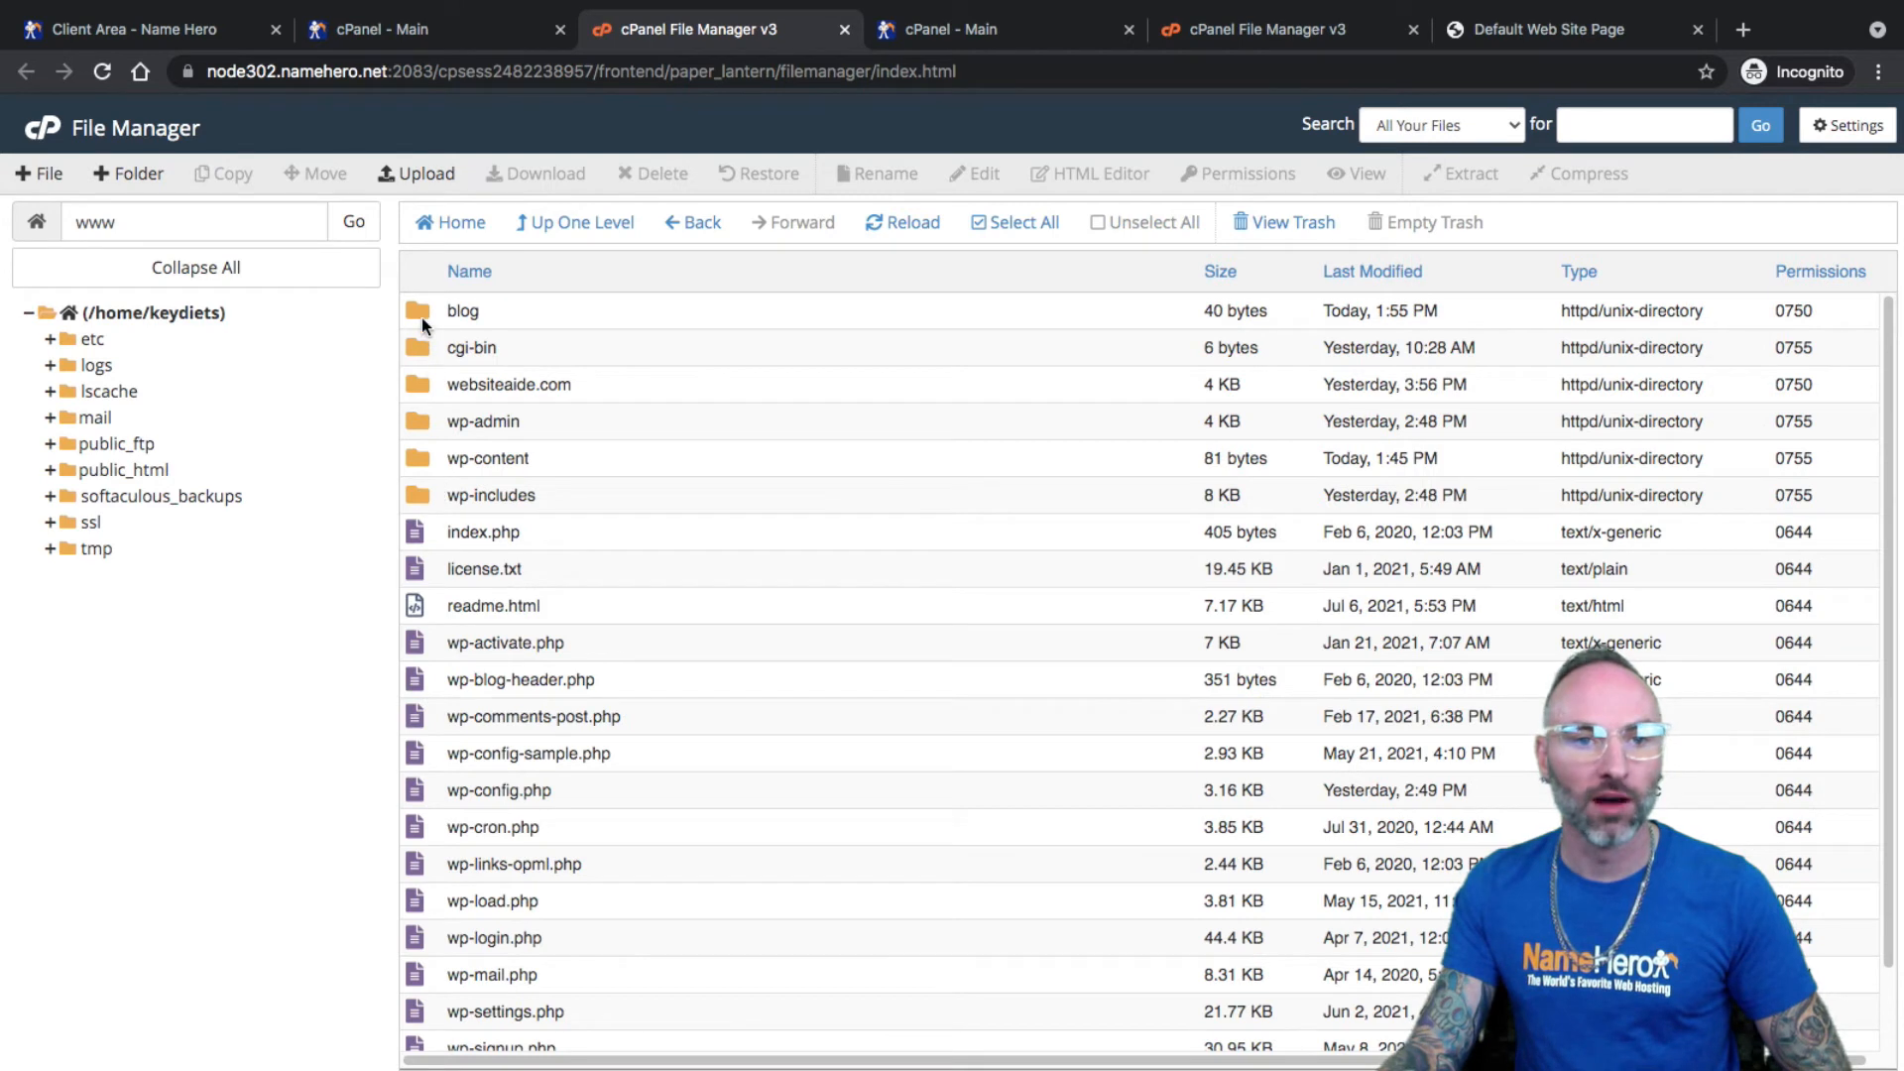
double_click(462, 312)
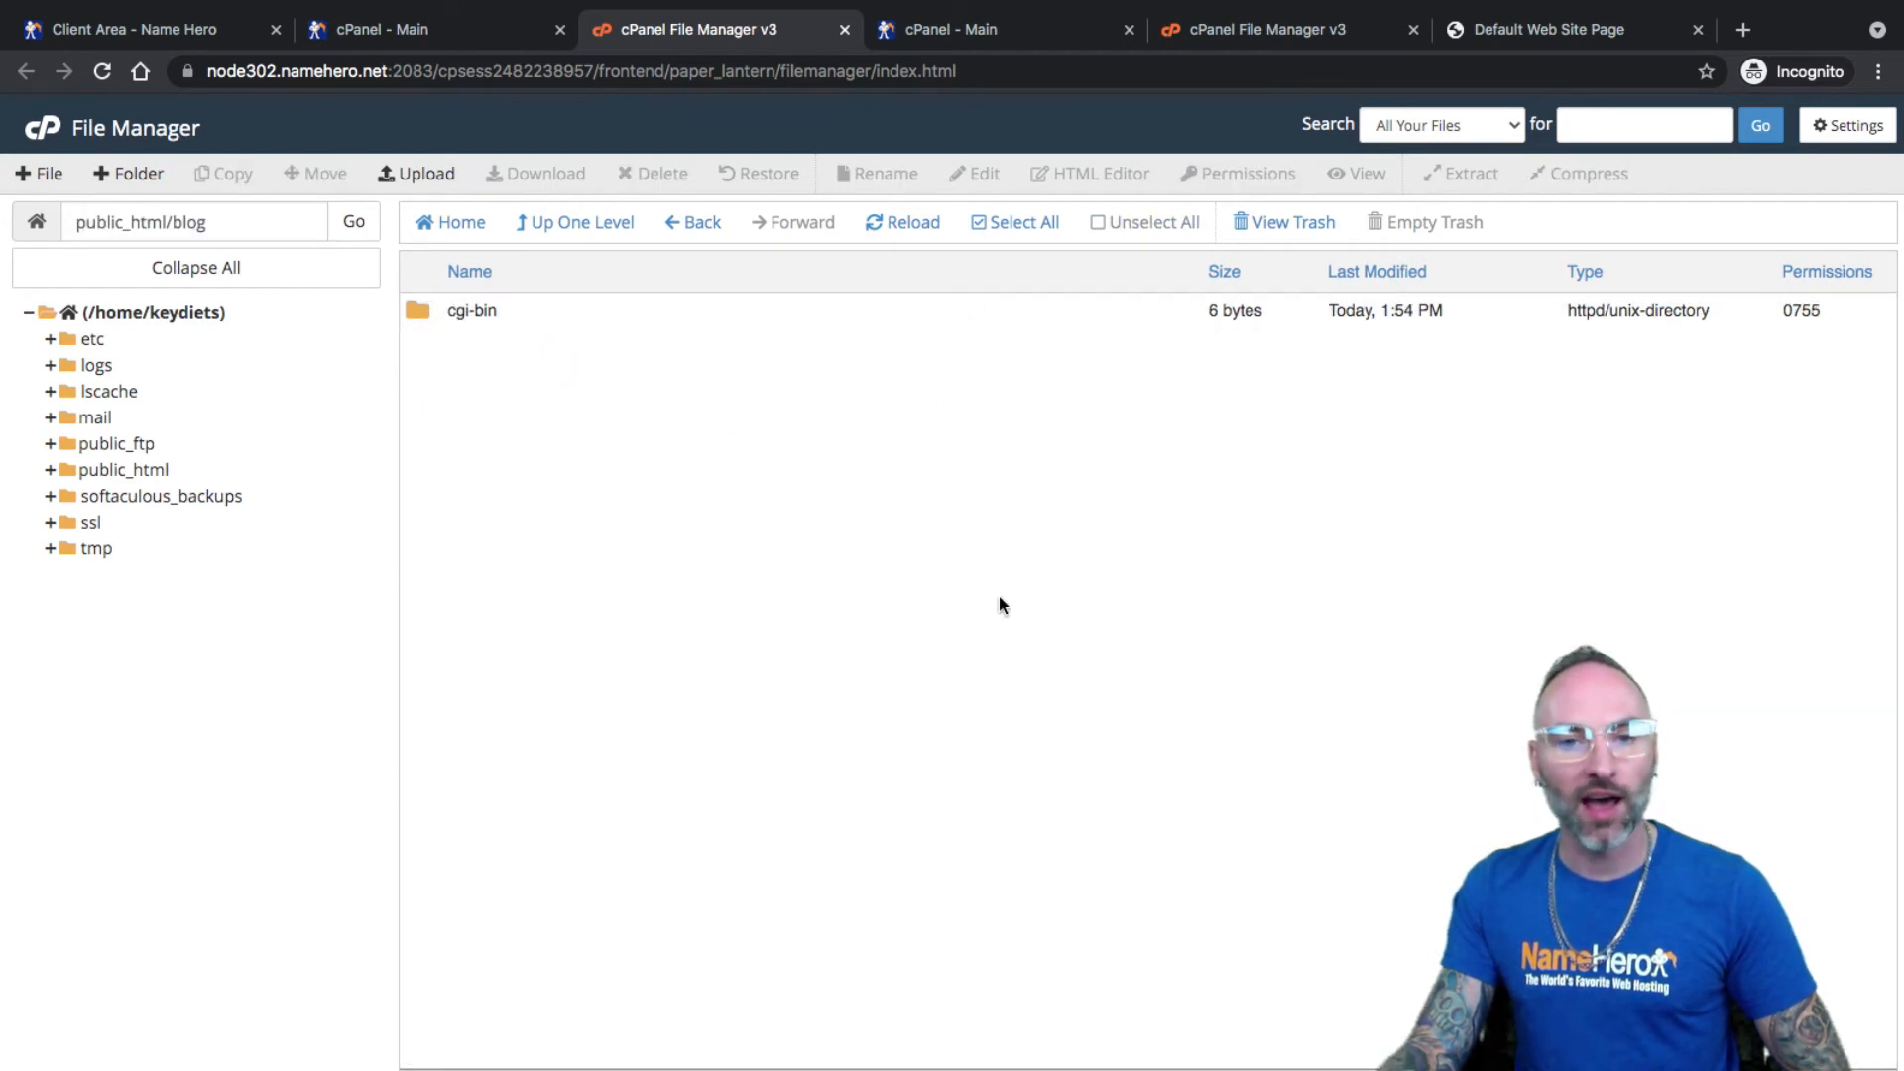
mouse_move(958, 474)
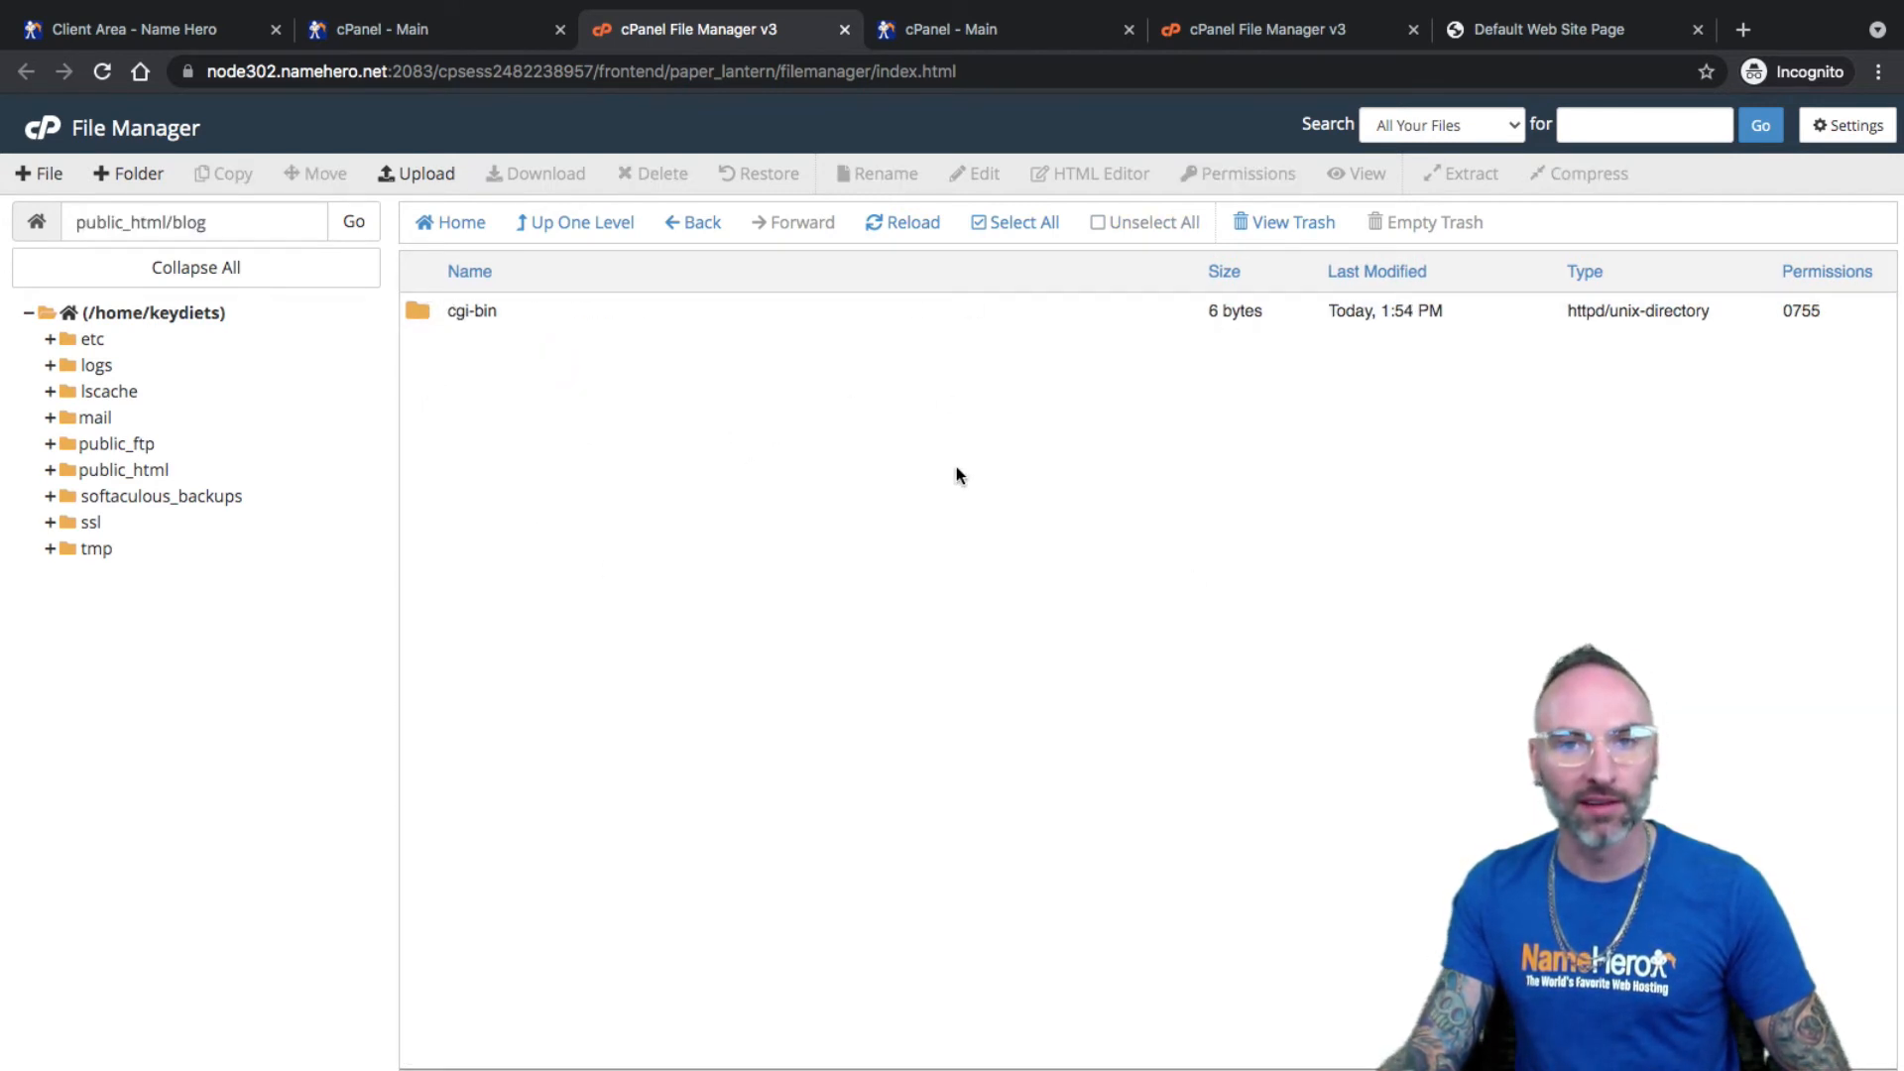
mouse_move(577, 411)
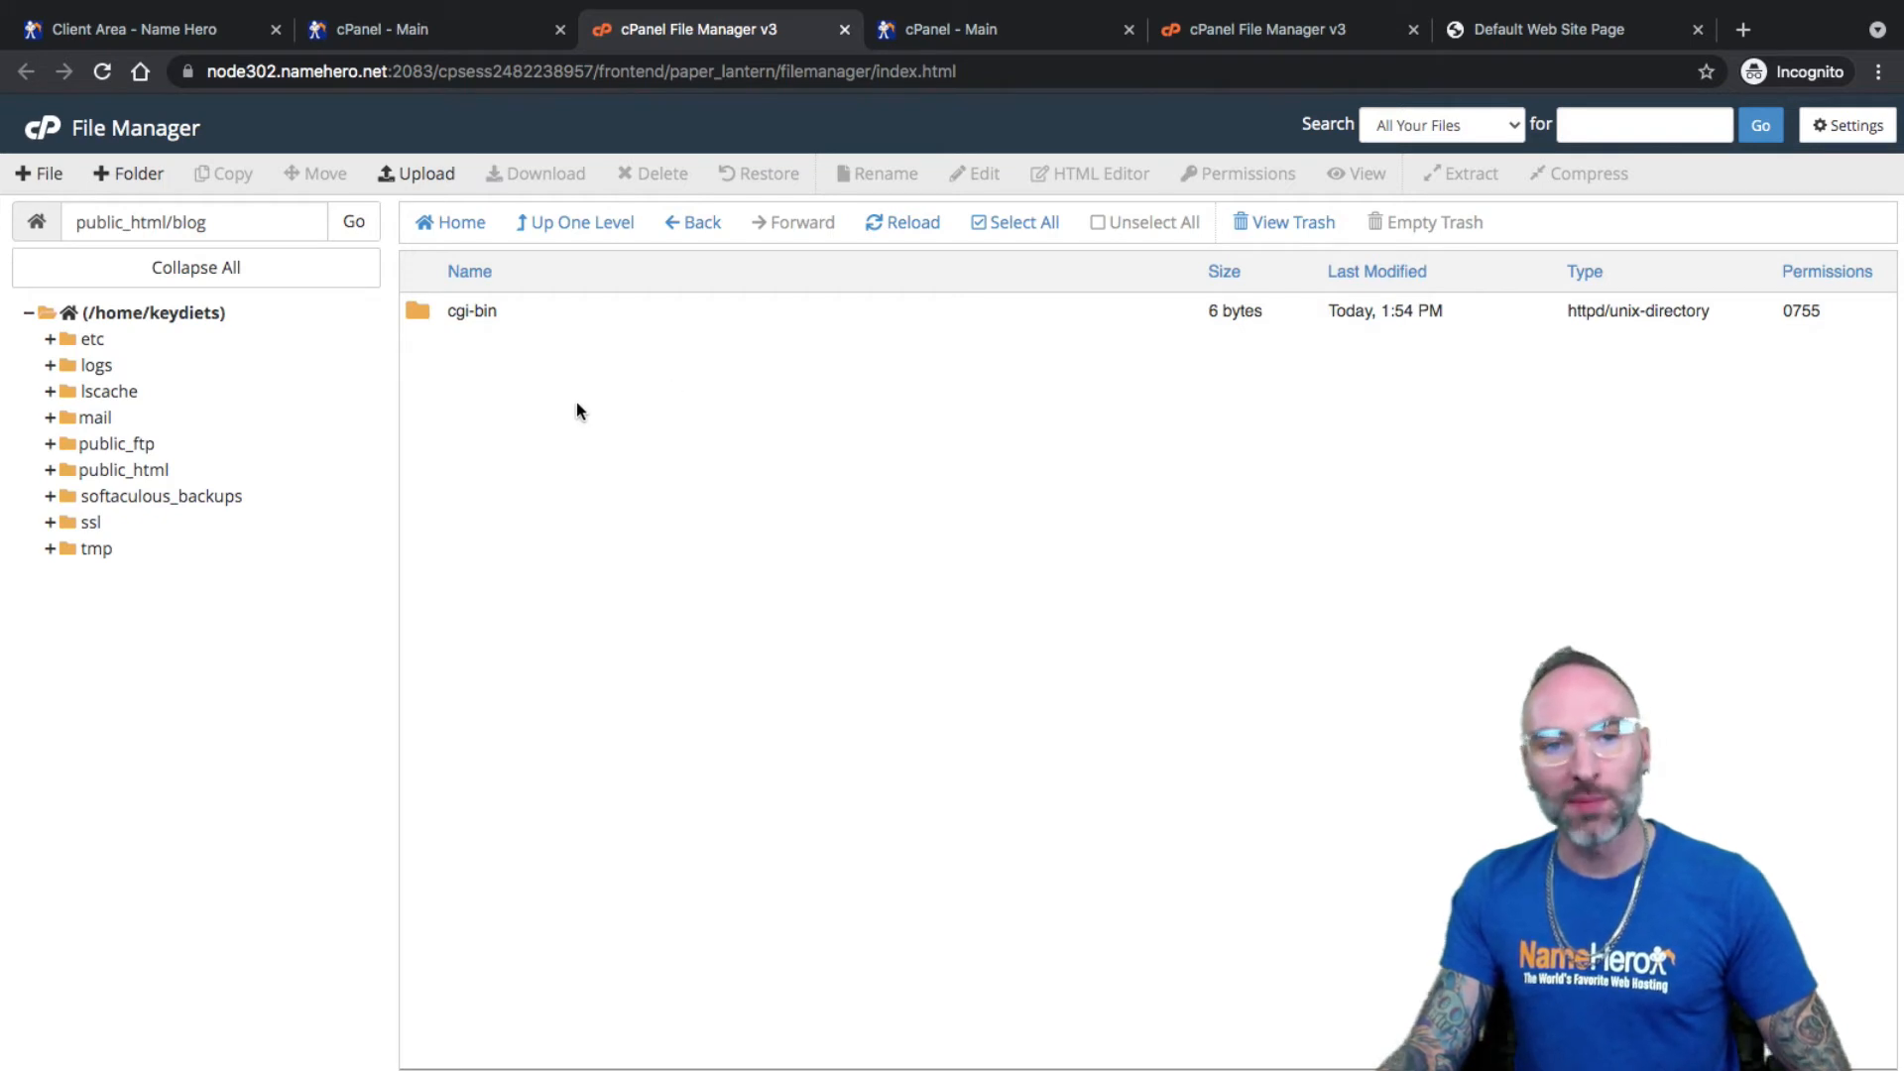
mouse_move(595, 426)
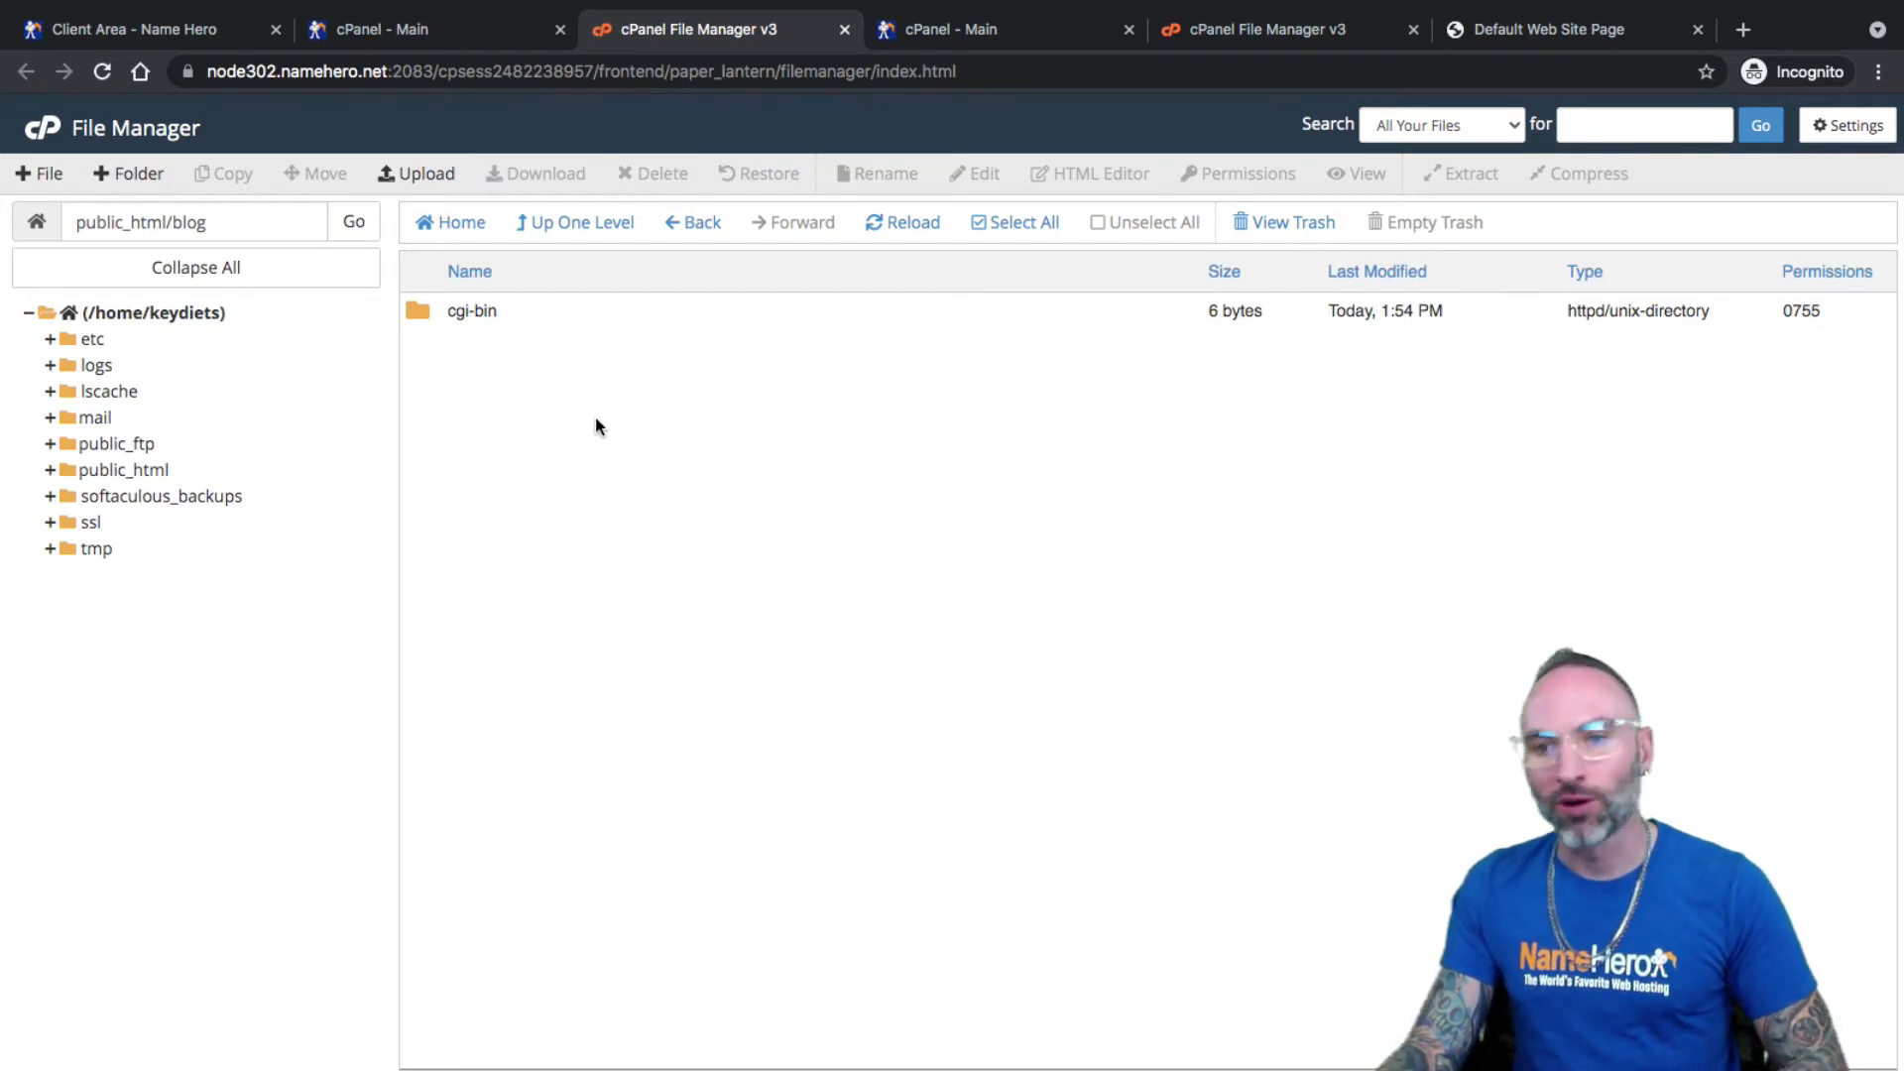
mouse_move(700, 403)
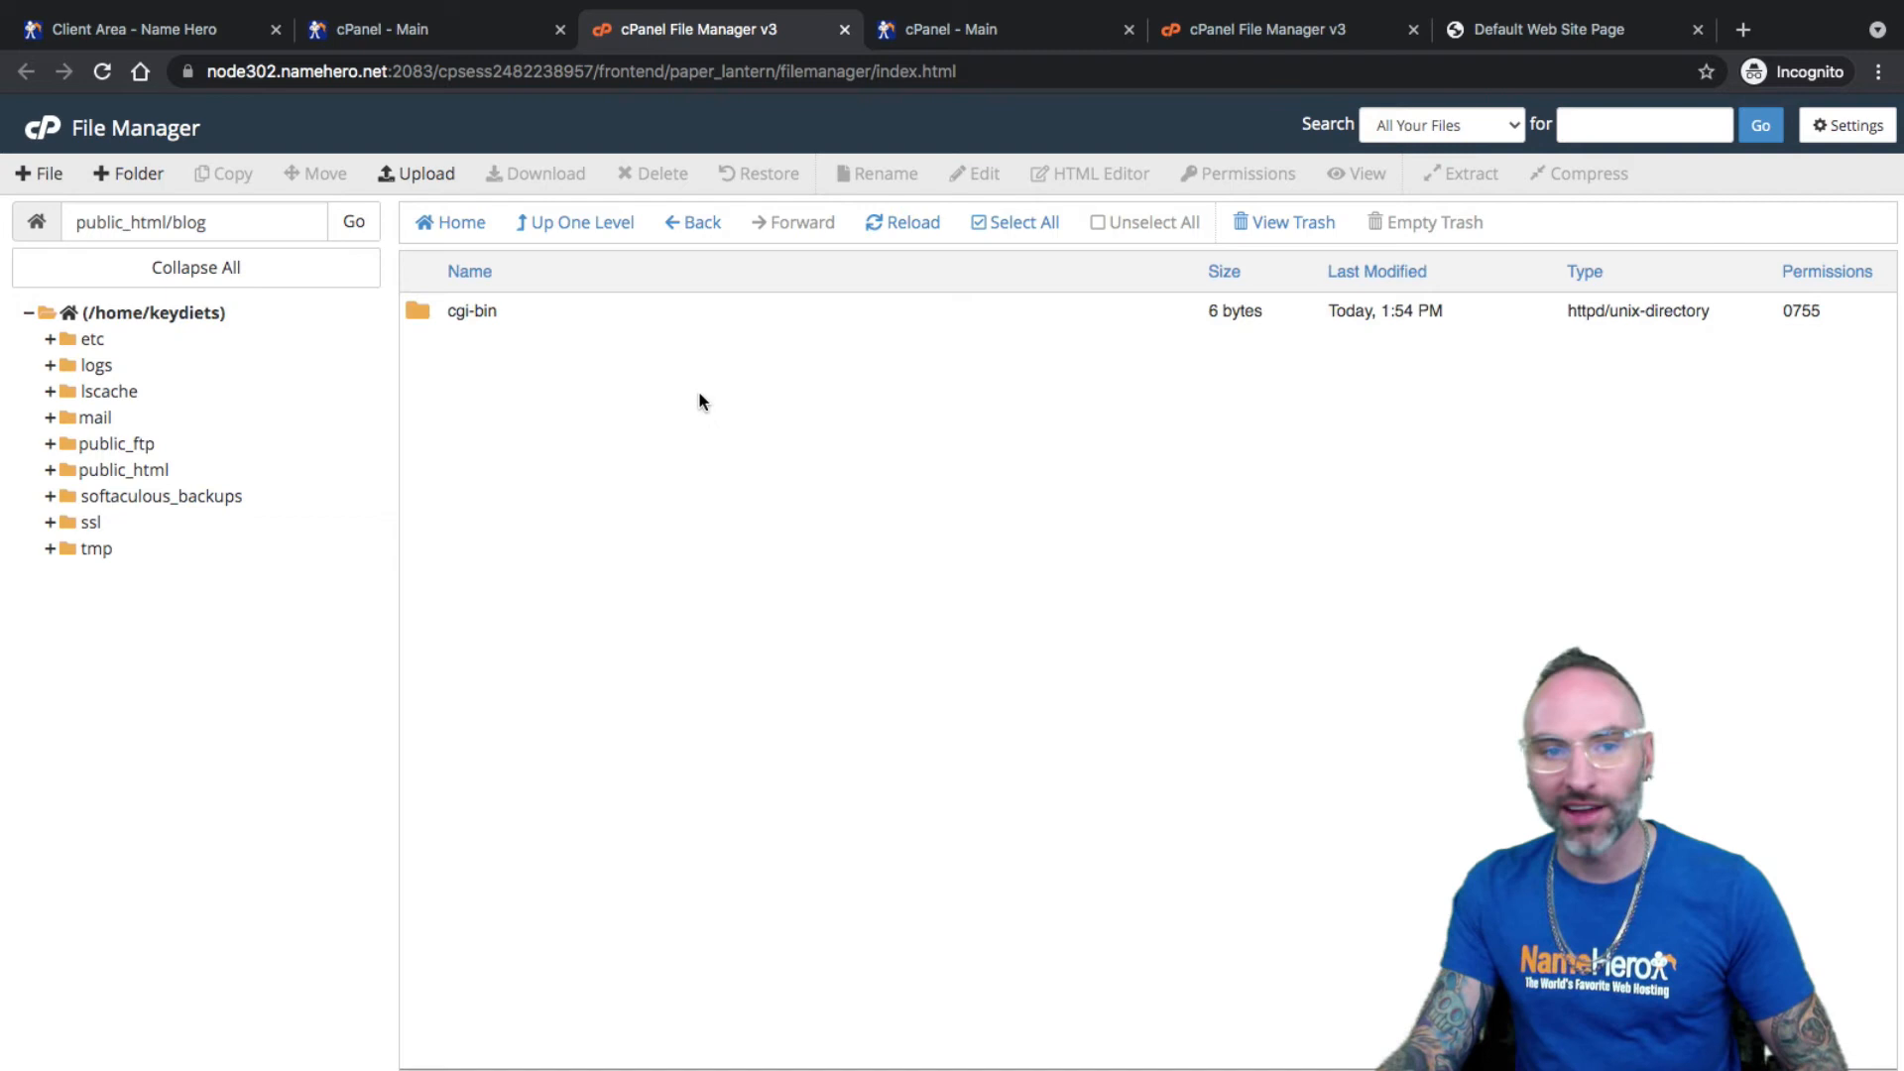
click(431, 30)
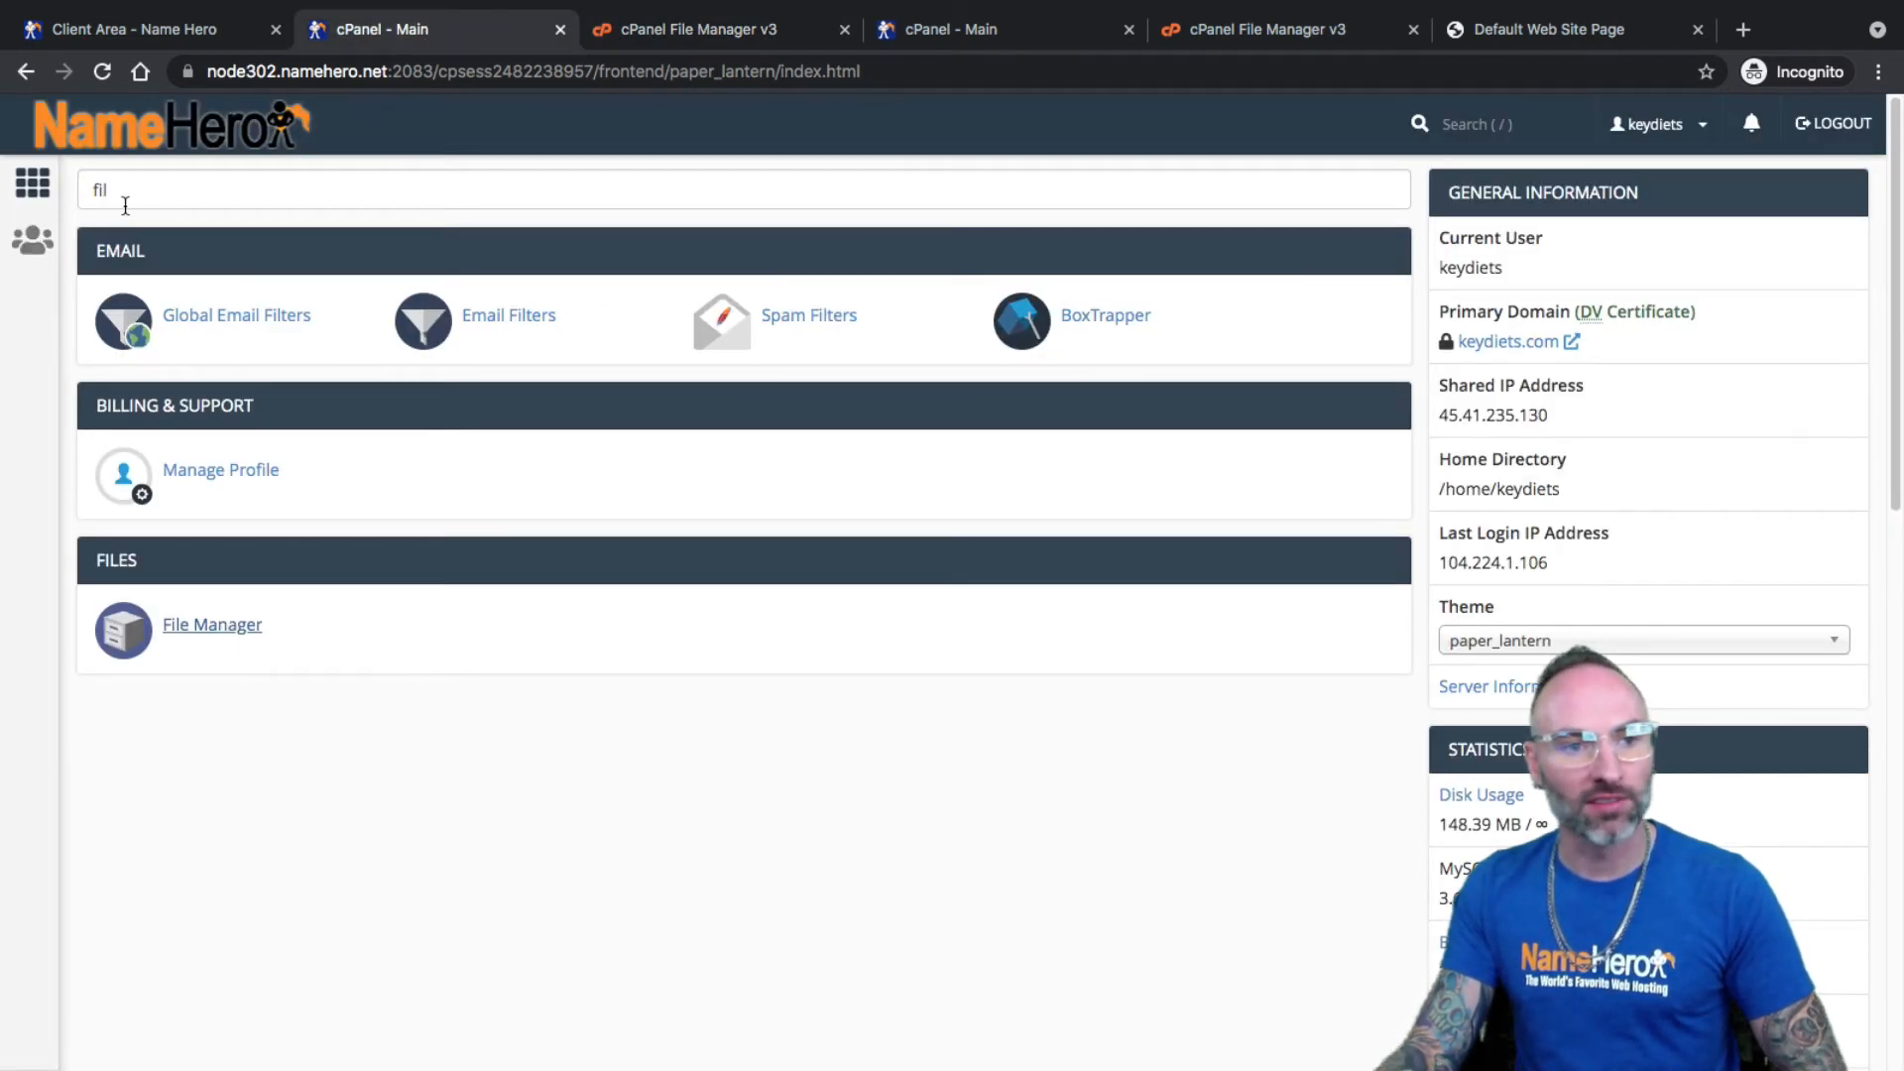
Find WordPress Manager by Softaculous via 'wordp' and start a new installation for blog.keydiets.com.
text(wordp)
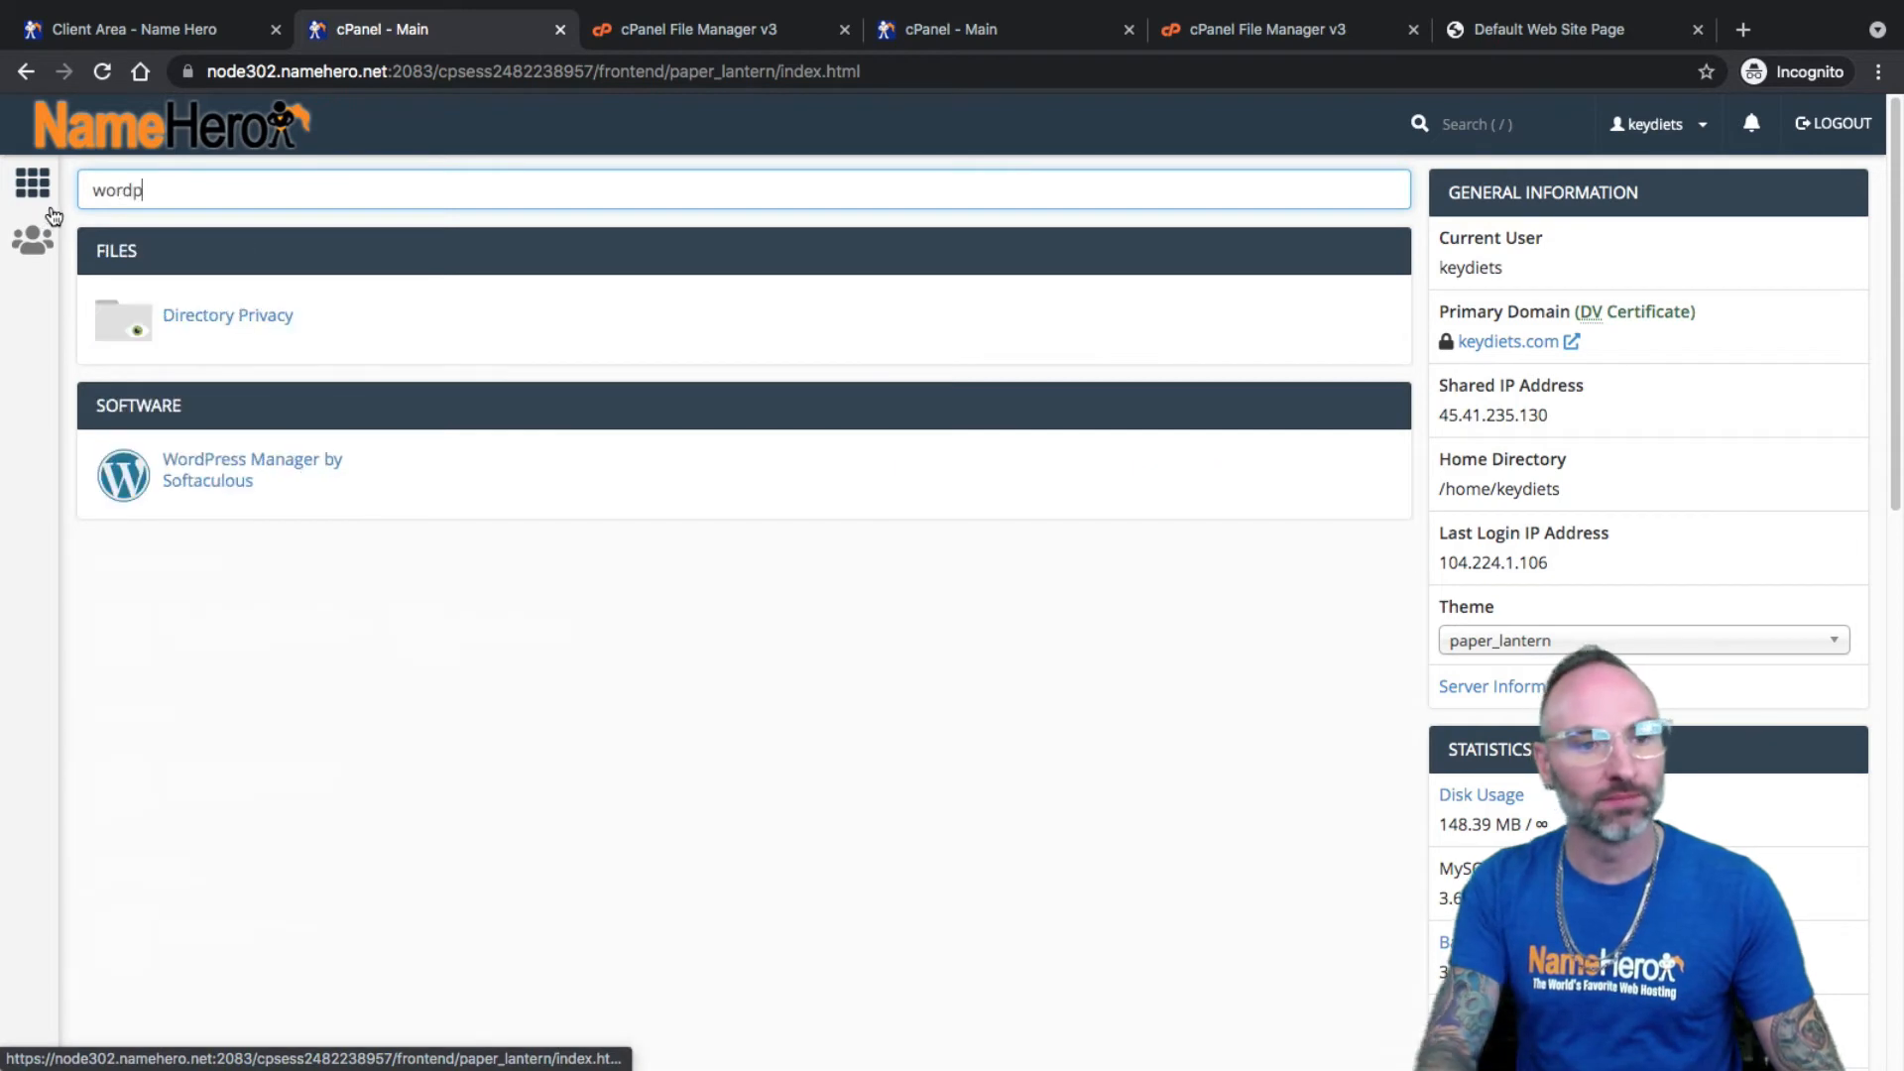
click(252, 468)
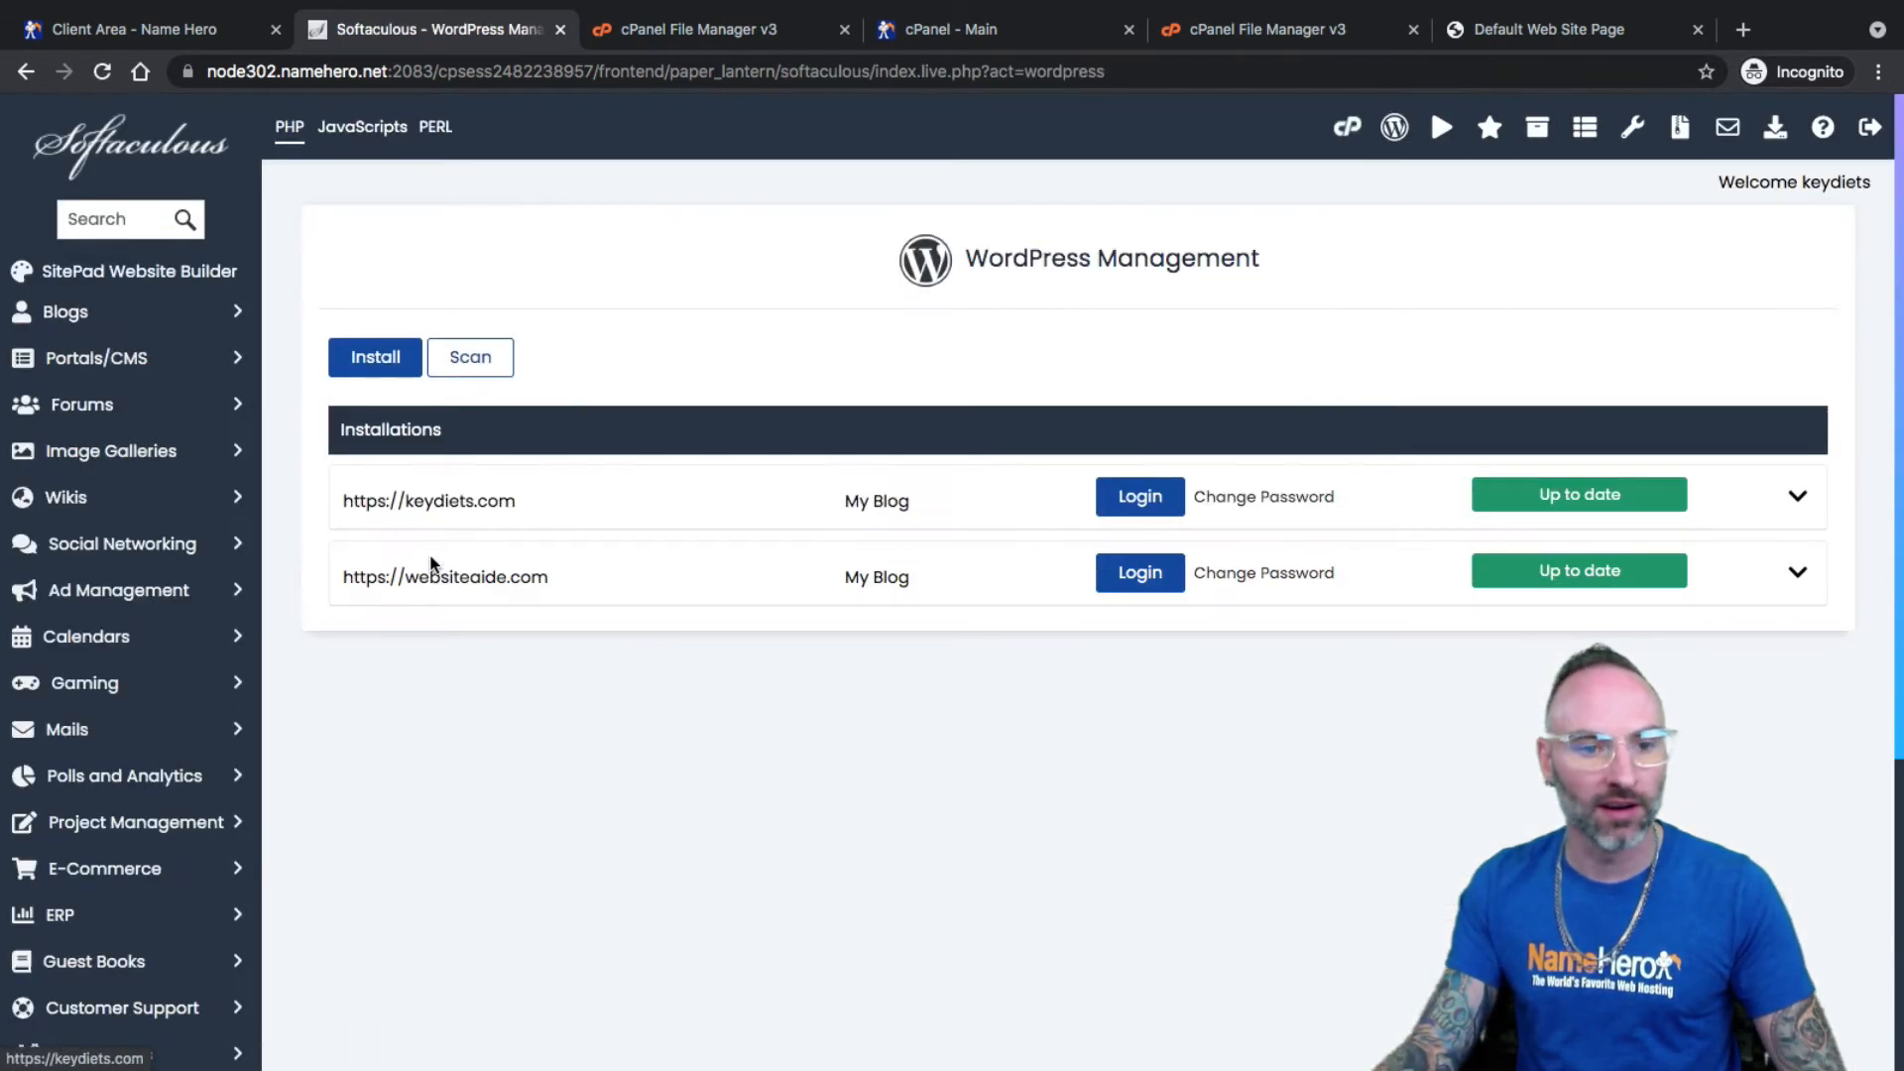
mouse_move(403, 520)
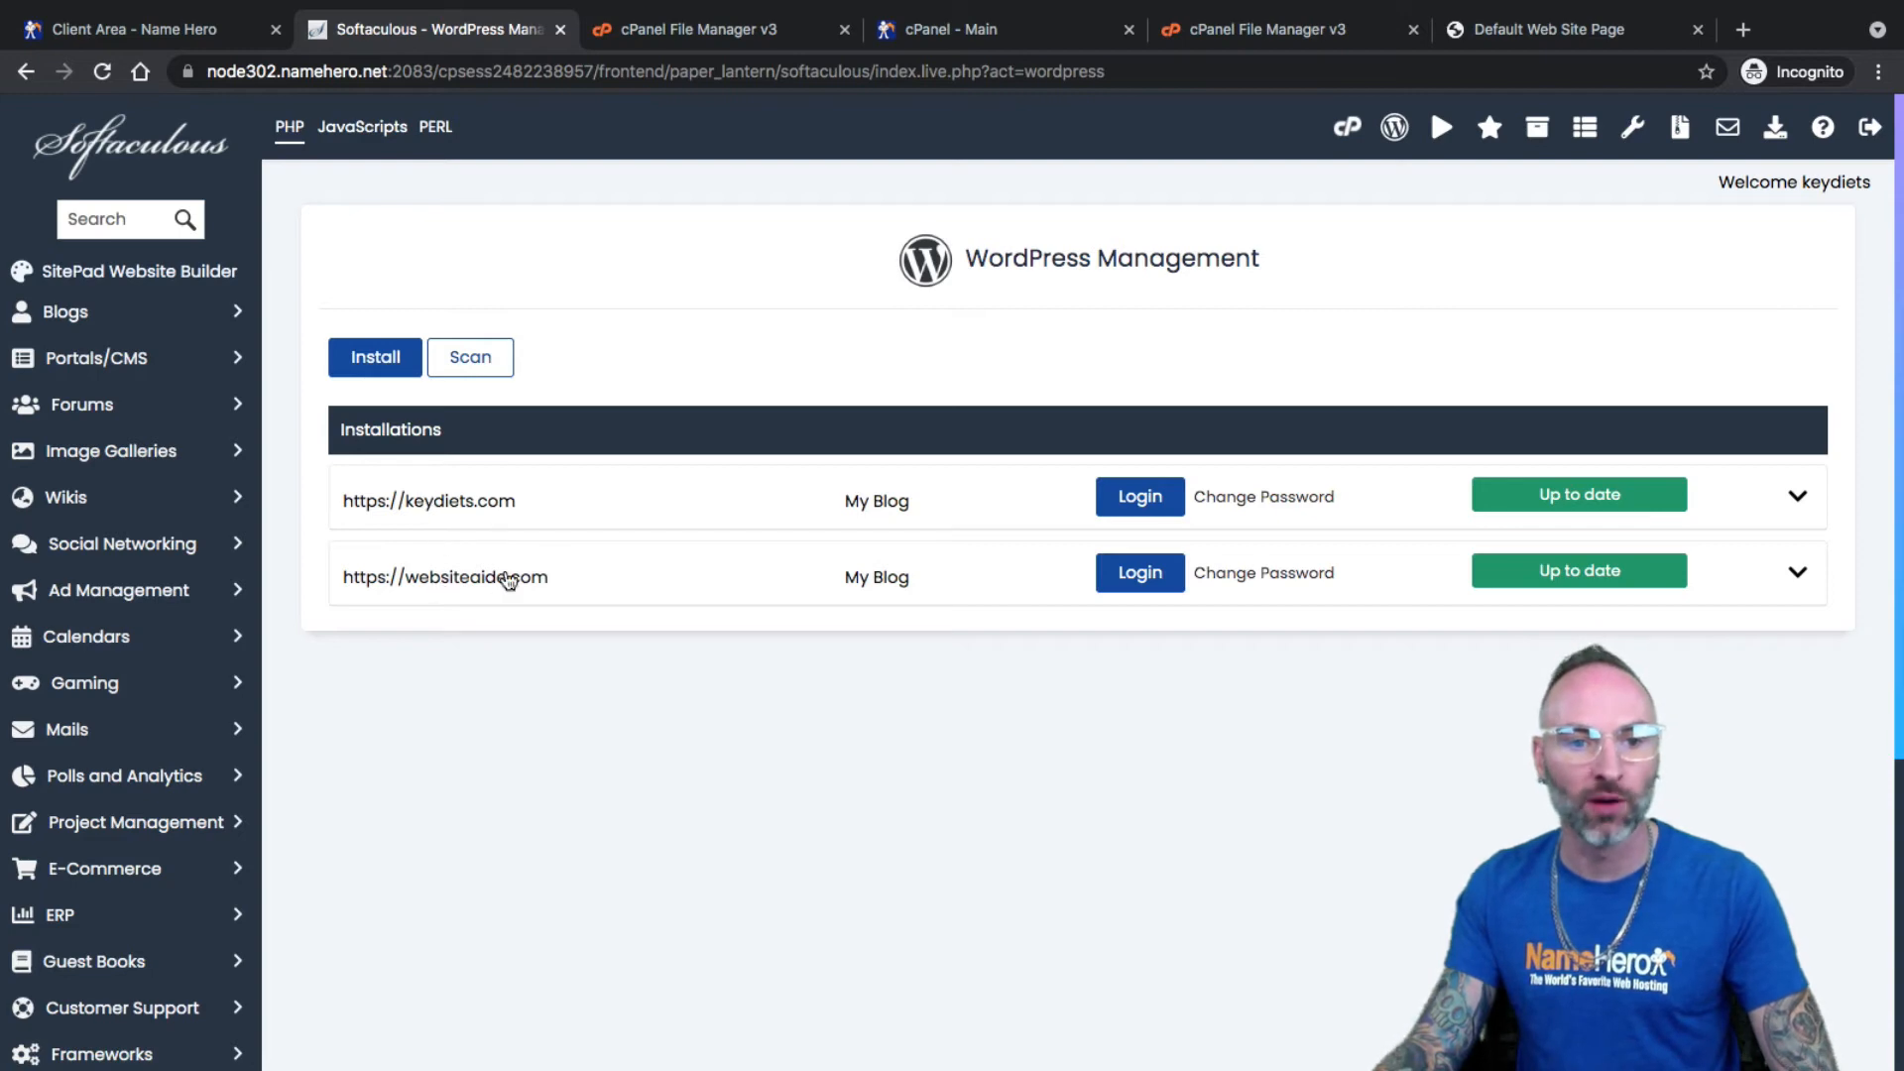
mouse_move(375, 357)
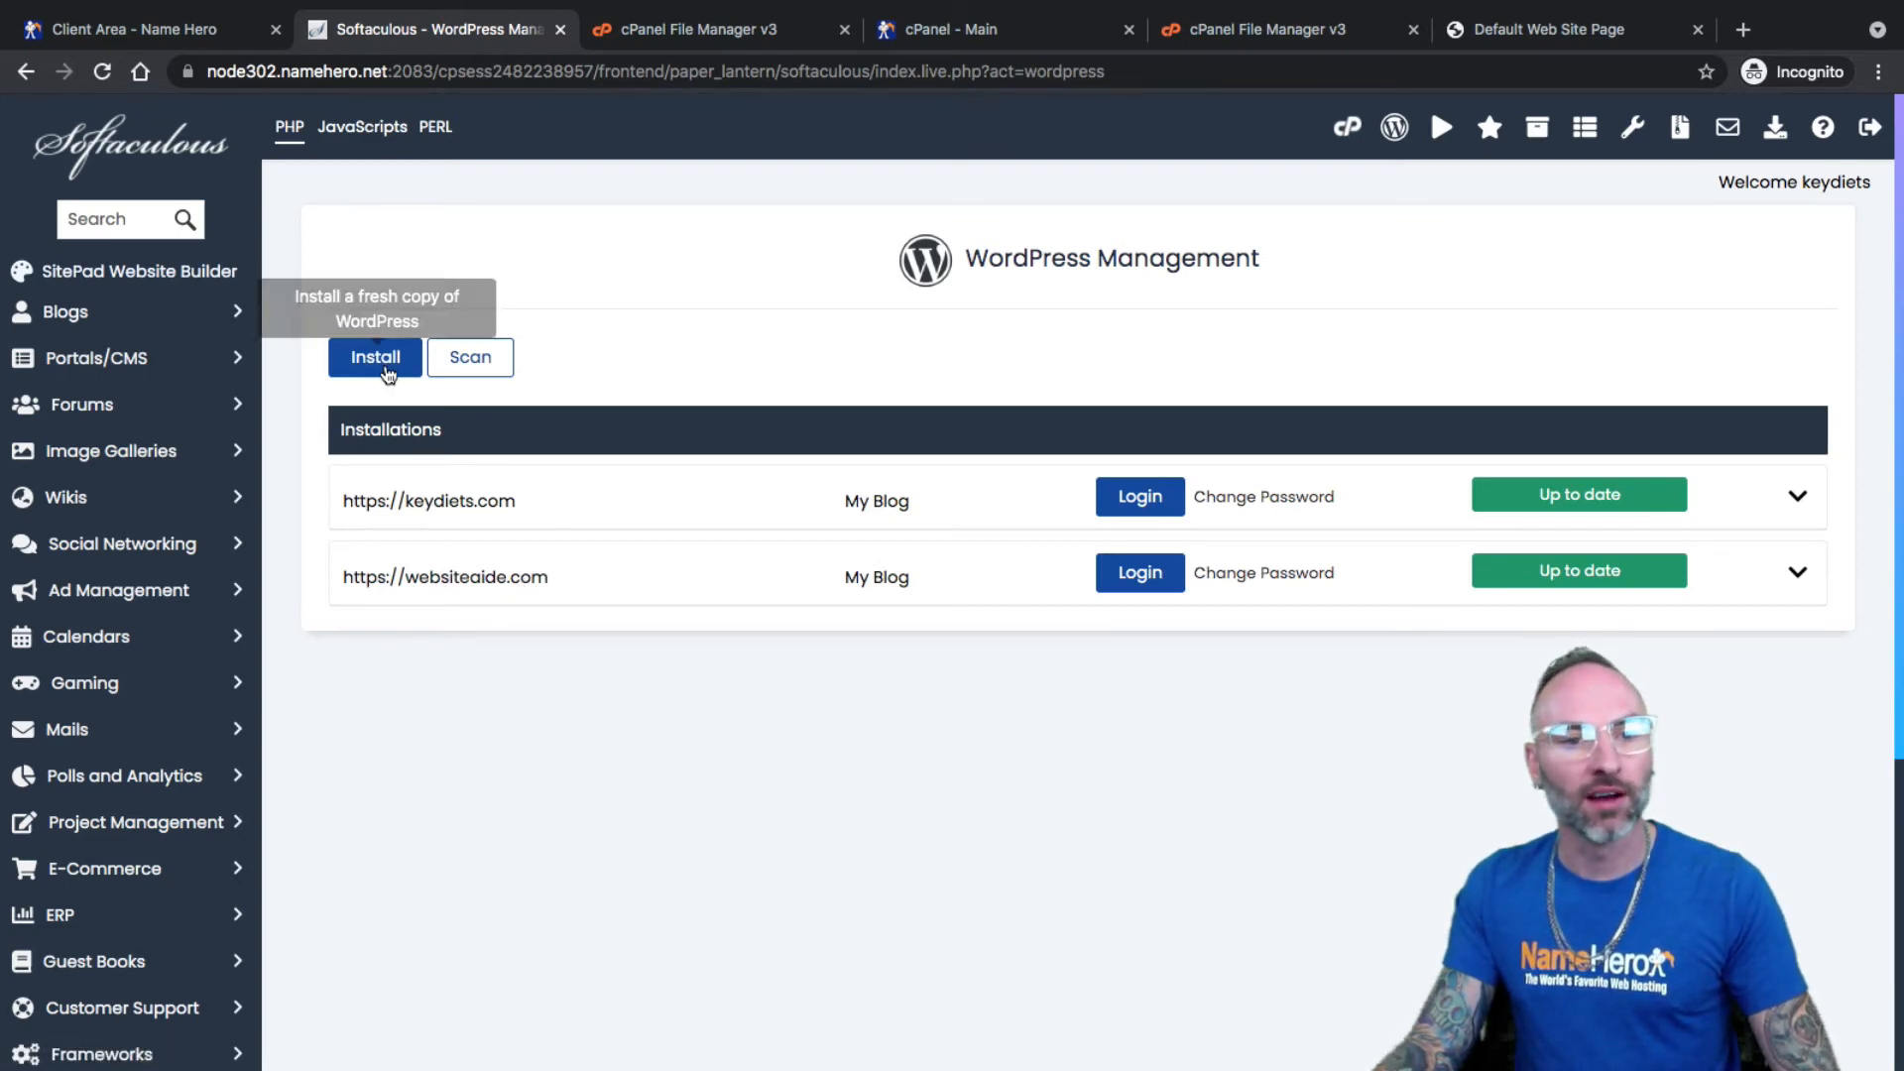
click(375, 357)
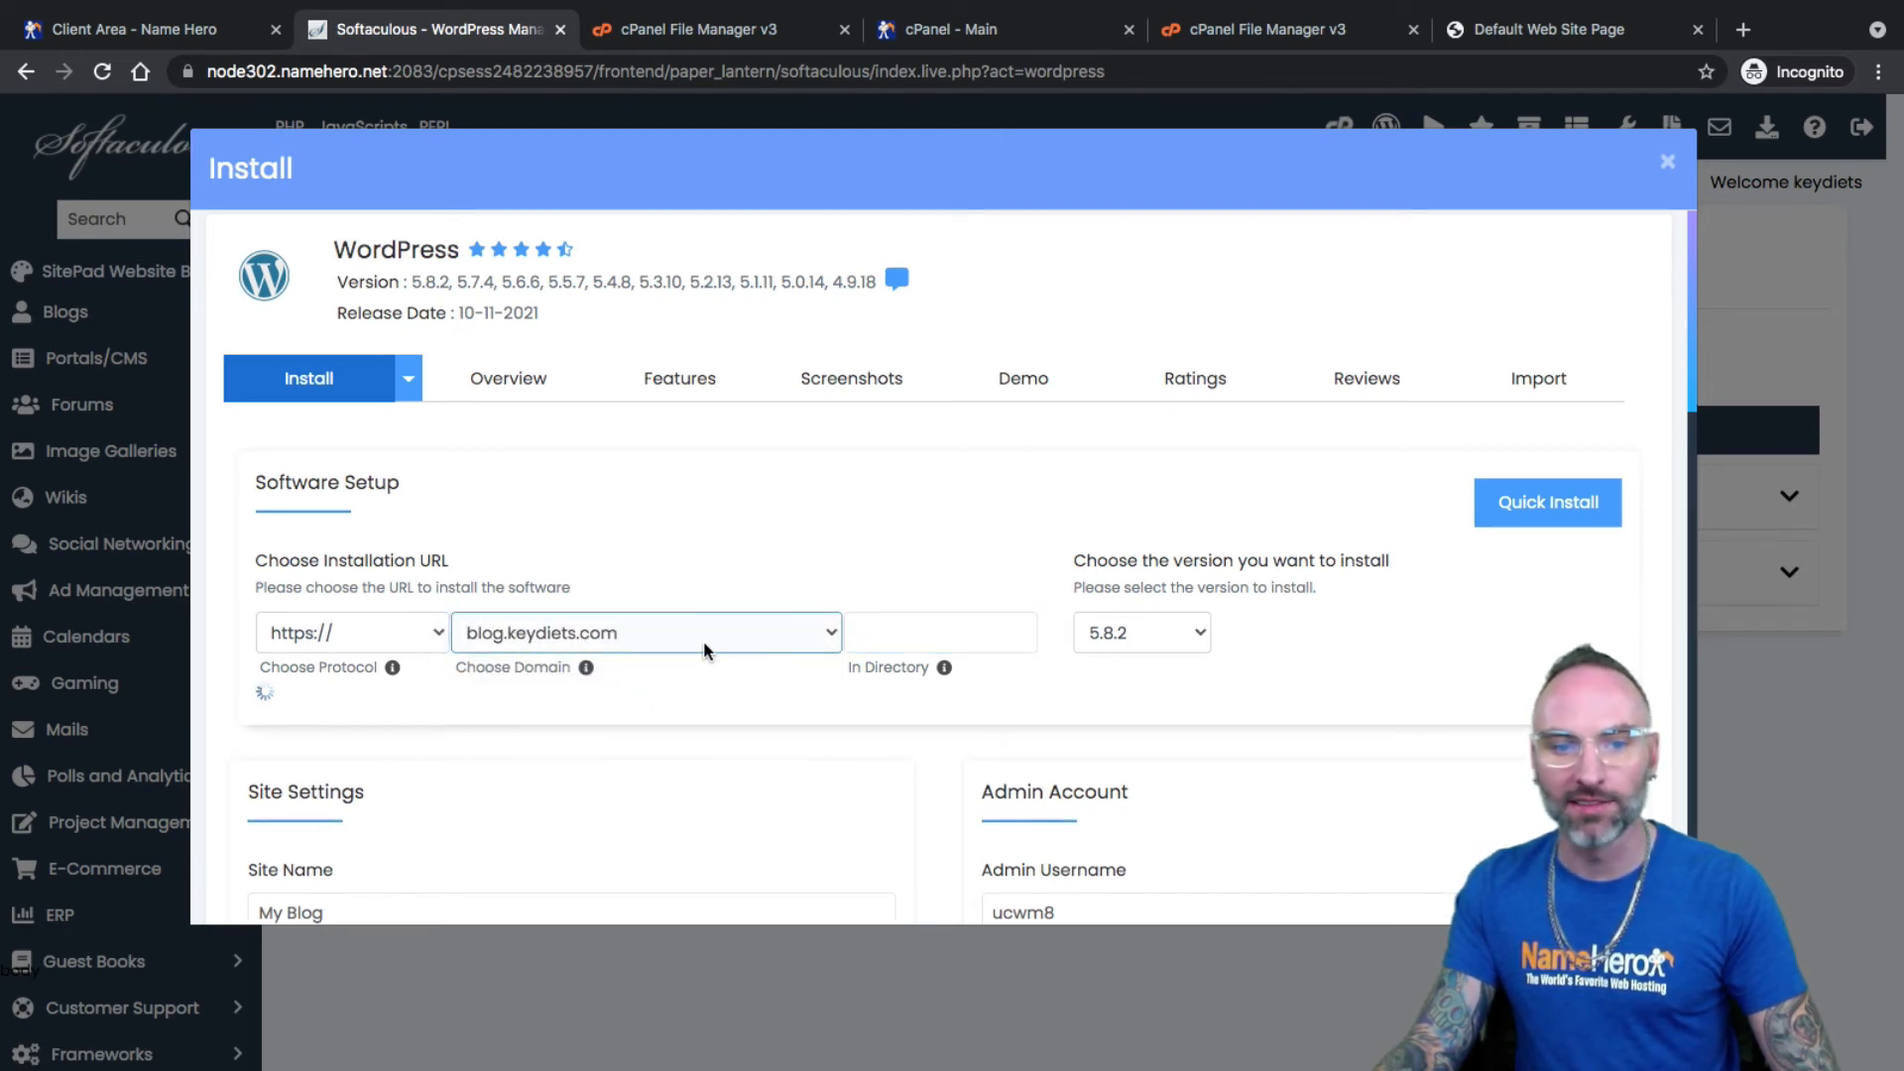
Install WordPress at the root of blog.keydiets.com and open the new blog's admin area.
click(940, 630)
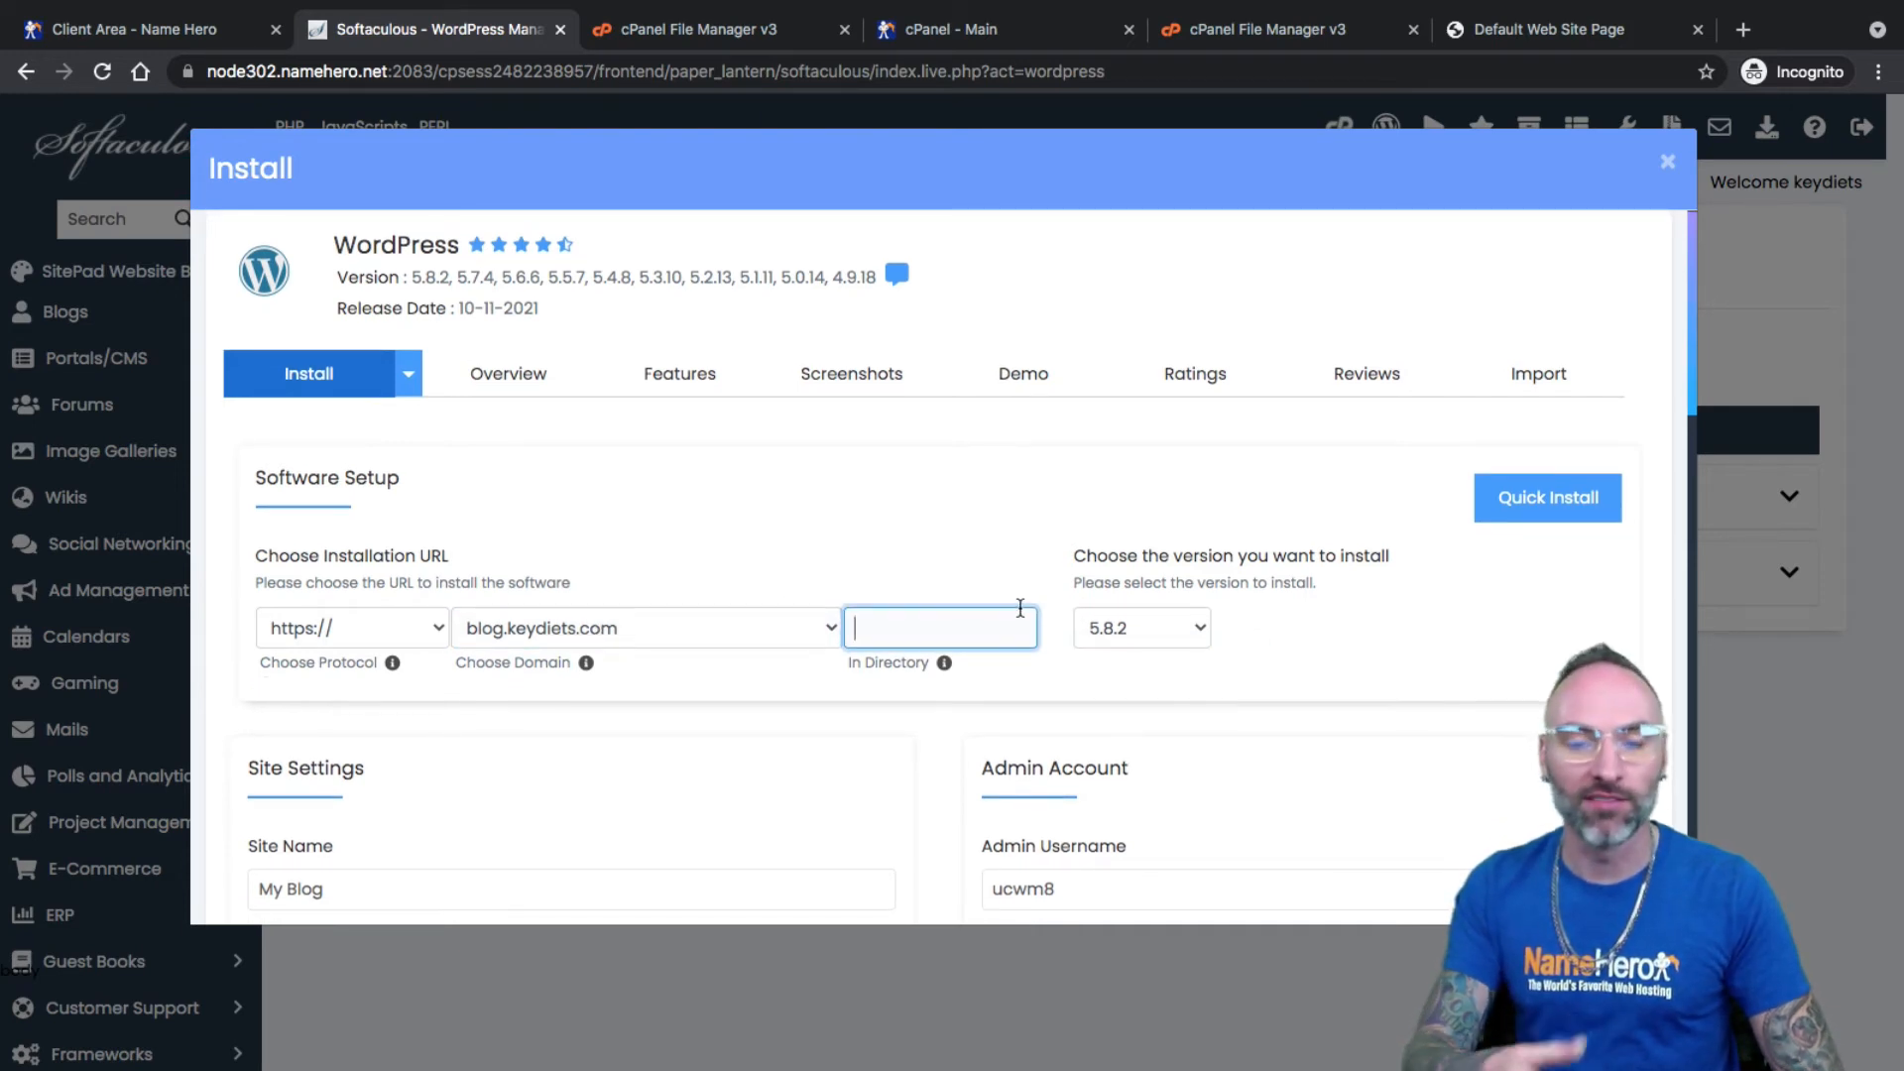
mouse_move(1129, 427)
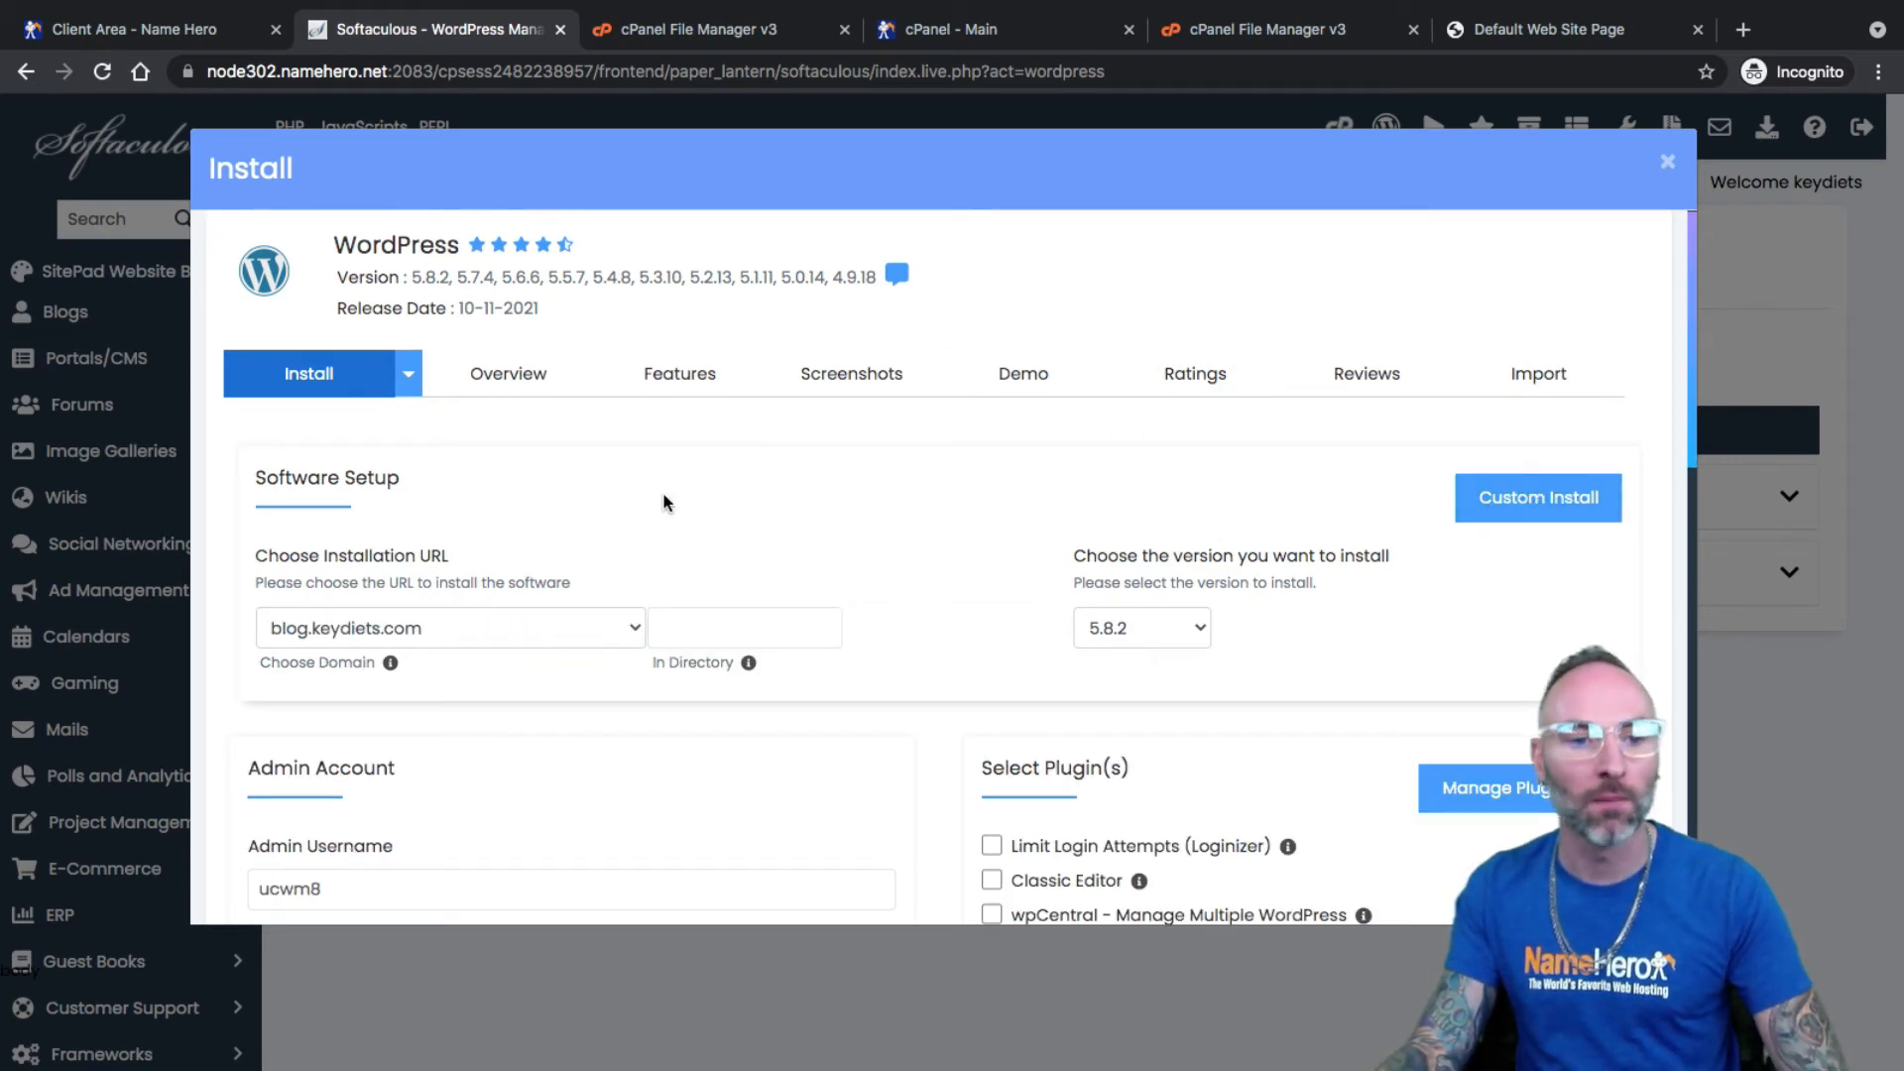
mouse_move(837, 583)
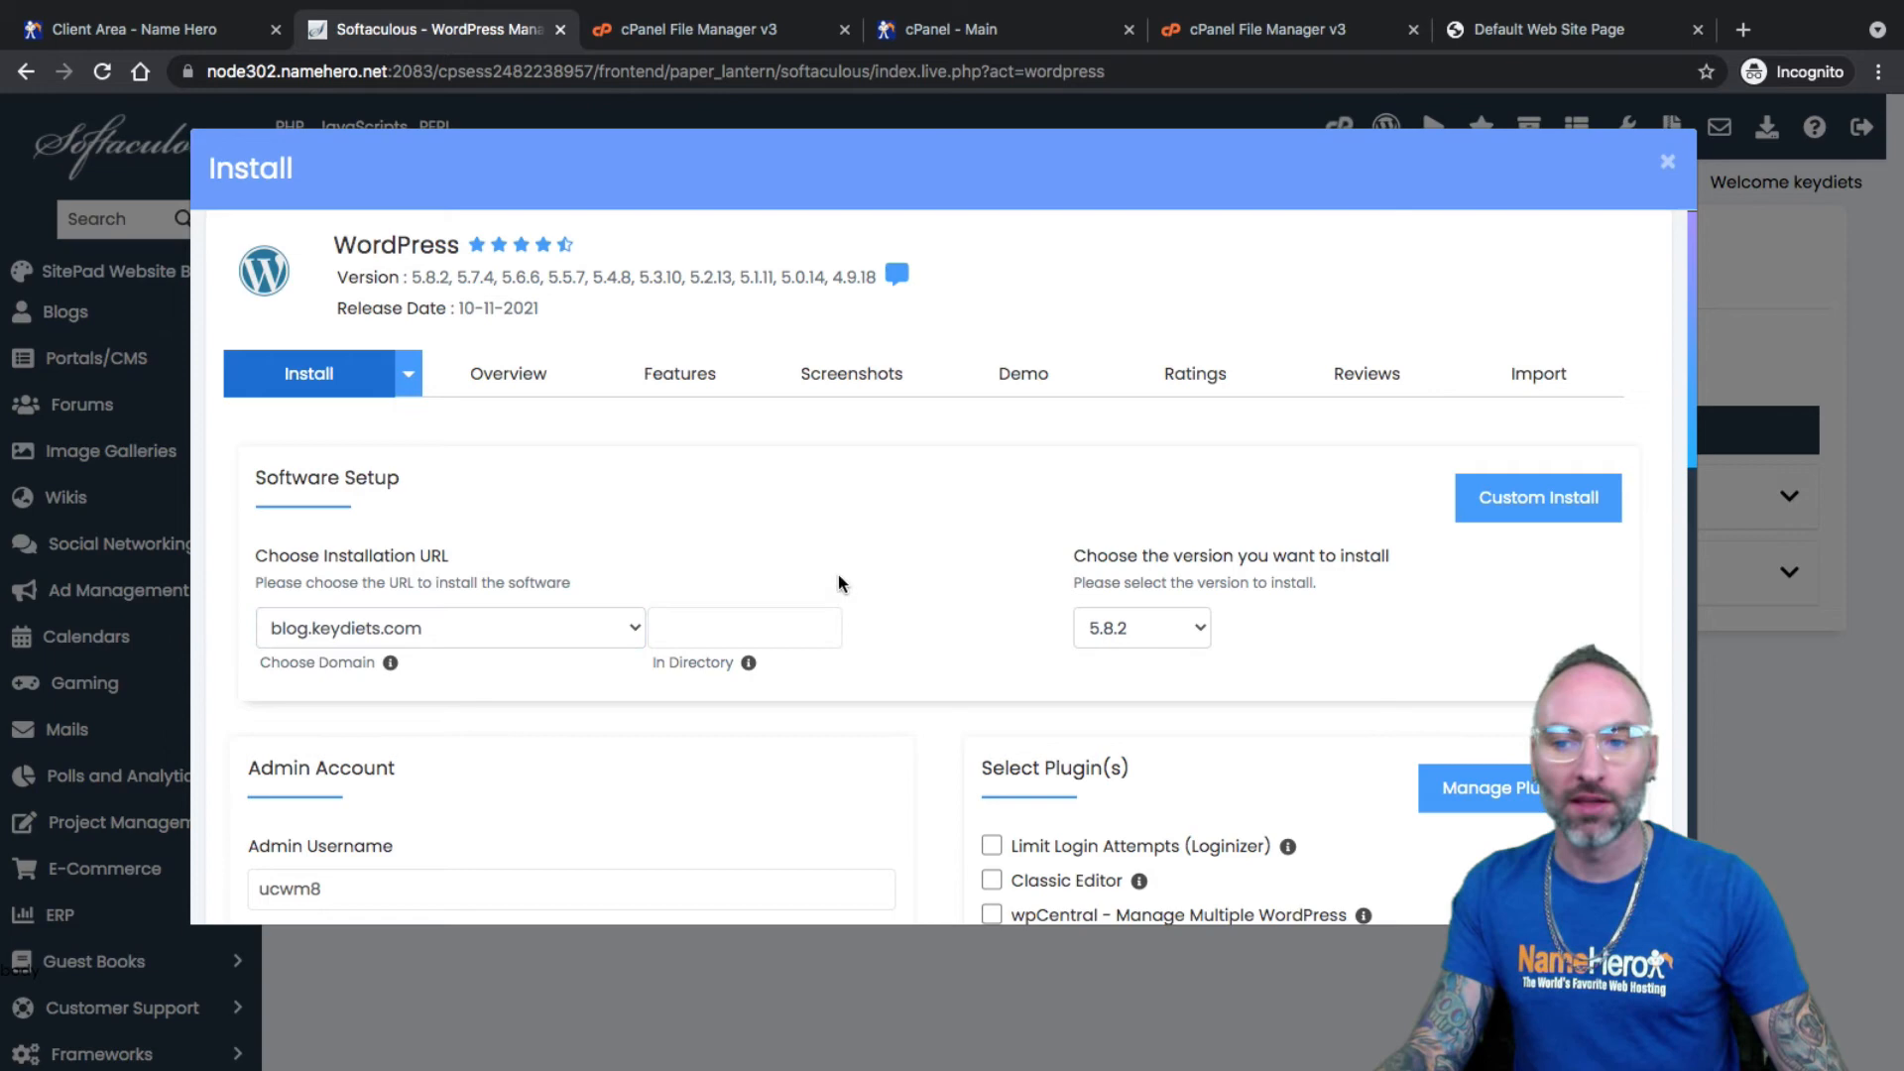
scroll(down, 3)
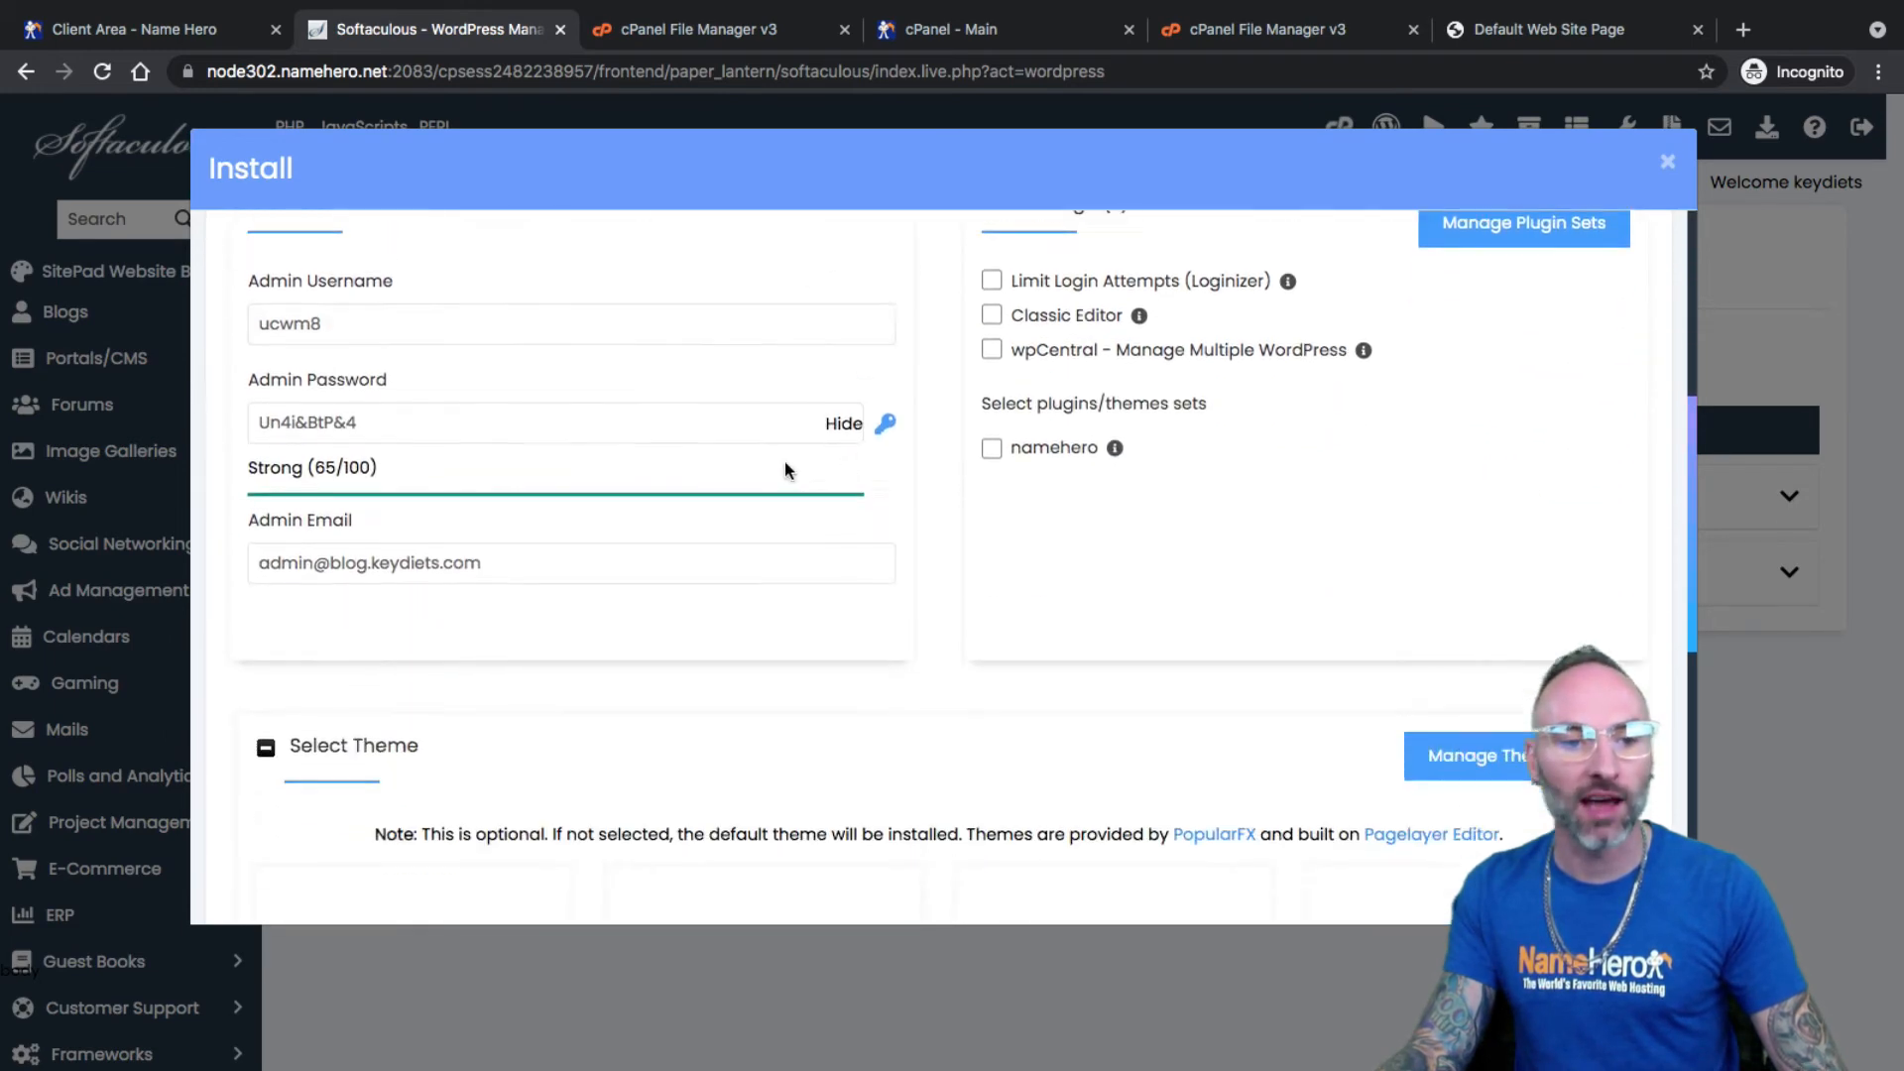
scroll(down, 3)
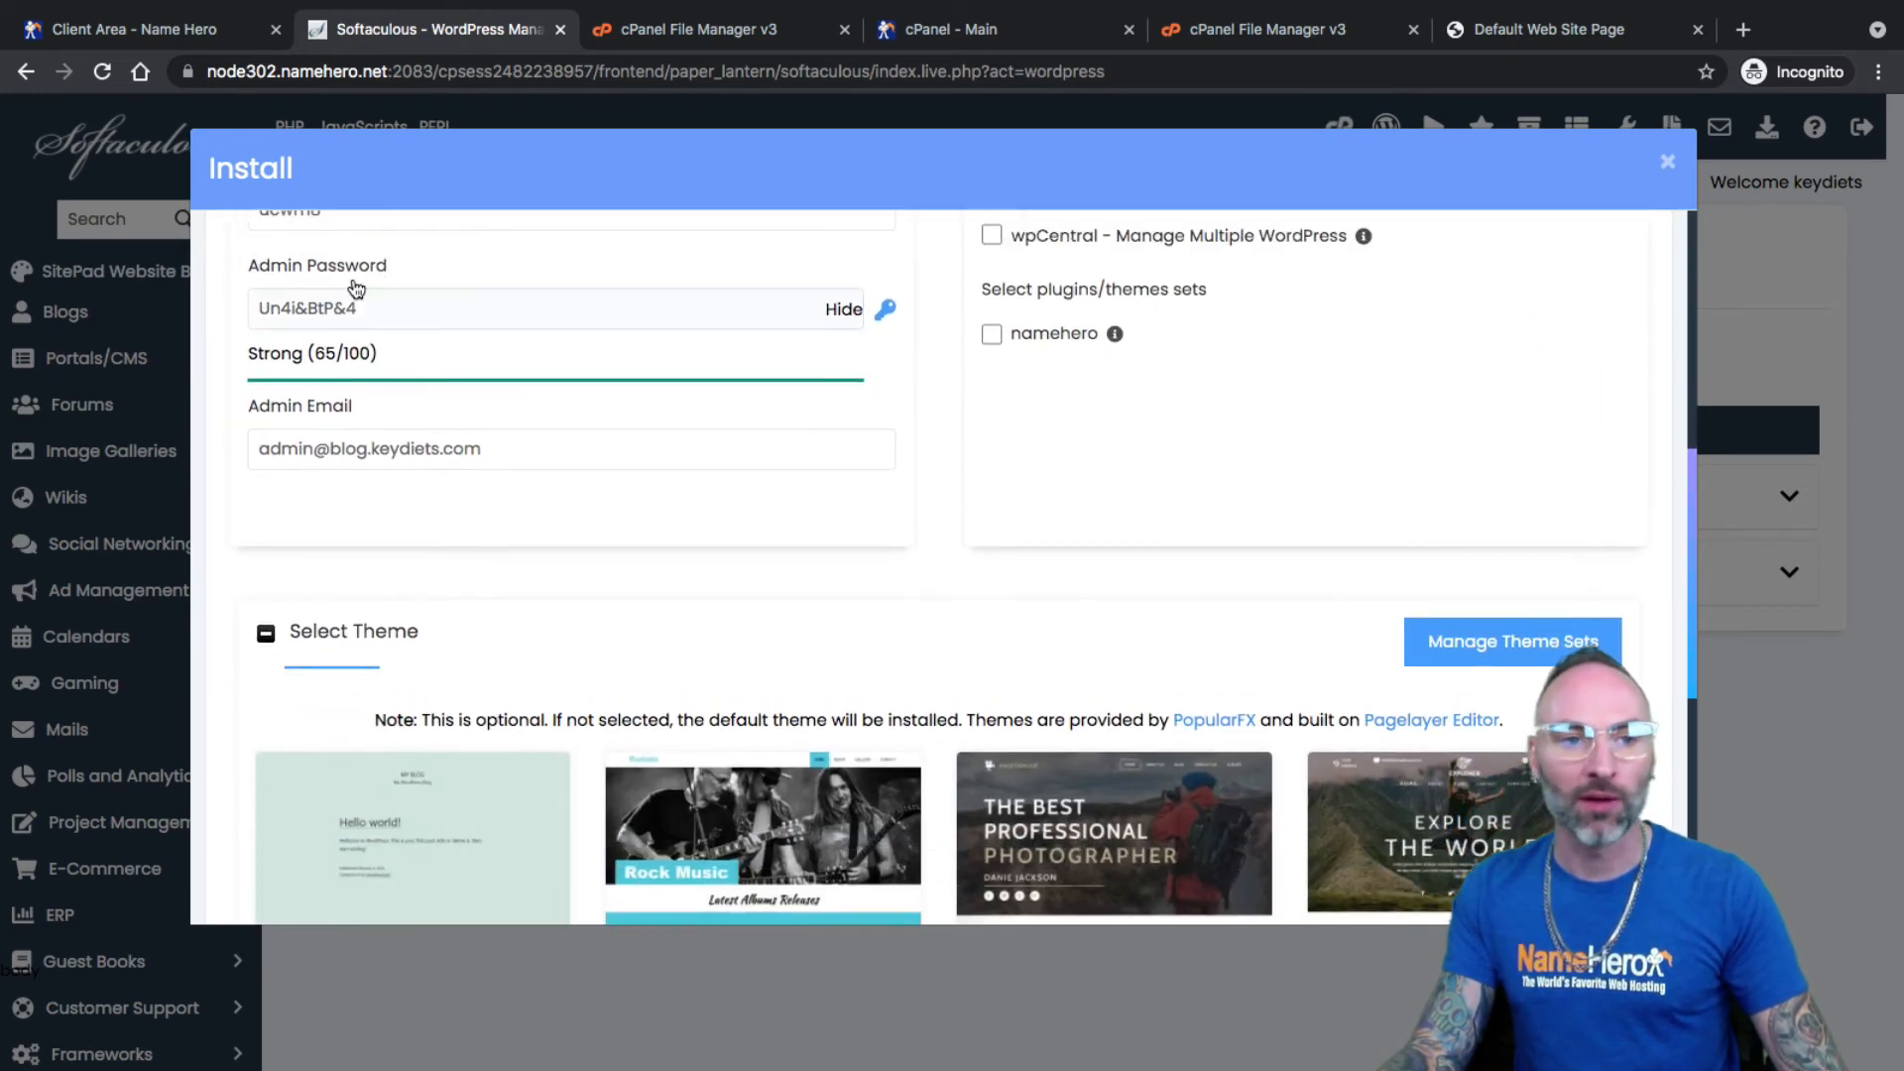
scroll(down, 3)
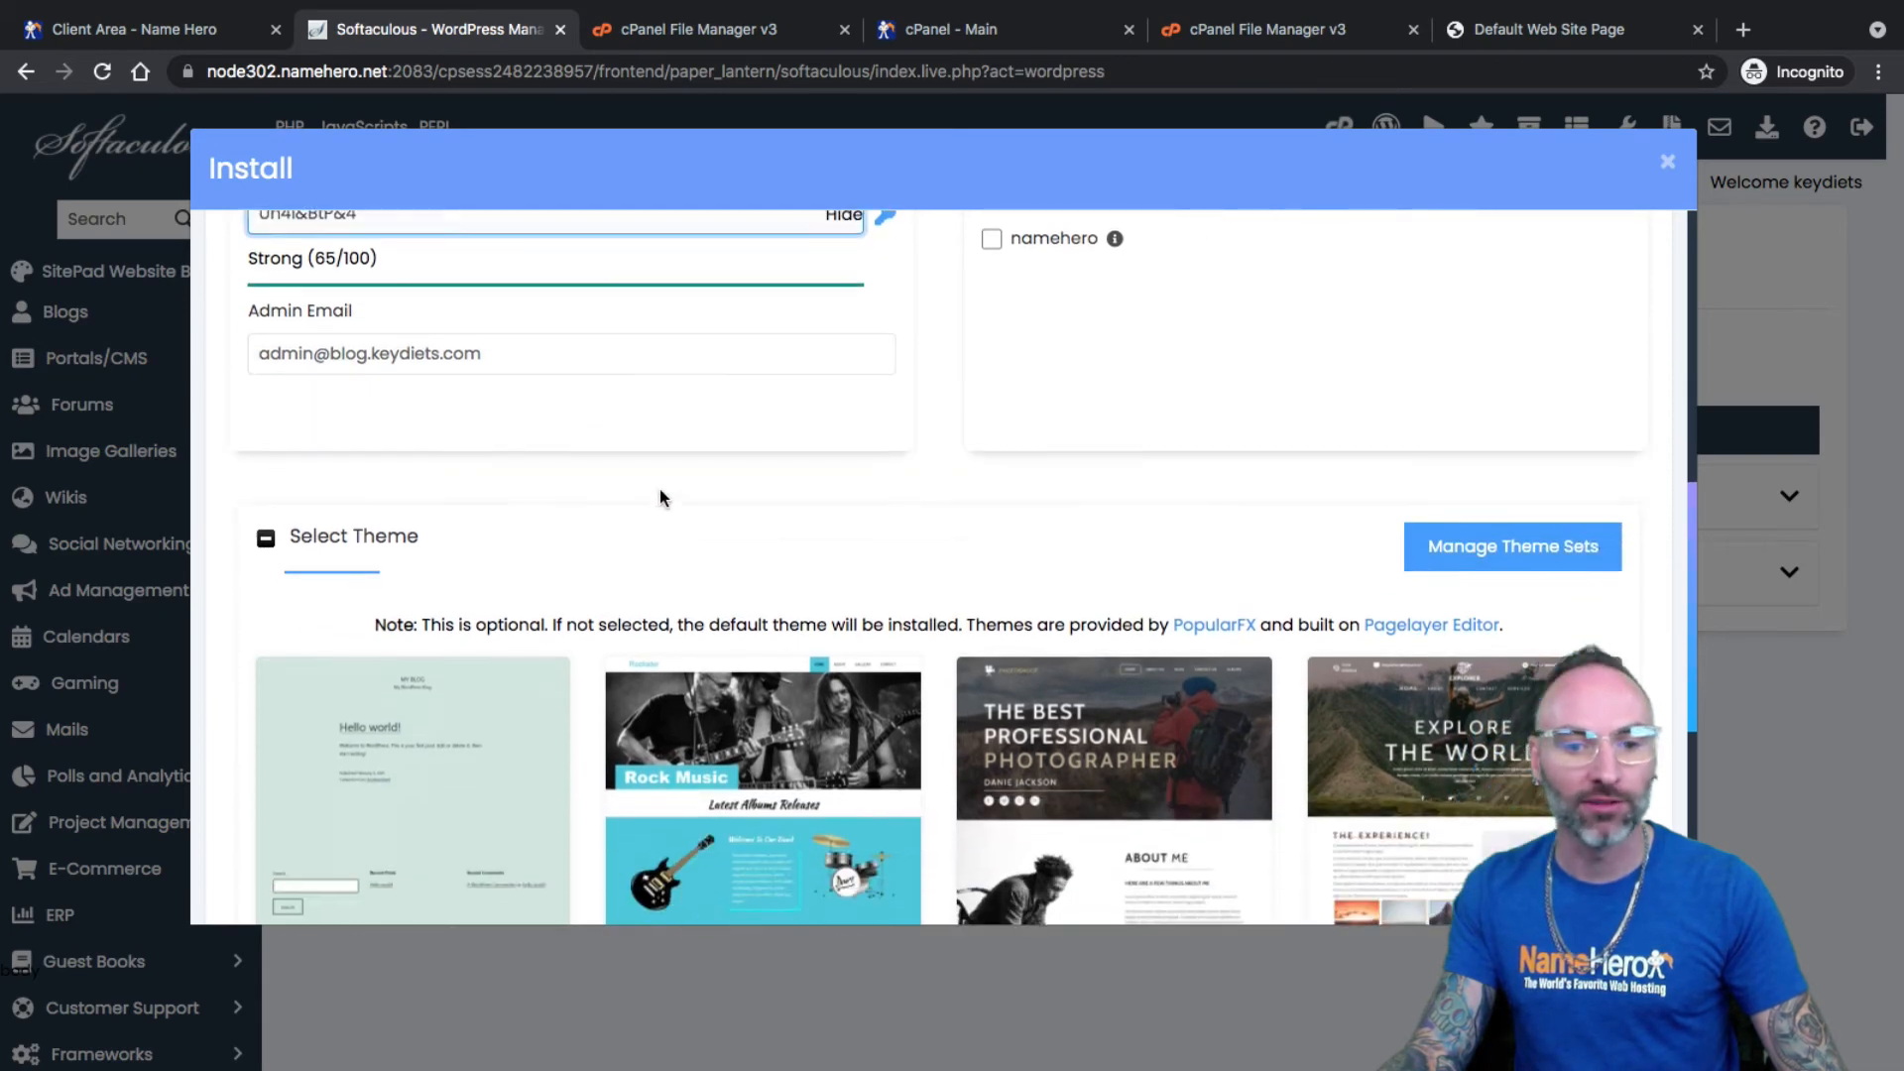
scroll(down, 3)
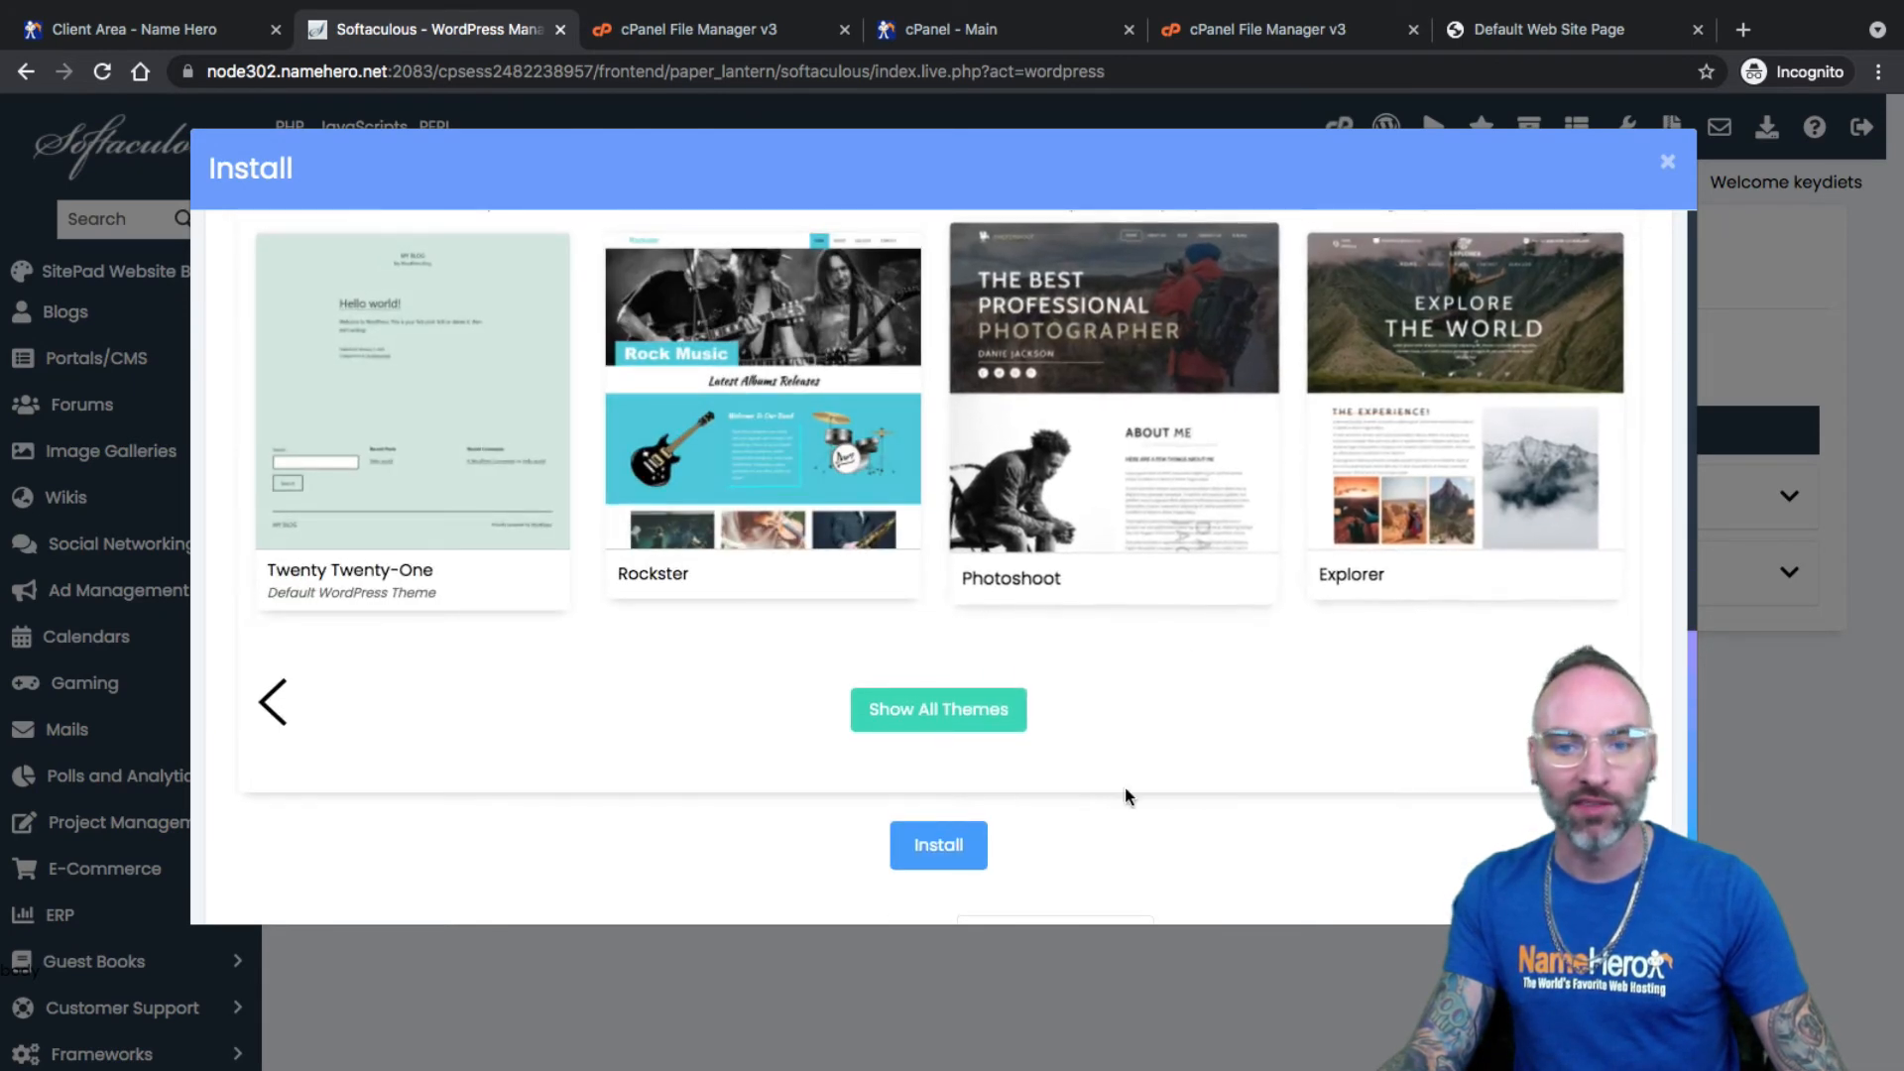
click(938, 845)
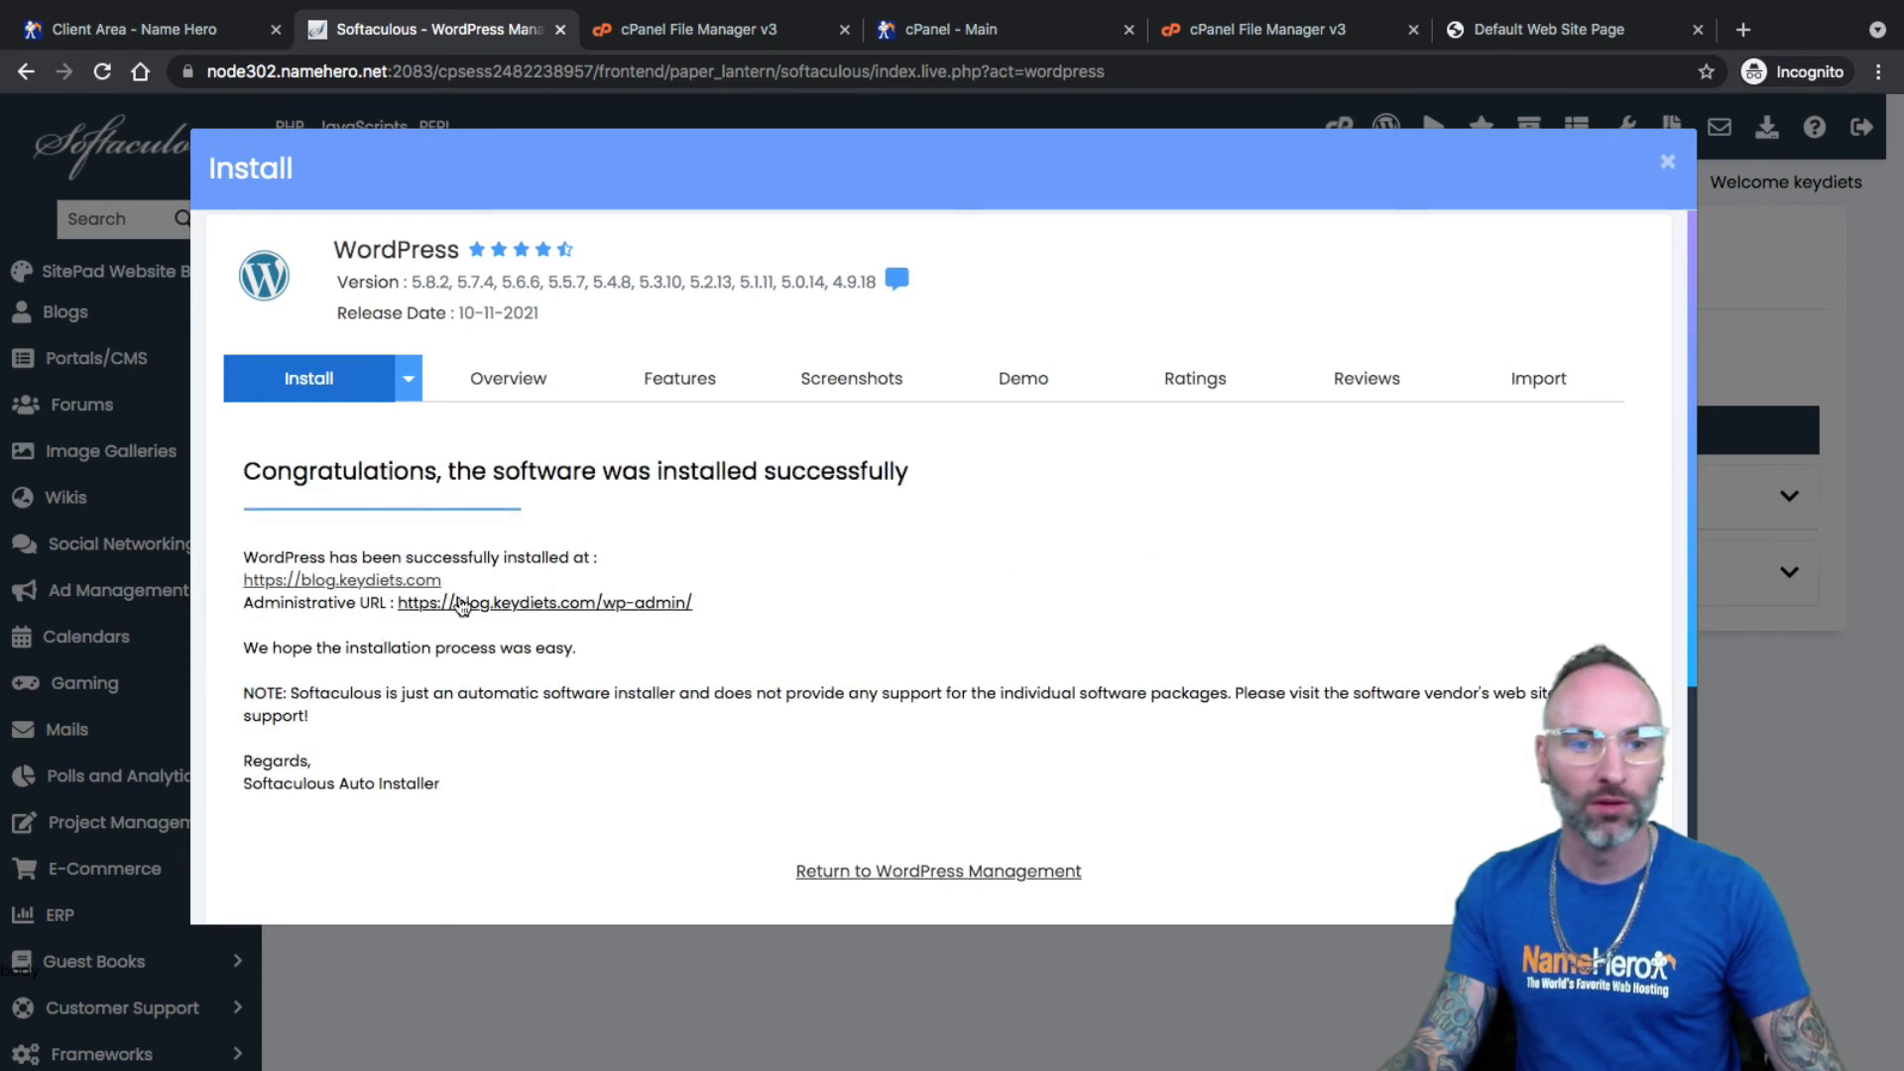
click(543, 602)
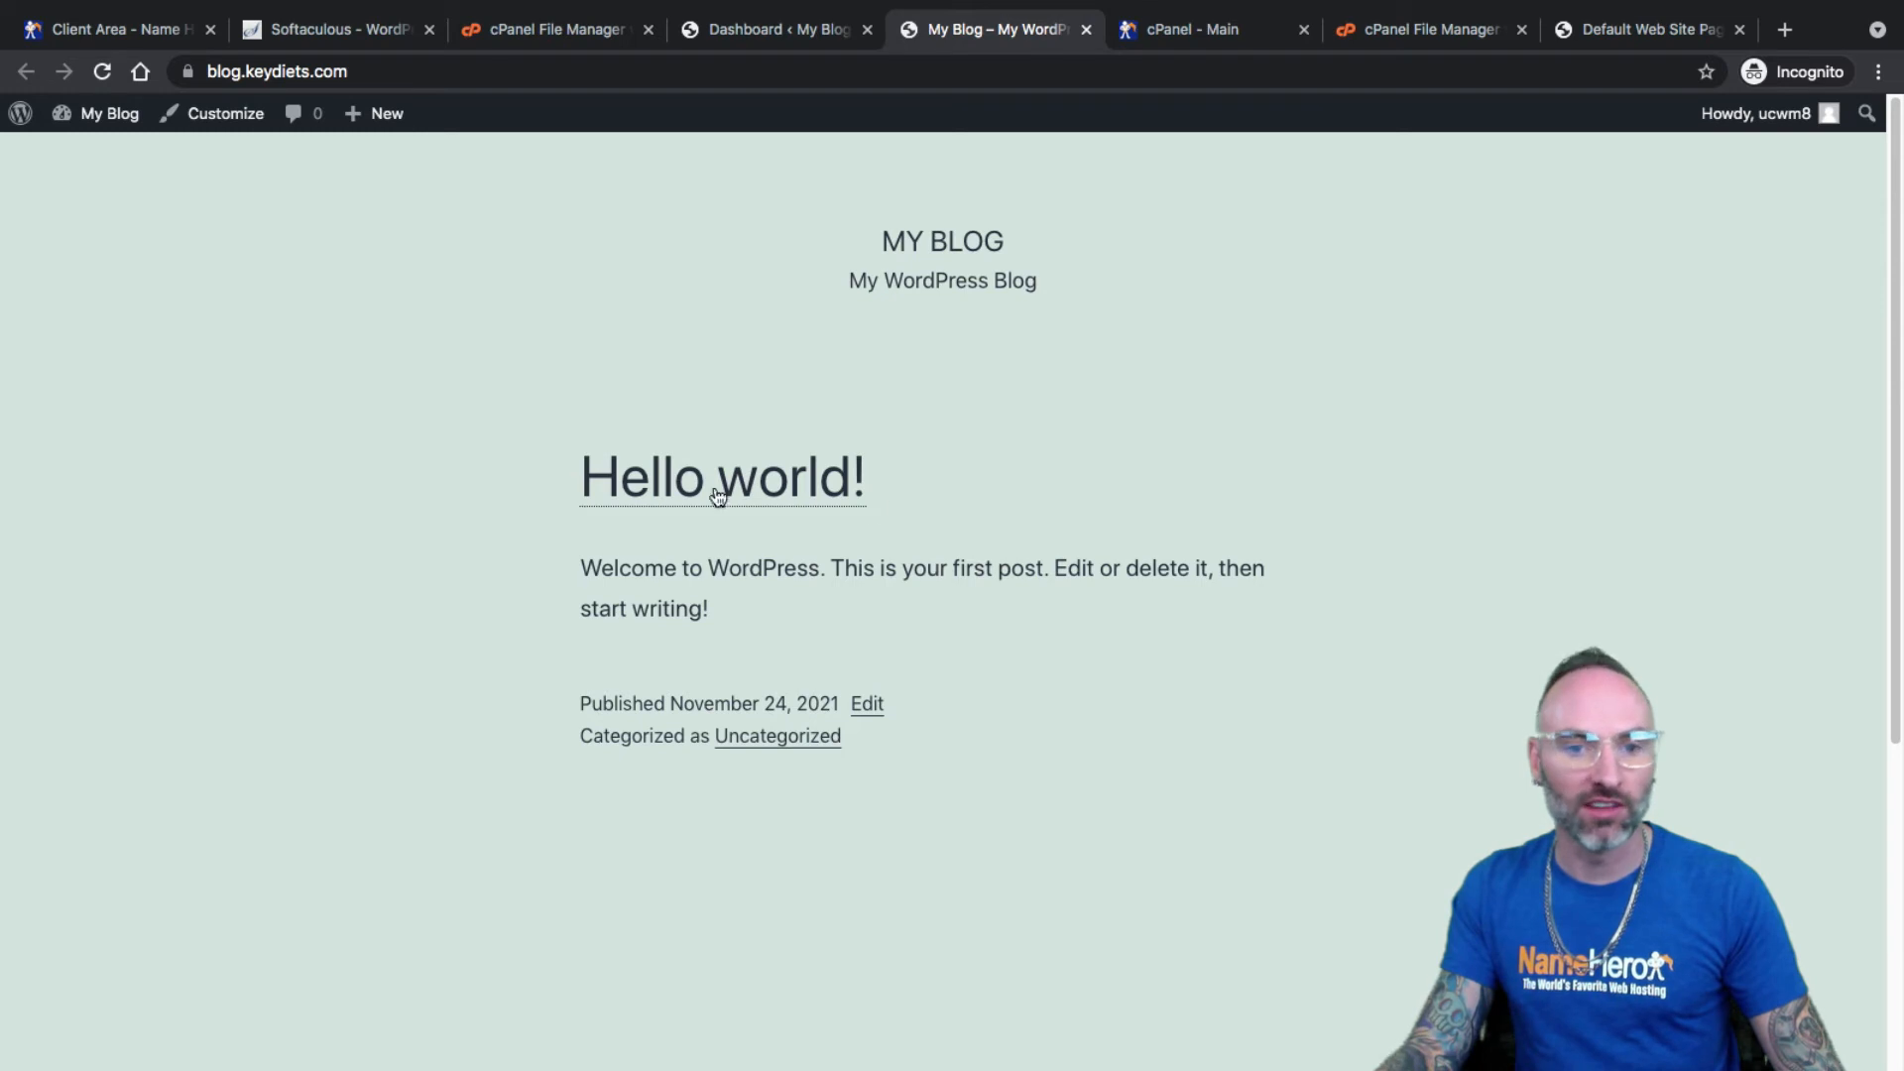
mouse_move(845, 476)
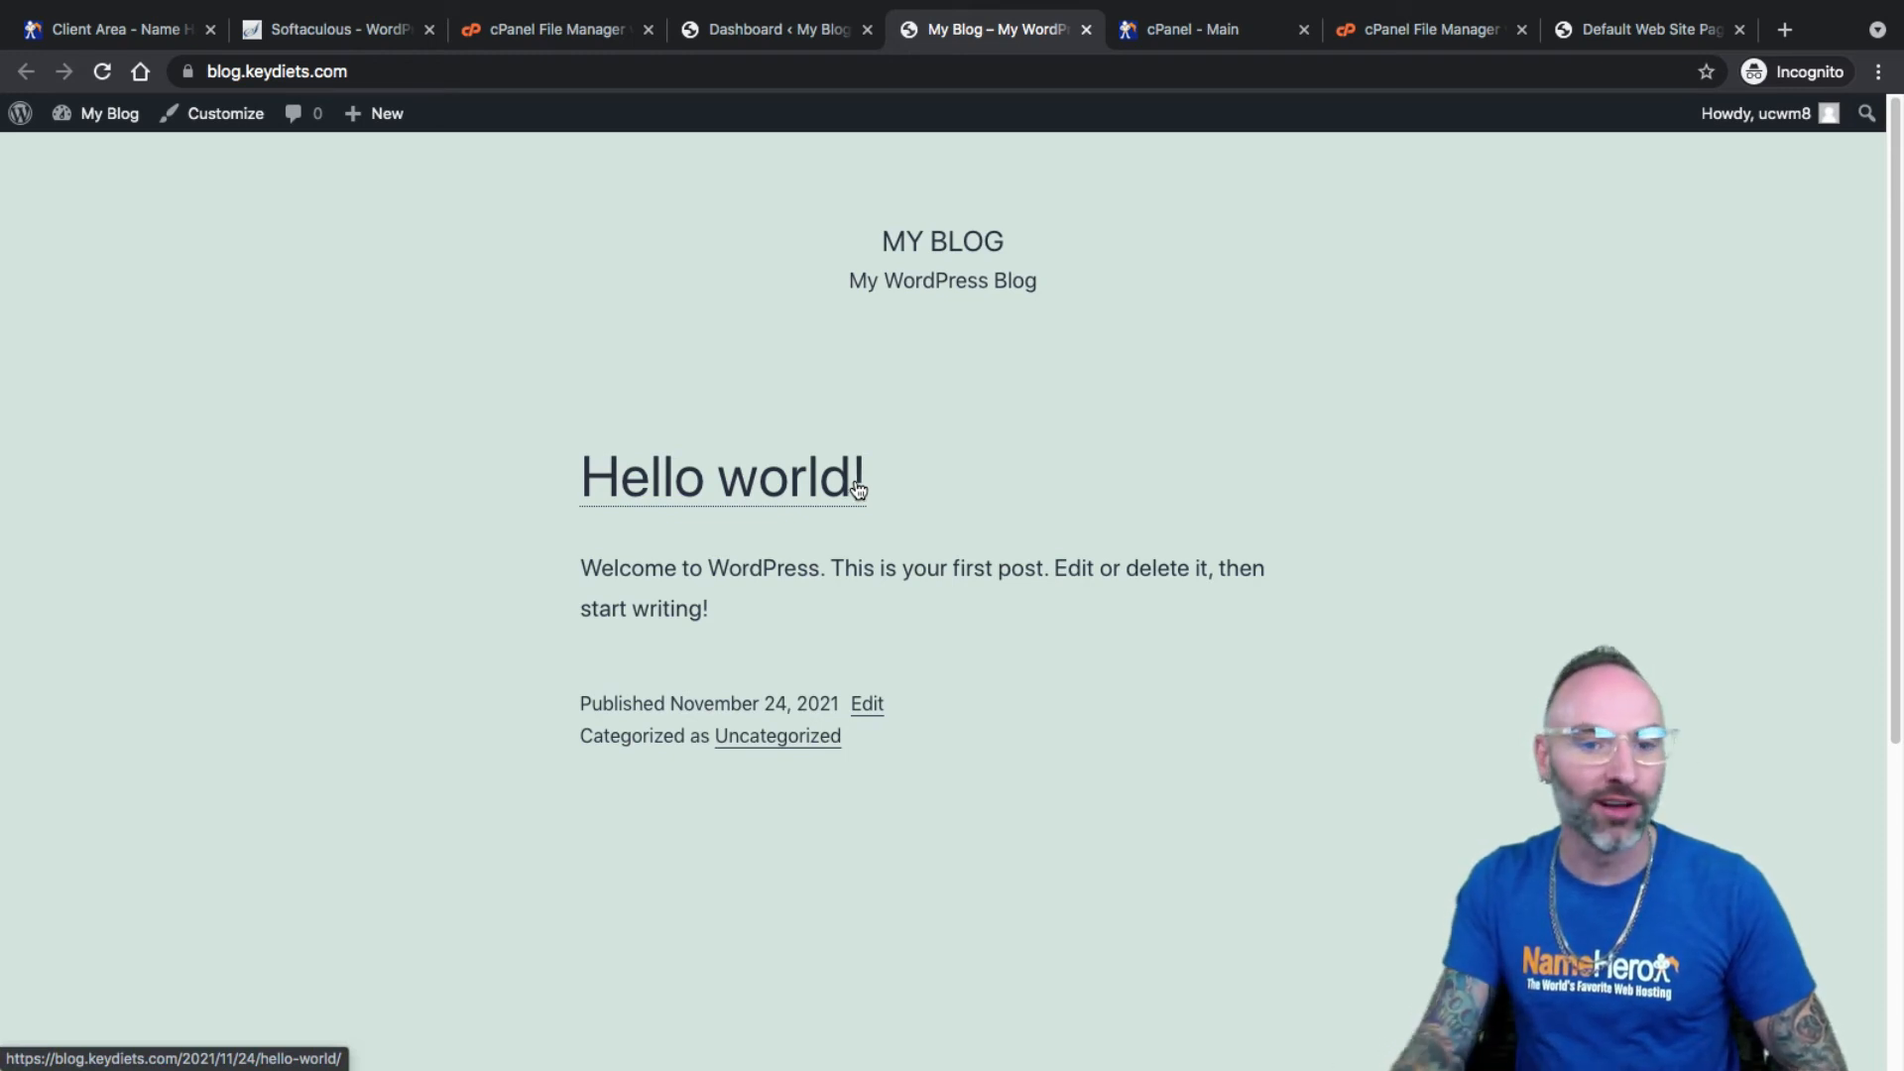
mouse_move(799, 512)
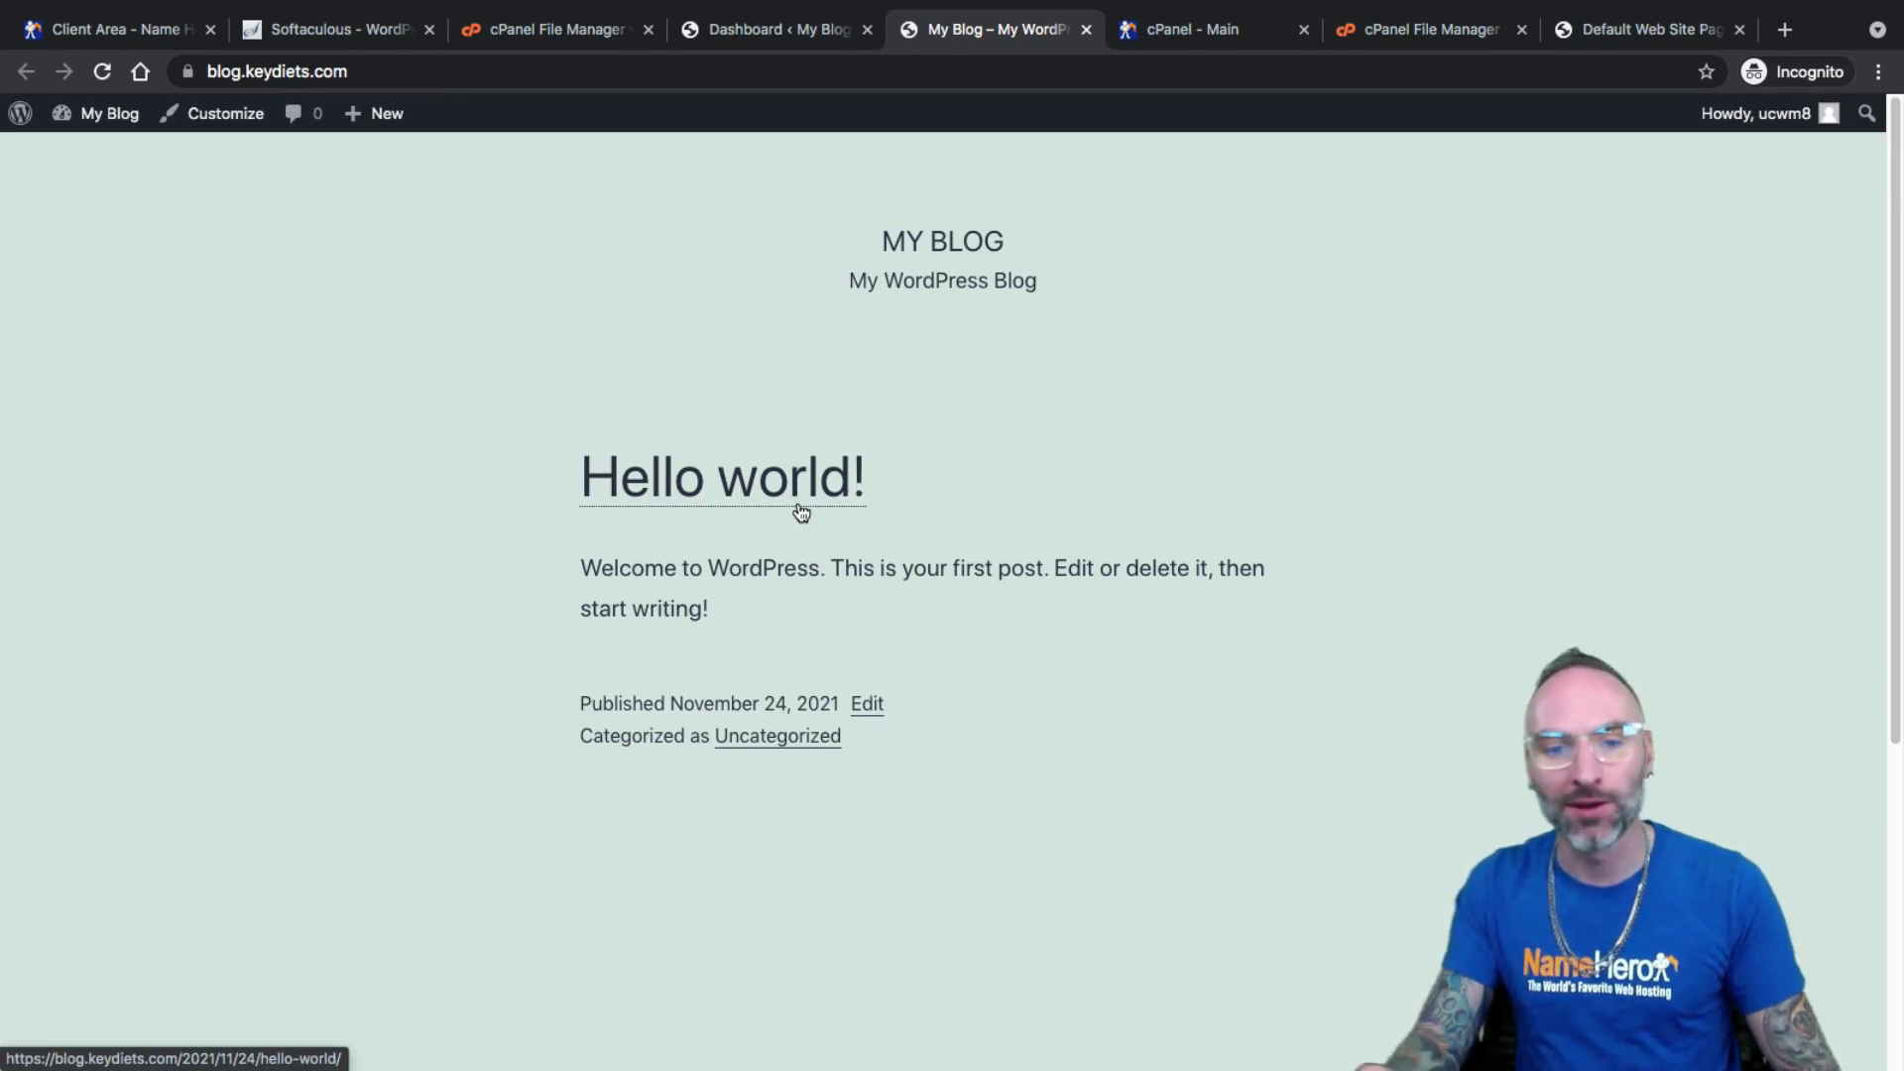
mouse_move(813, 518)
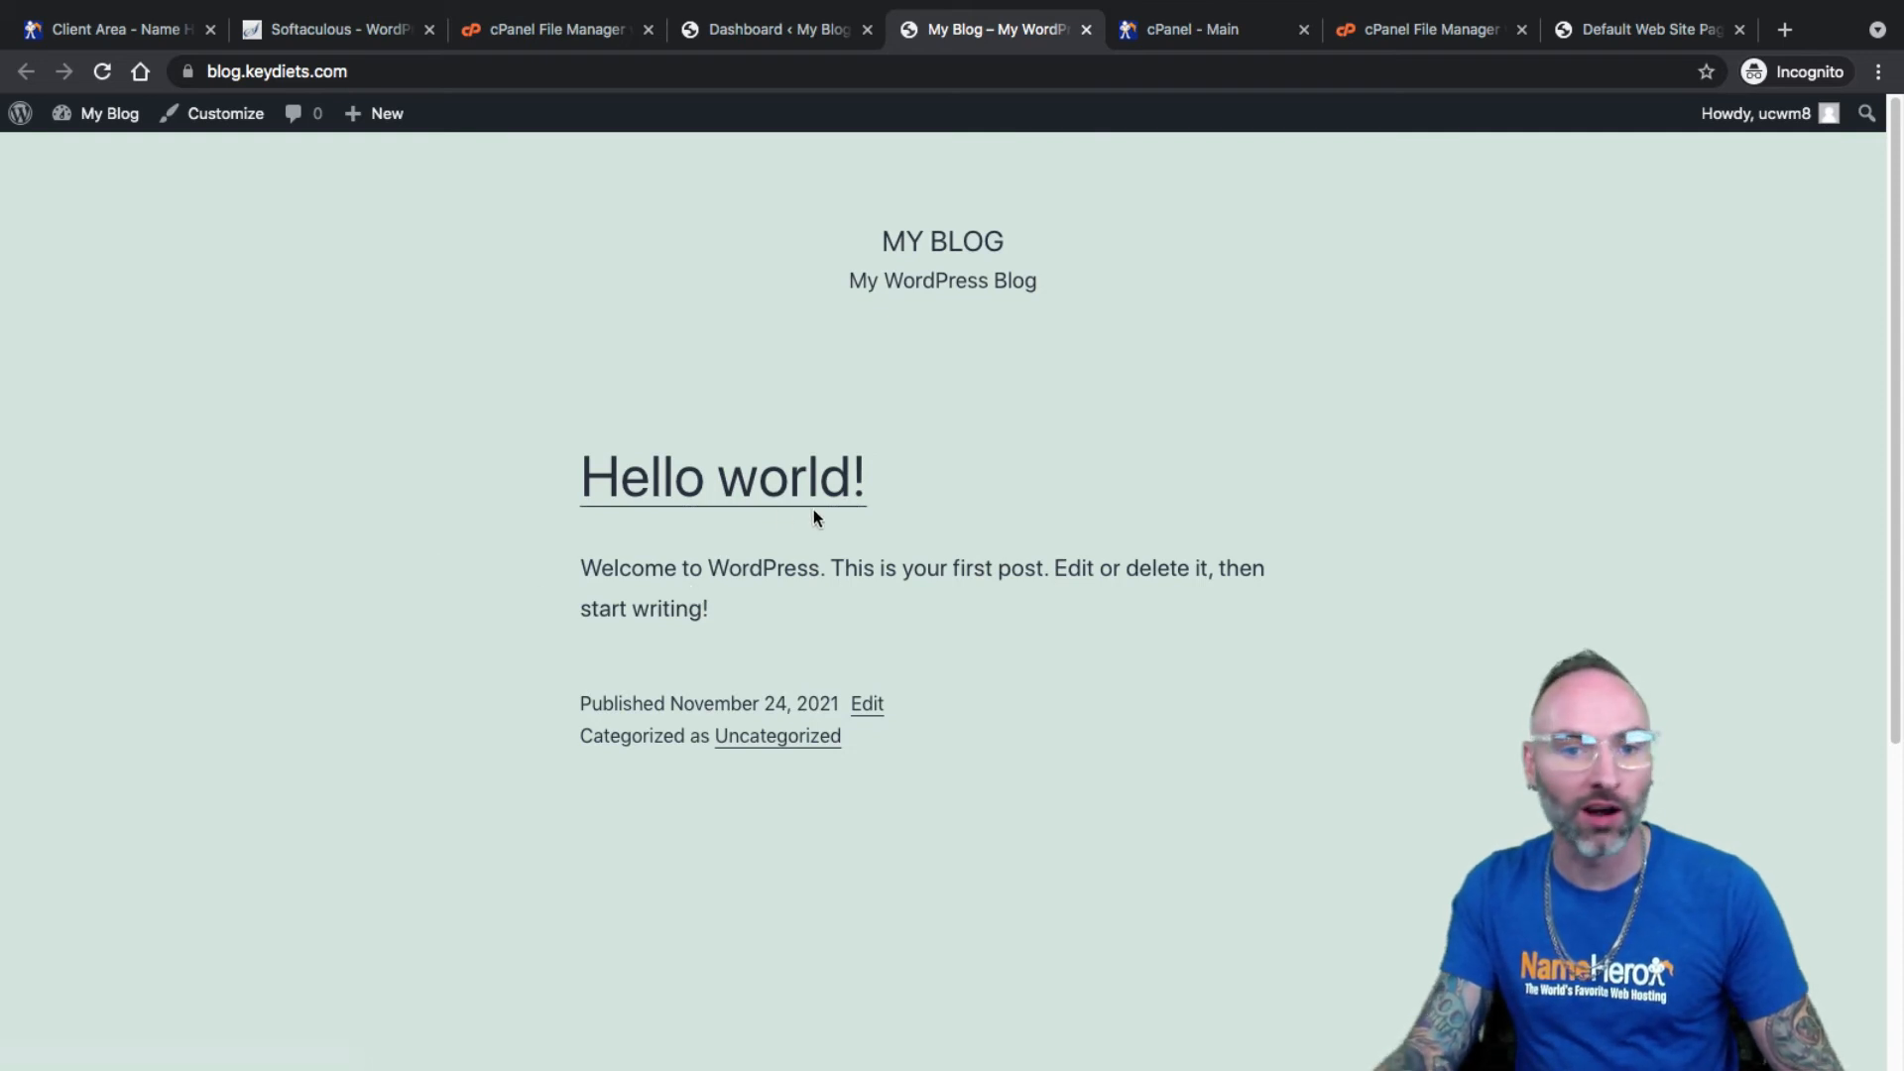
mouse_move(418, 416)
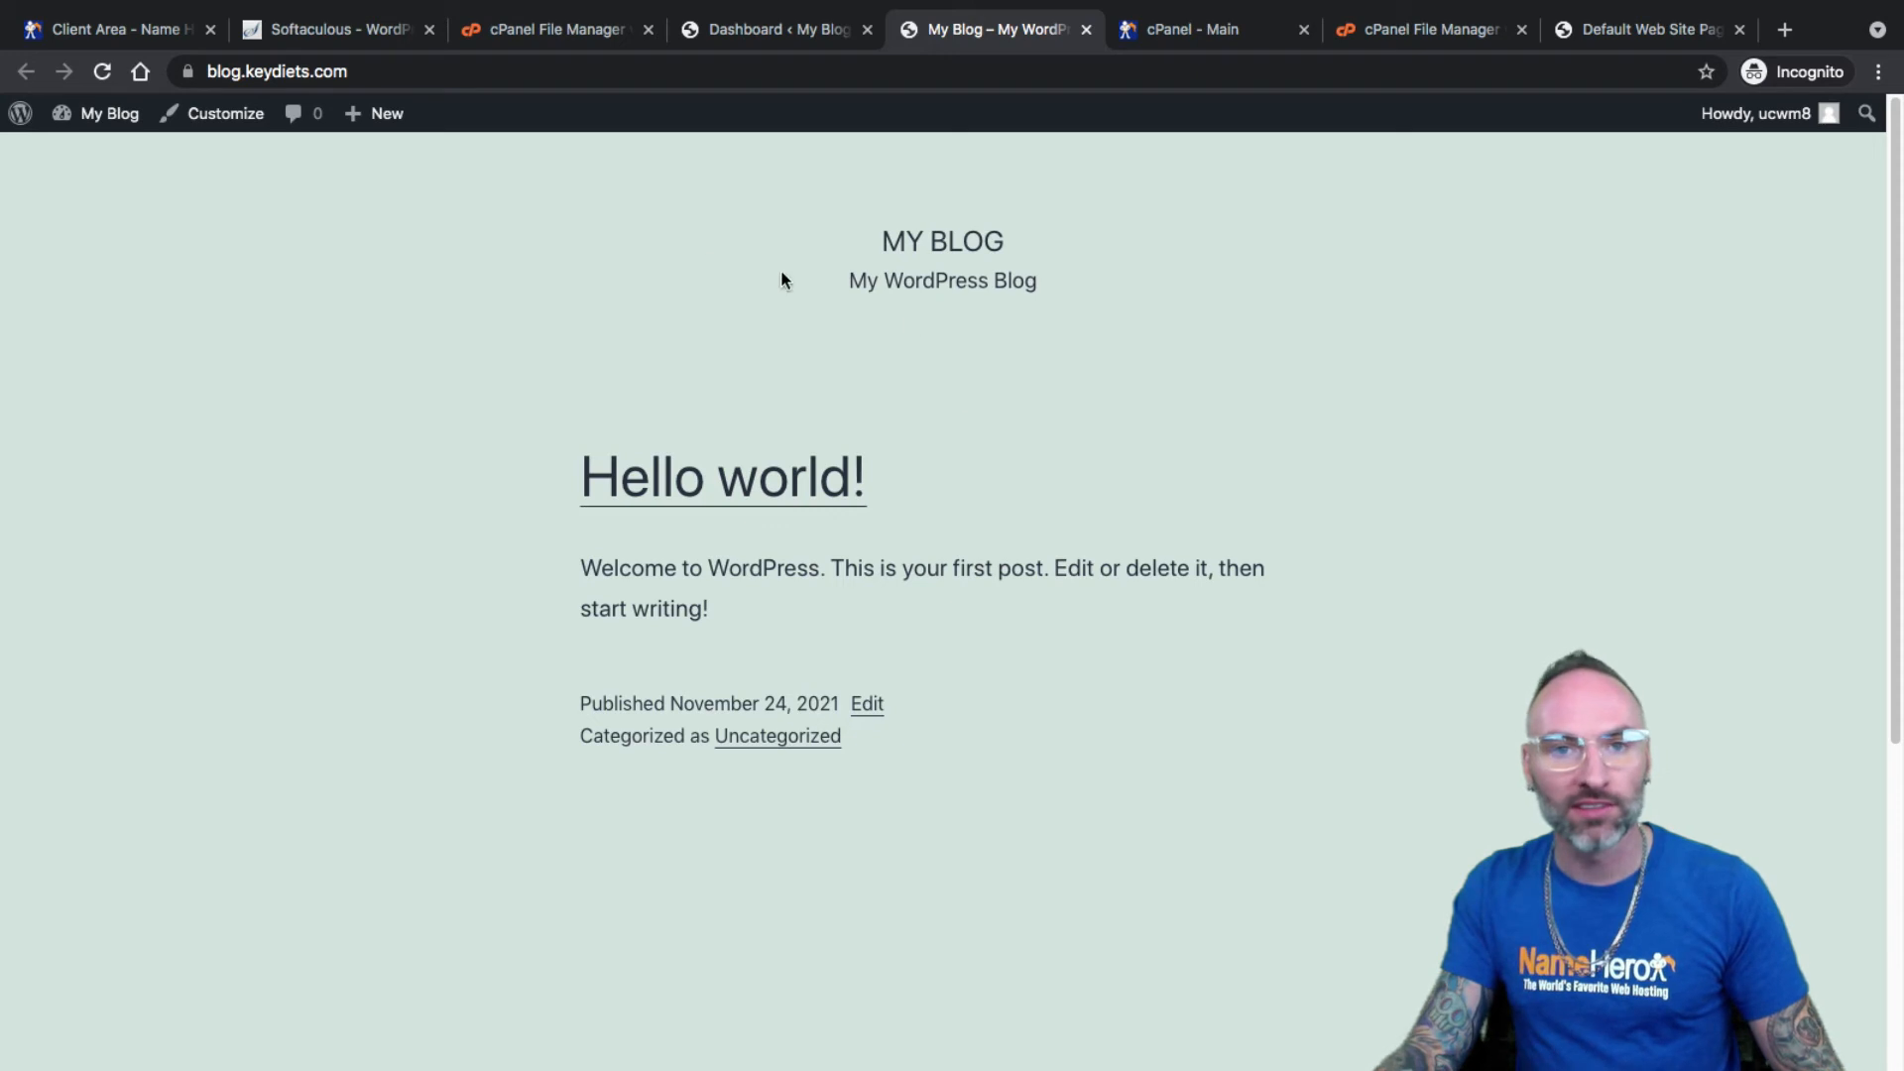
mouse_move(871, 482)
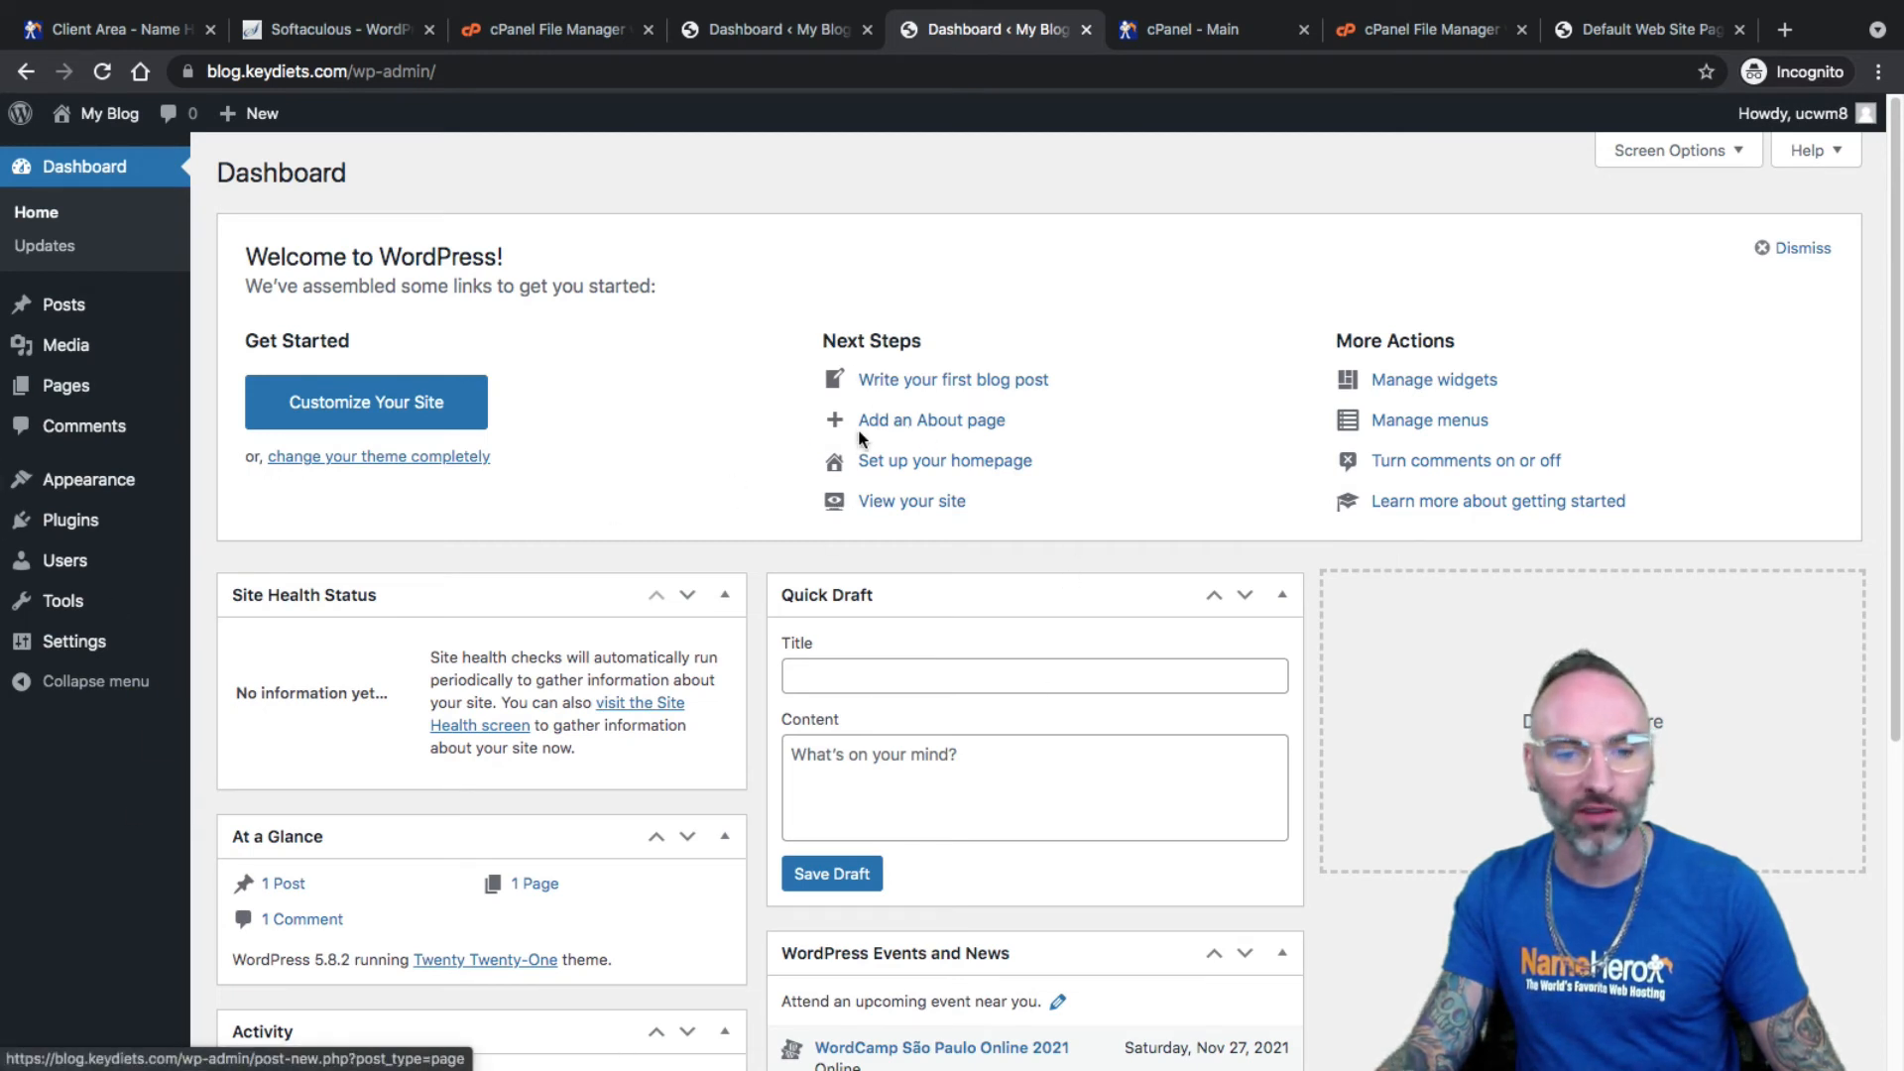
Activate the Twenty Twenty theme from Appearance > Themes.
click(87, 478)
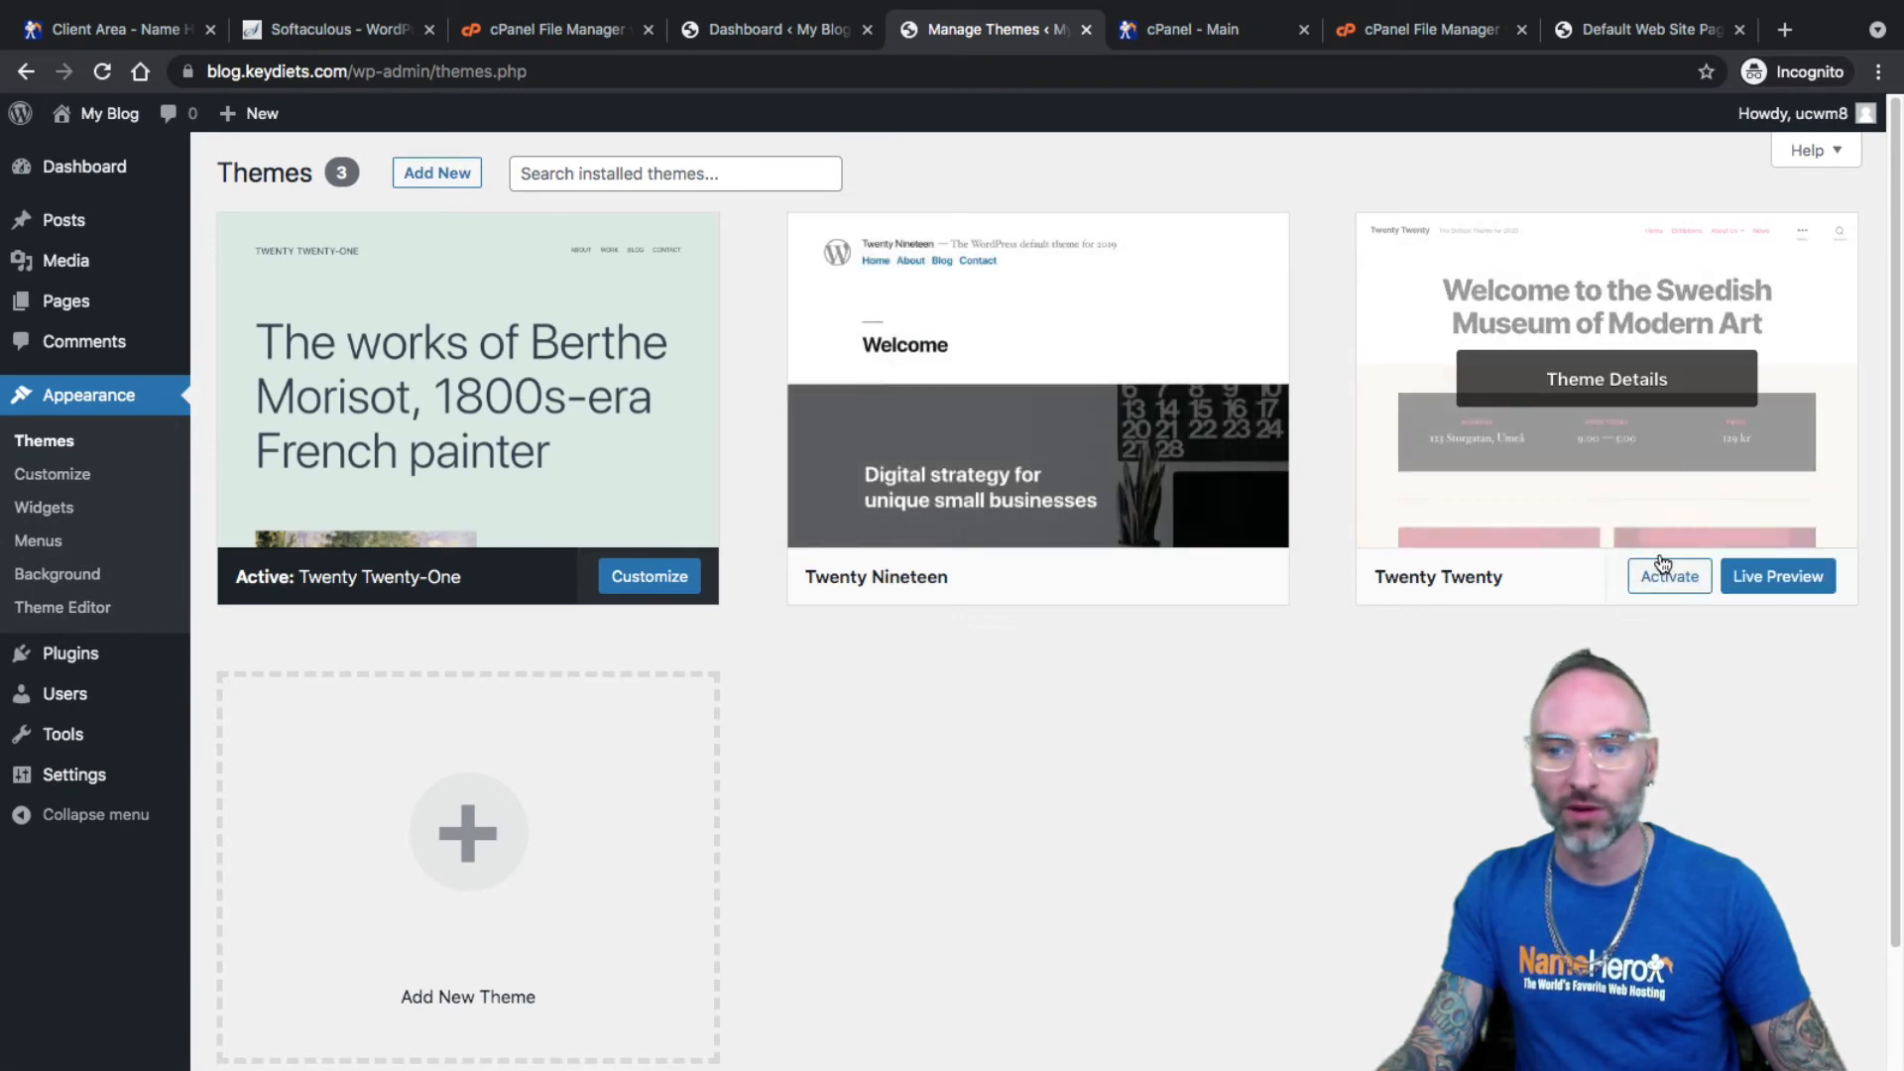
click(1668, 575)
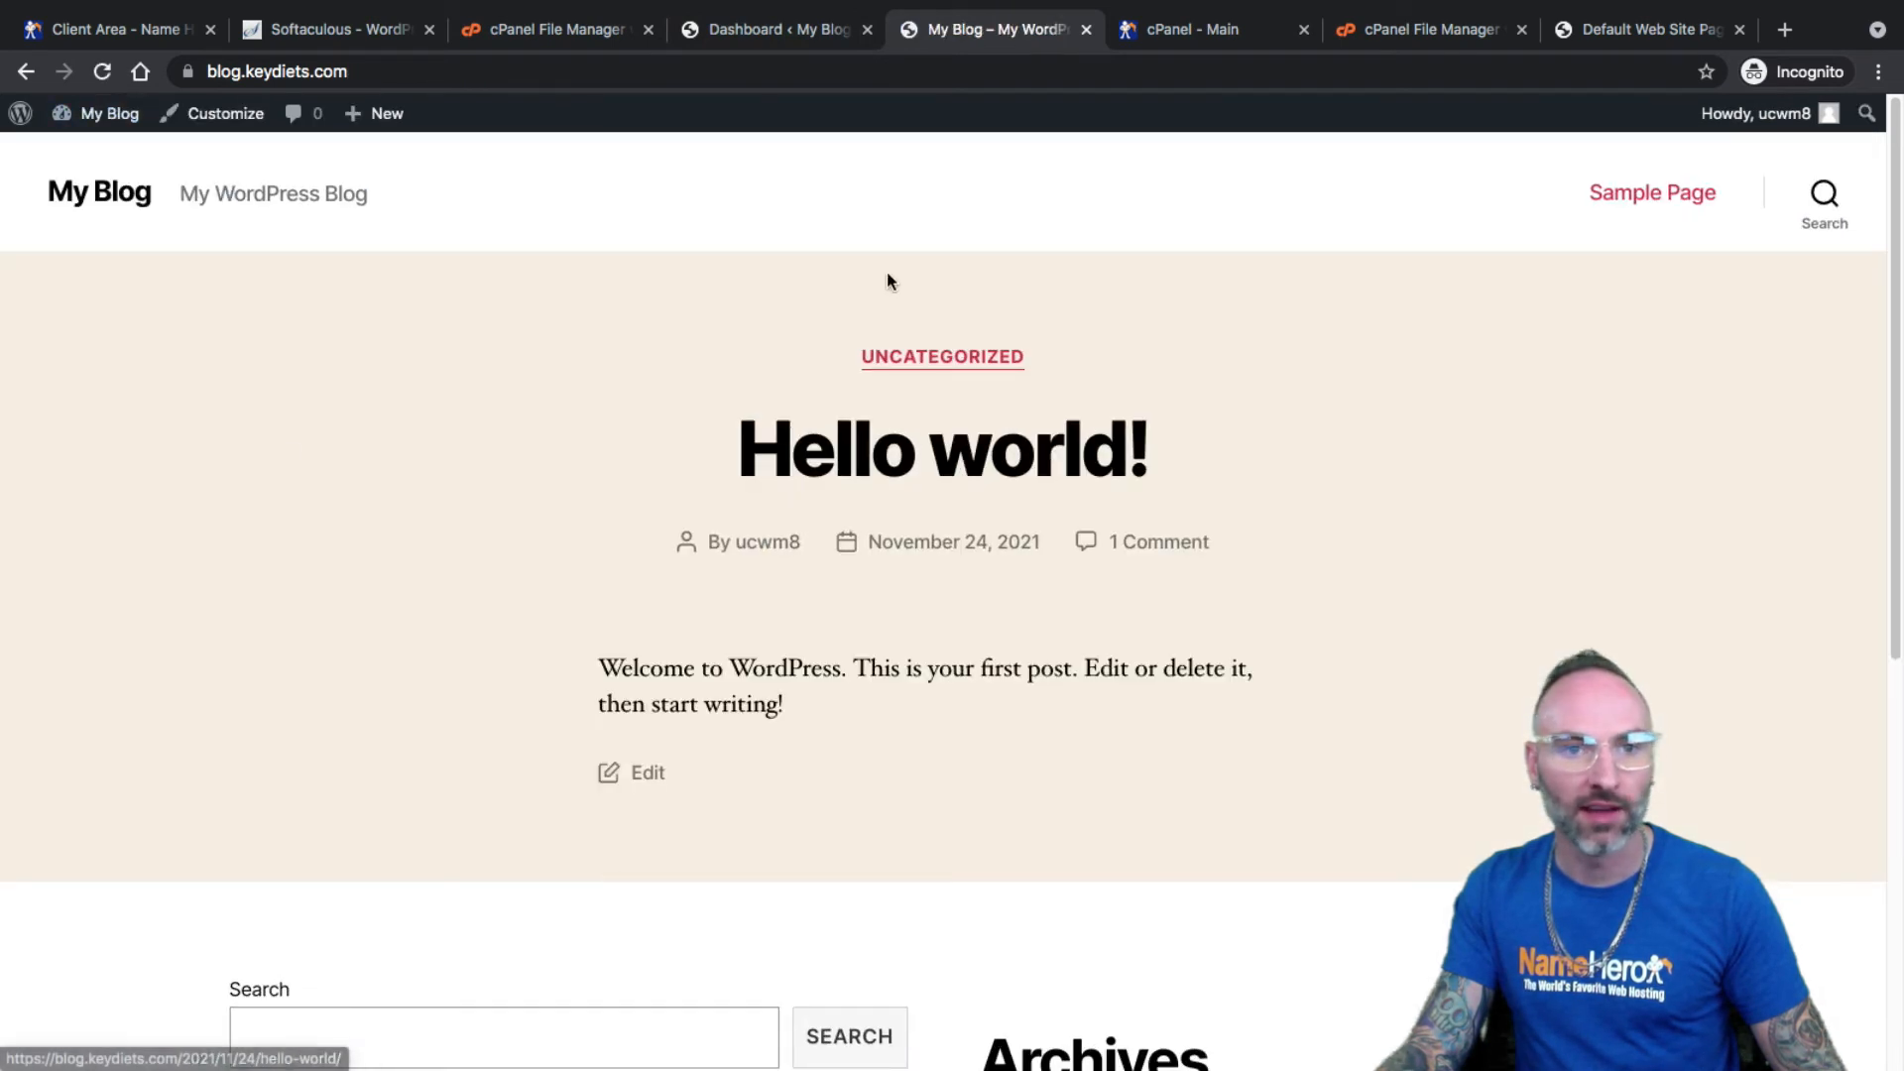
mouse_move(386, 202)
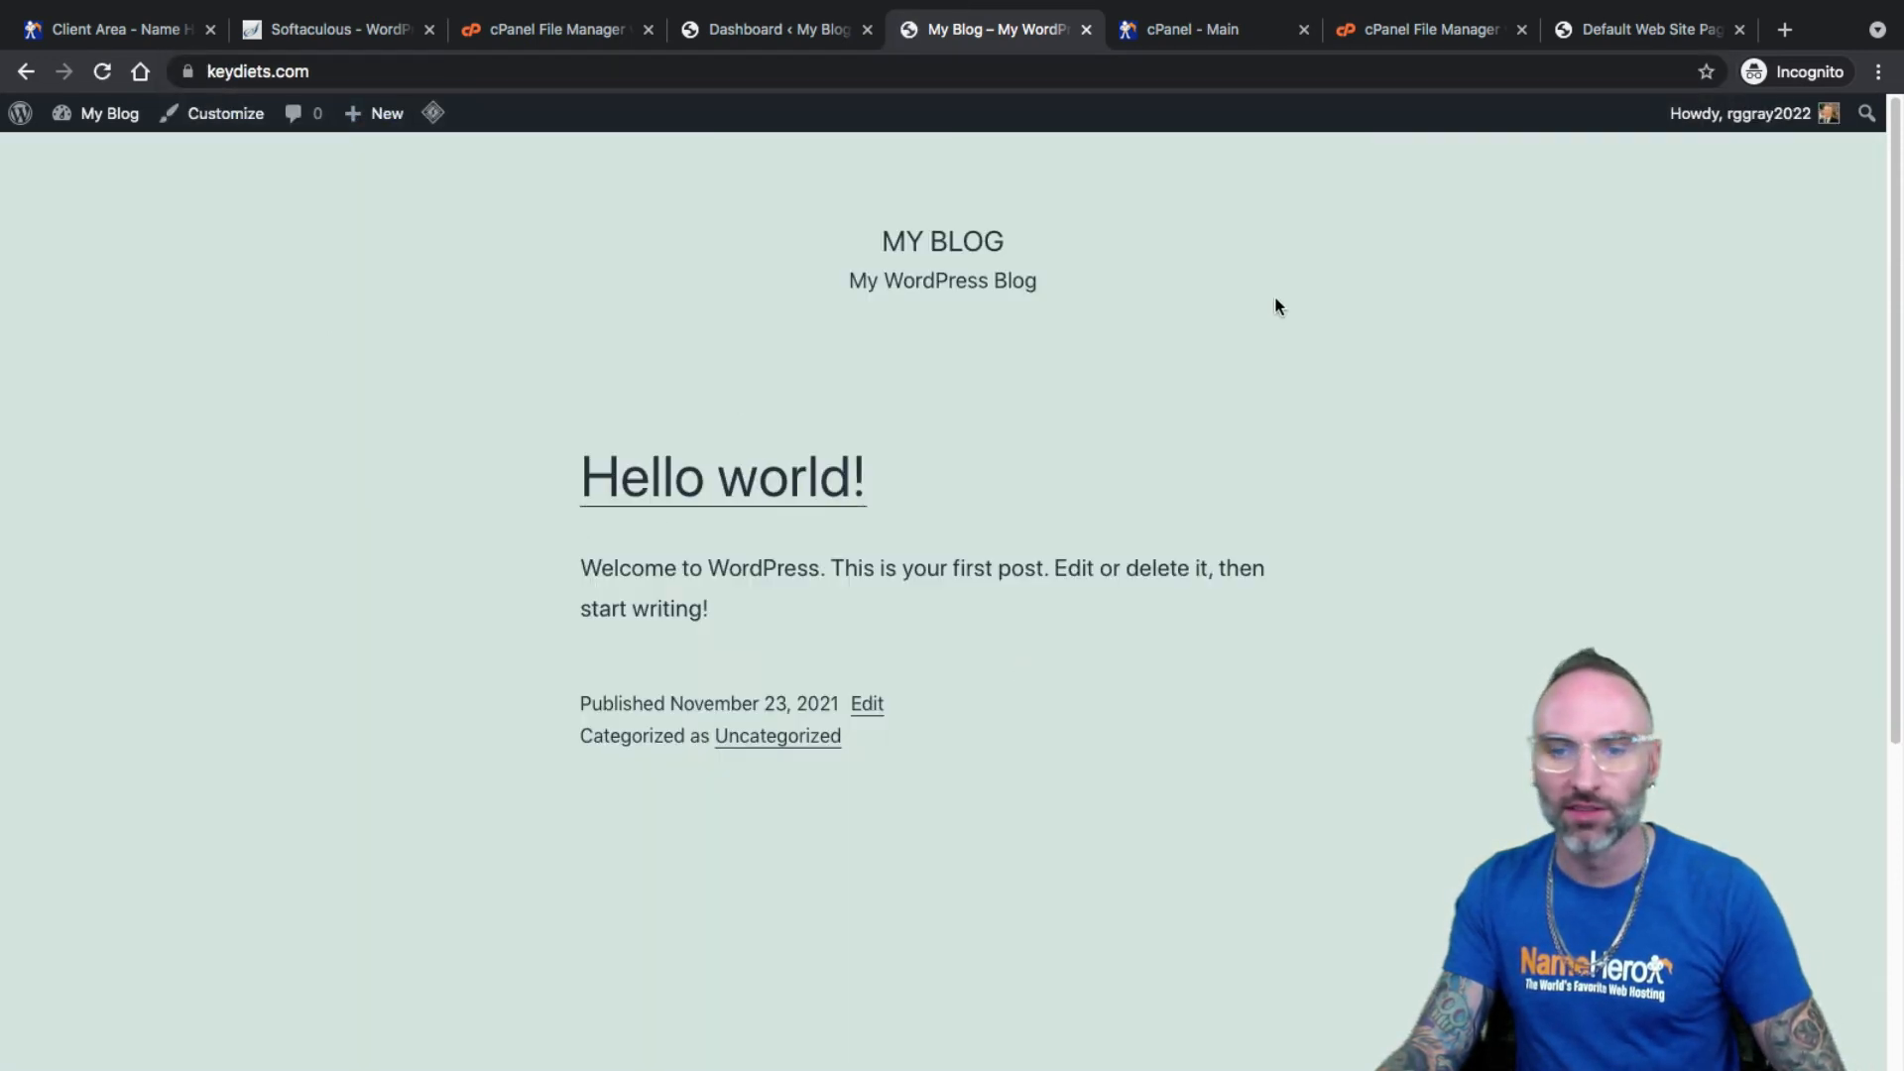
mouse_move(702, 456)
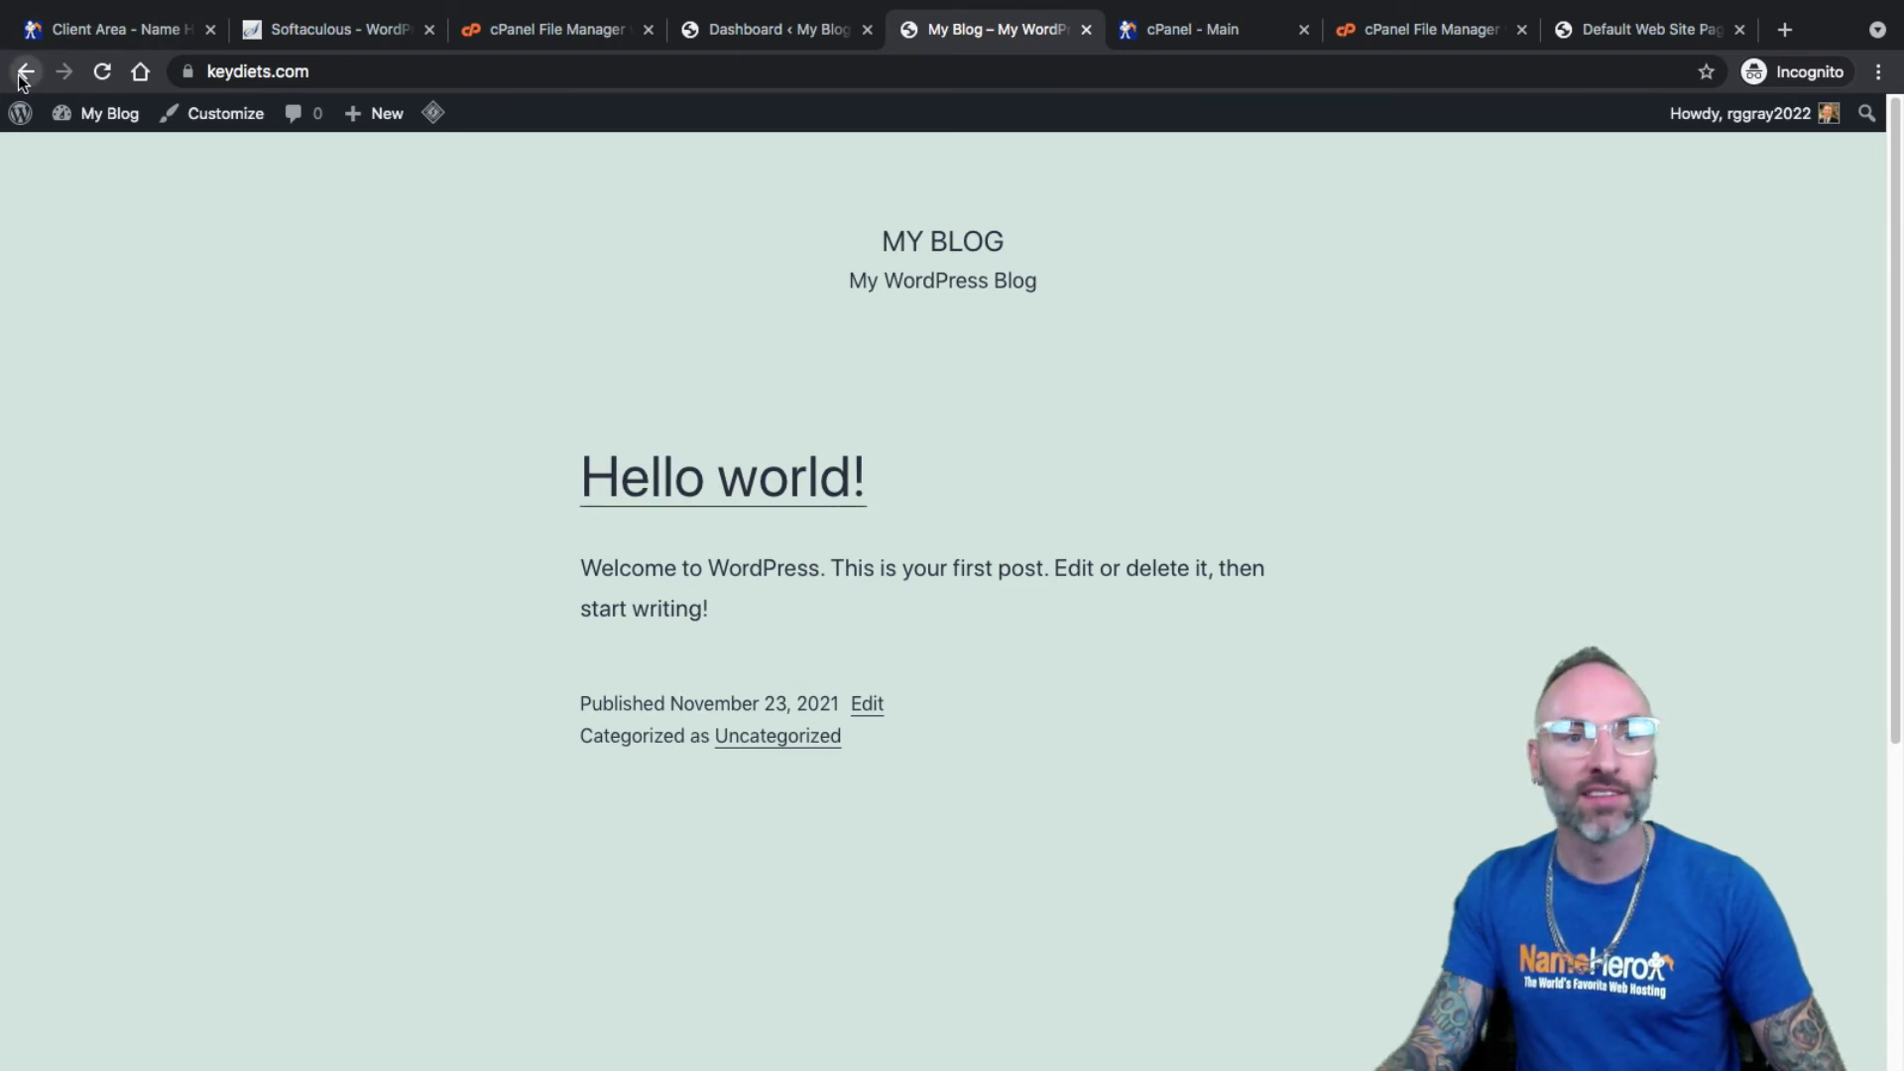
View the live blog front page showing 'Hello world!', then return to the admin Dashboard.
click(184, 71)
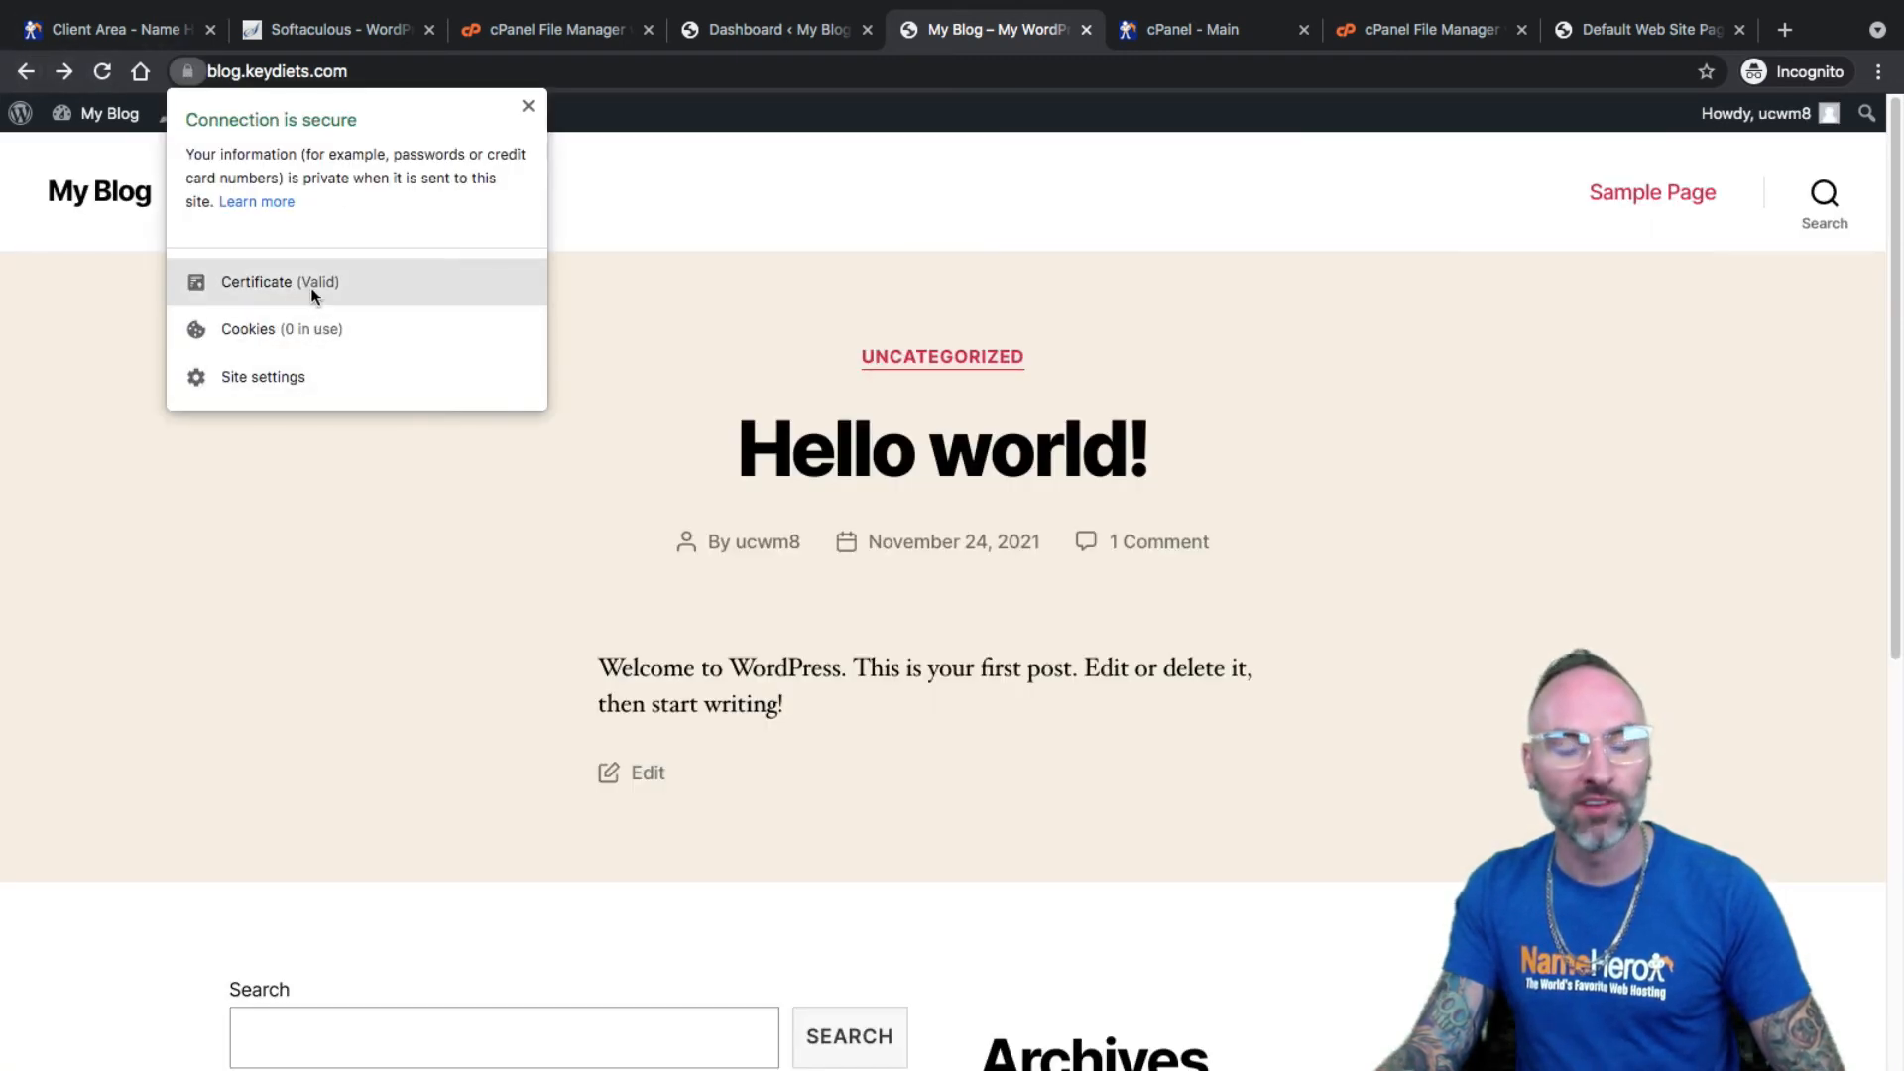
mouse_move(996, 413)
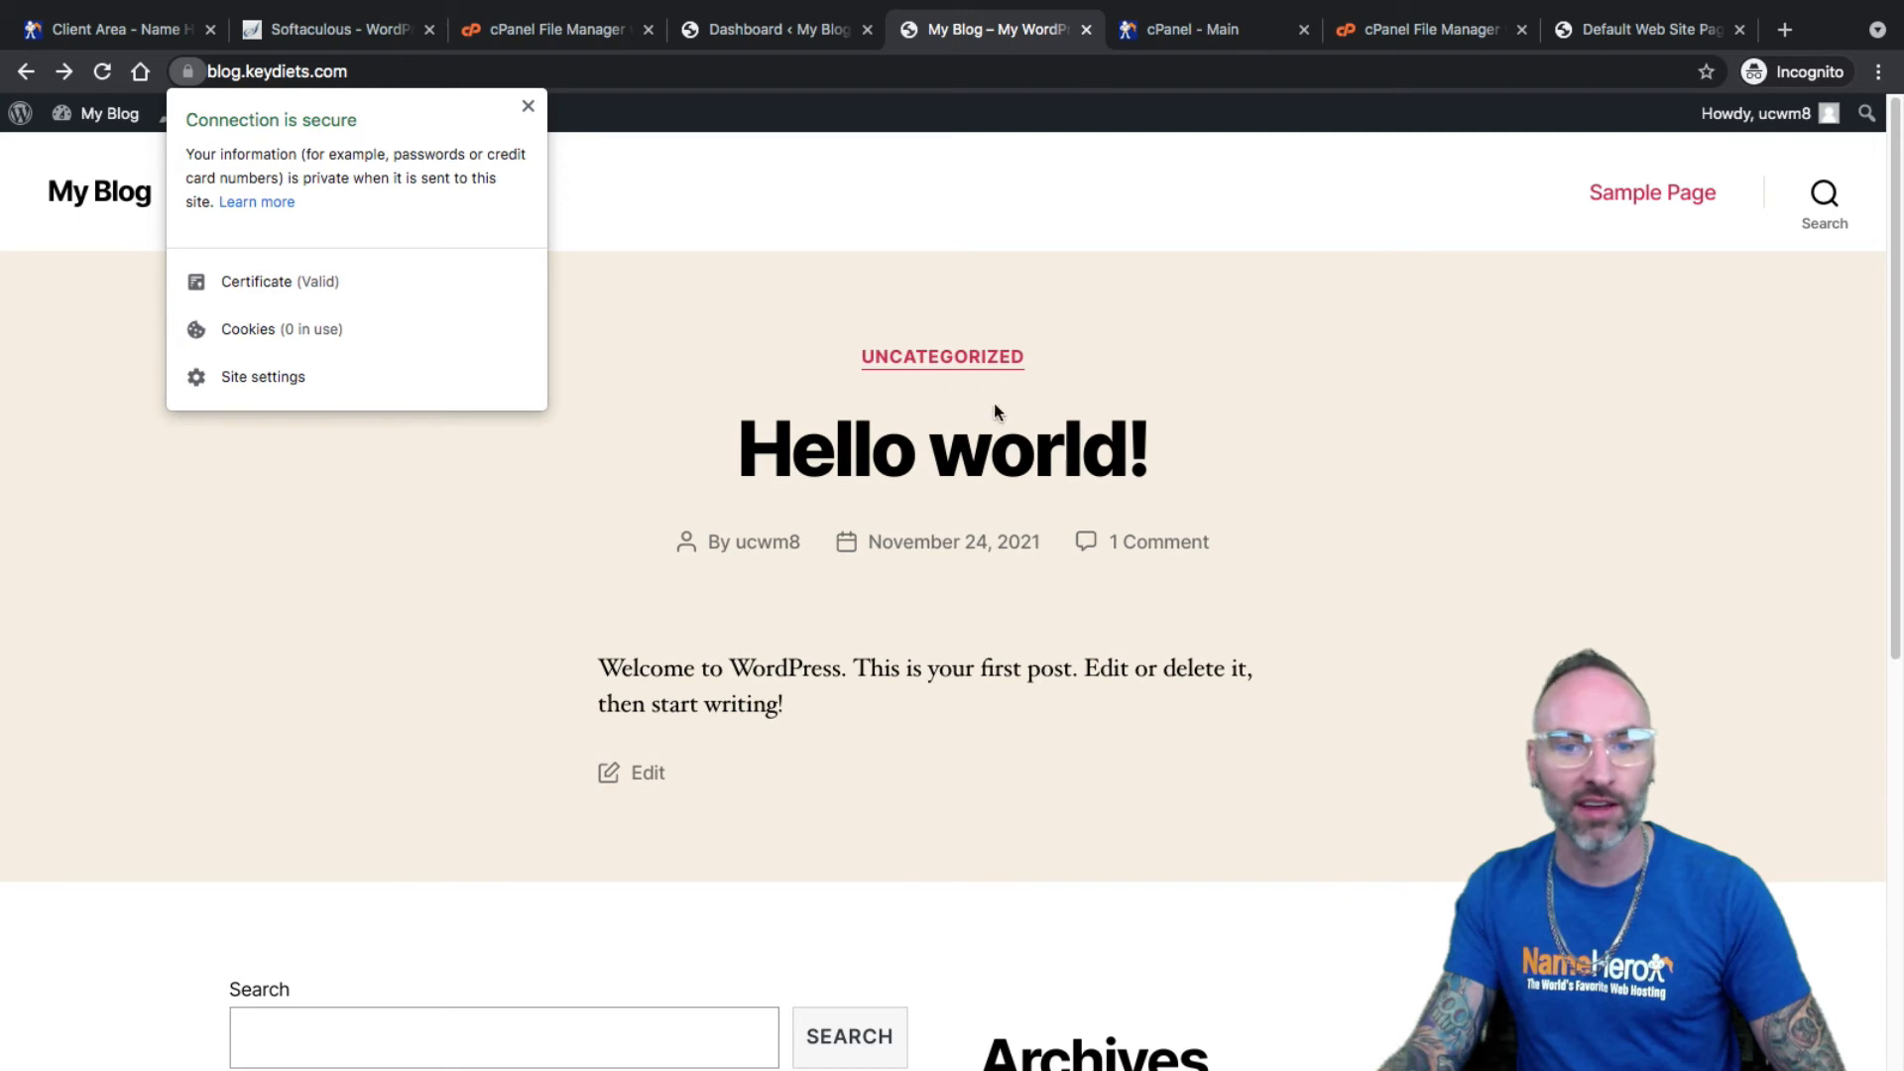
click(527, 105)
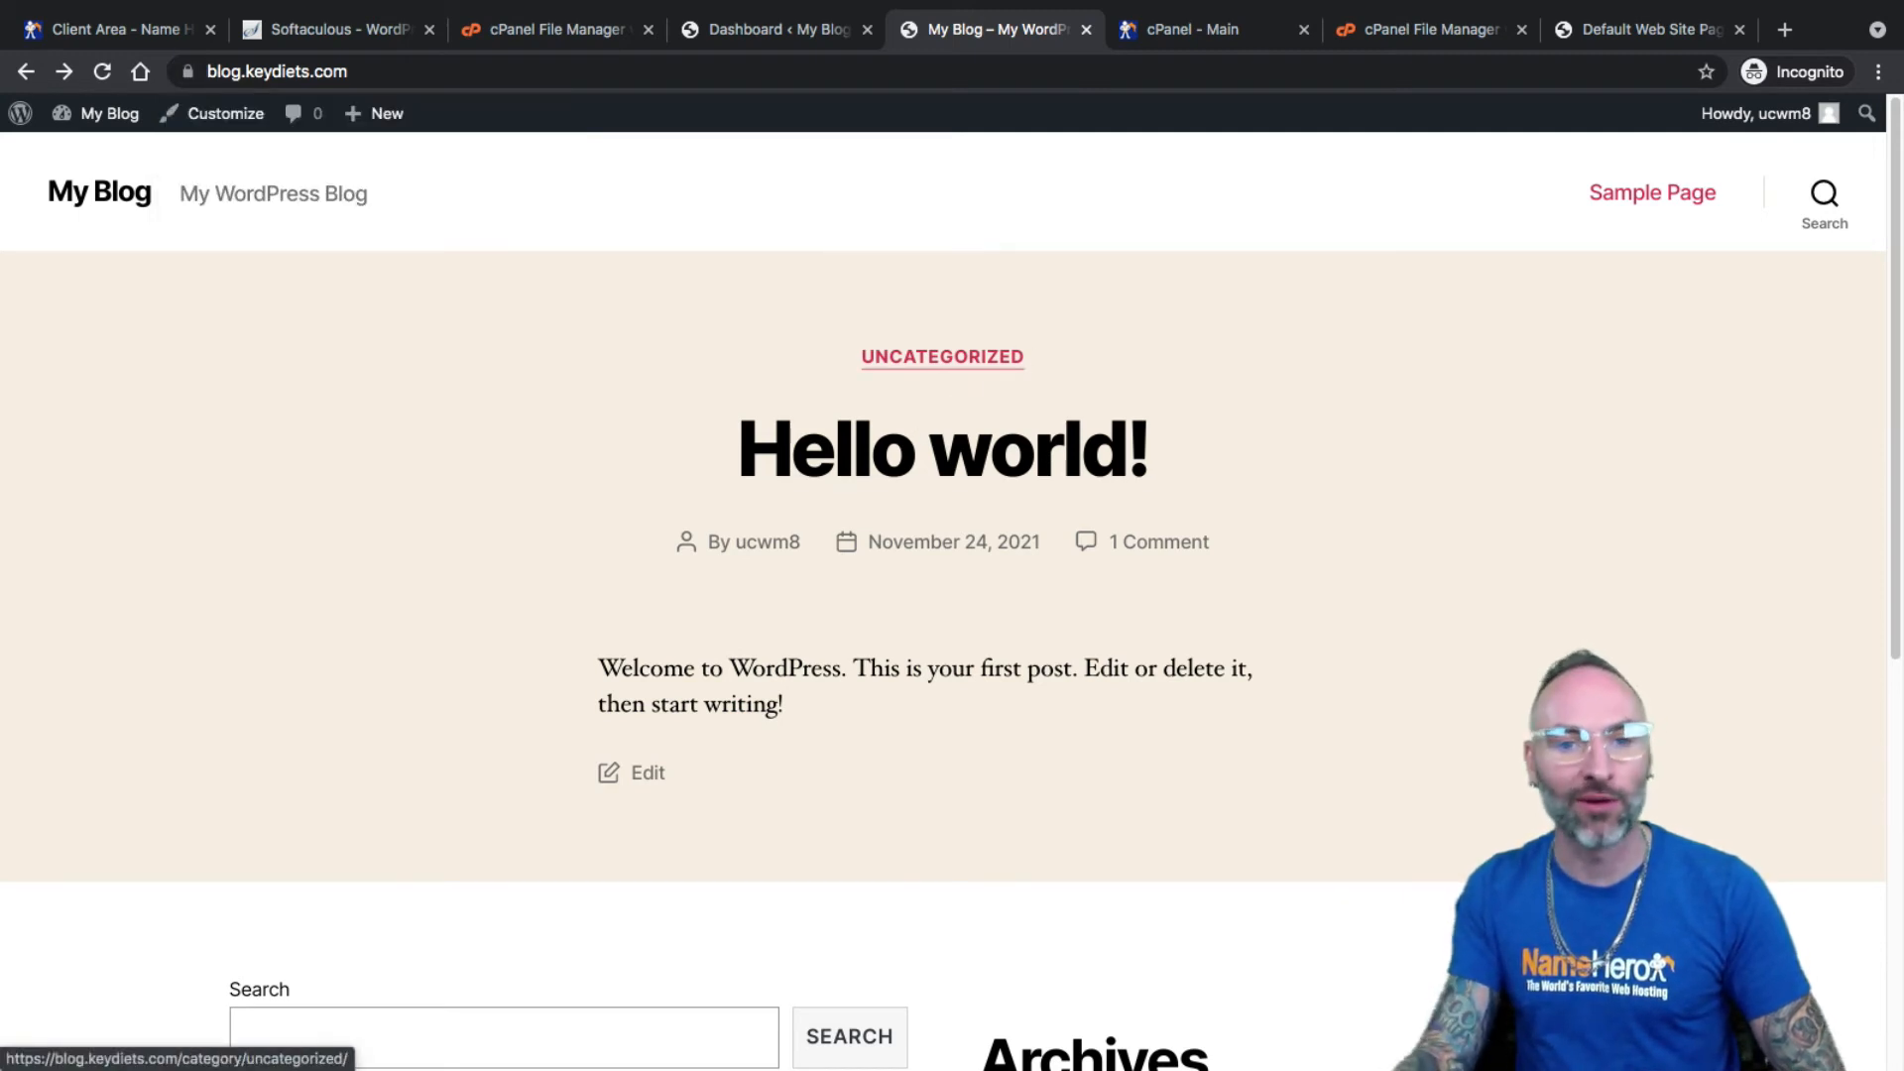
mouse_move(835, 289)
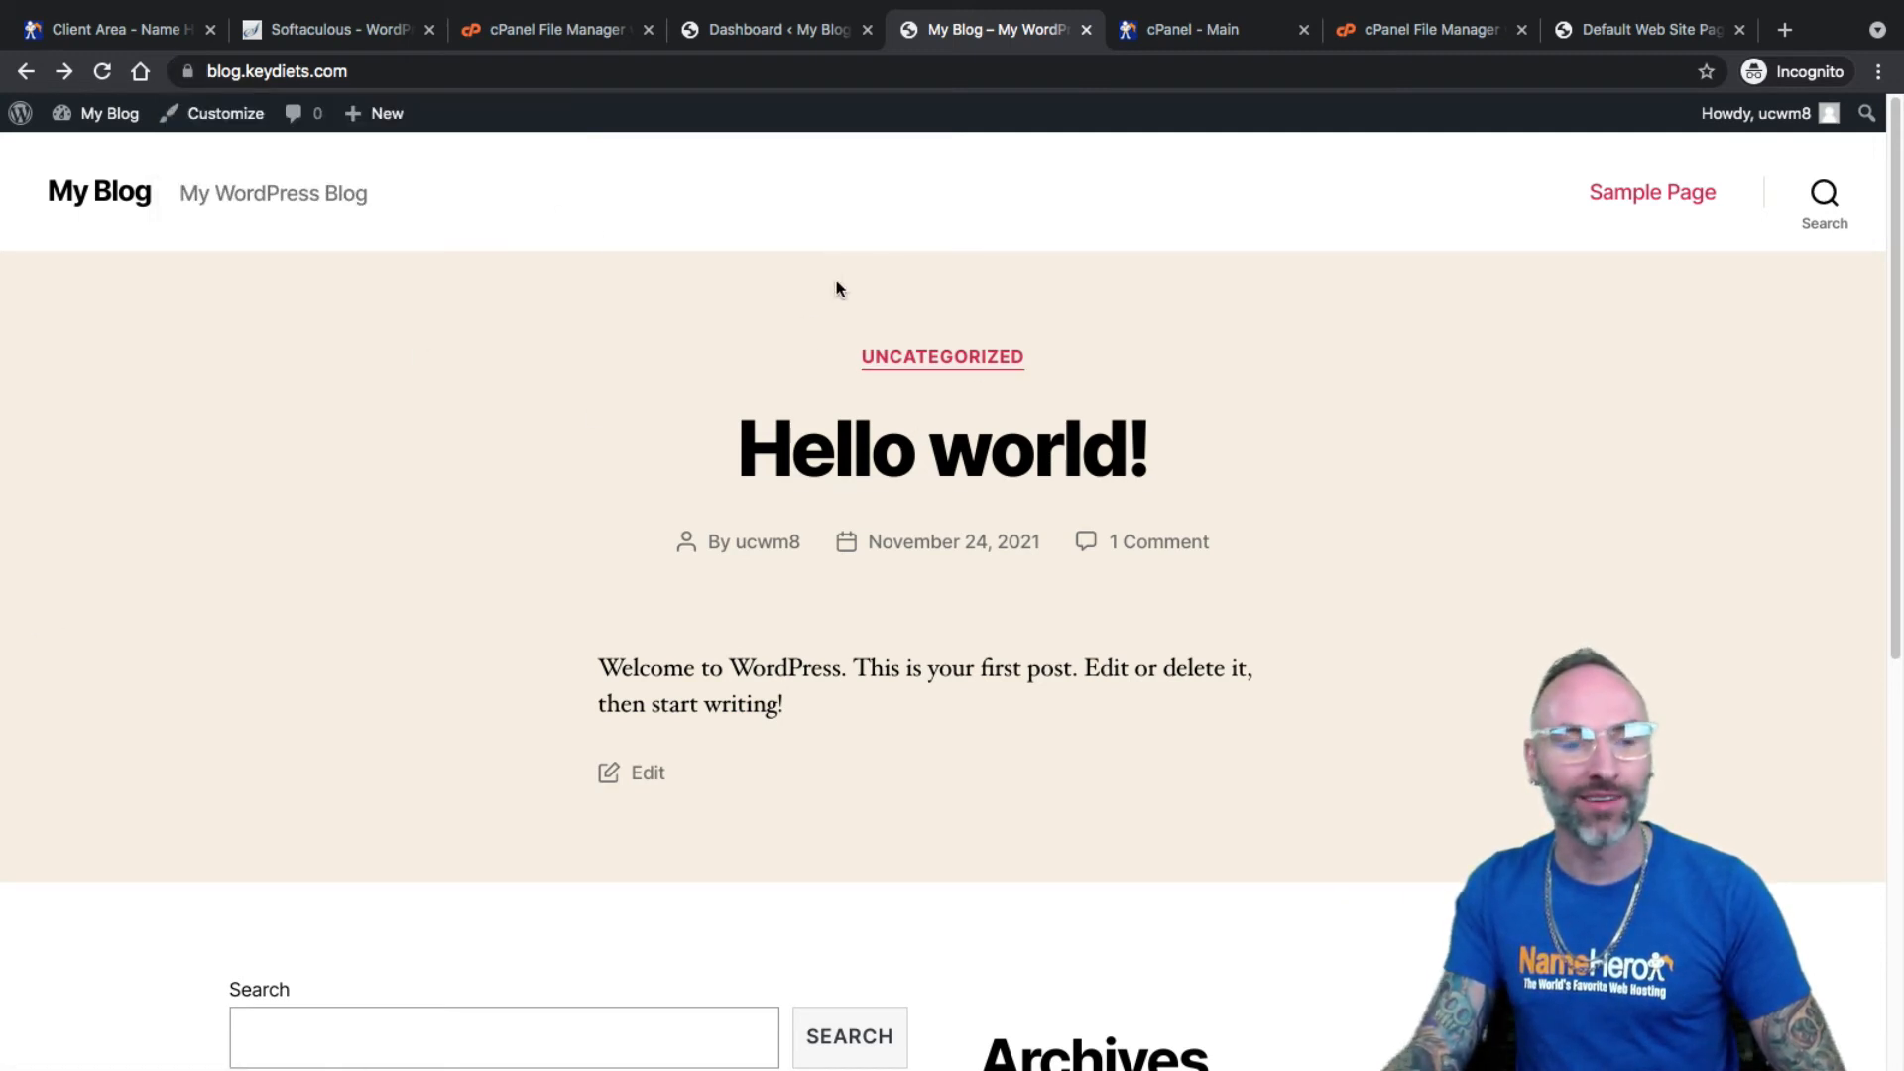
mouse_move(1226, 403)
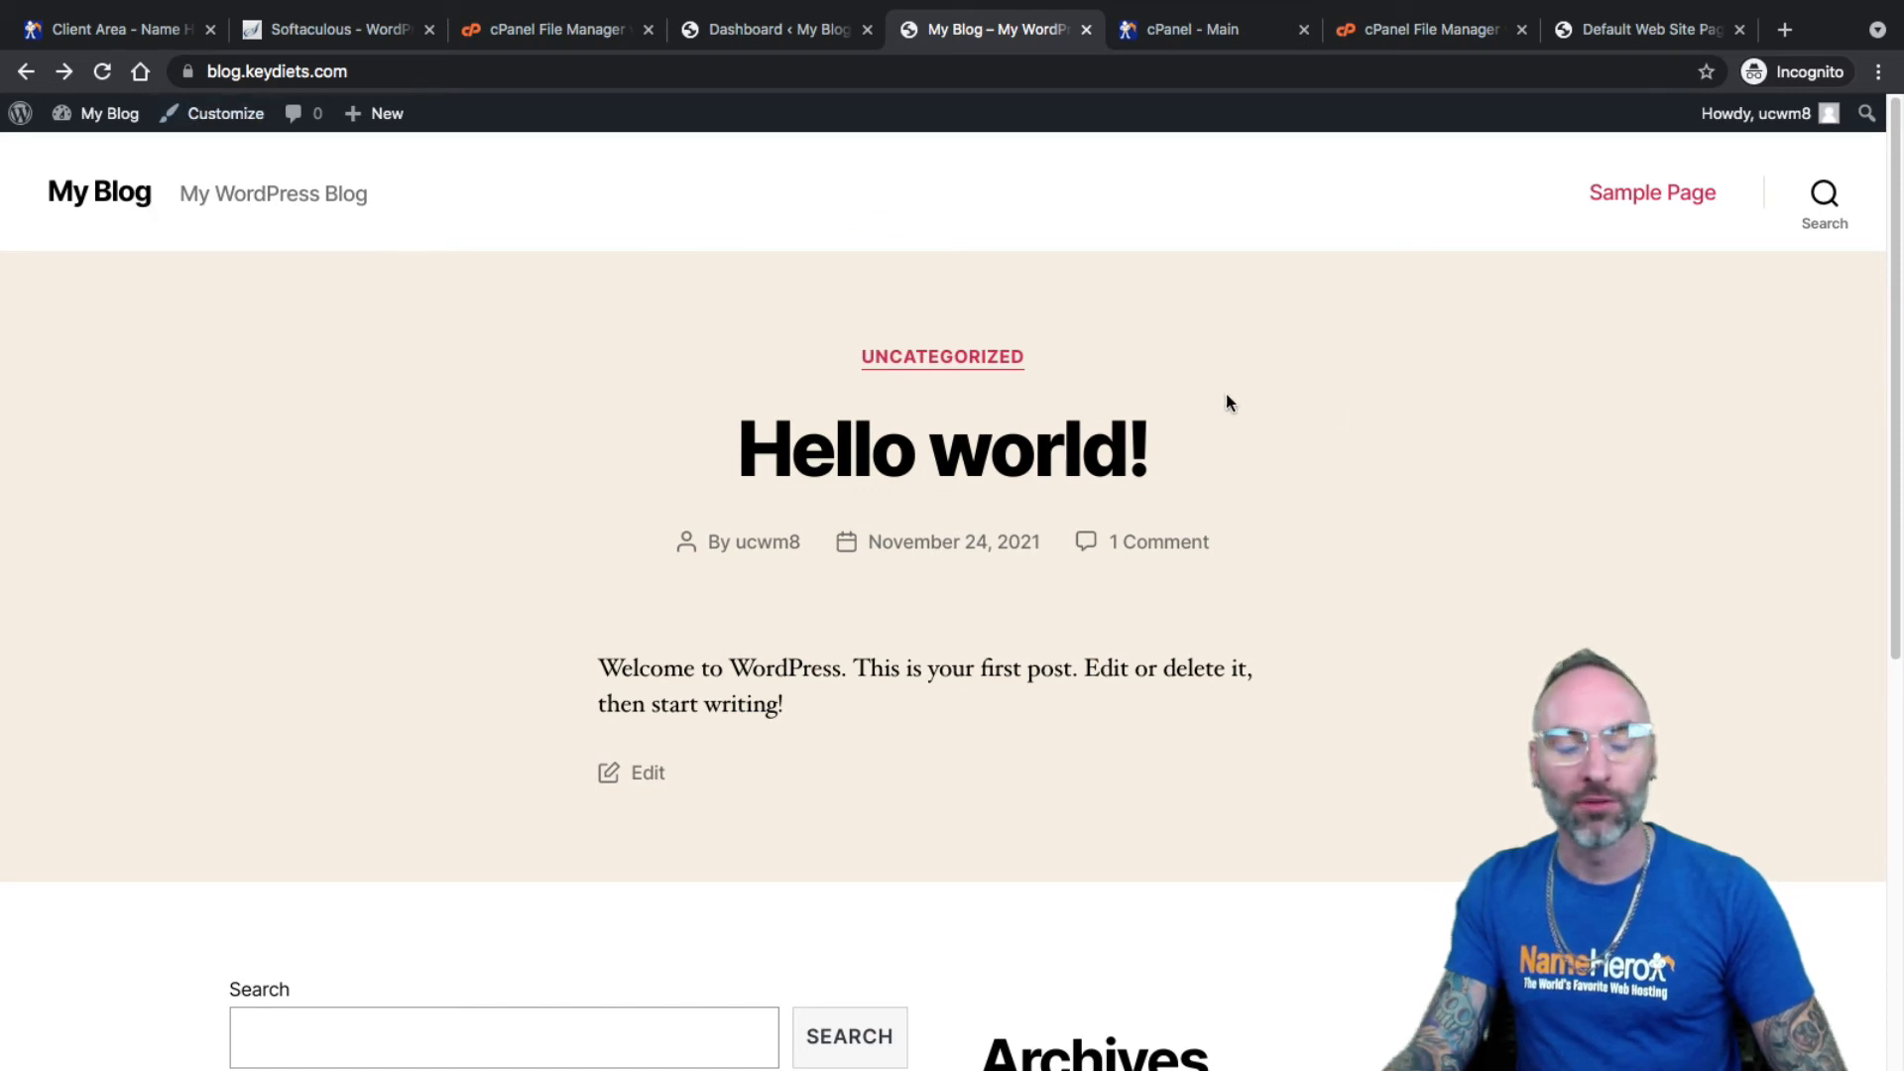
click(776, 28)
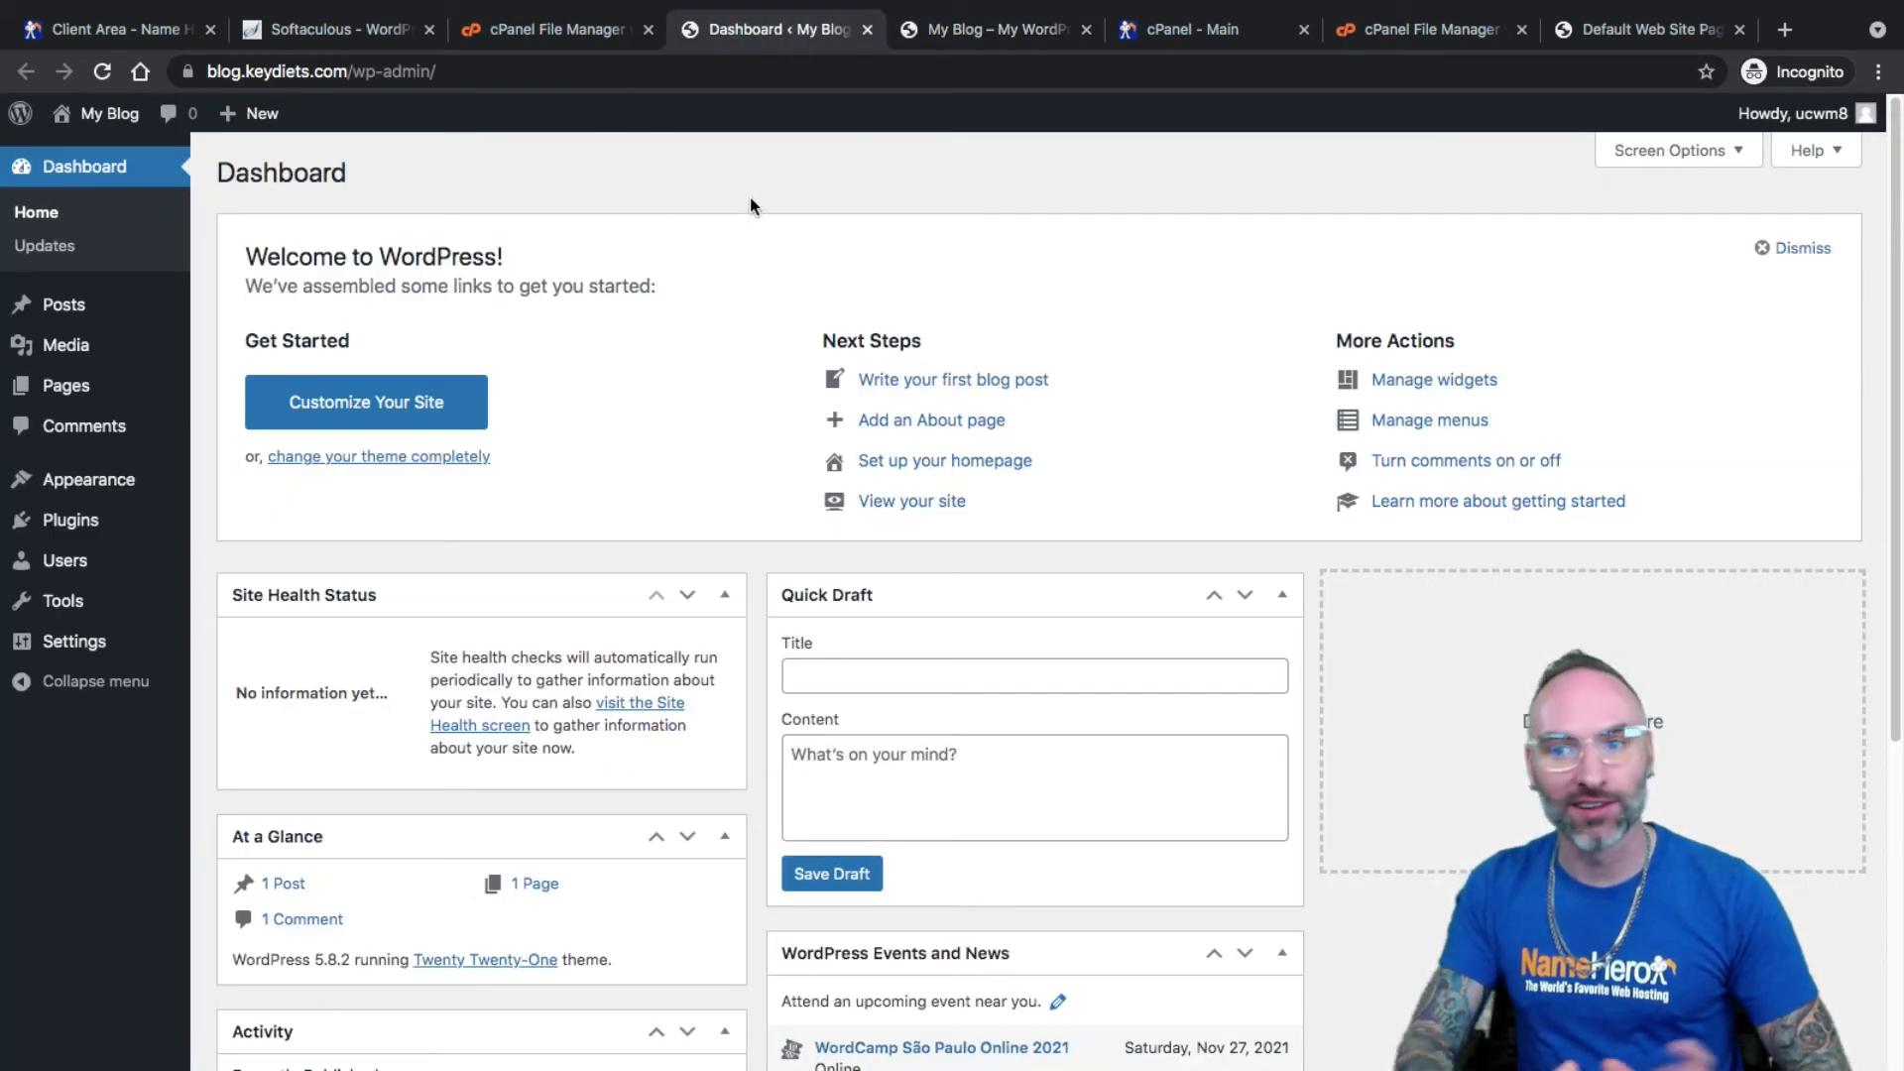
mouse_move(986, 378)
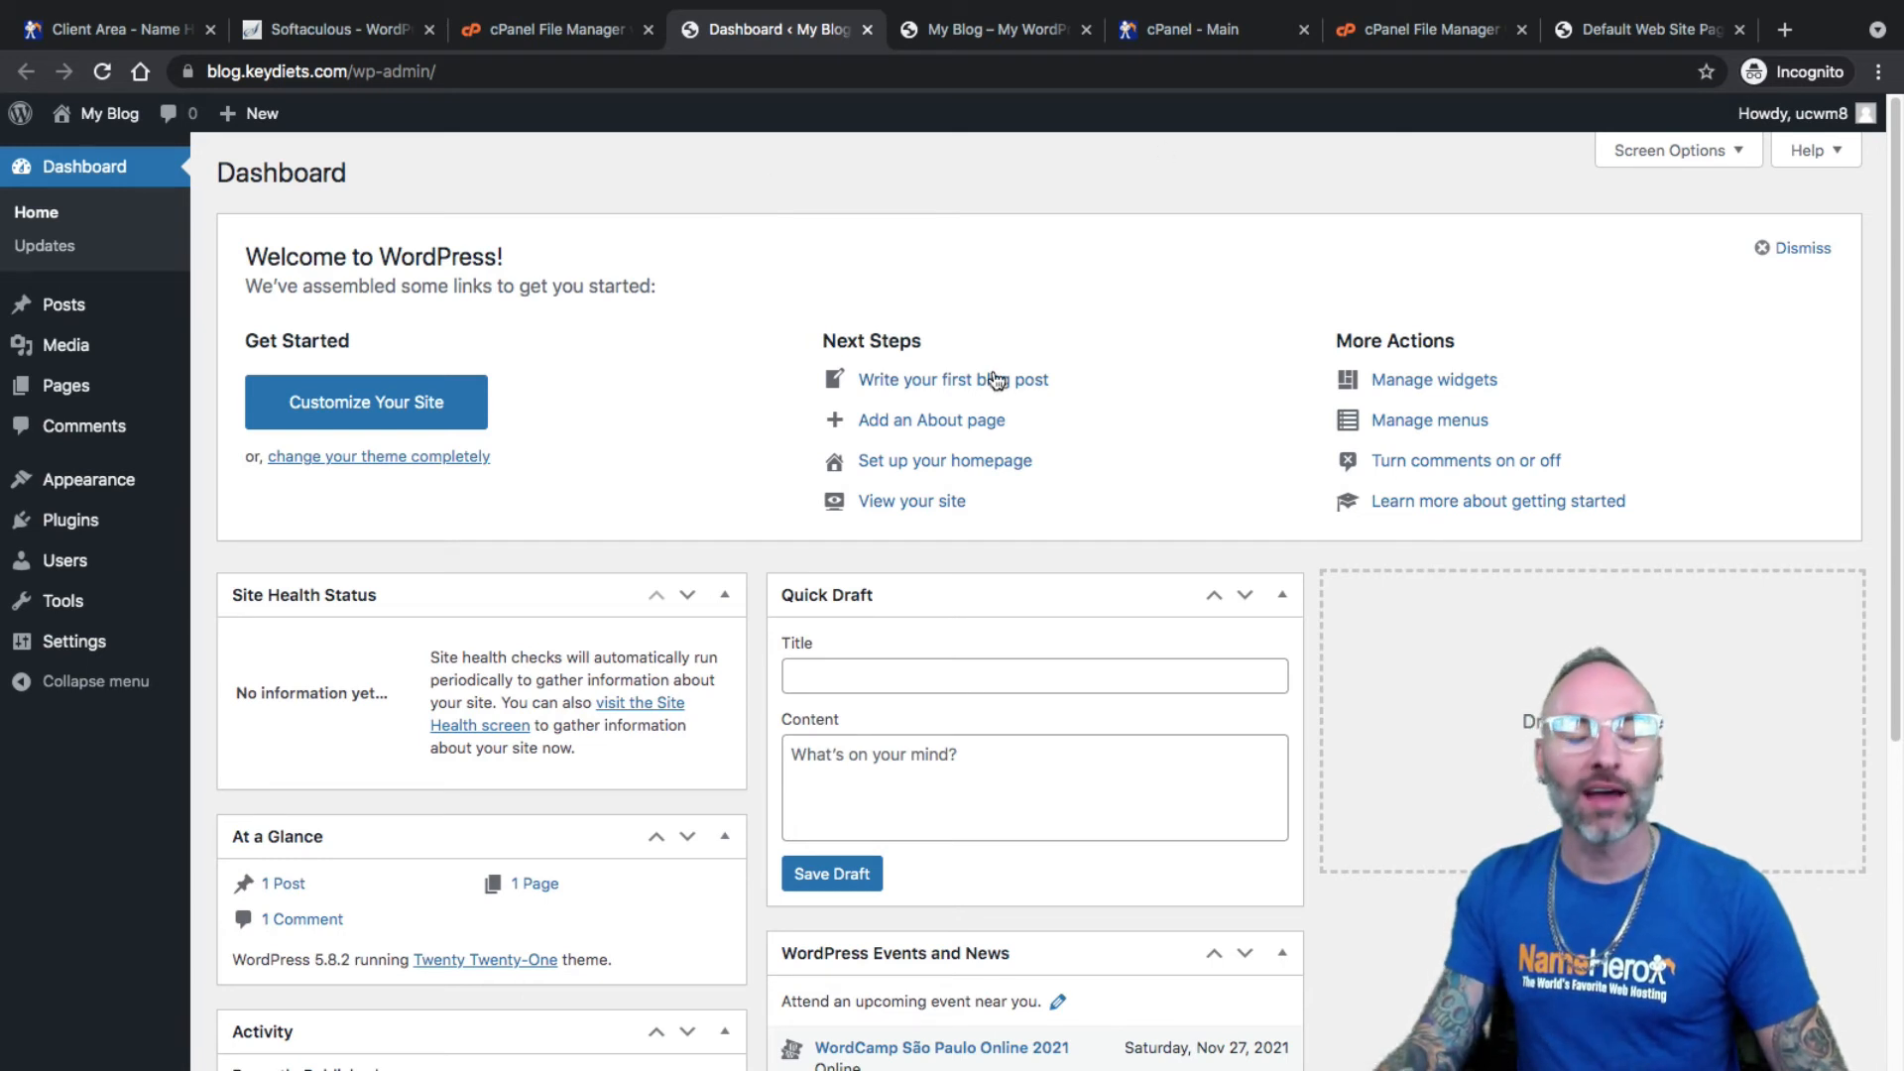
mouse_move(1036, 343)
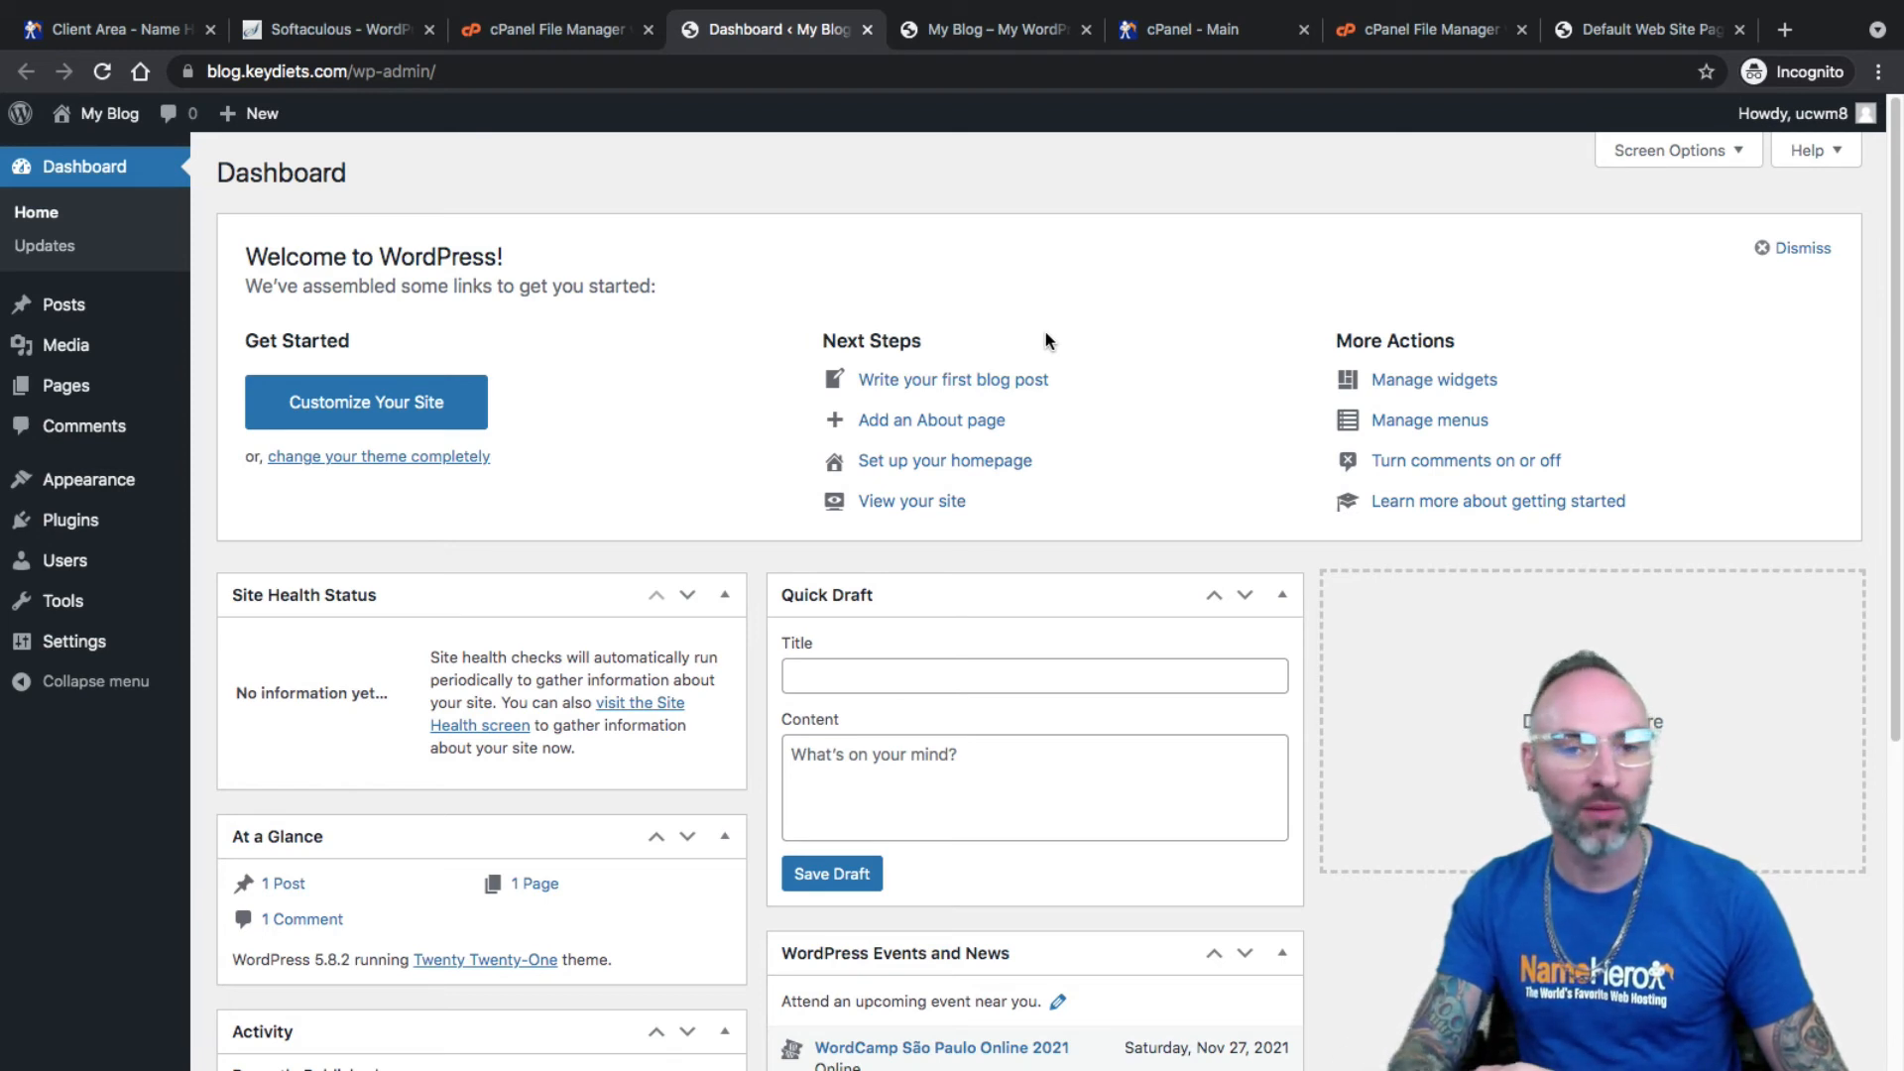
mouse_move(1107, 400)
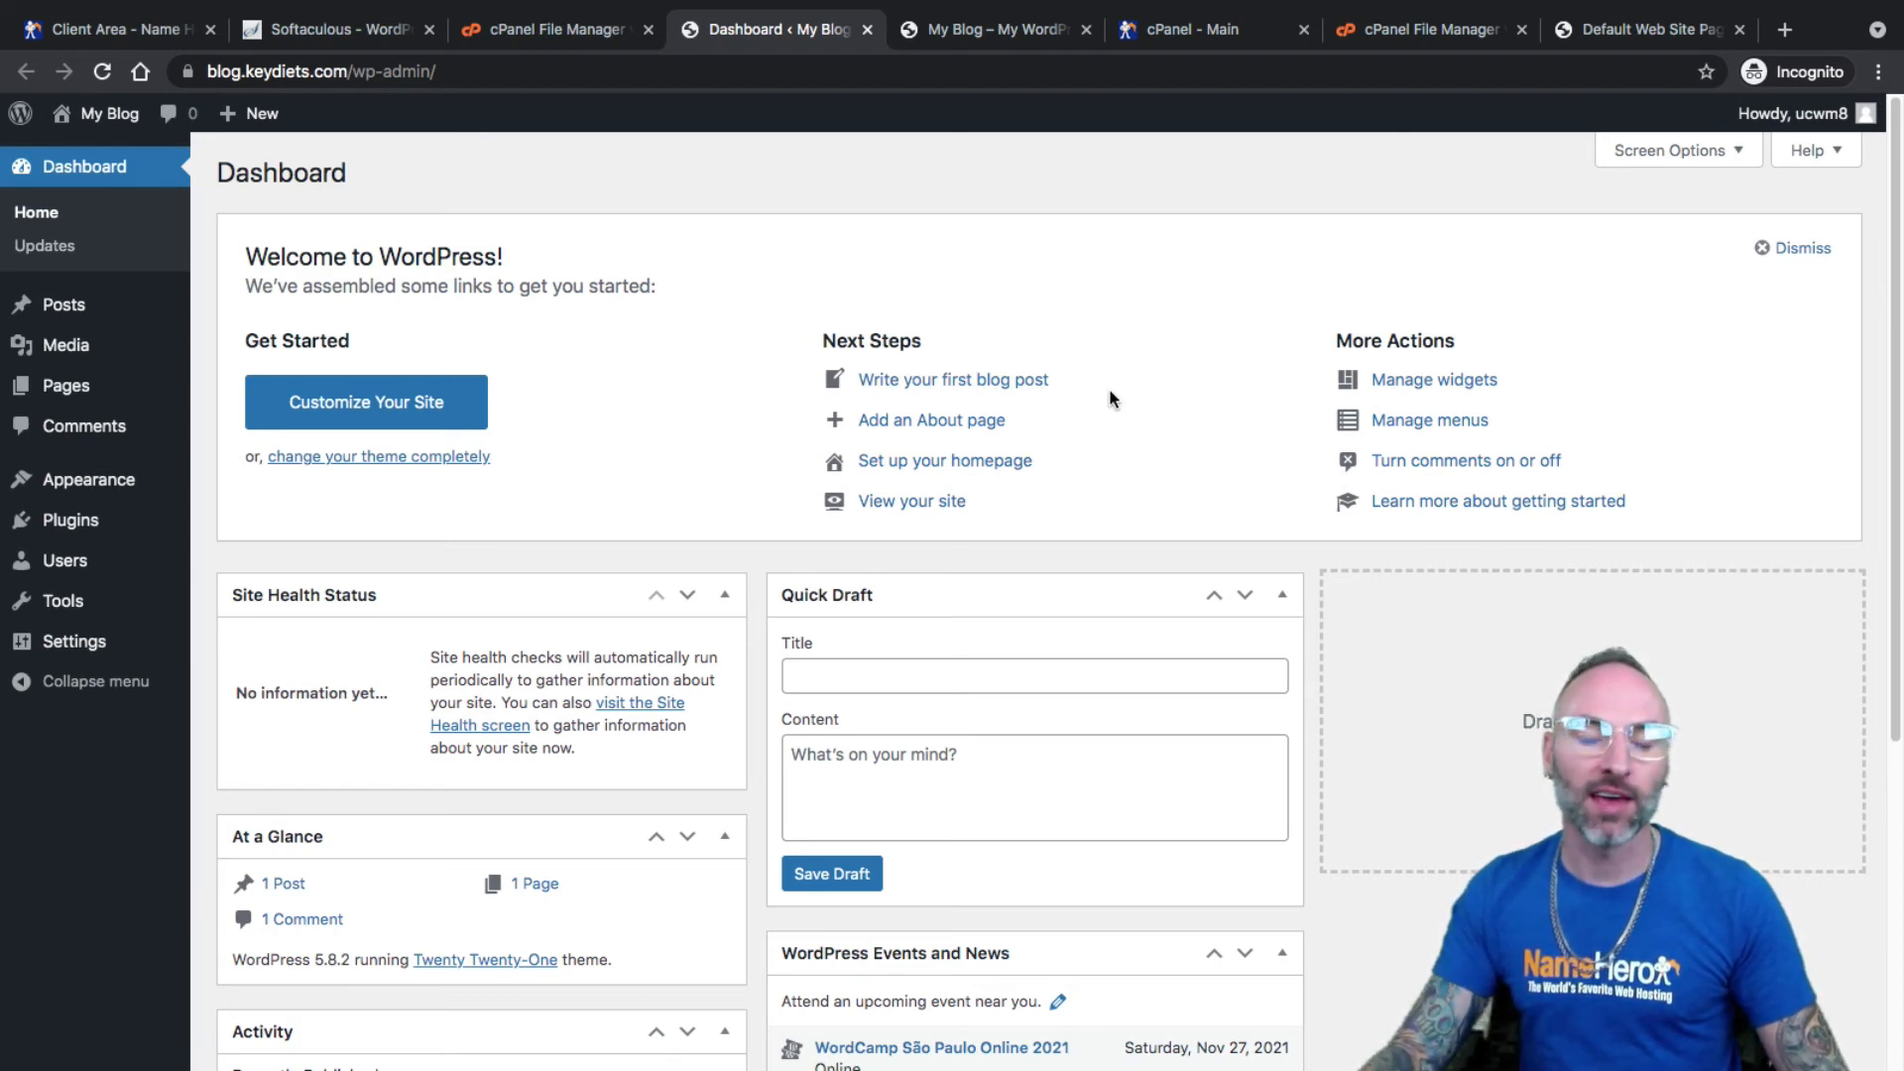
mouse_move(920, 343)
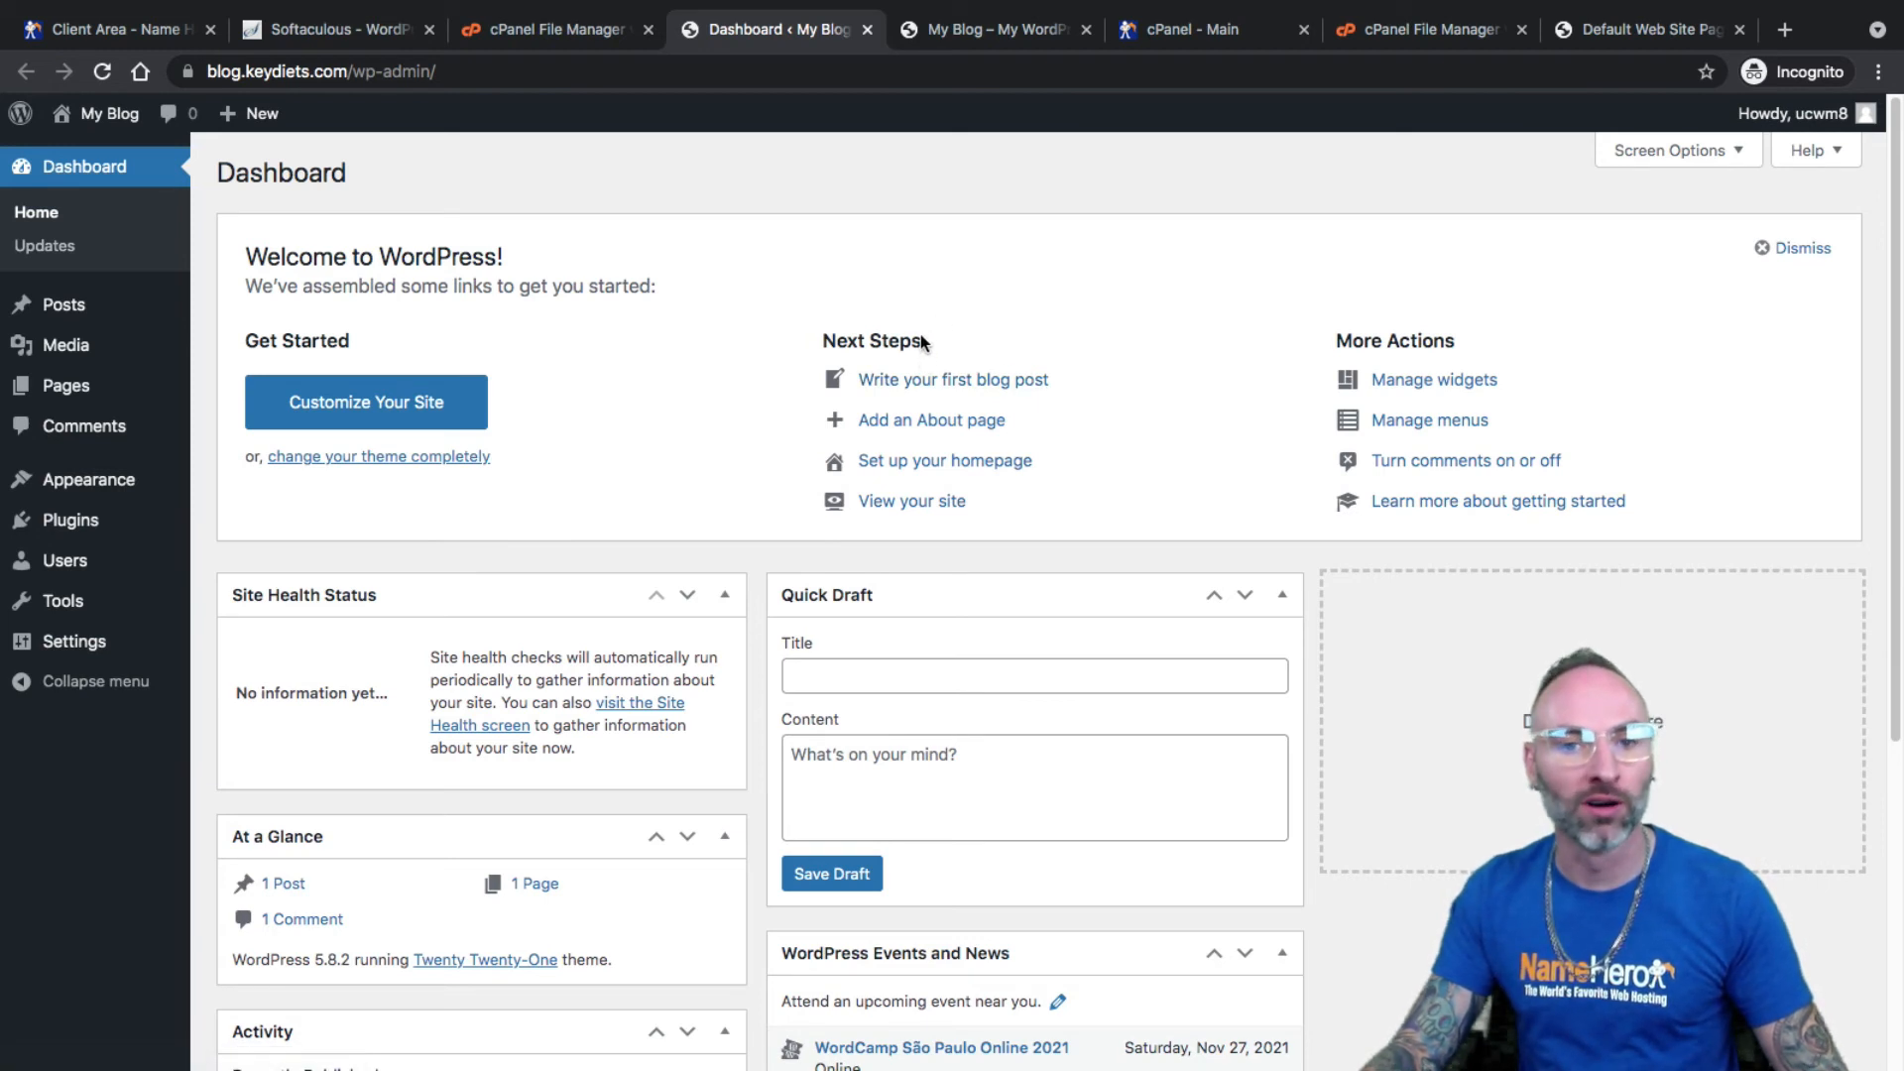
mouse_move(620, 274)
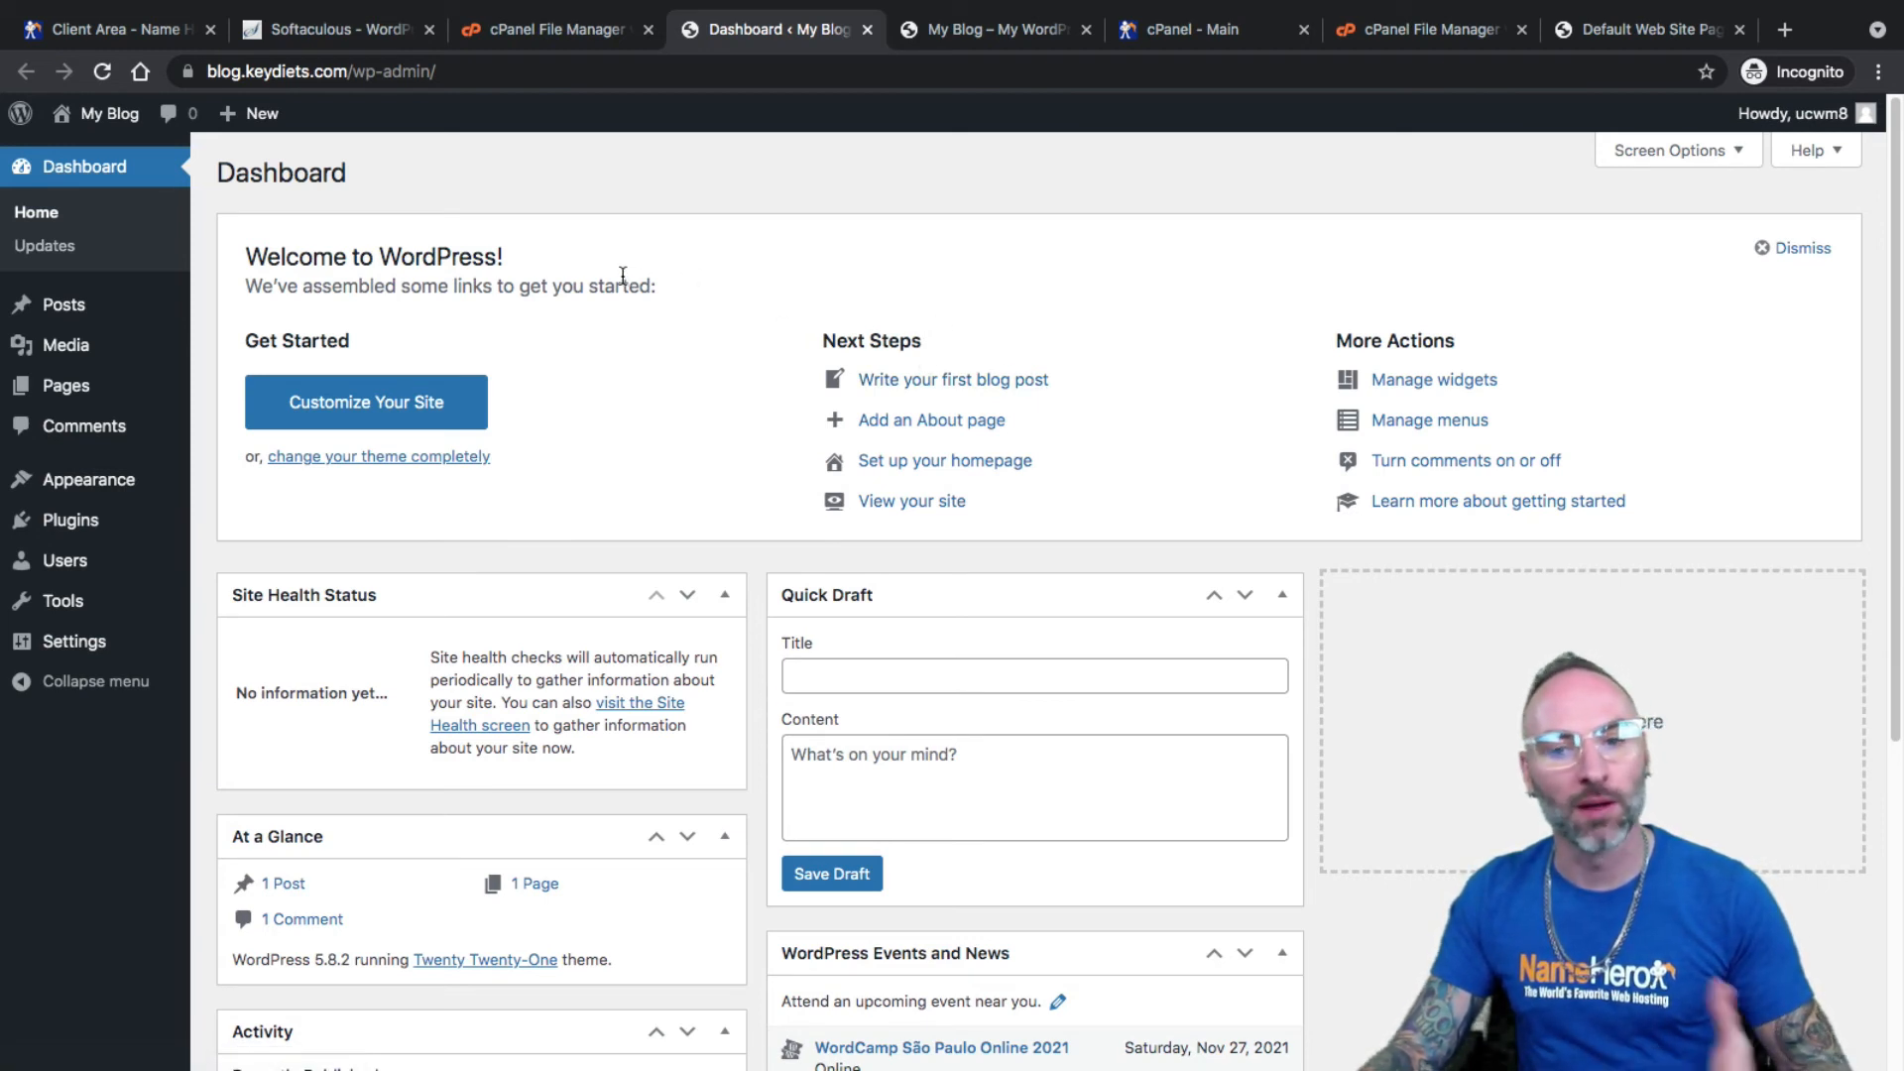
mouse_move(619, 250)
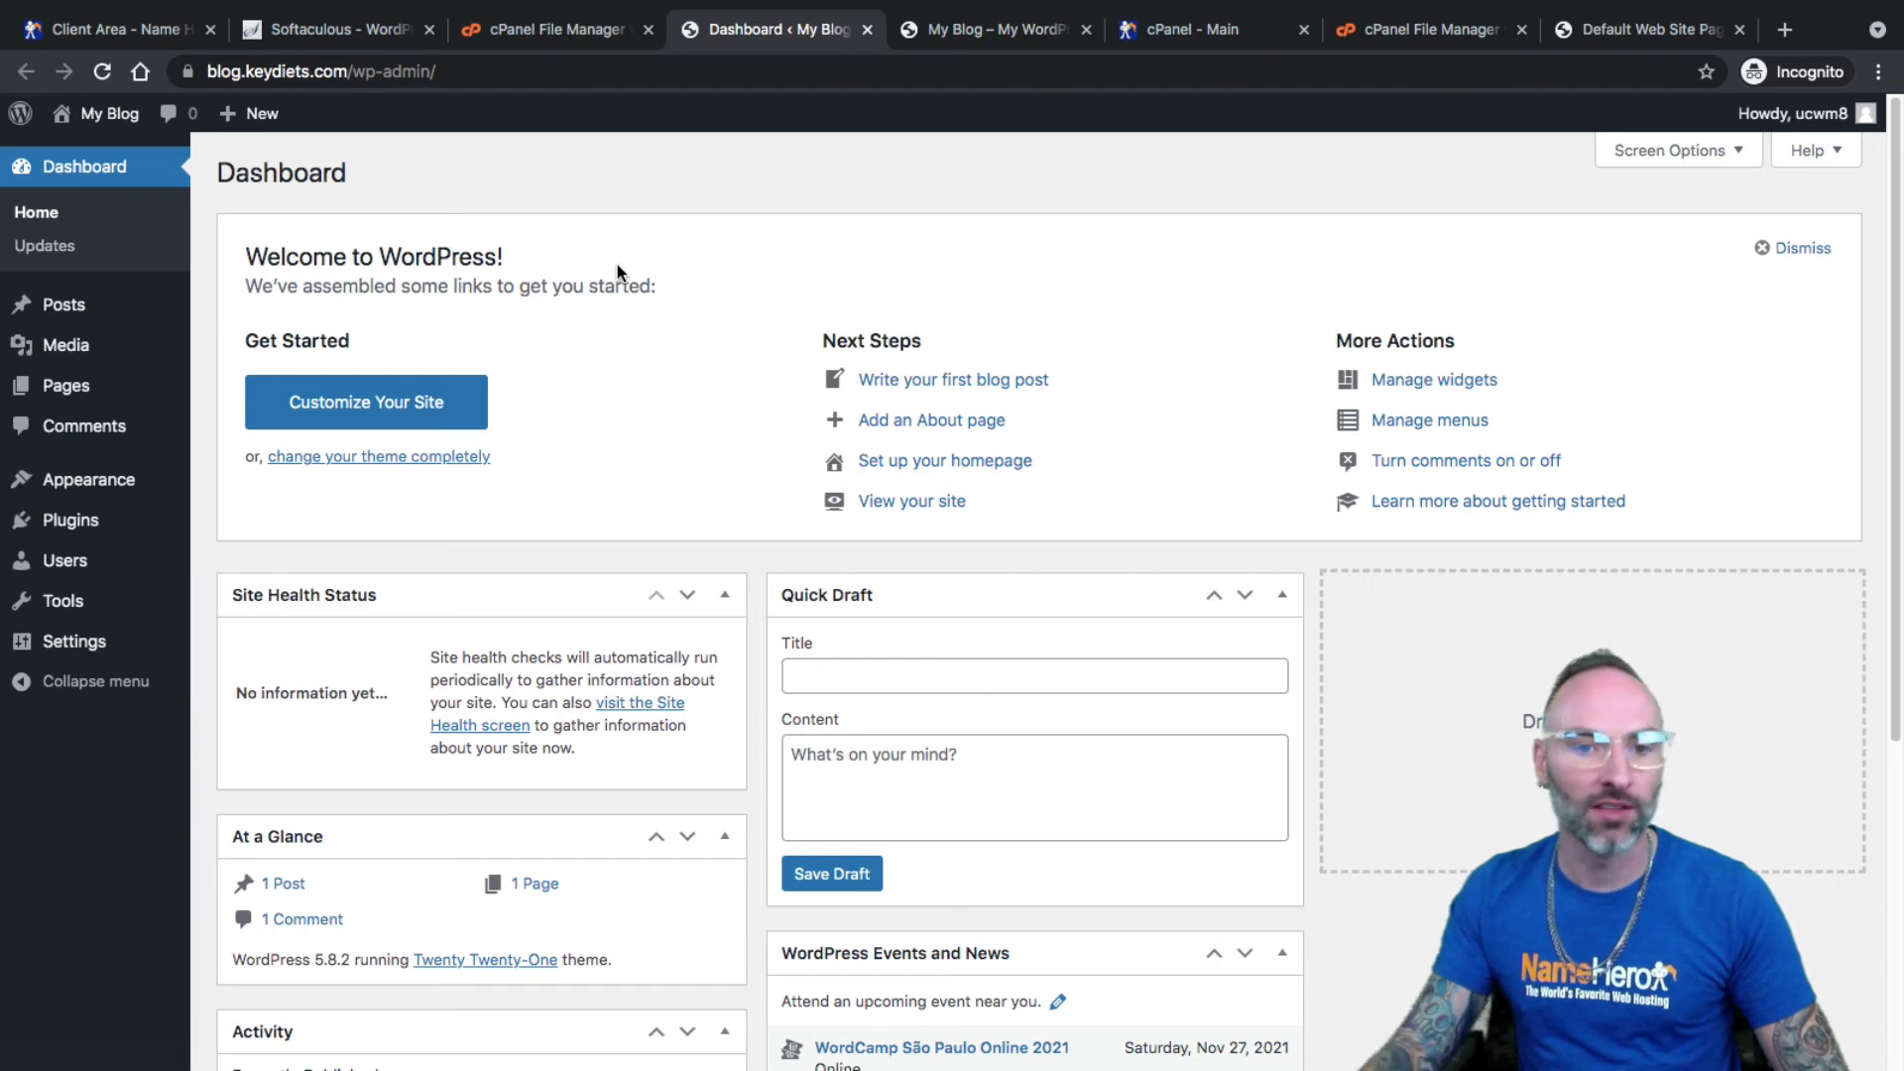
mouse_move(1129, 347)
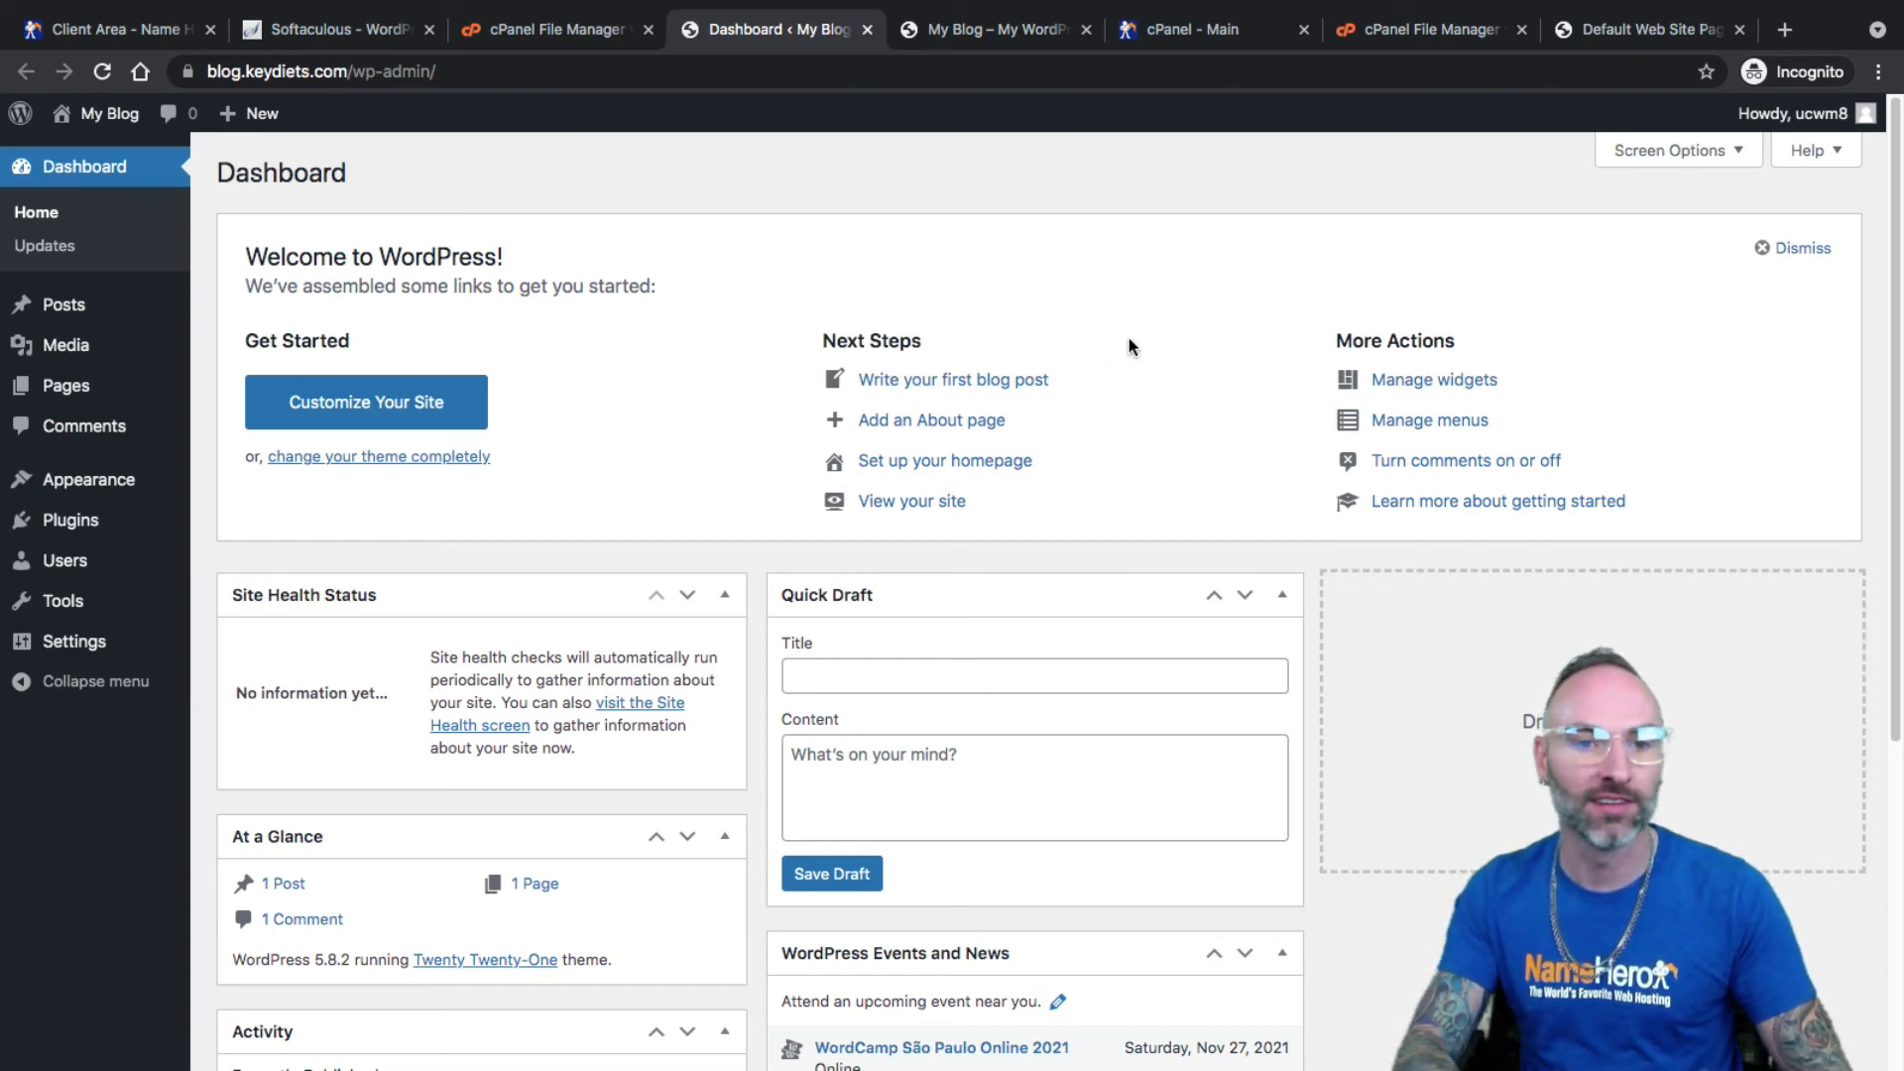
Return via Softaculous WordPress Management to the main keydiets.com cPanel page.
click(333, 30)
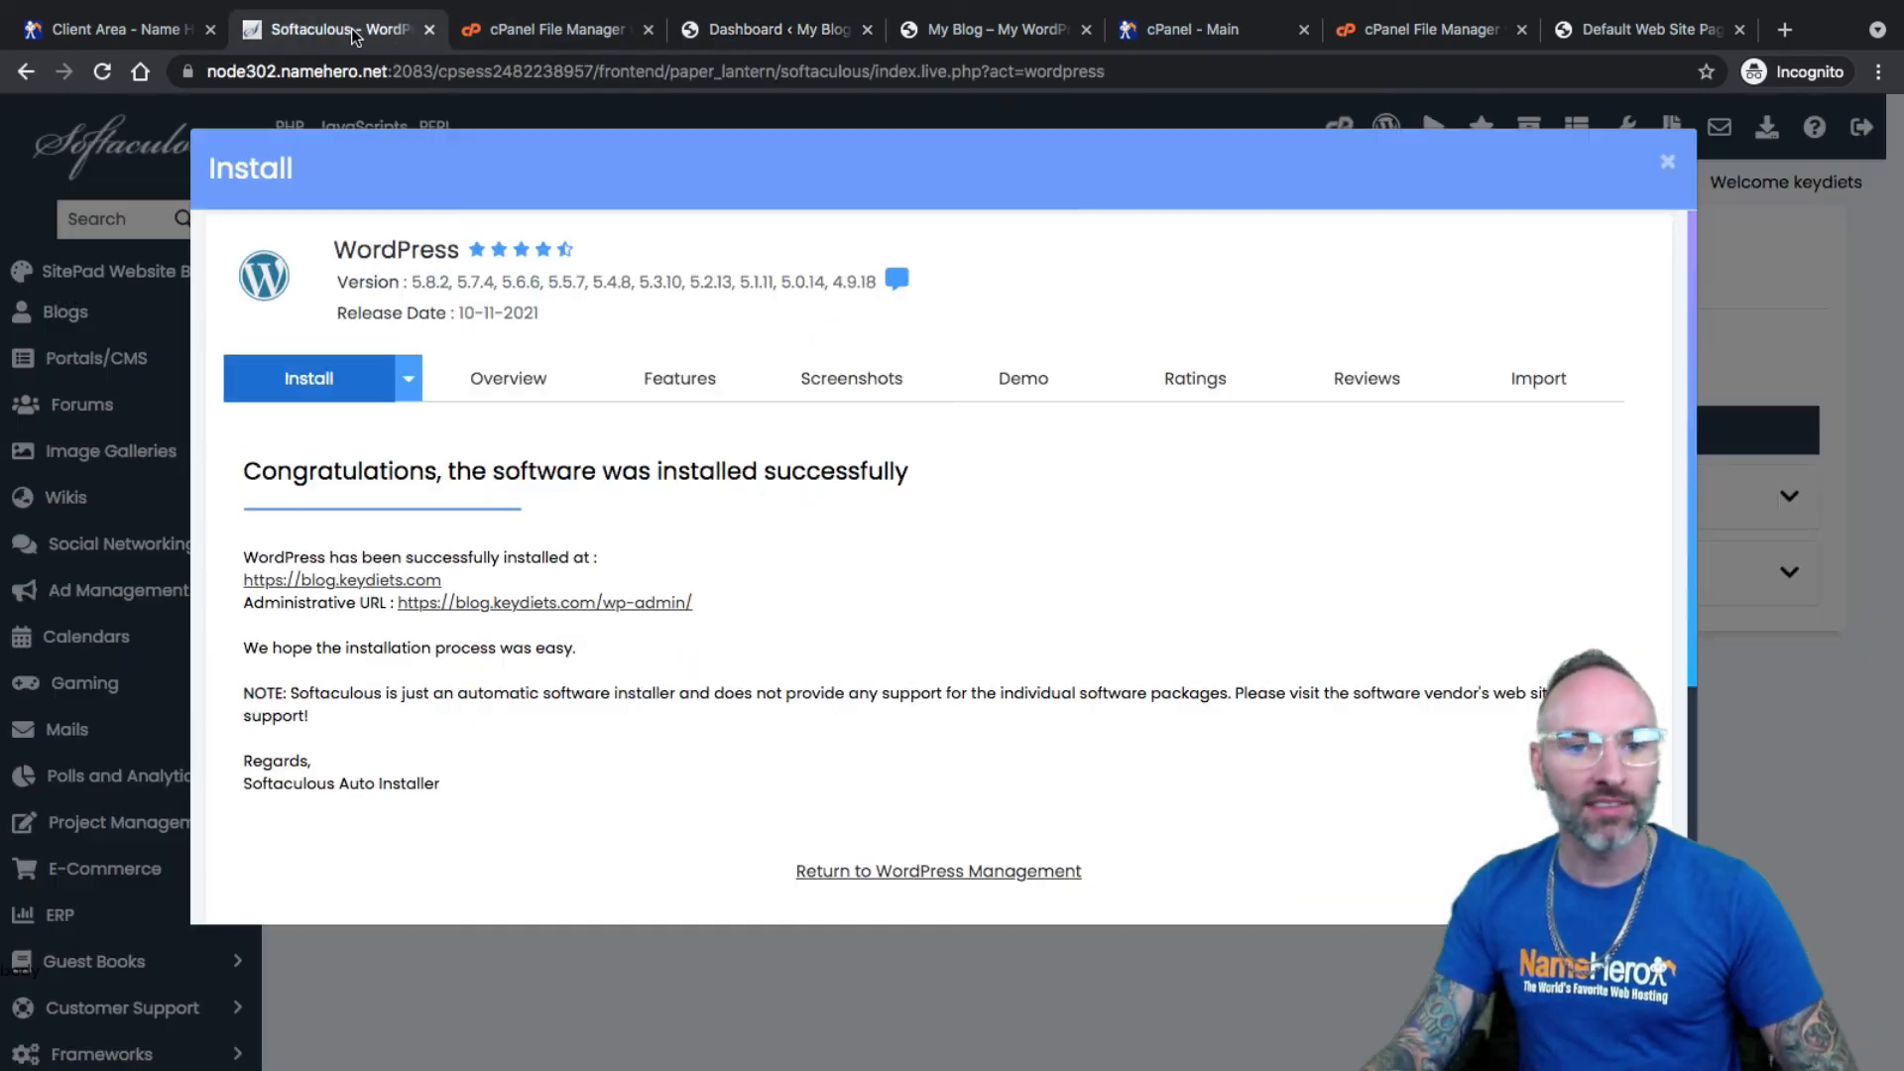
click(938, 870)
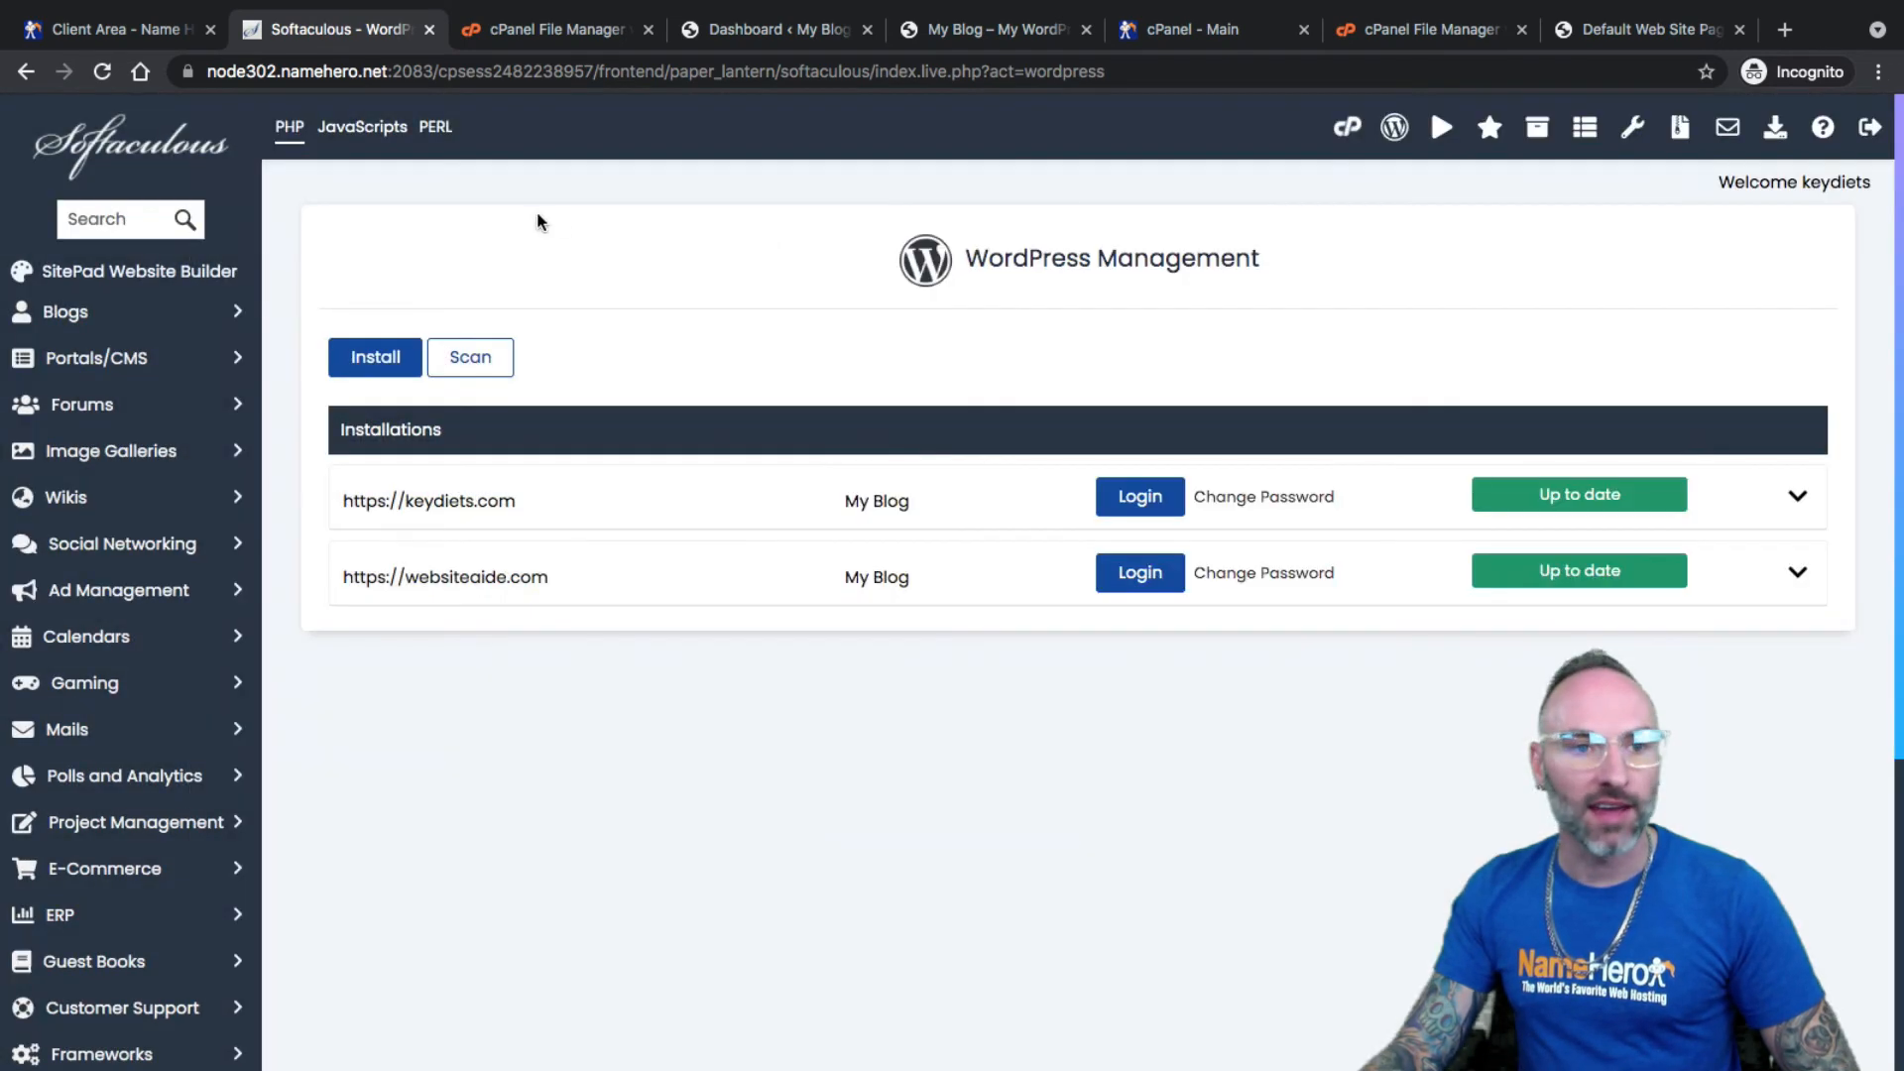
click(1345, 126)
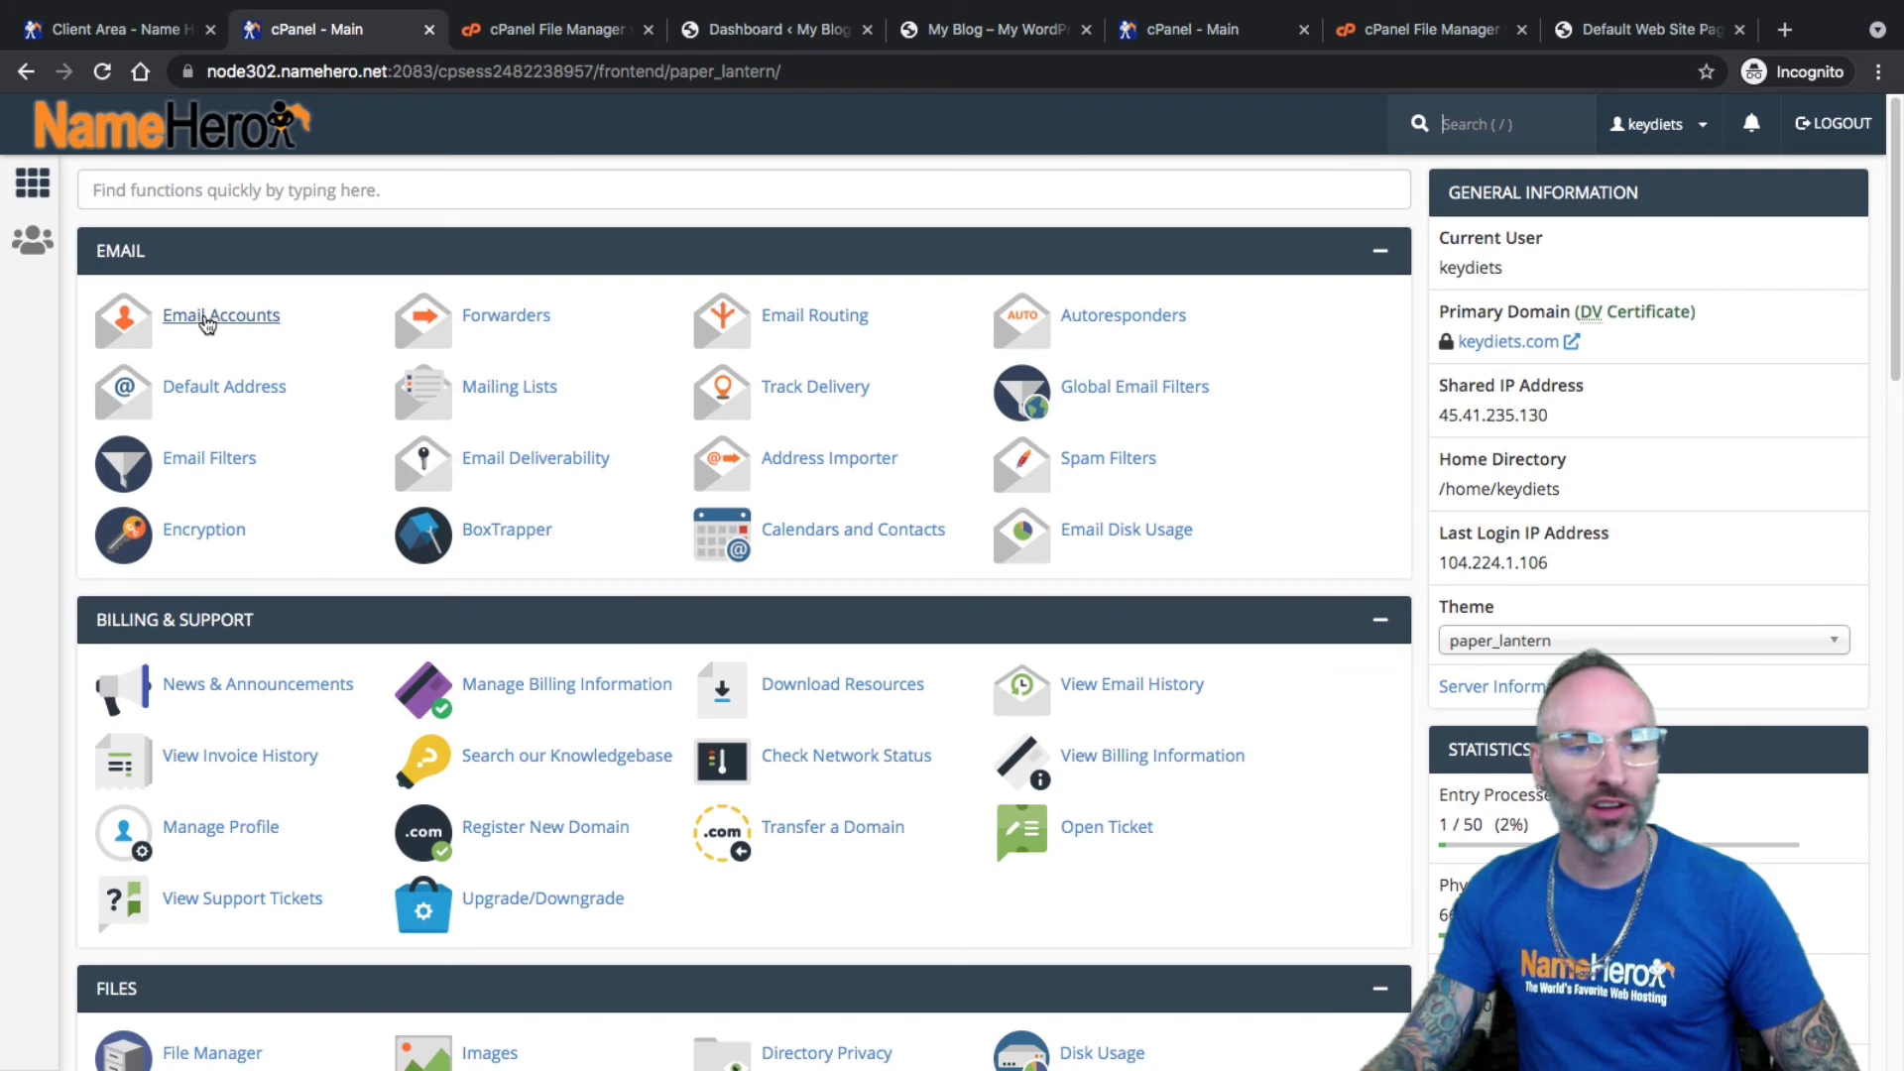
Begin a new email account in cPanel with blog.keydiets.com chosen as its domain.
click(221, 316)
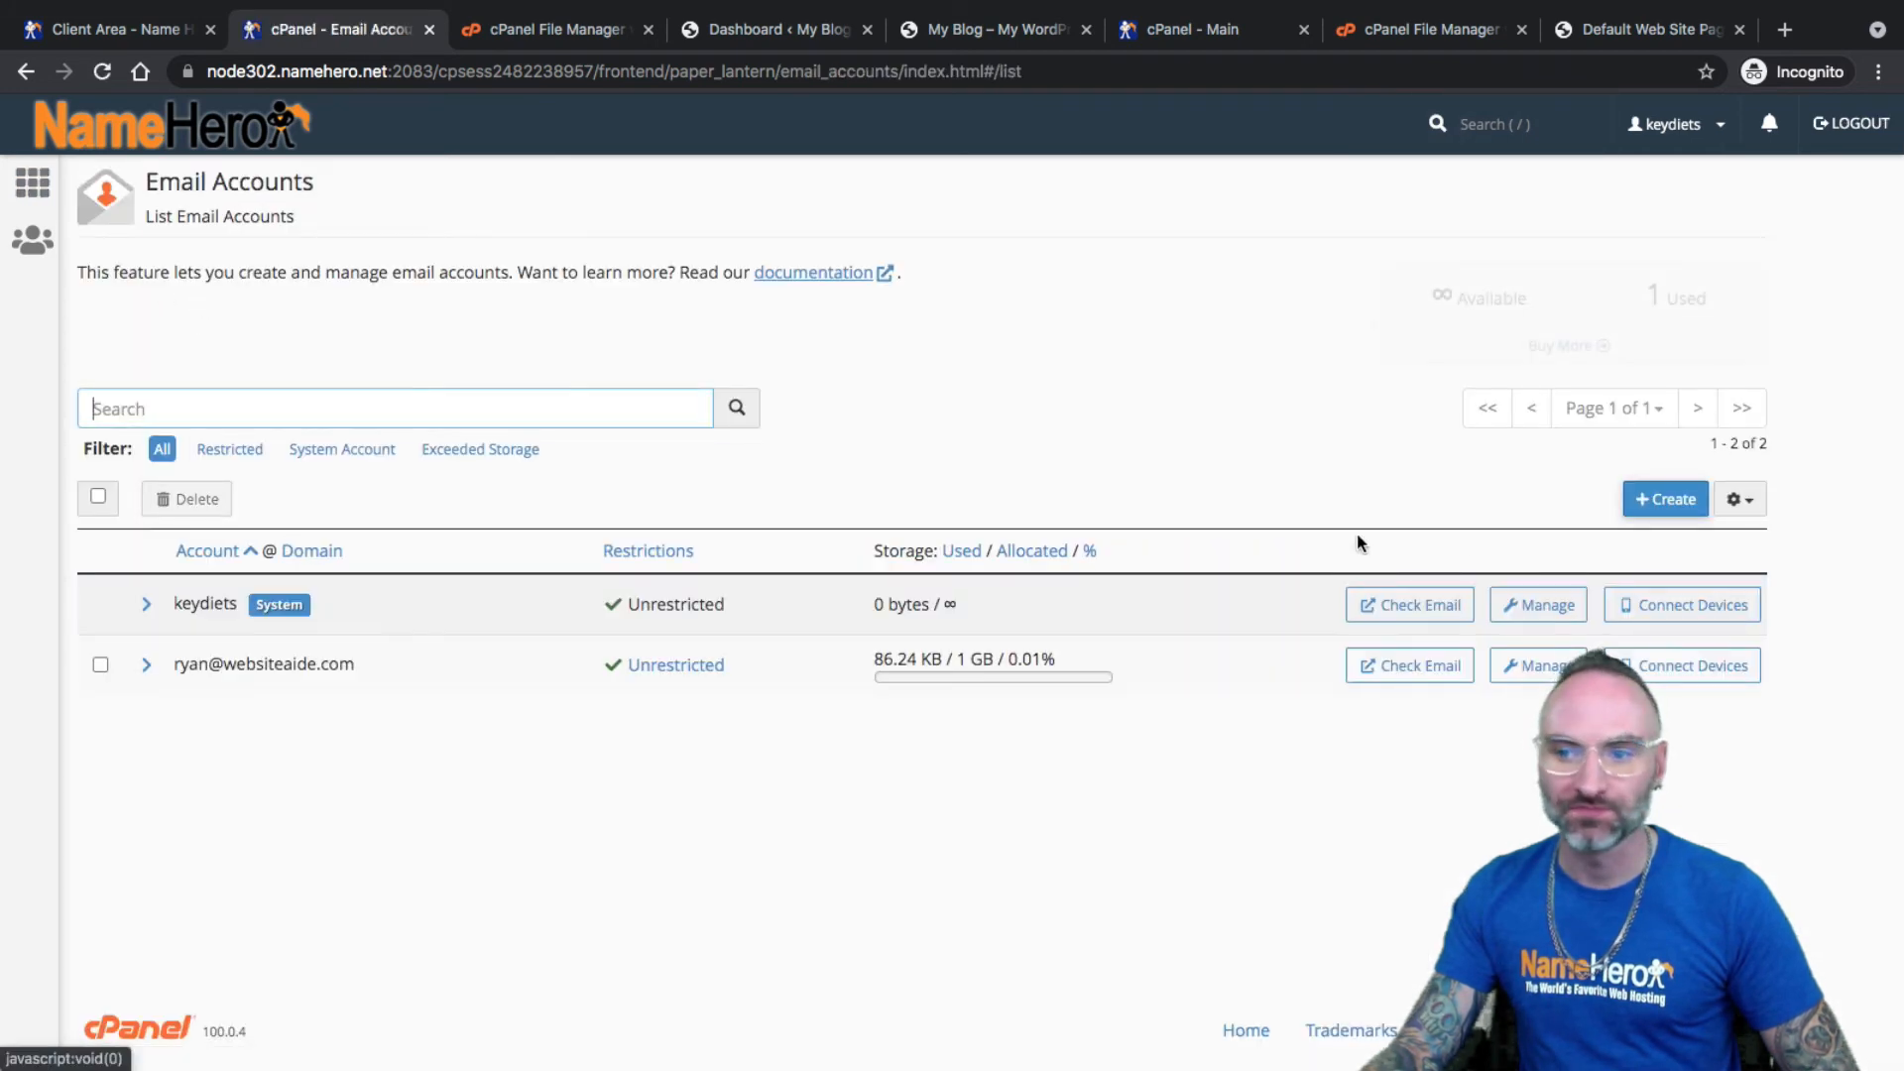
click(1664, 498)
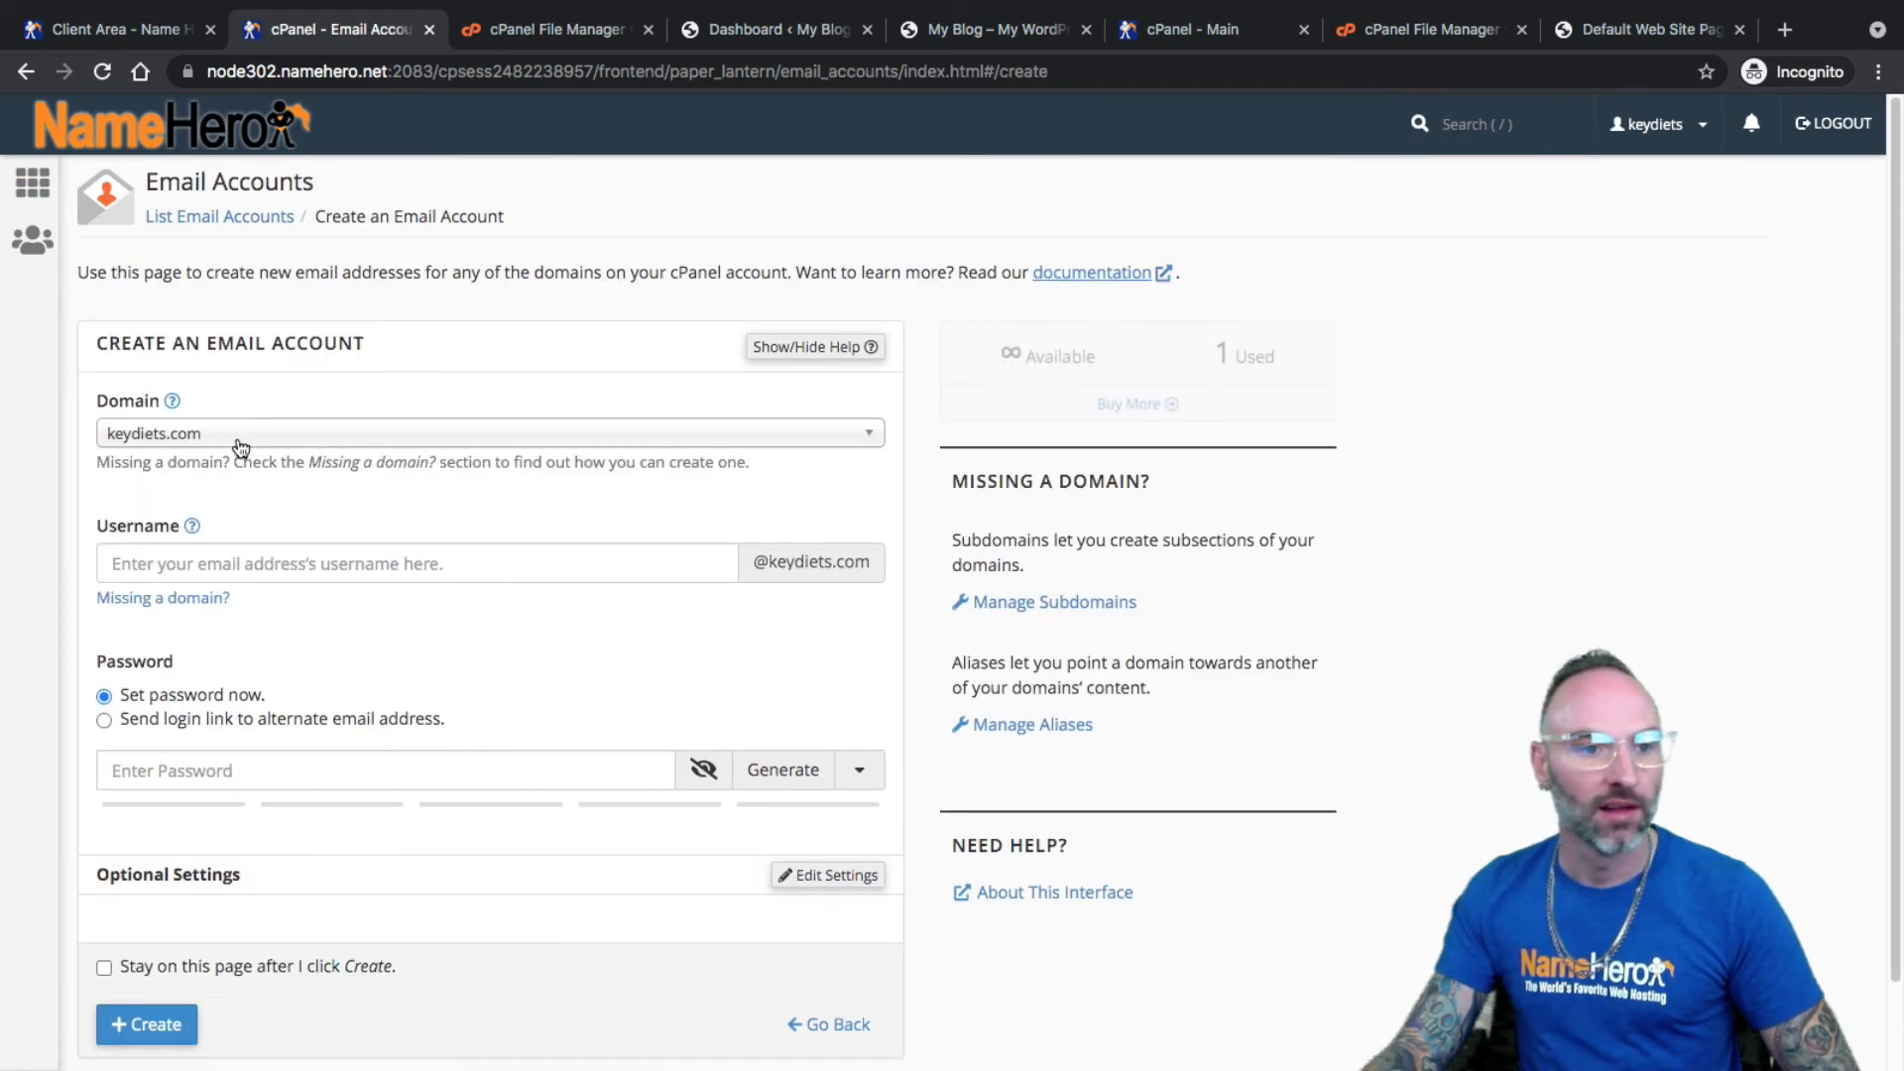
click(490, 432)
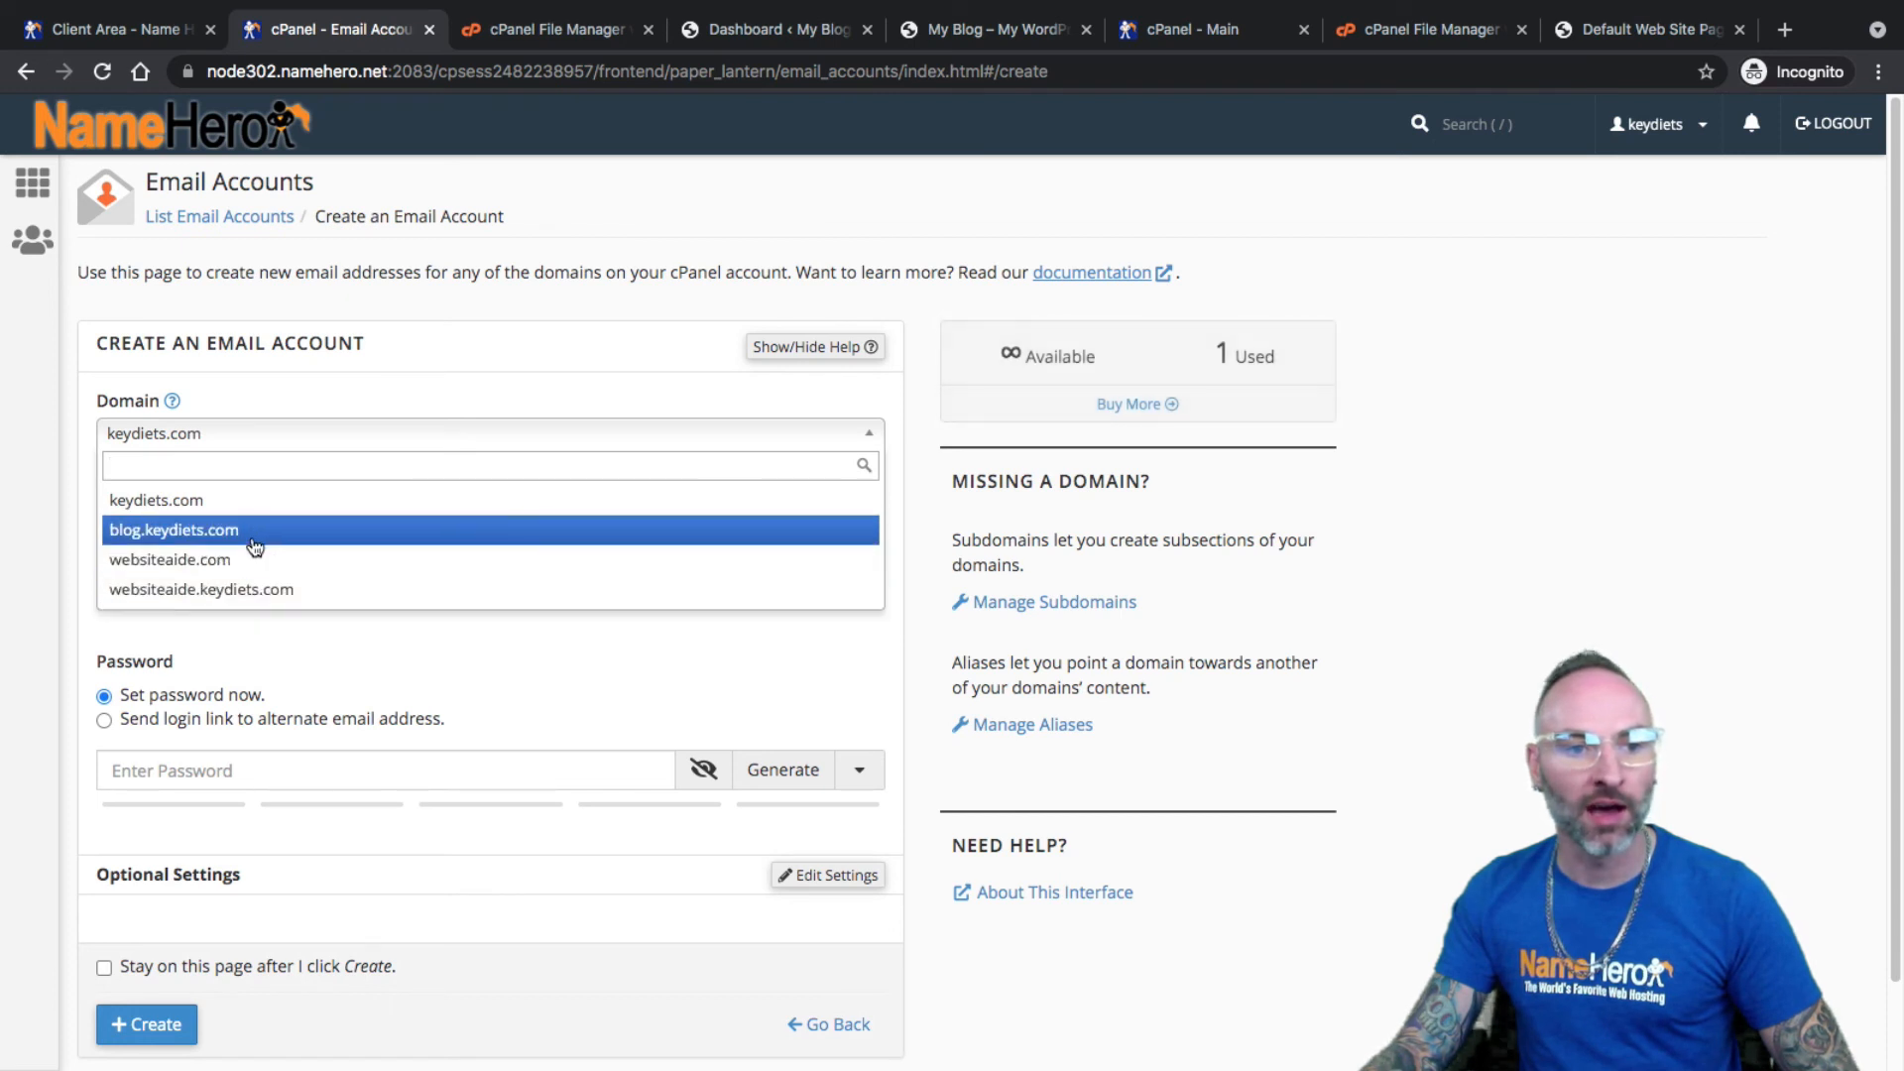
click(173, 529)
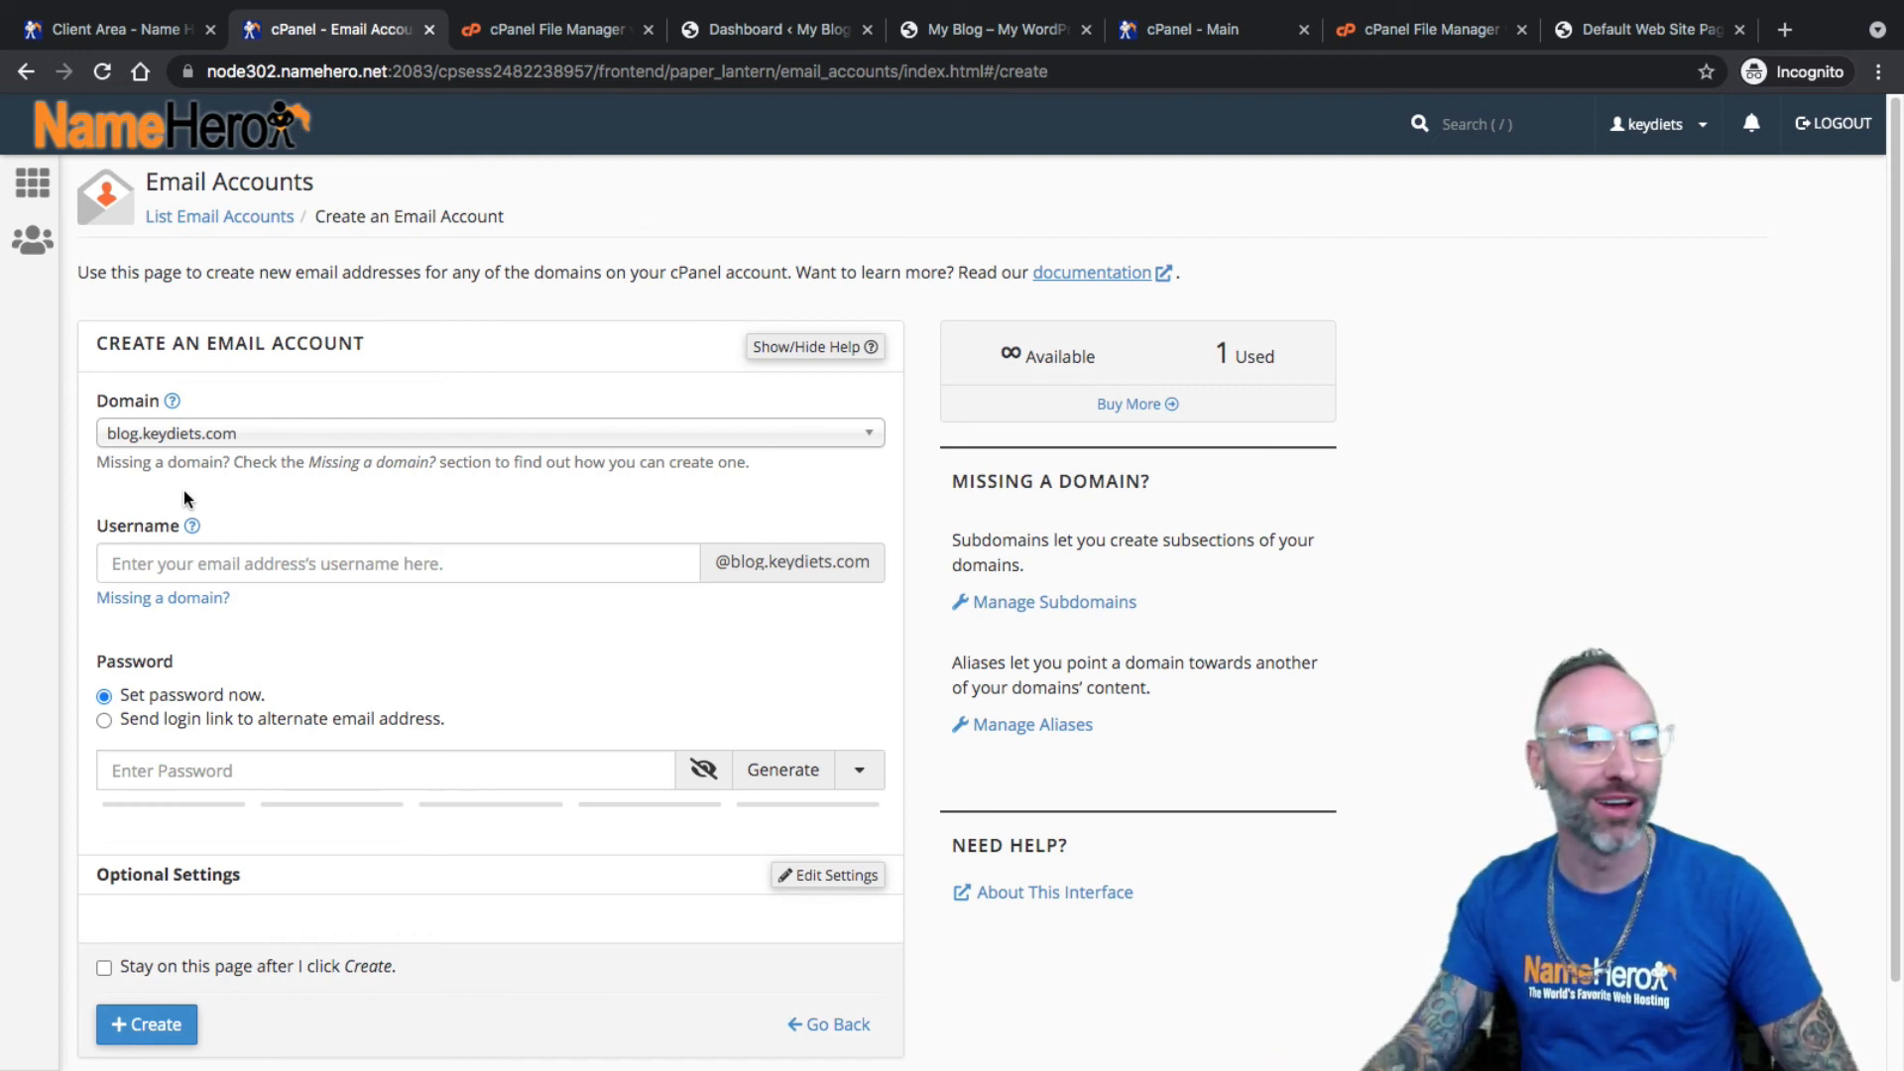
mouse_move(383, 678)
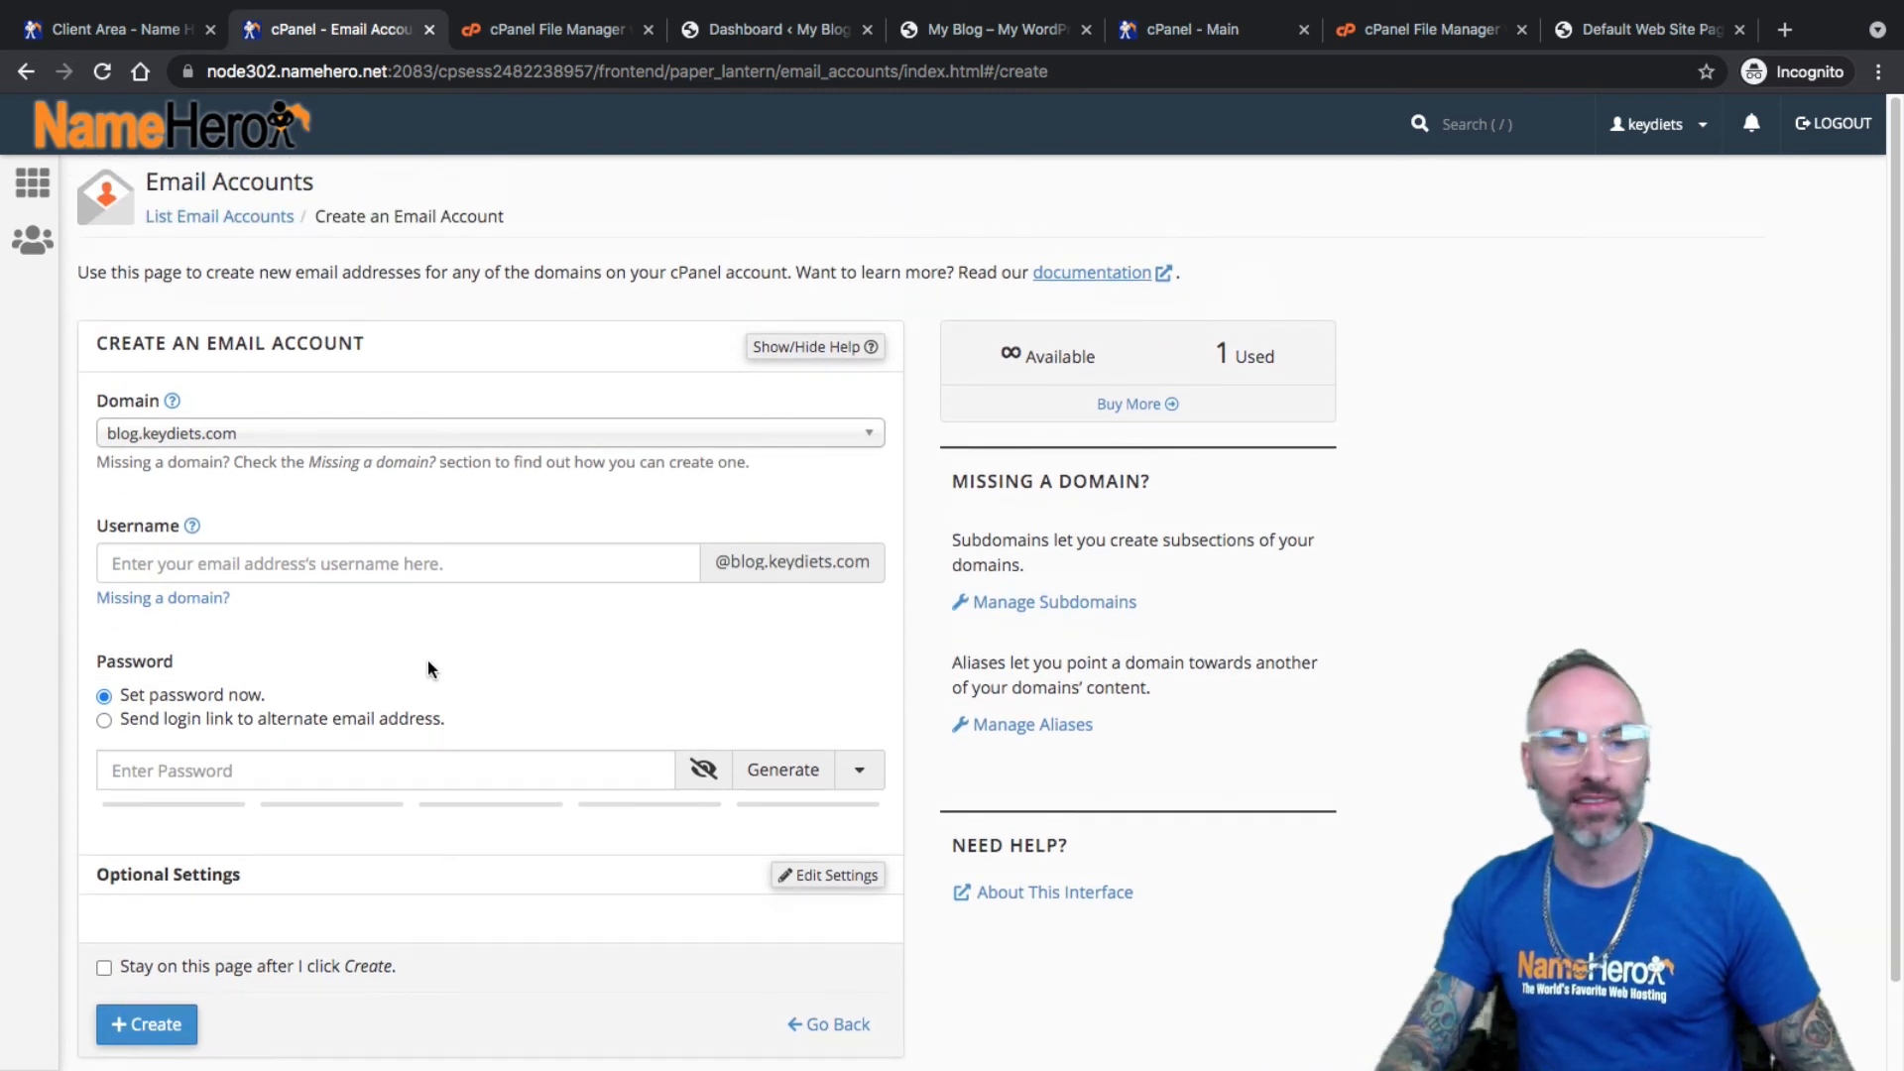
mouse_move(509, 627)
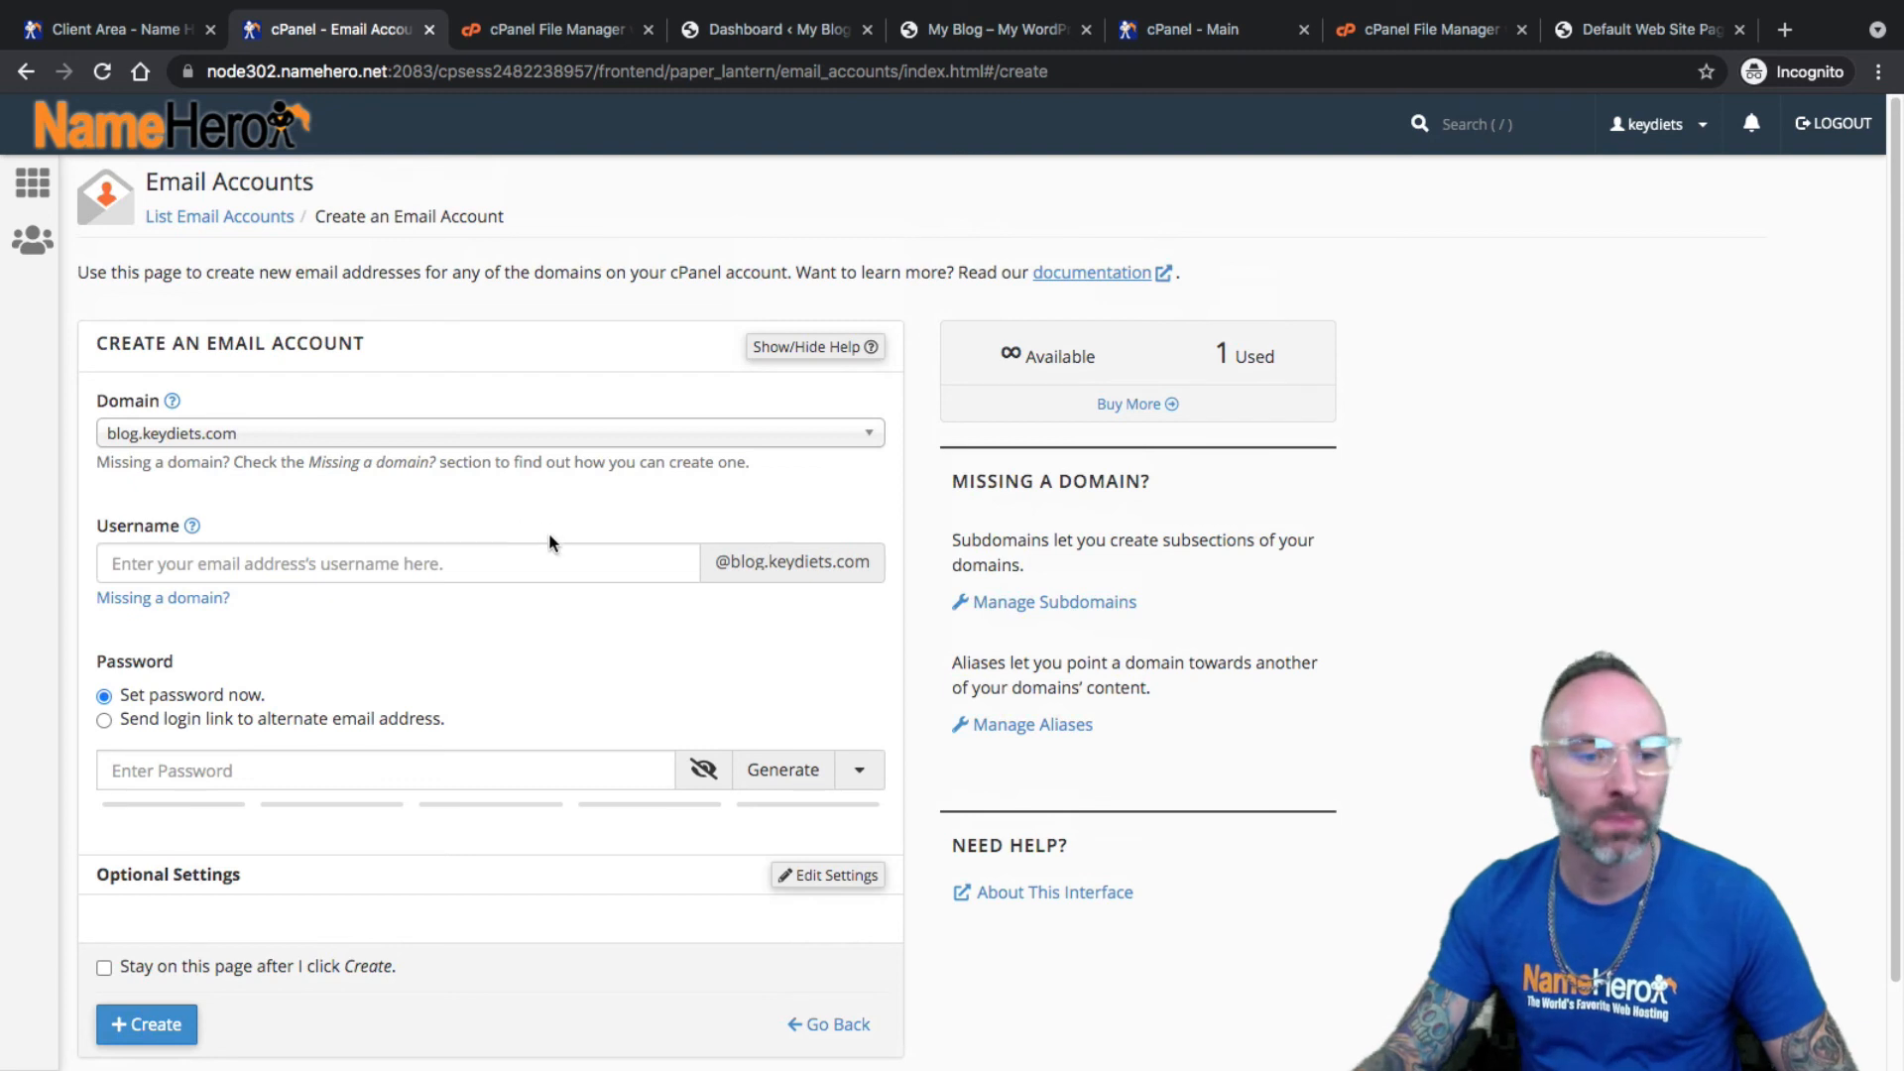
mouse_move(630, 524)
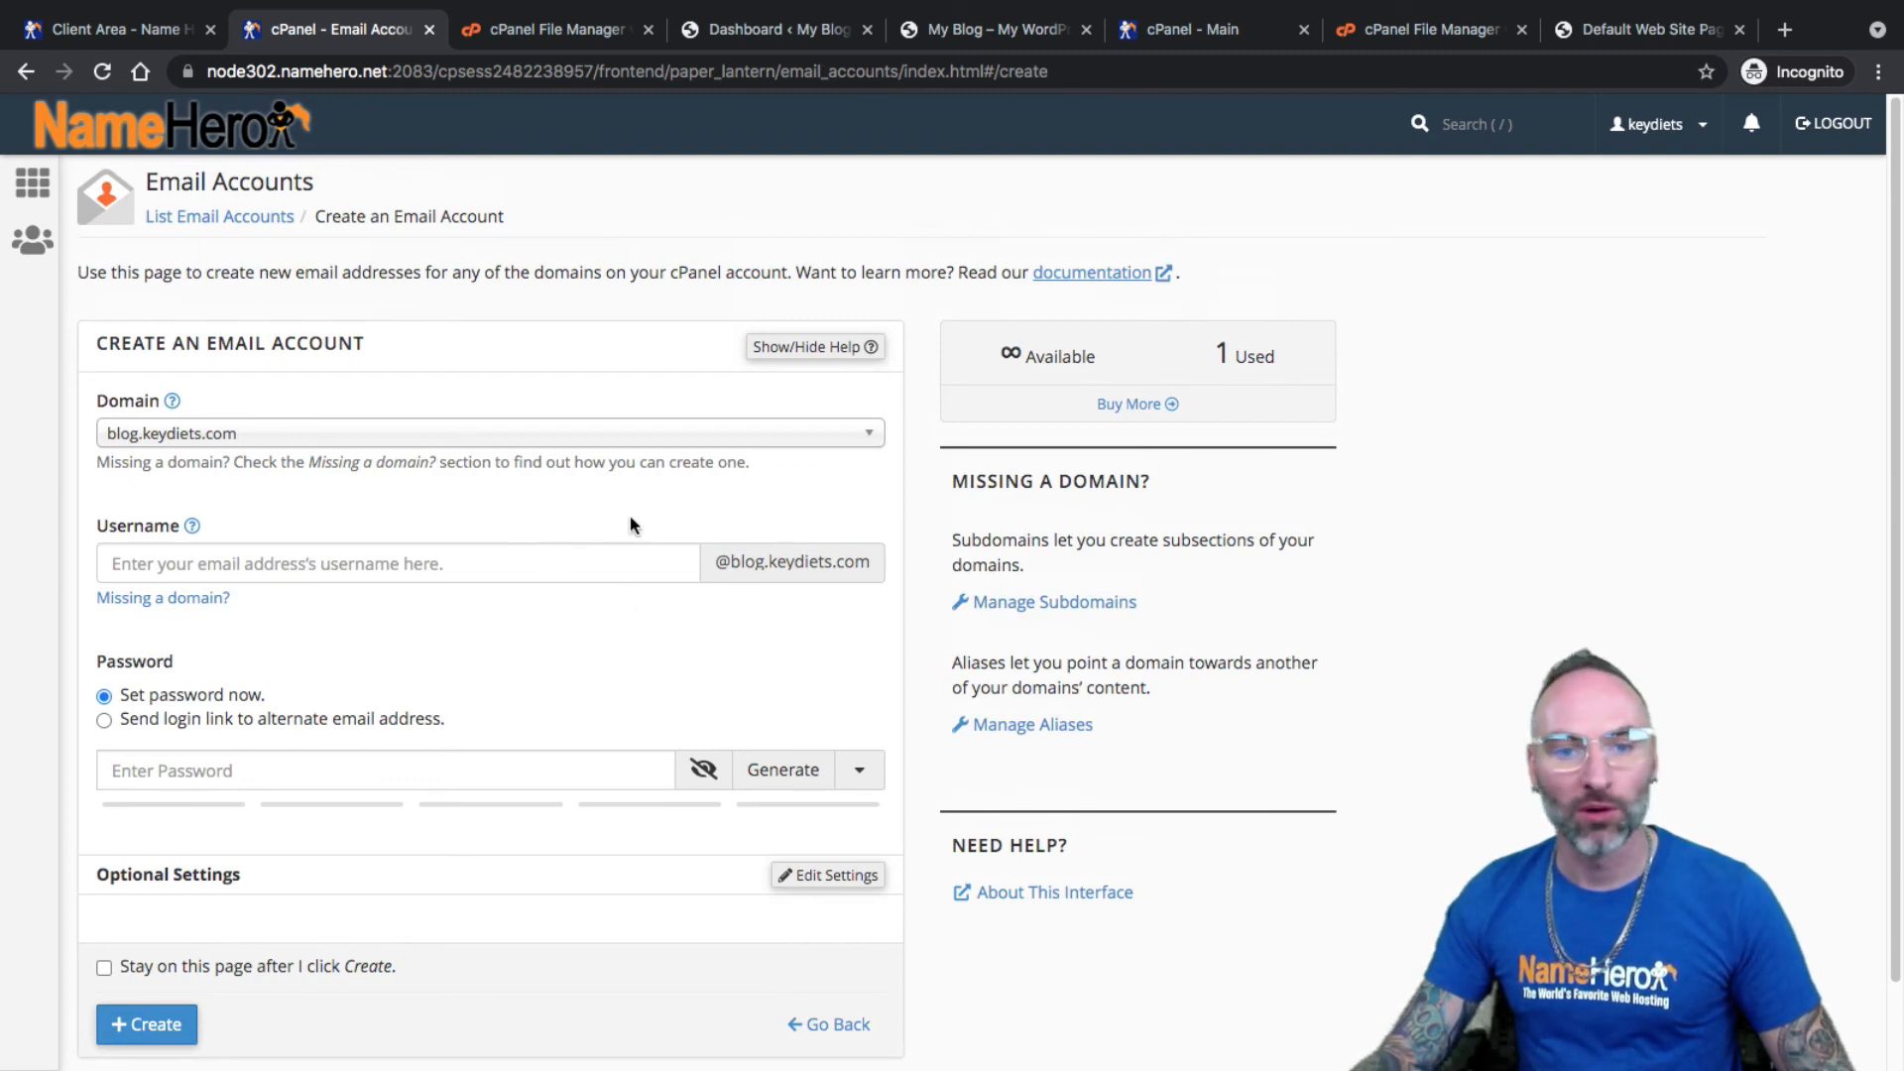
mouse_move(642, 408)
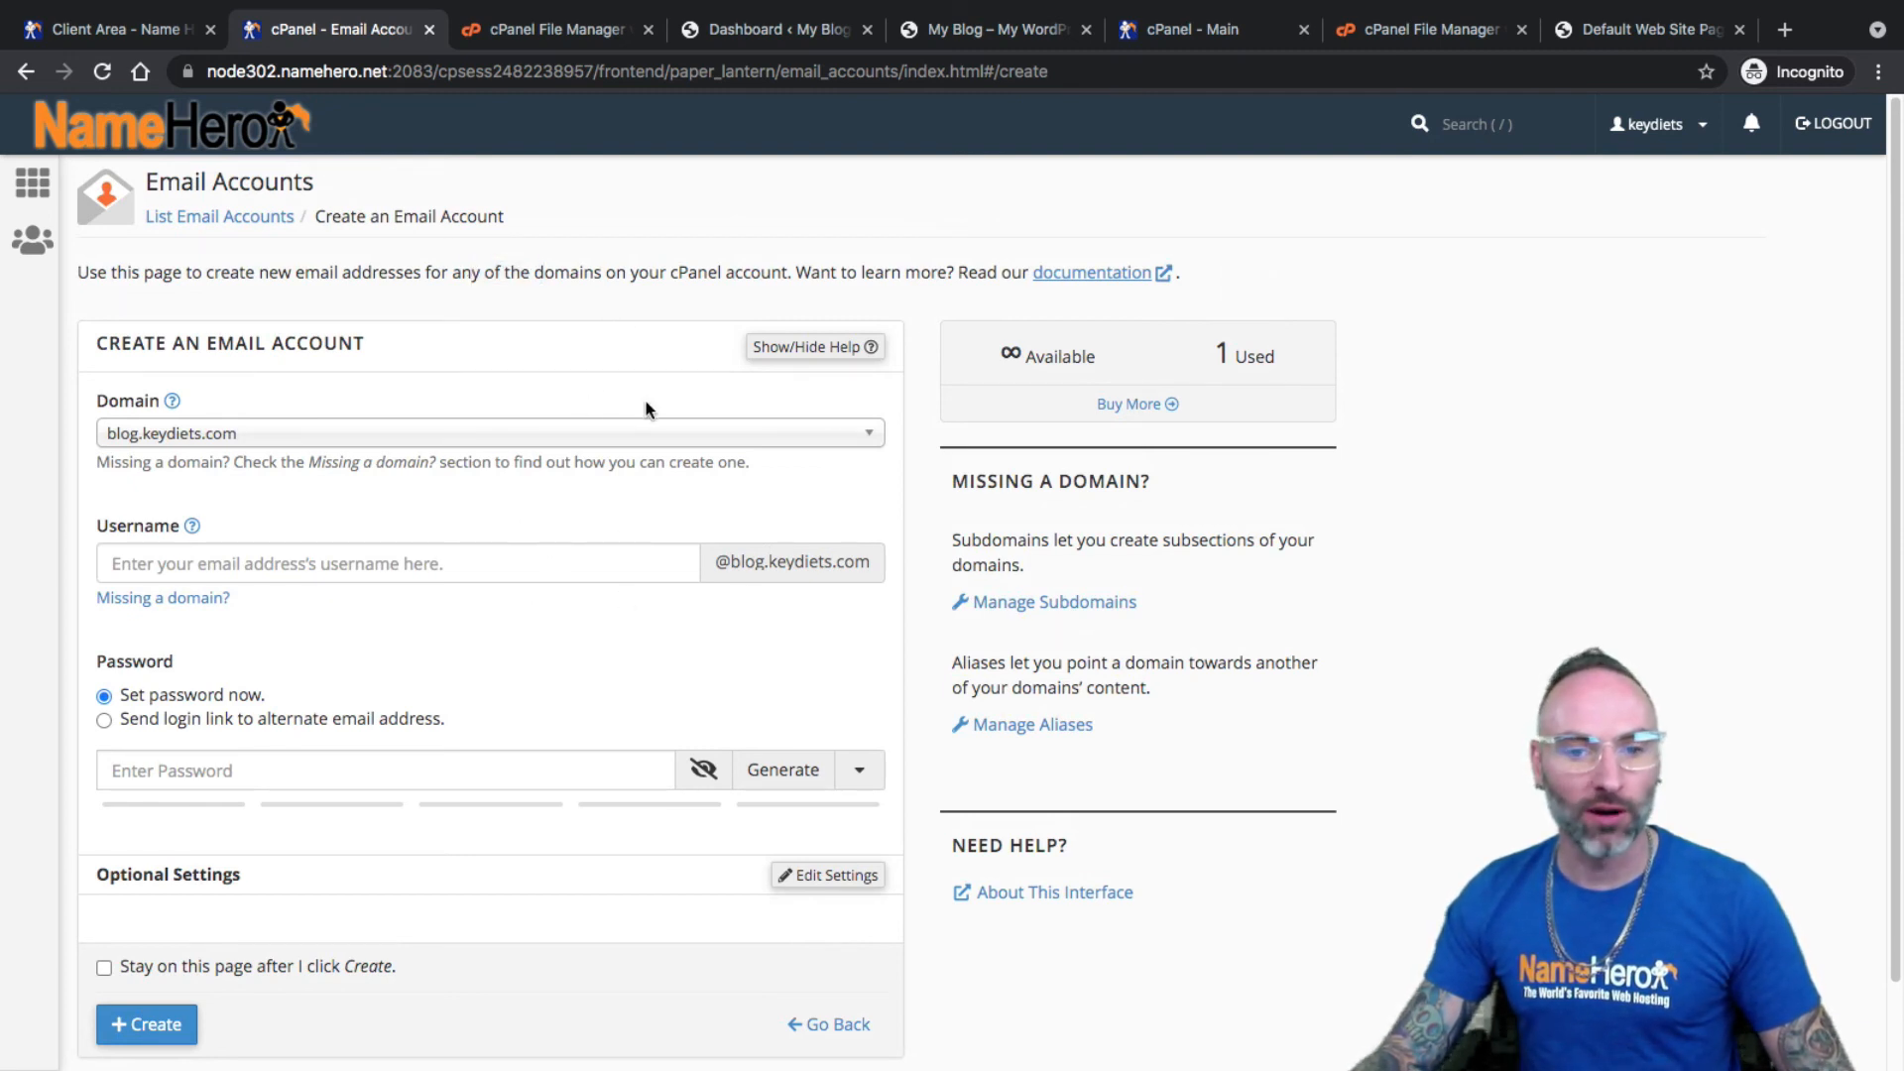
mouse_move(667, 456)
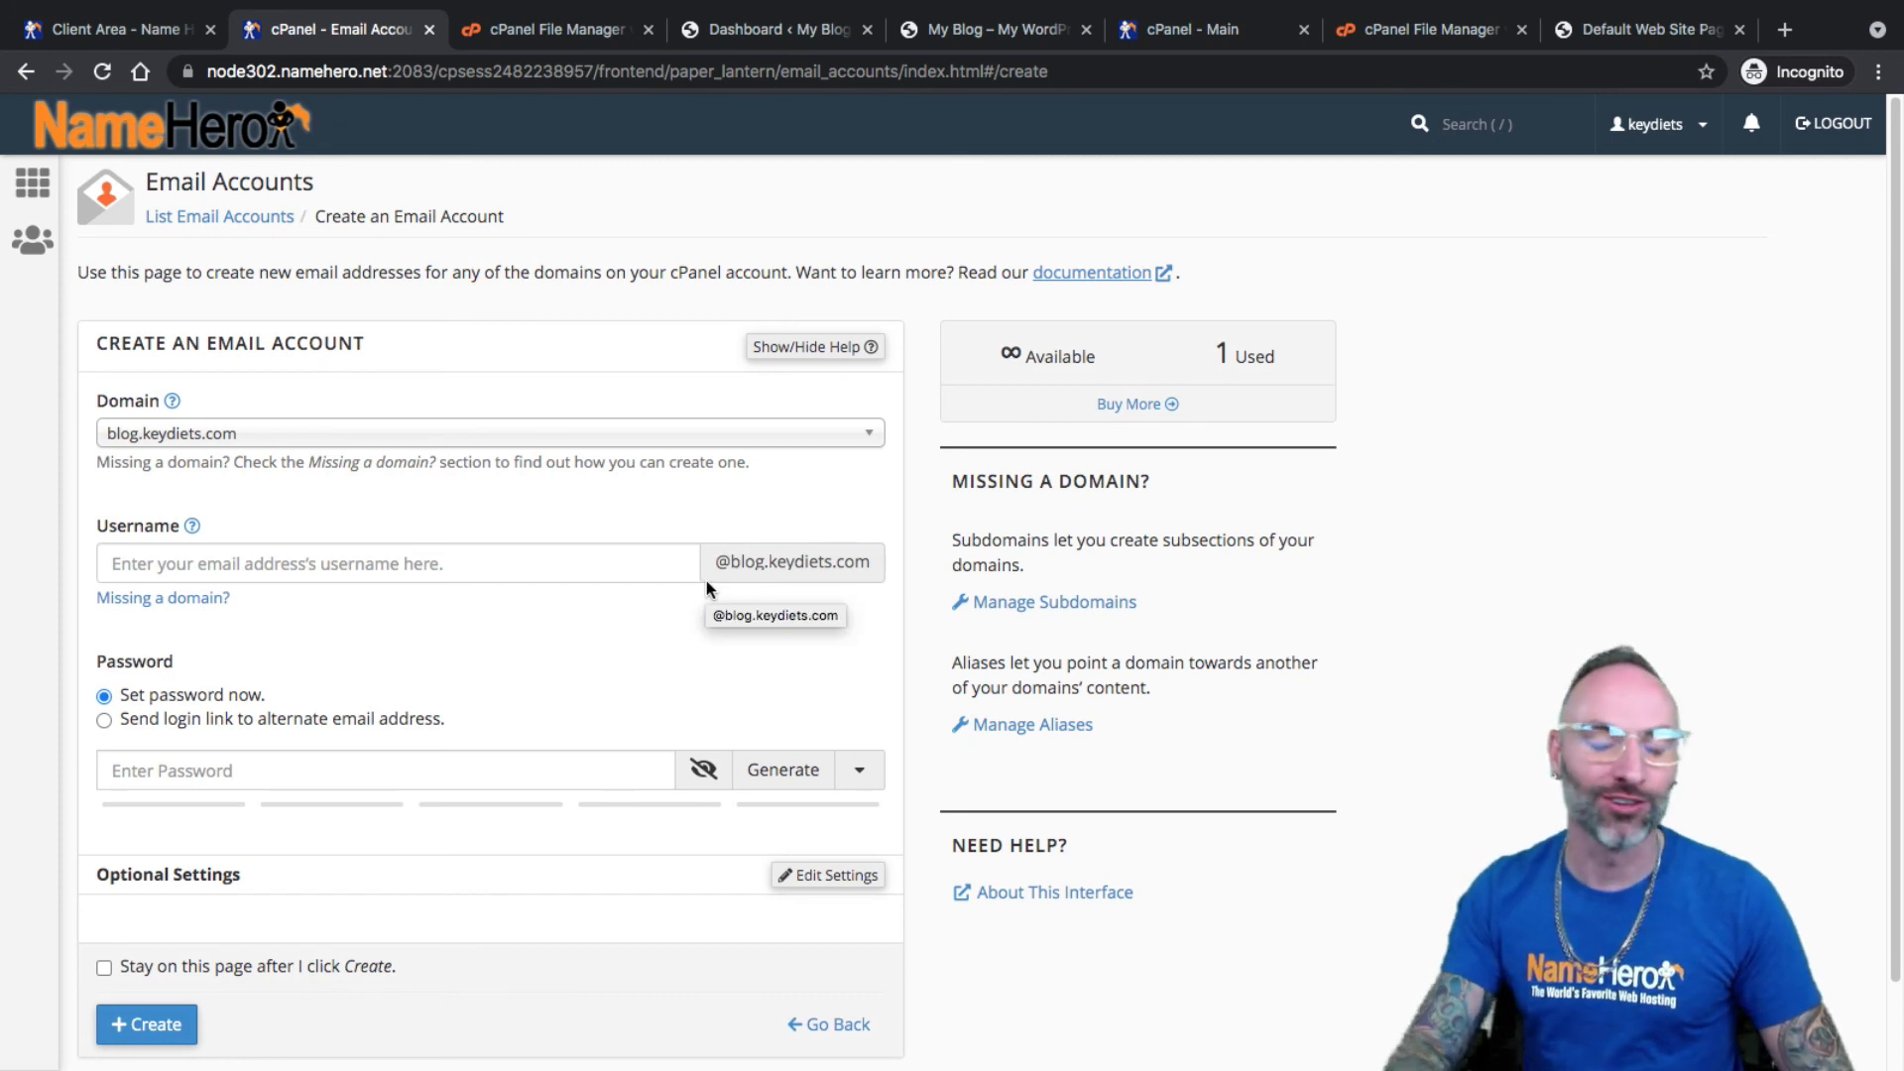
mouse_move(695, 520)
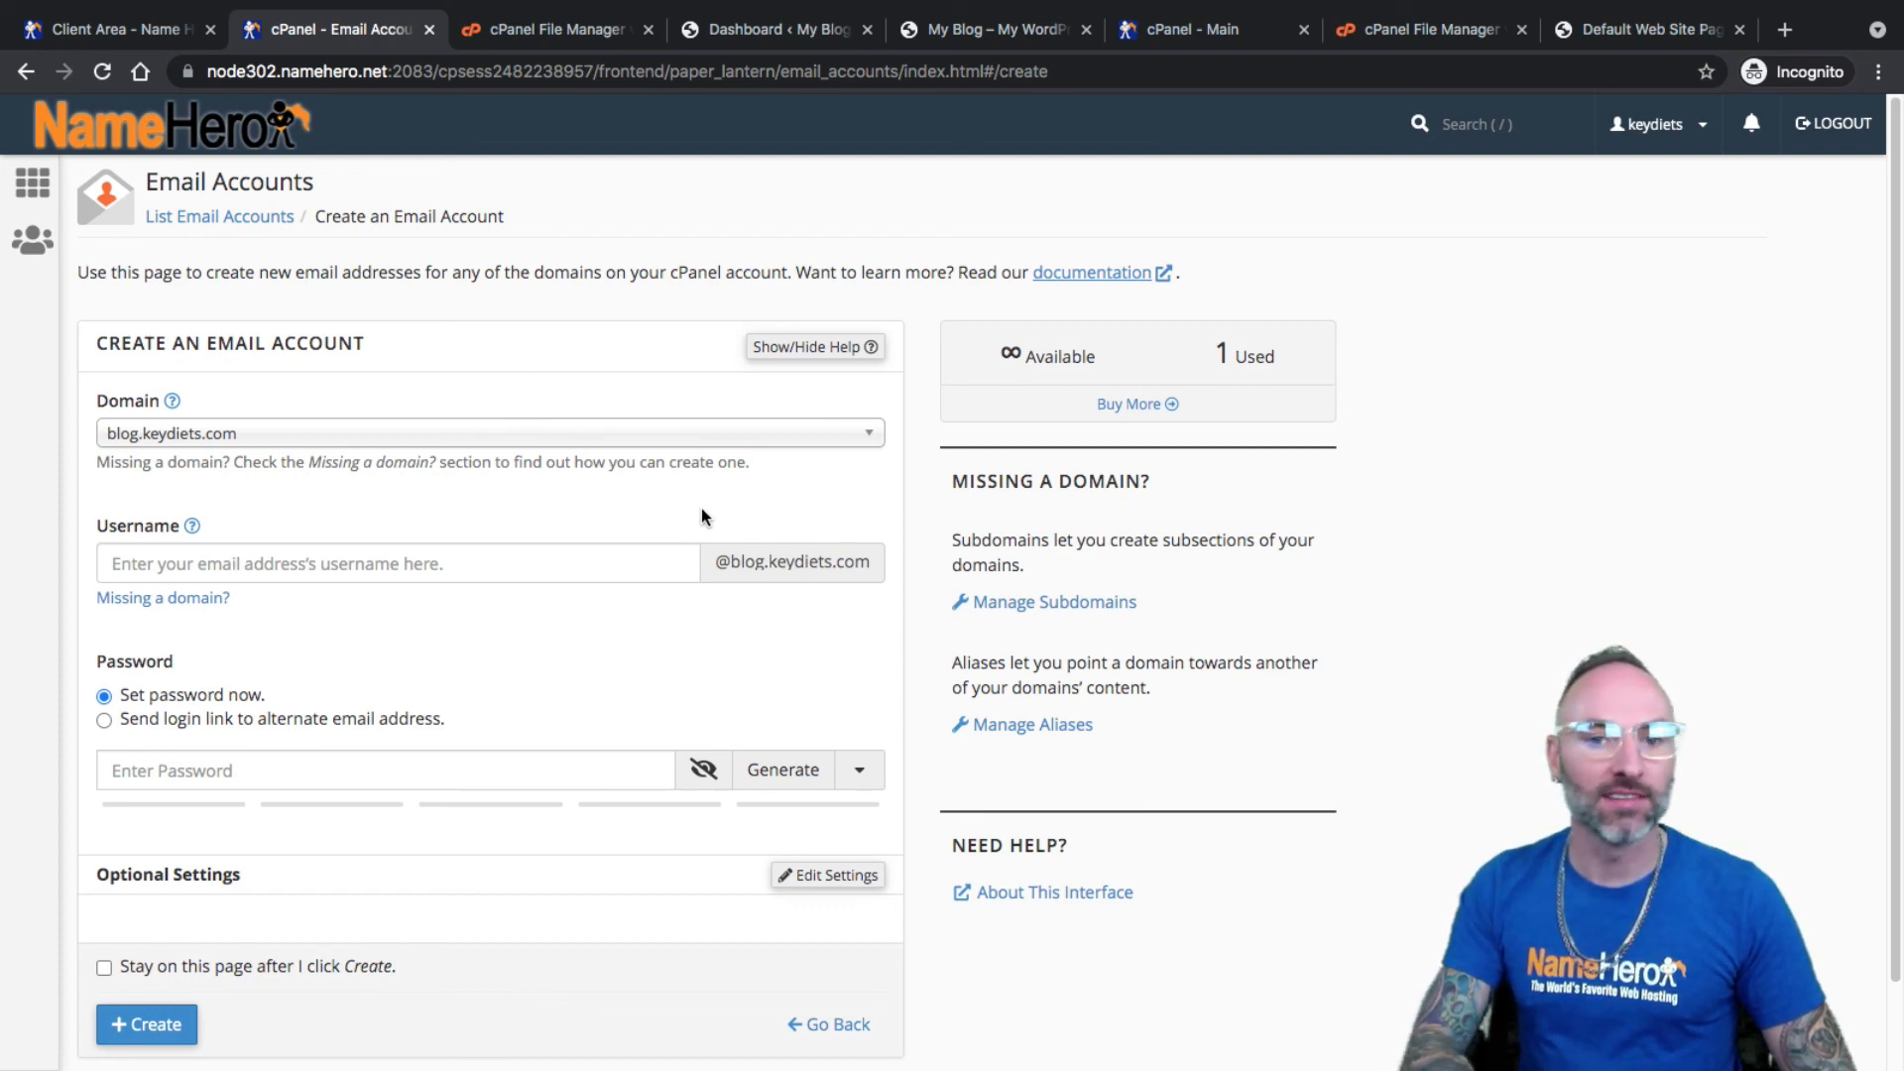
View the default 'SORRY!' placeholder page for blog.keydiets.com.
click(1647, 27)
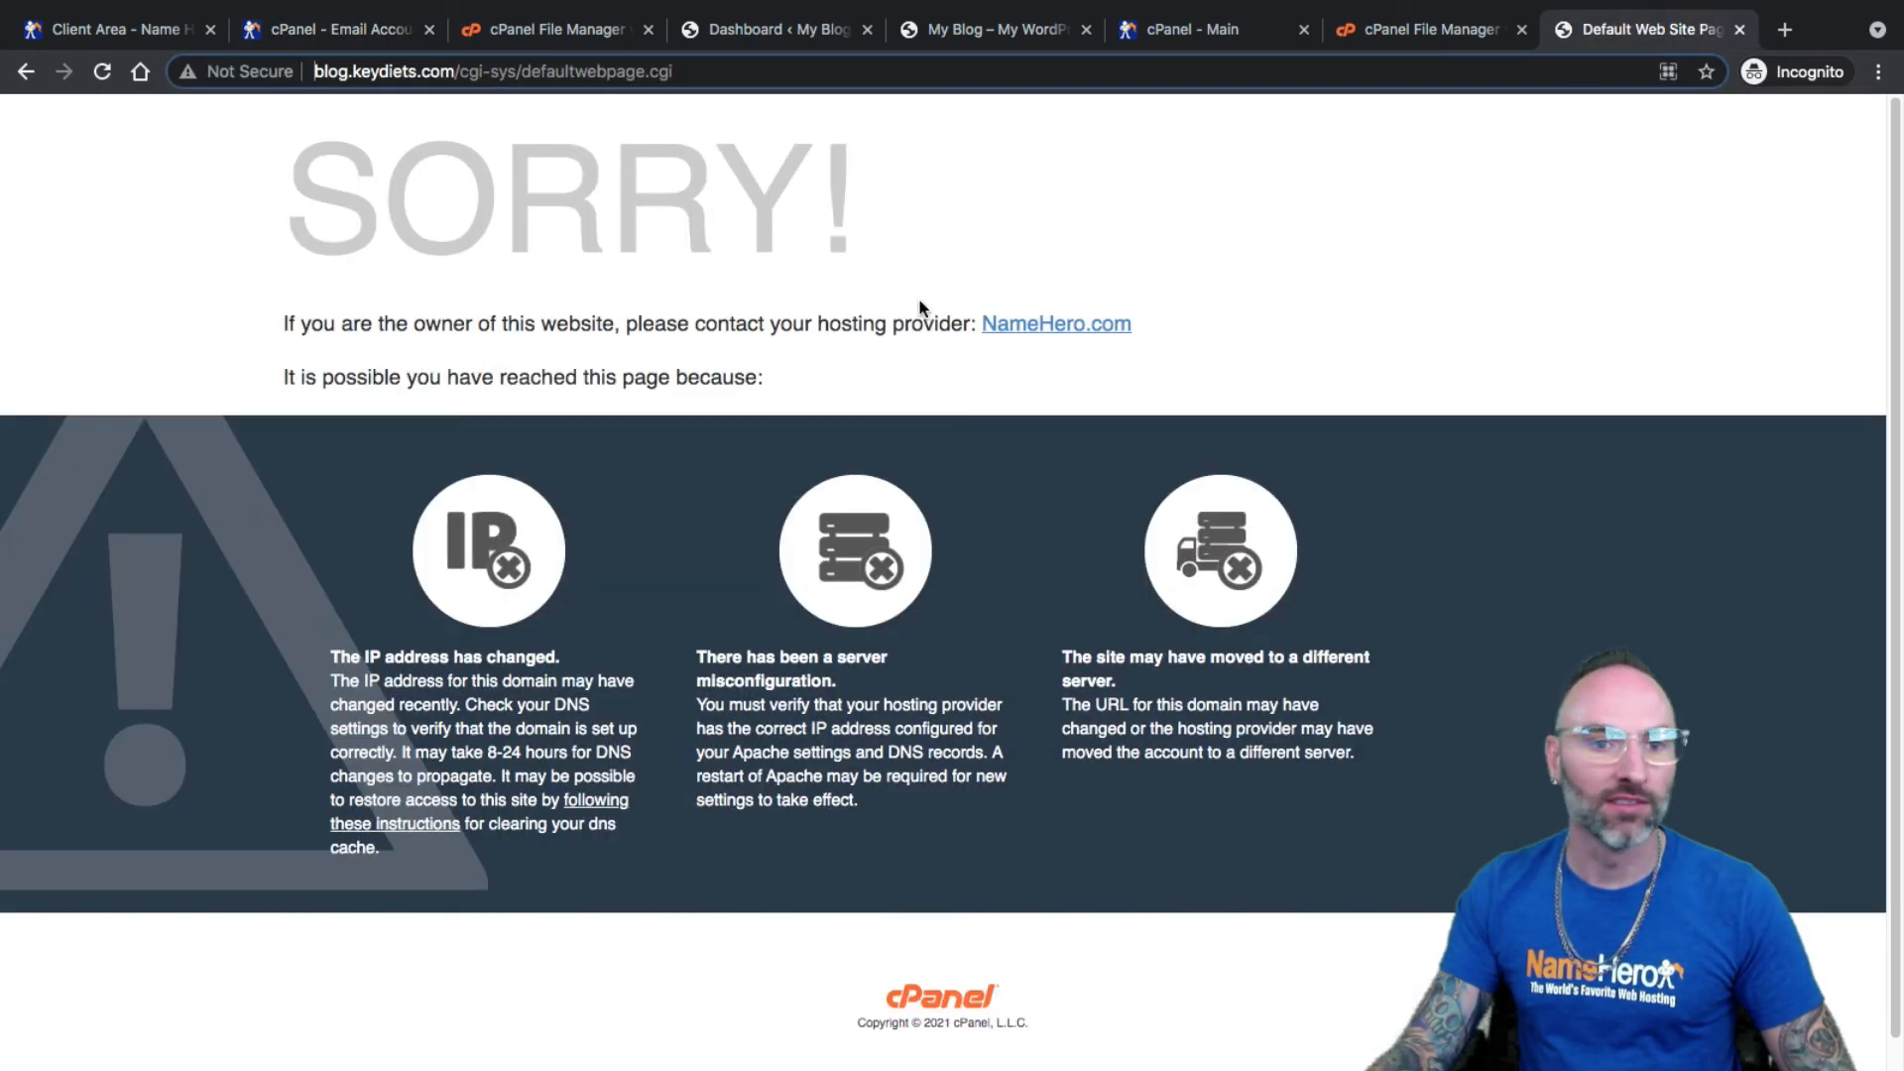
mouse_move(867, 678)
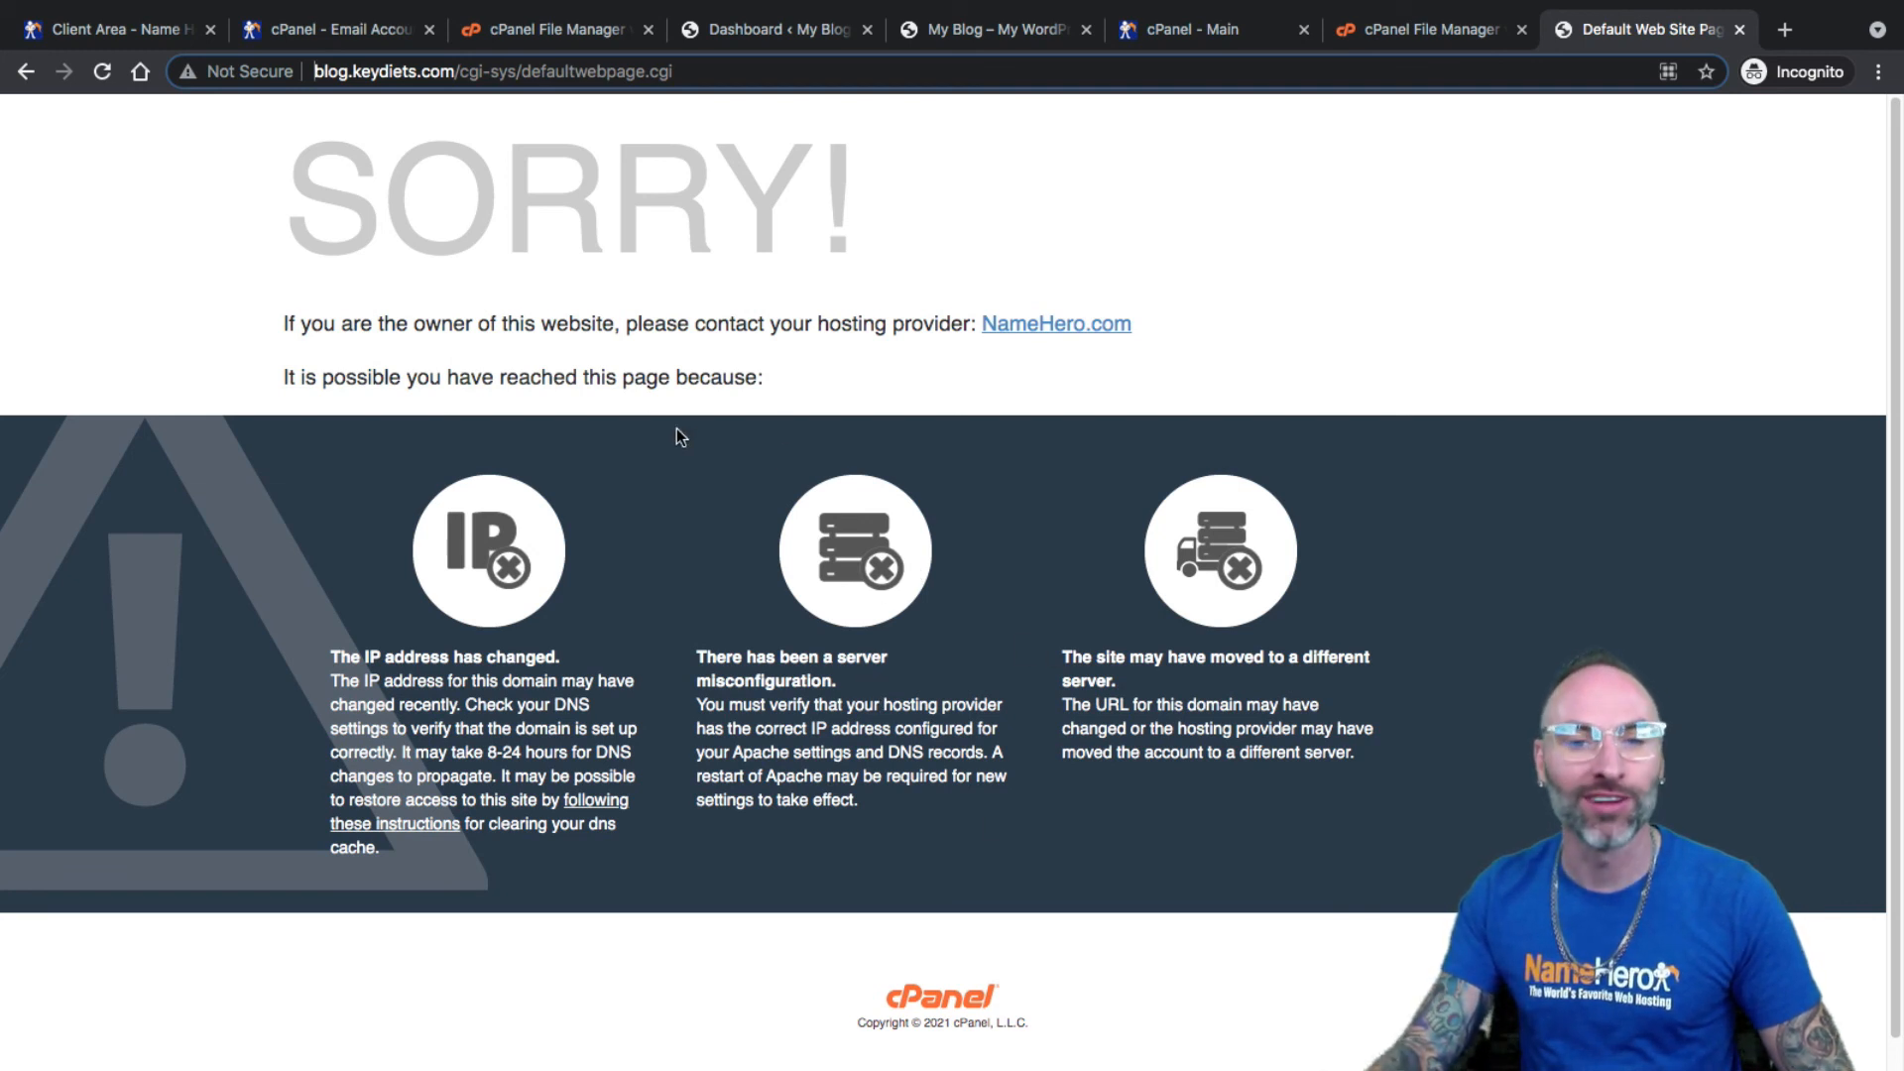
Return to the unfilled Create an Email Account form set to blog.keydiets.com.
click(337, 30)
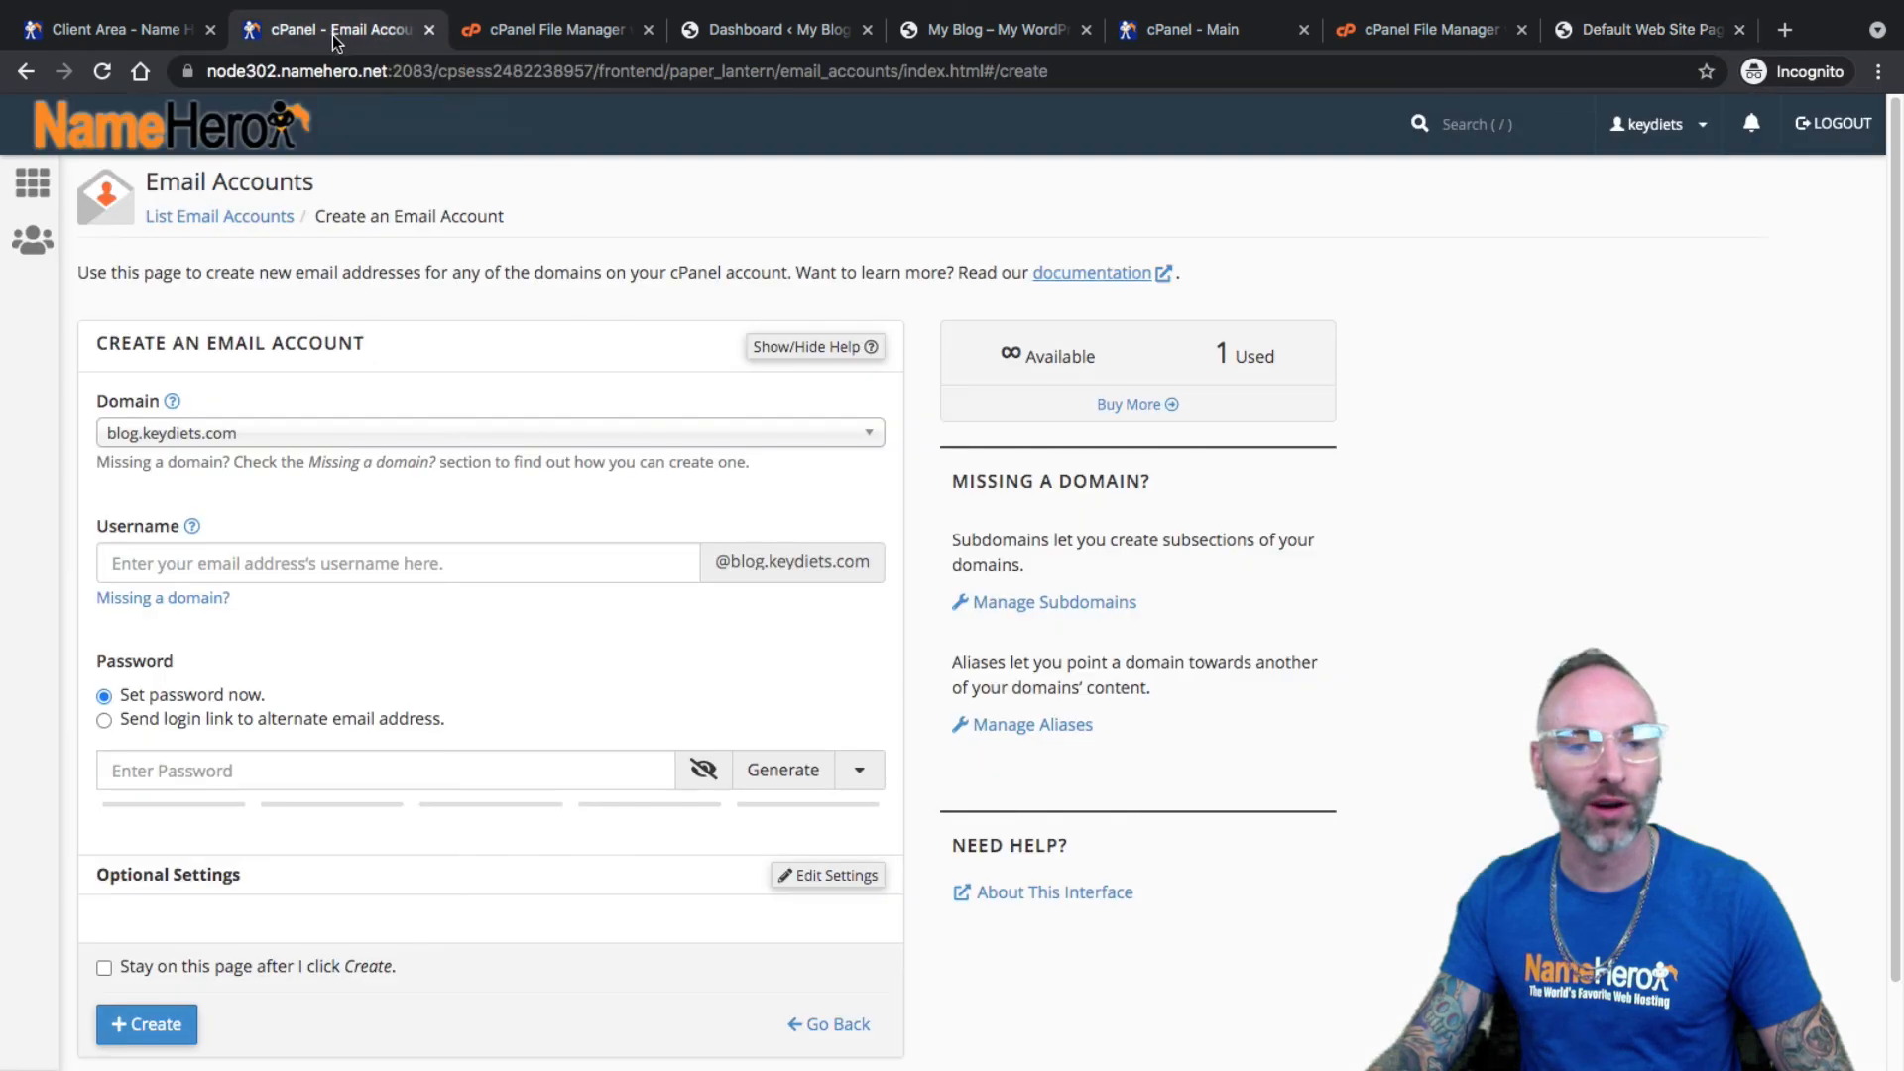
mouse_move(1576, 629)
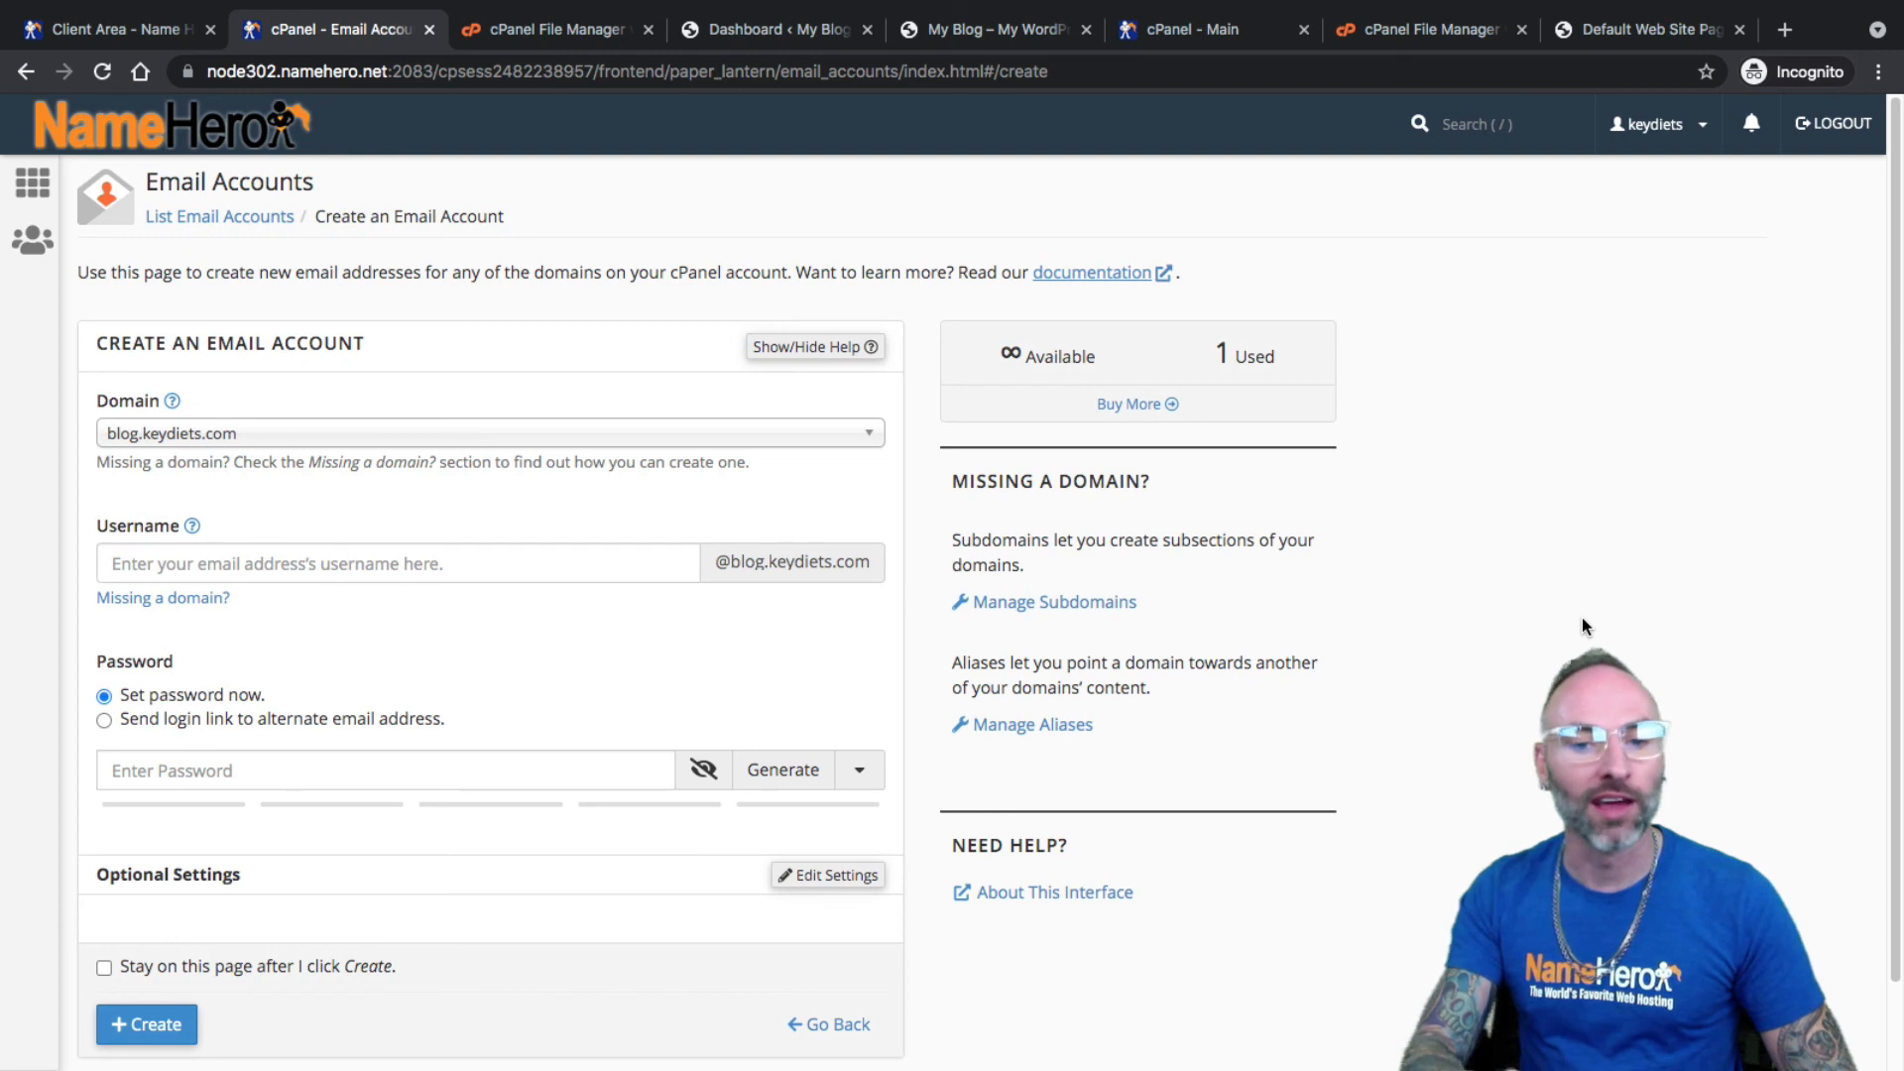
mouse_move(1164, 550)
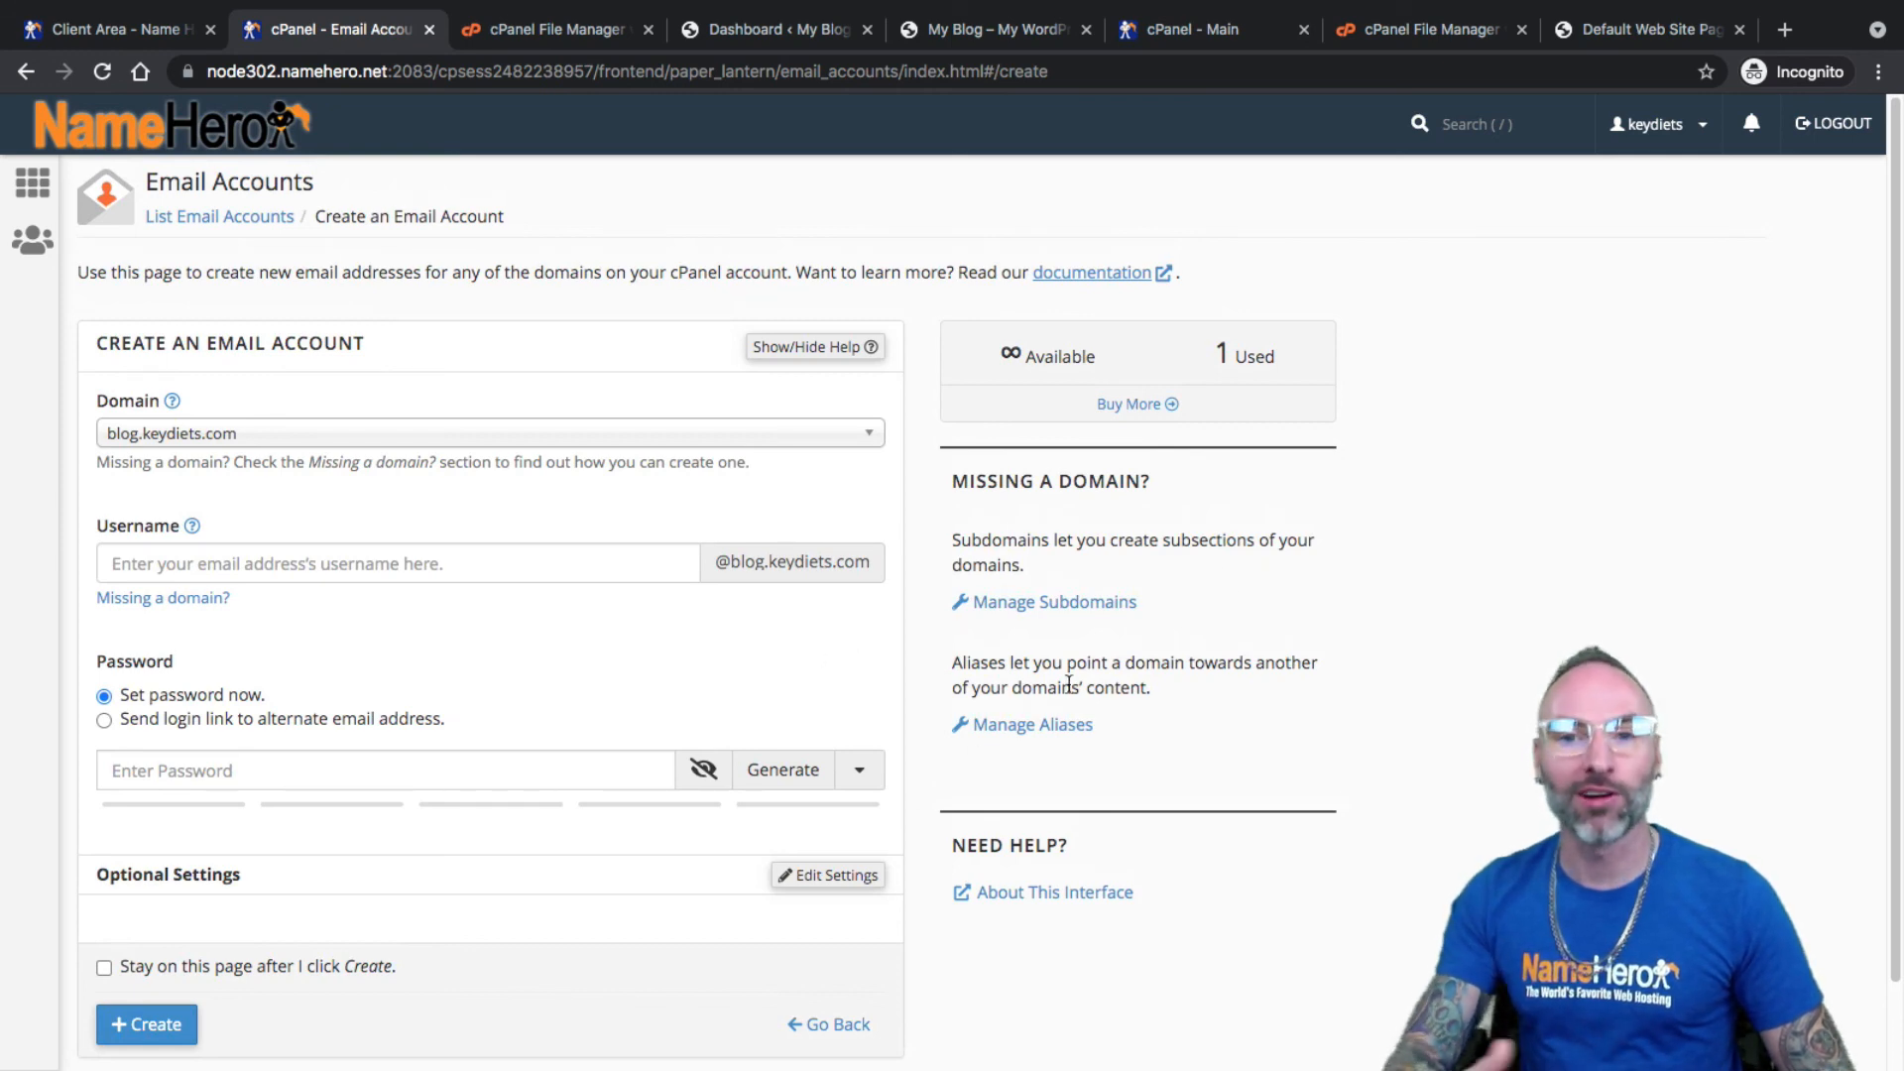
mouse_move(1210, 692)
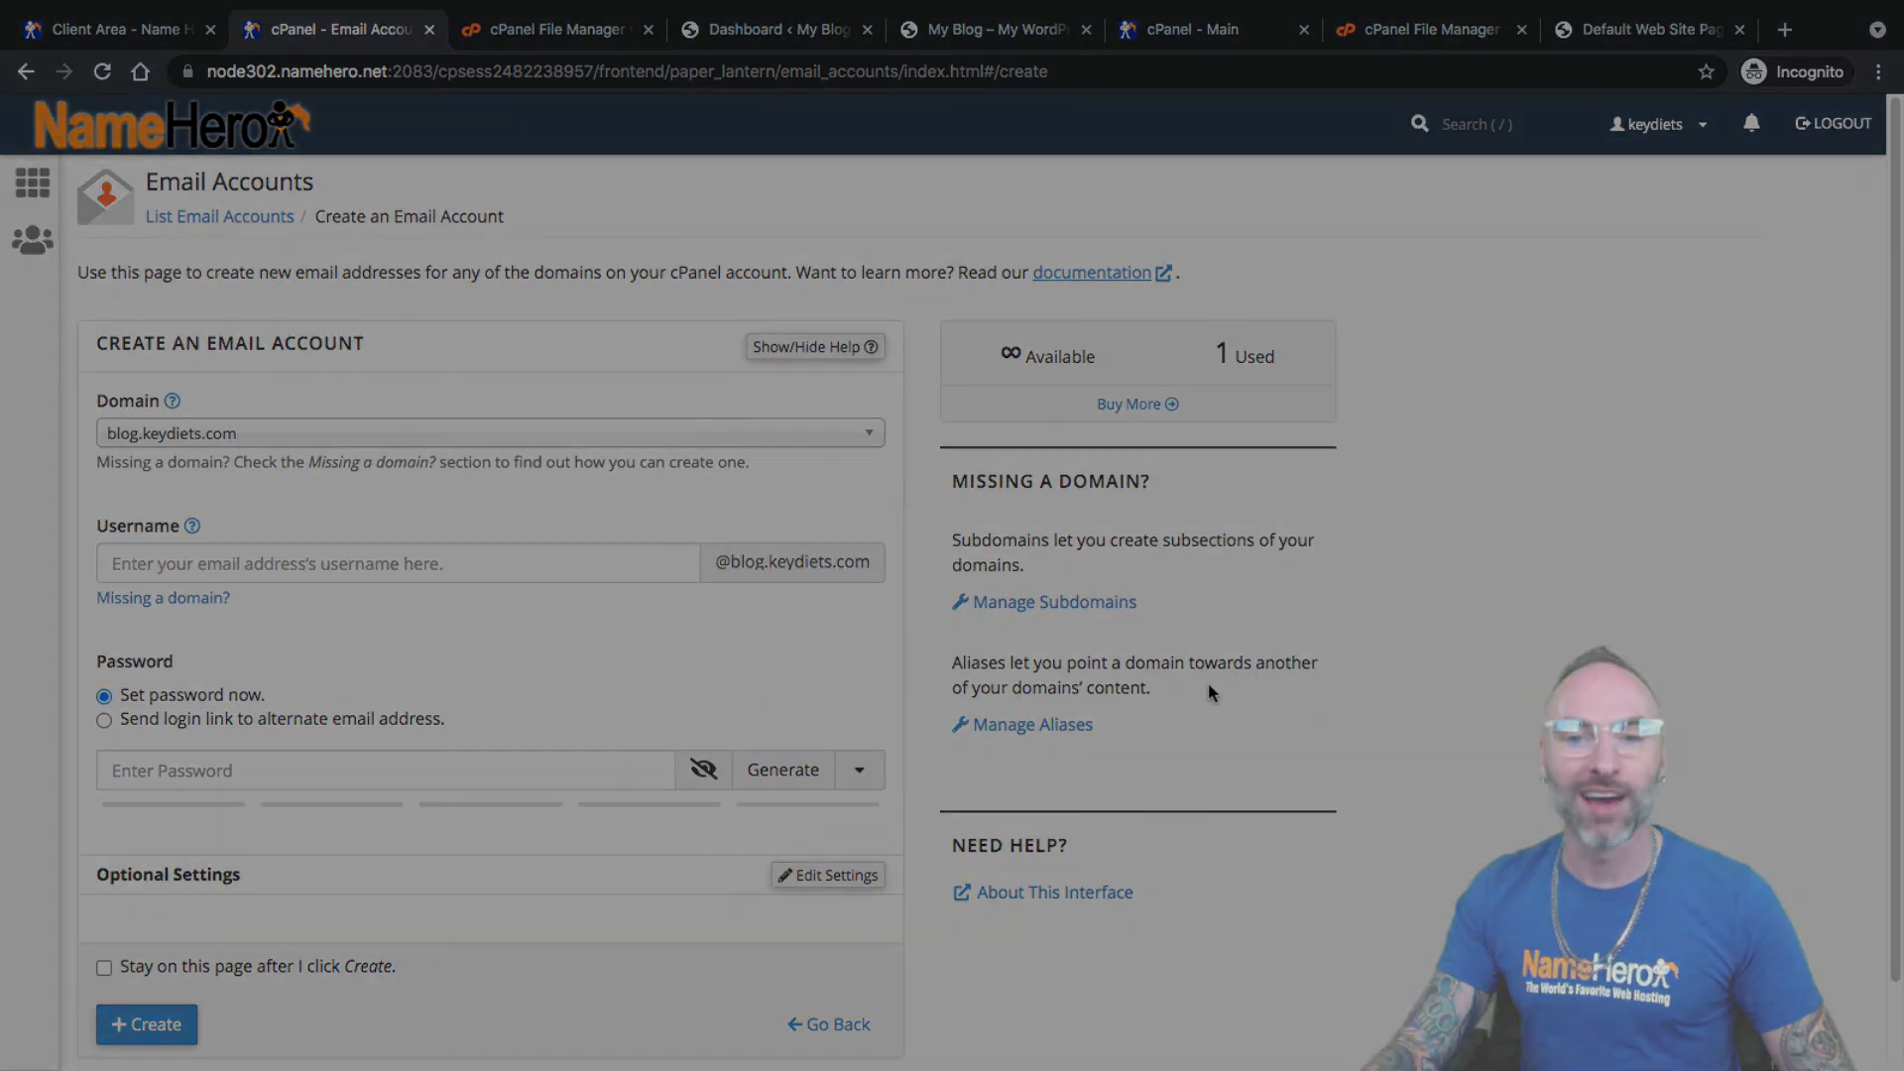